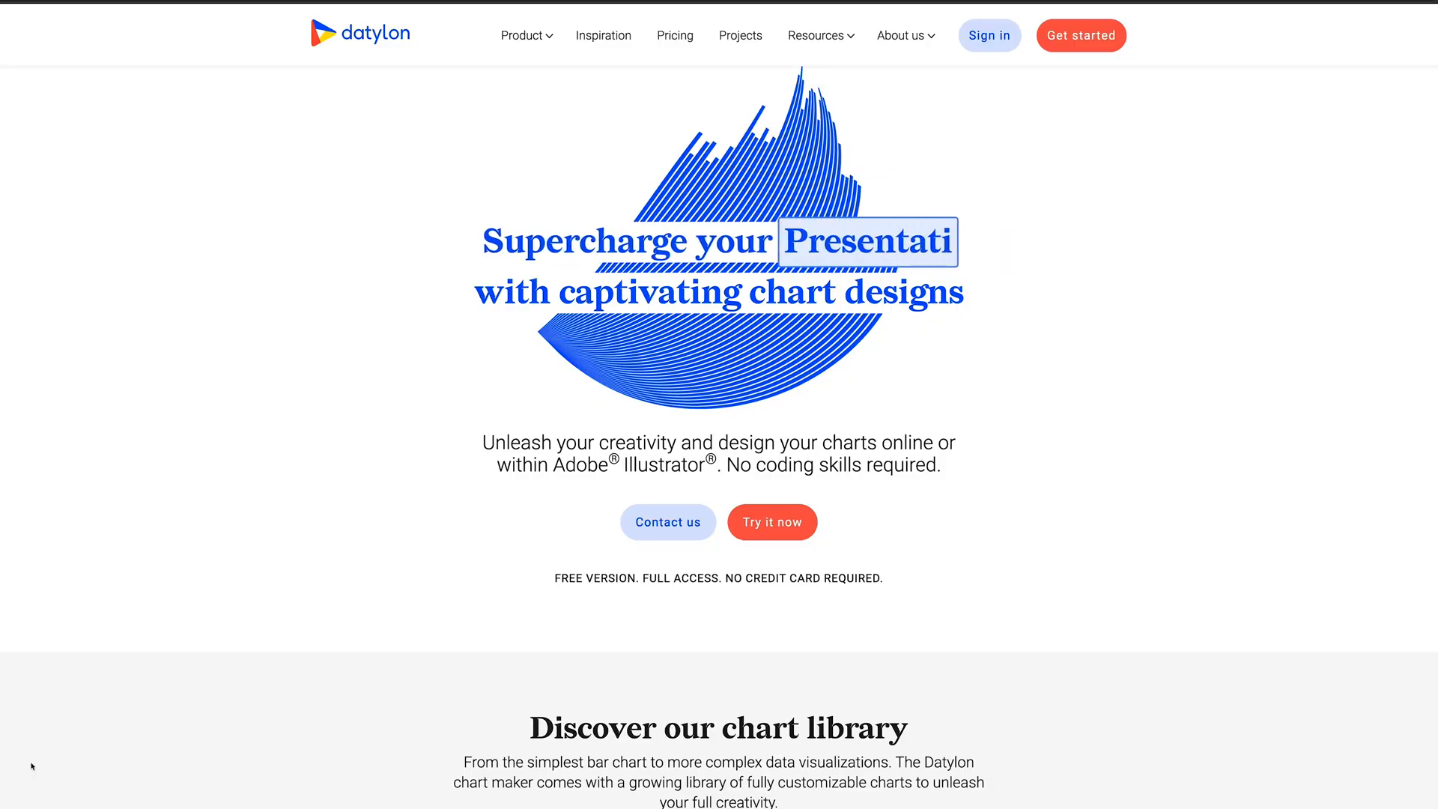
# Scroll the Datylon homepage down to the 'Design your charts online or with the plug-in' section.
pyautogui.scroll(-3)
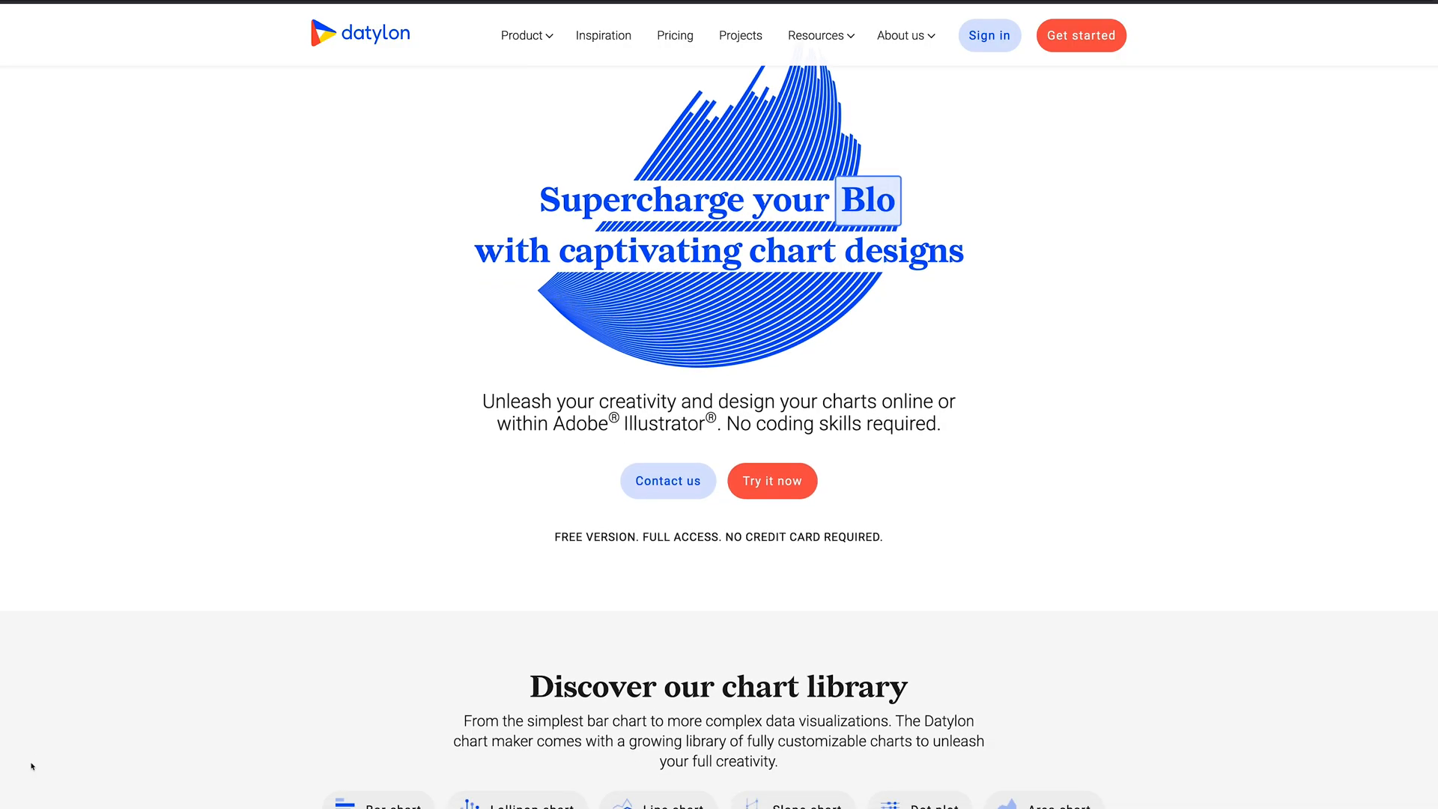
pyautogui.scroll(-3)
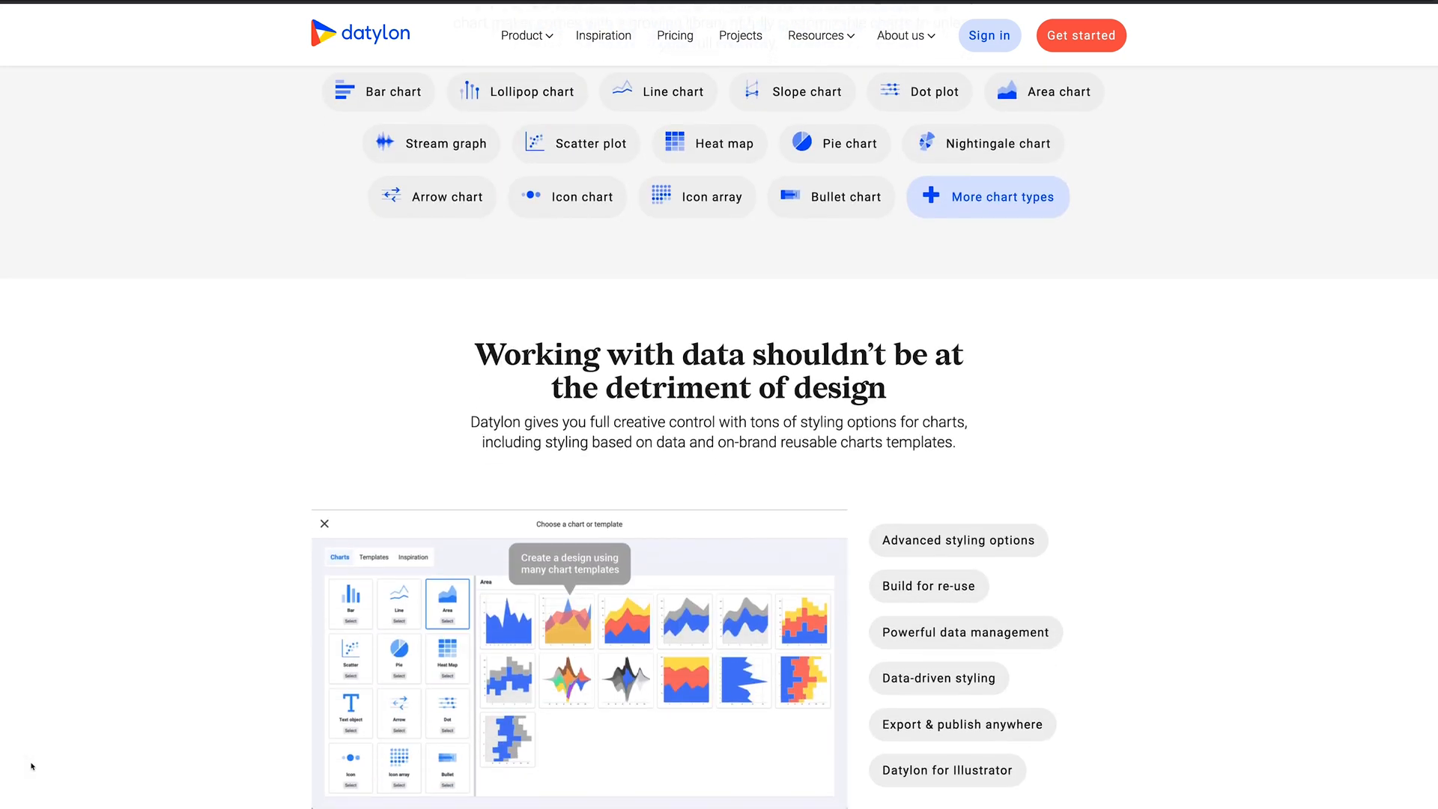
pyautogui.scroll(-3)
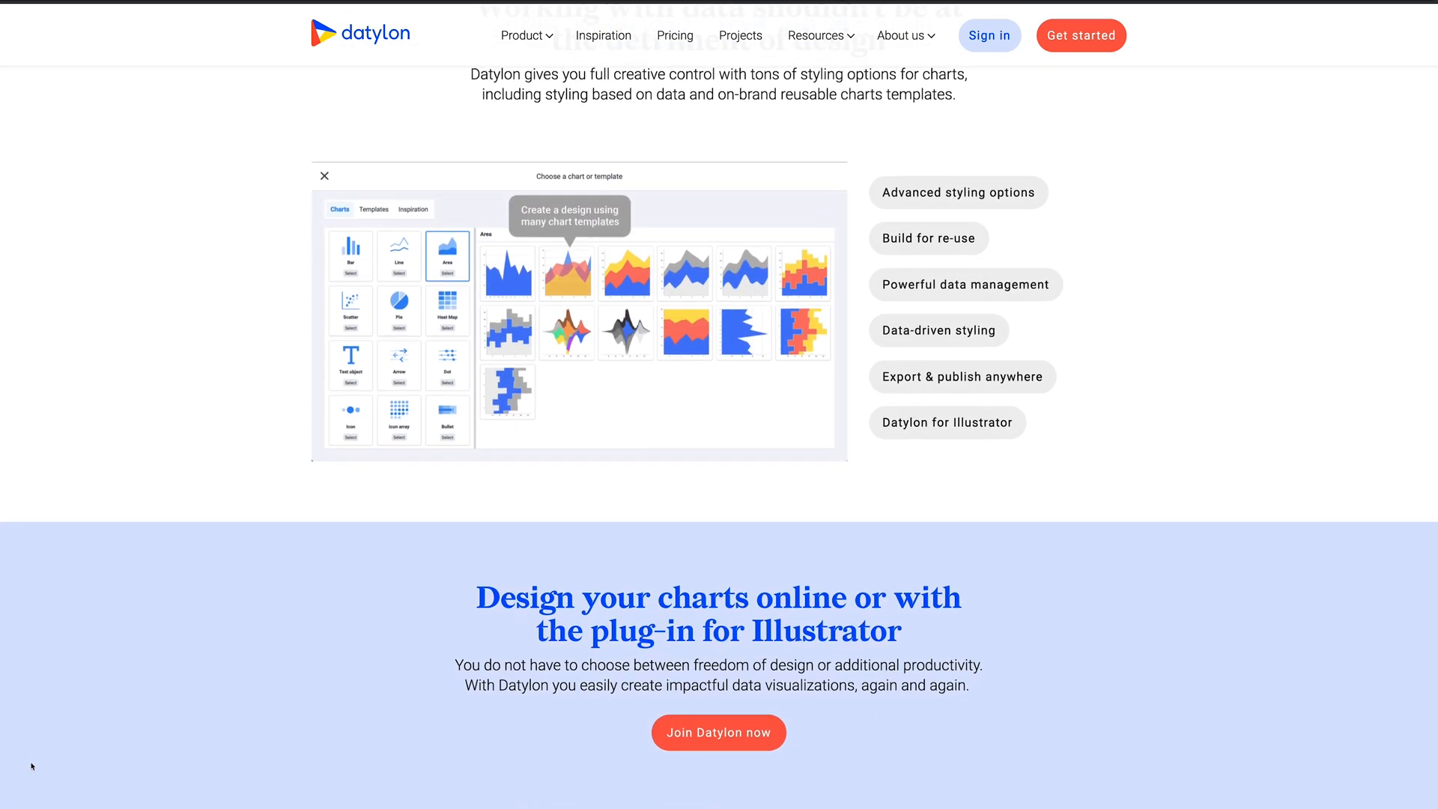
pyautogui.scroll(-3)
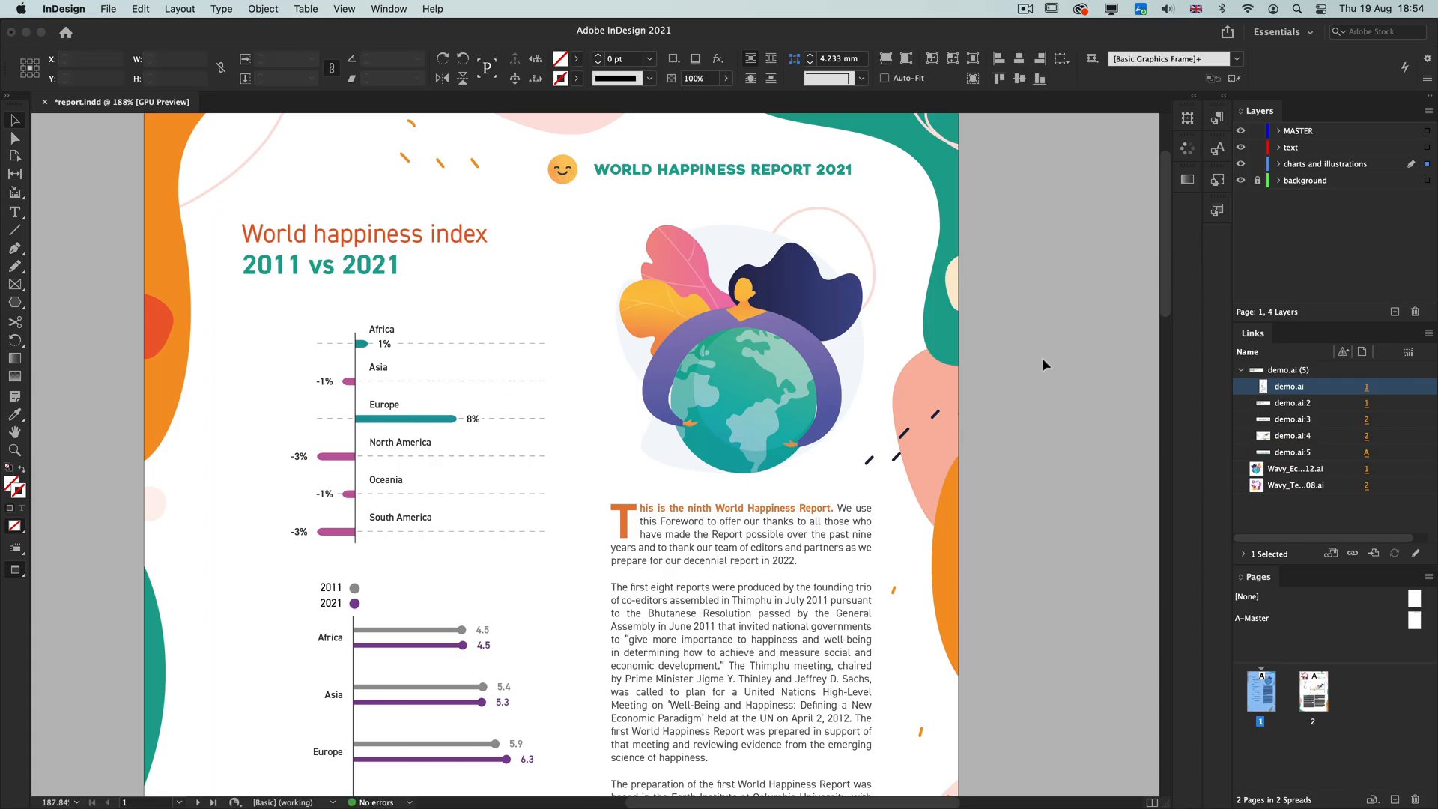
# Review the report.indd spread and open the linked demo.ai chart artwork in Illustrator via Edit Original.
pyautogui.scroll(-3)
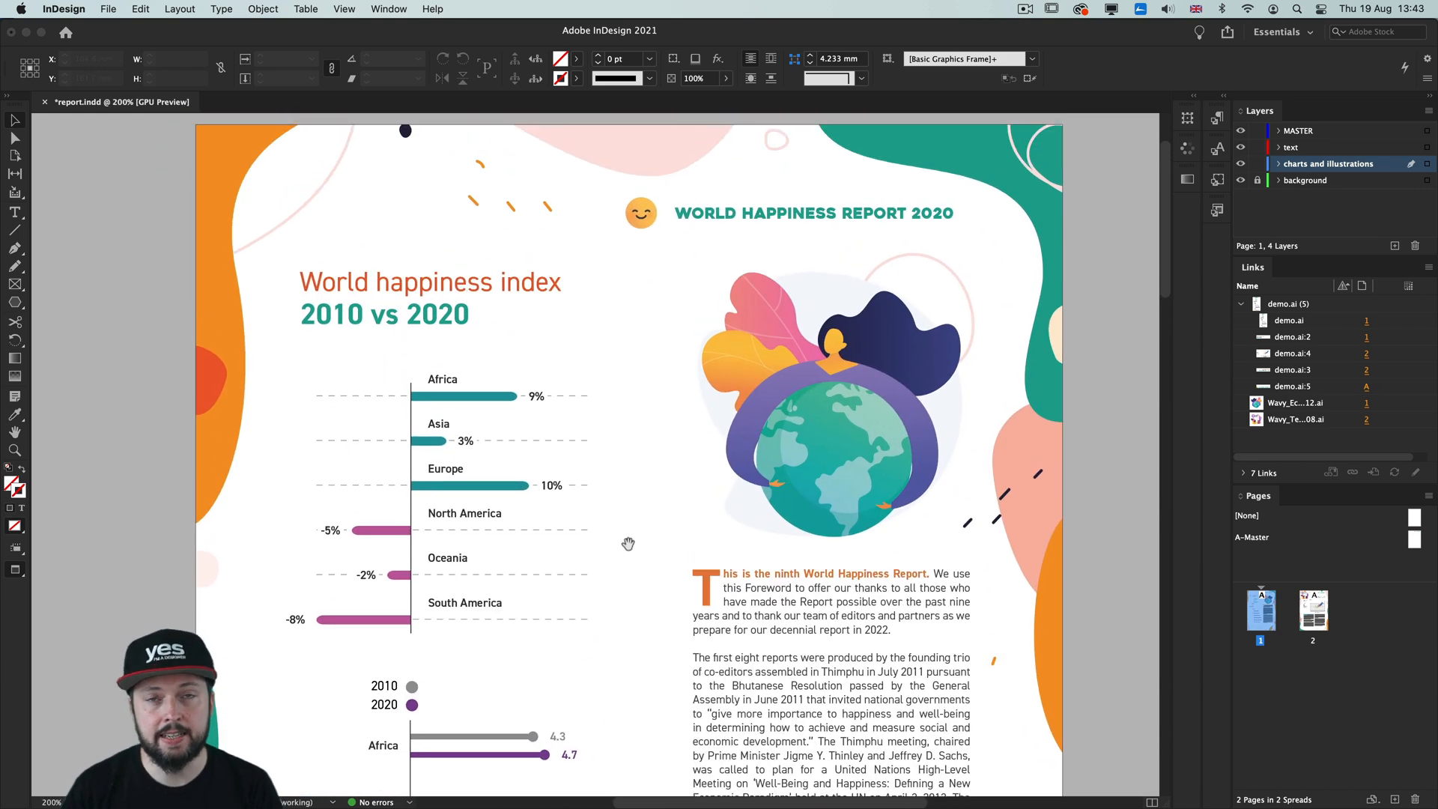
pyautogui.click(464, 569)
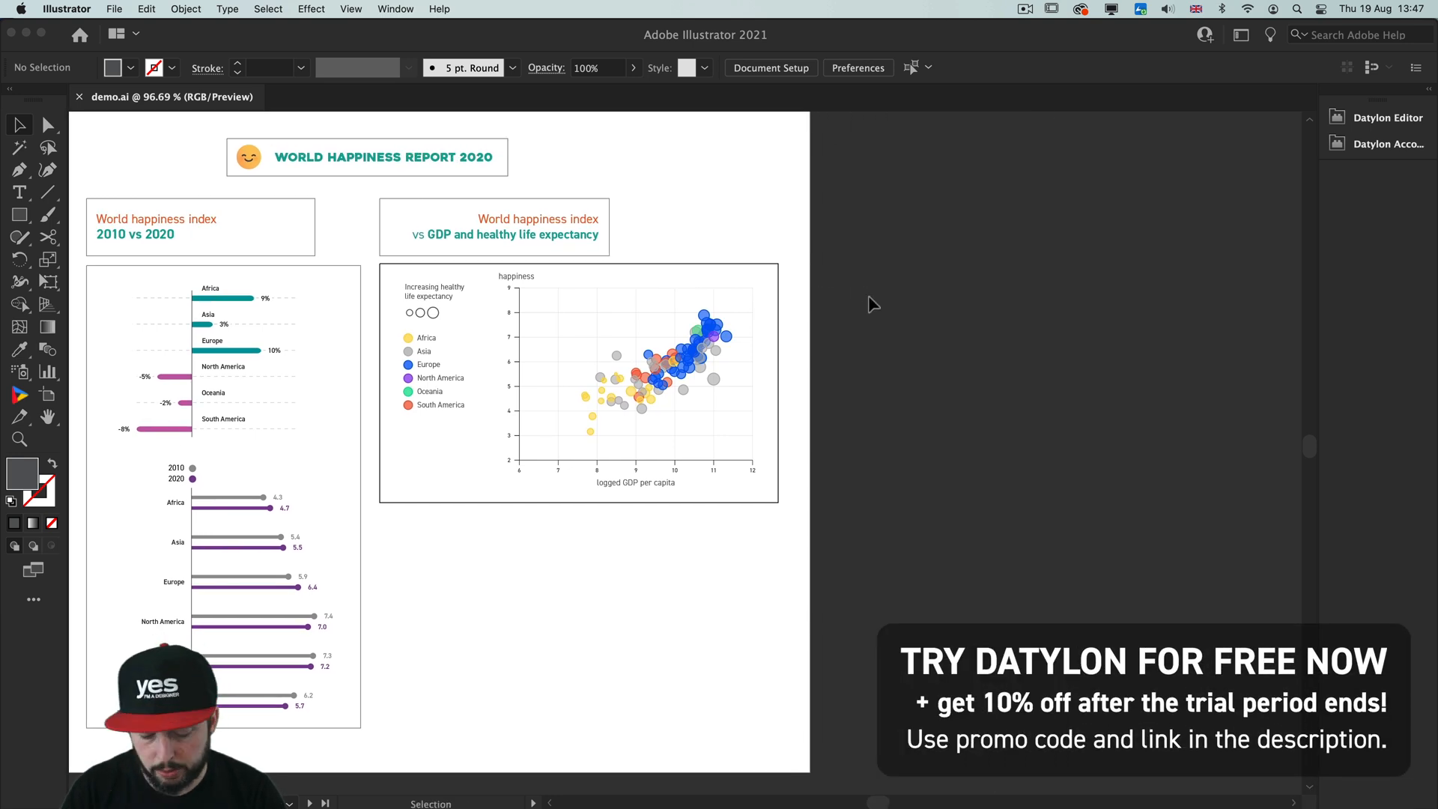
# Draw a new artboard to the right with the Artboard tool and start a Datylon chart on it.
pyautogui.click(48, 372)
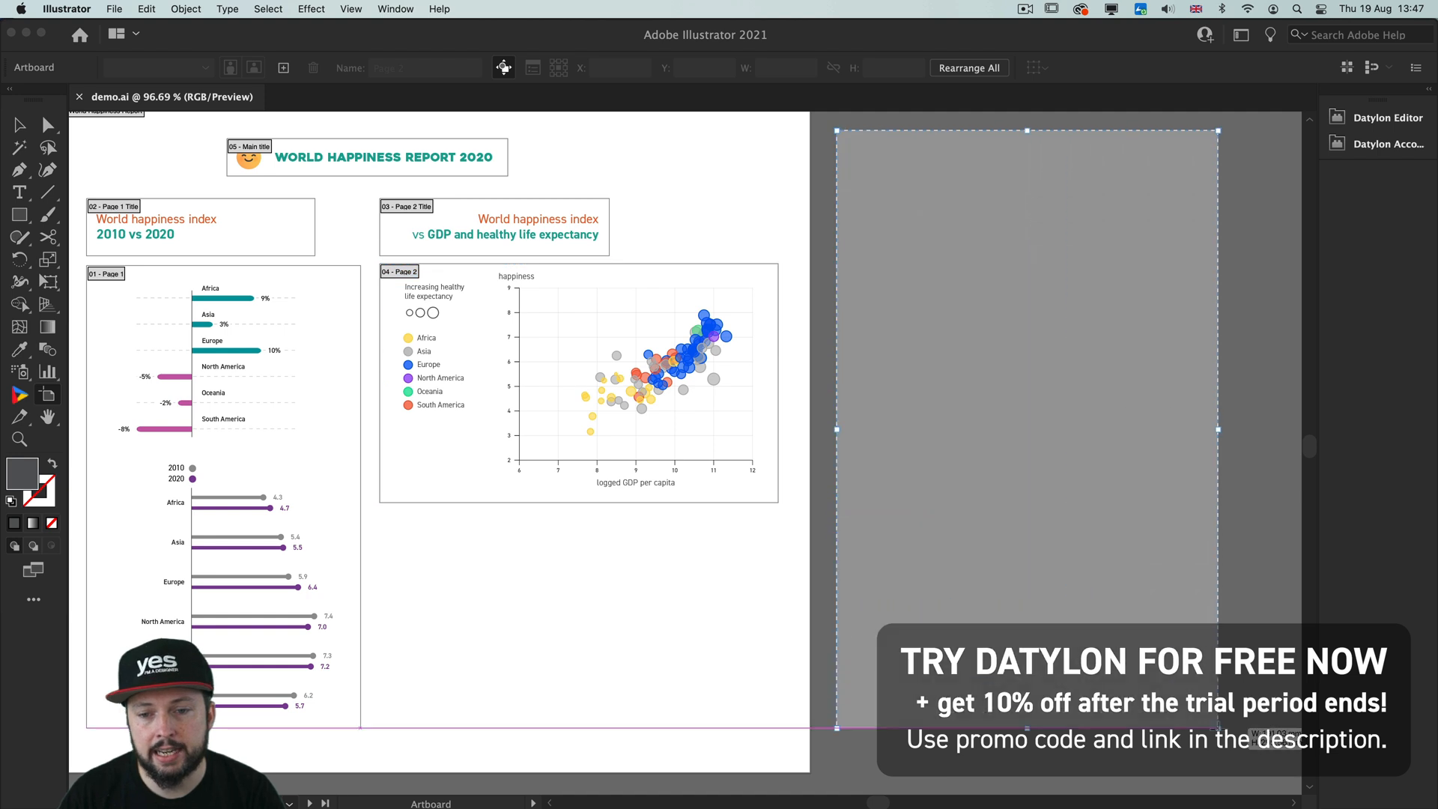
pyautogui.click(931, 259)
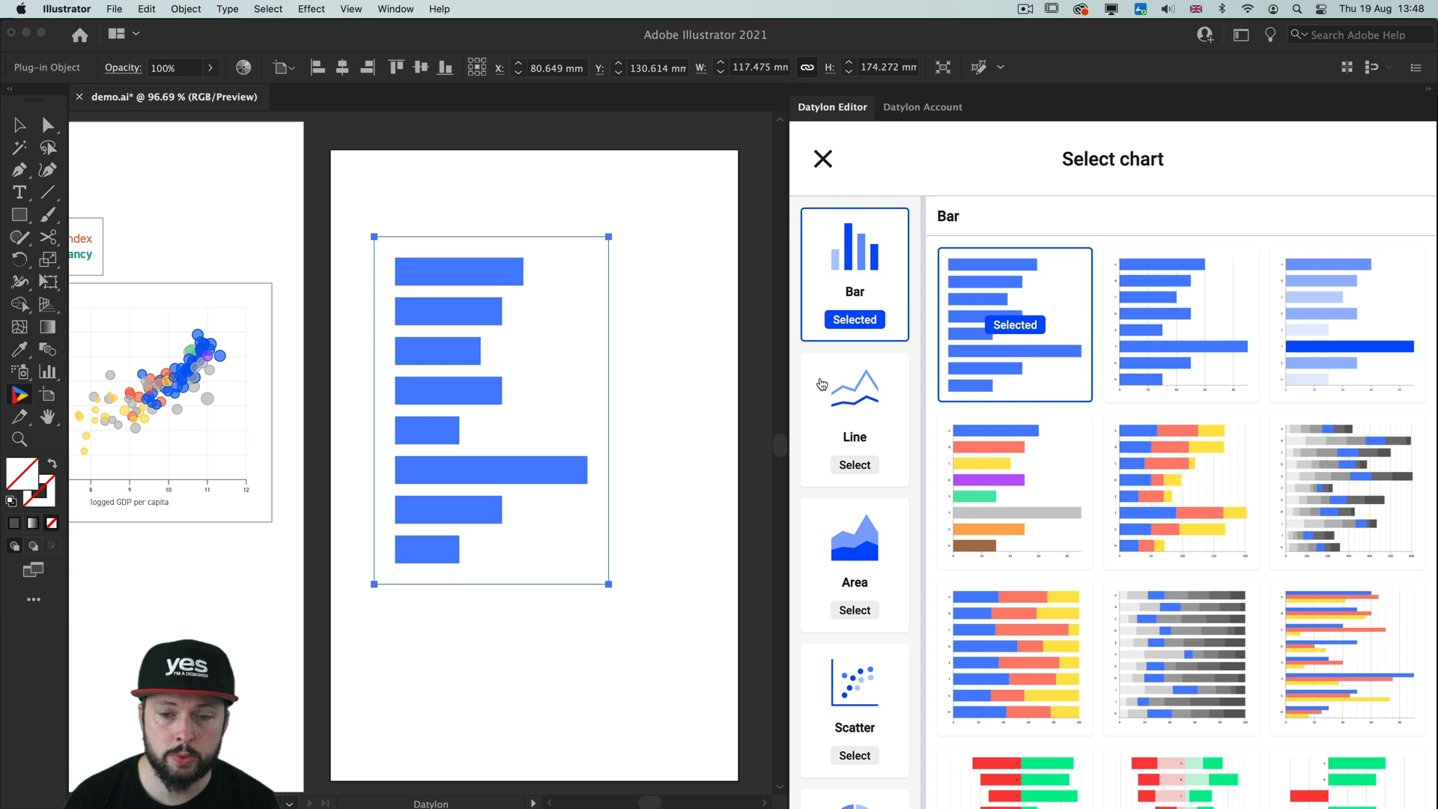
pyautogui.moveTo(1008, 346)
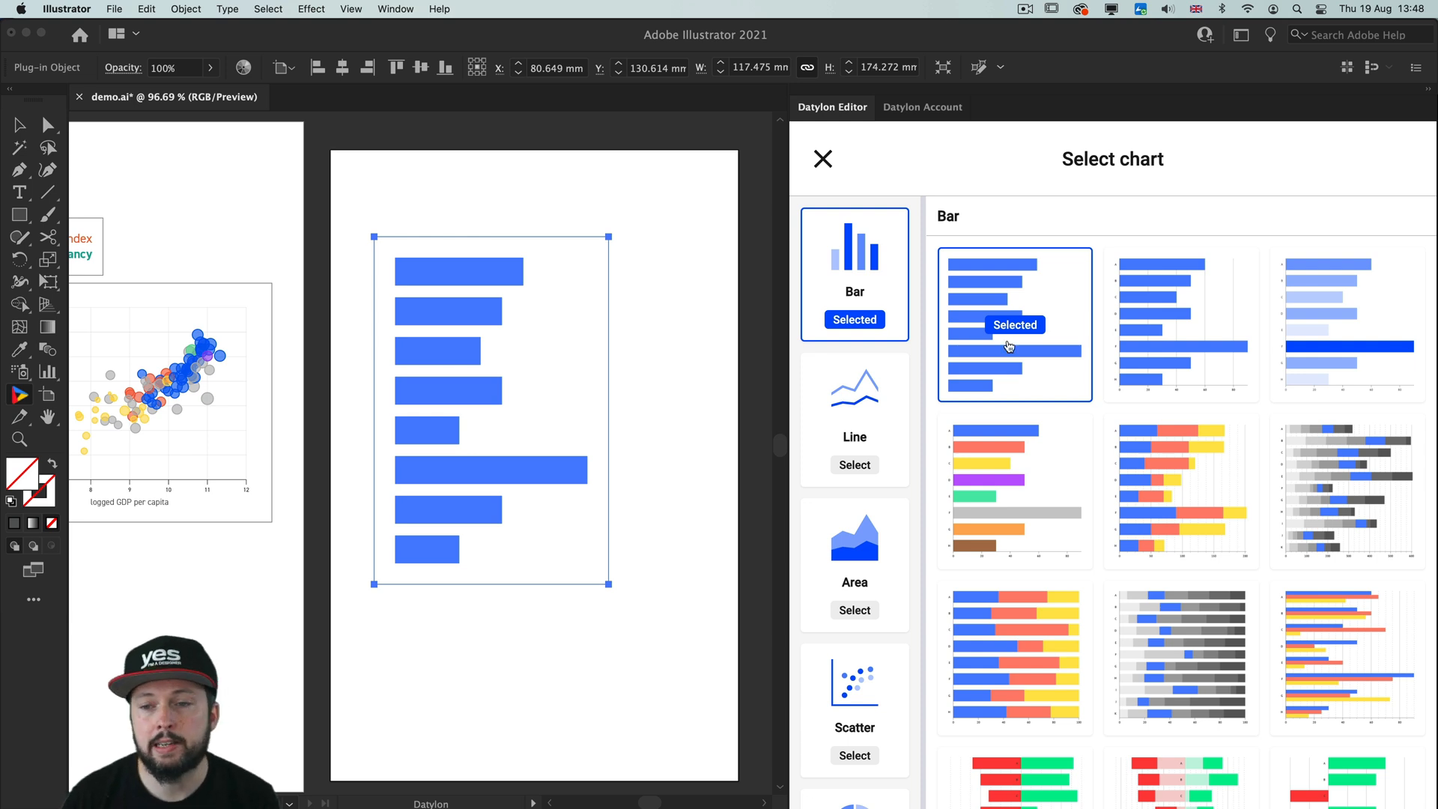
pyautogui.moveTo(905, 396)
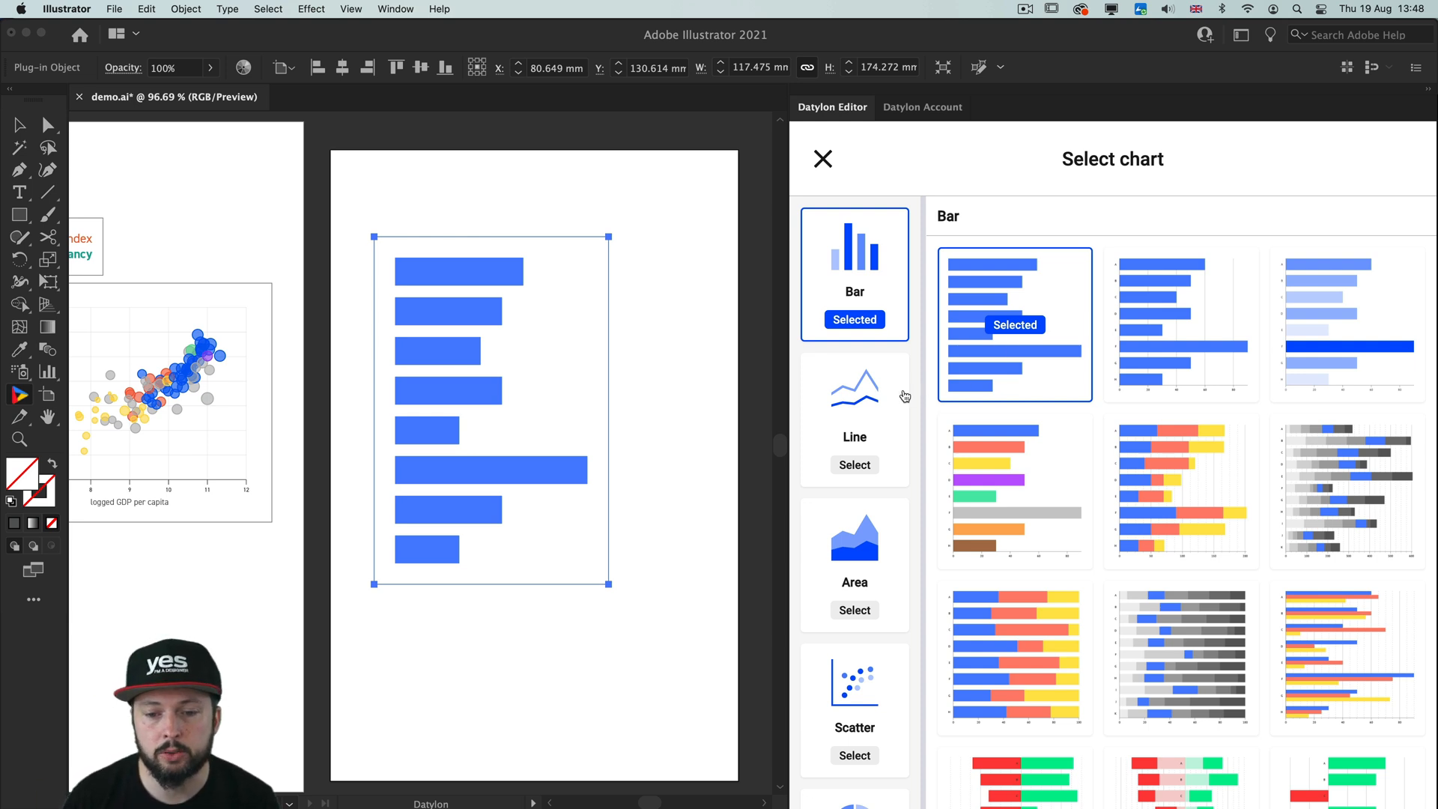
# Browse the Bar templates and select the lollipop chart template for the placeholder chart.
pyautogui.scroll(-3)
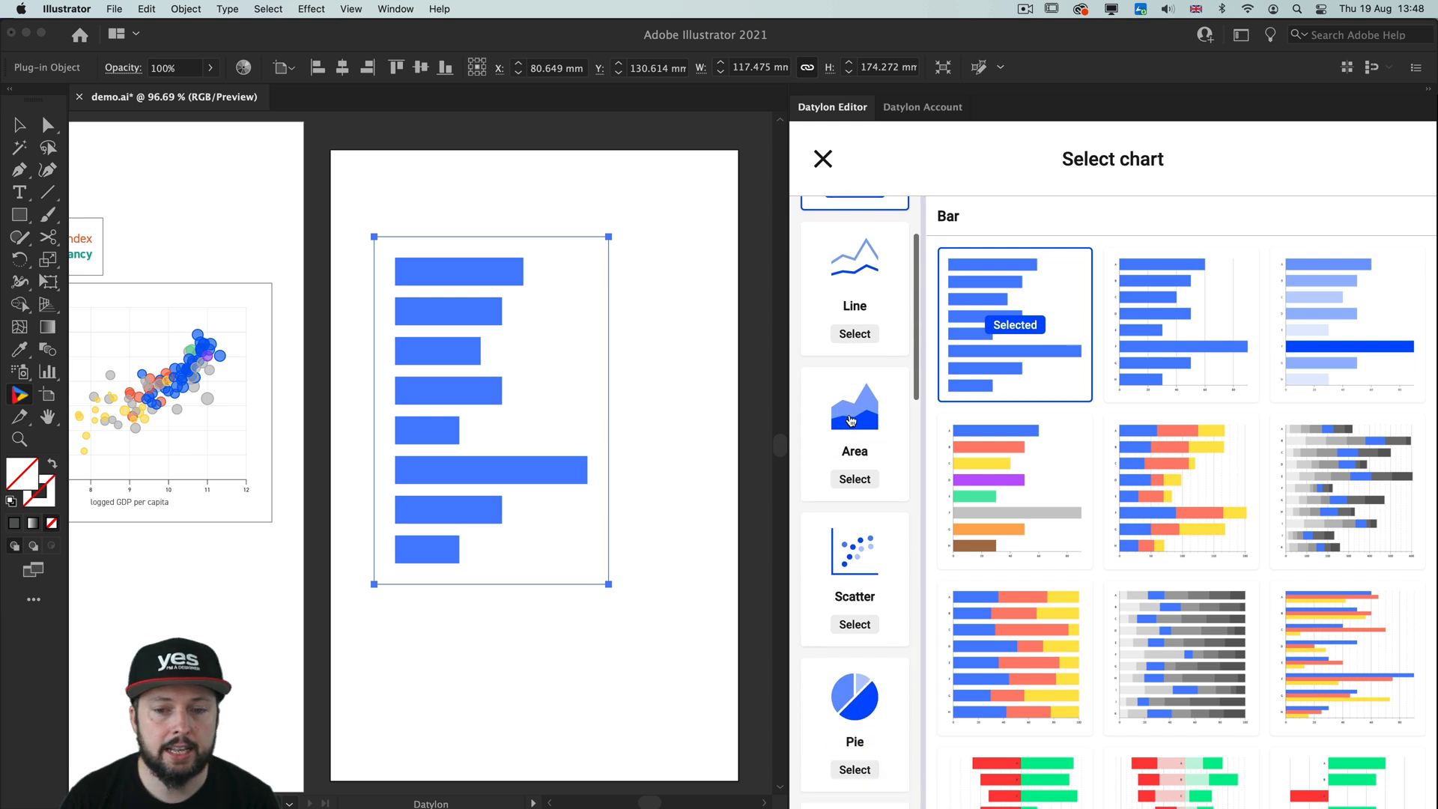
pyautogui.scroll(3)
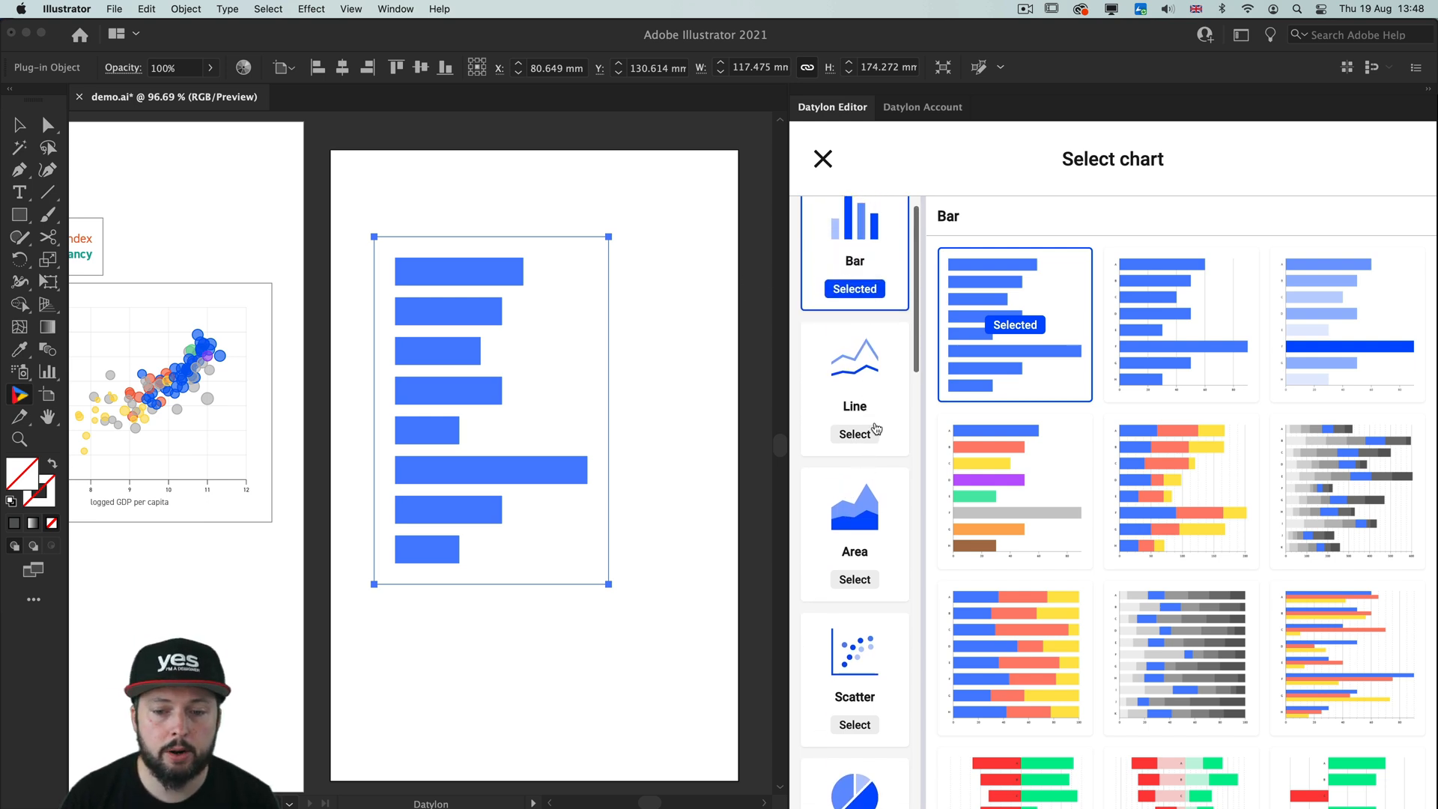
pyautogui.scroll(-3)
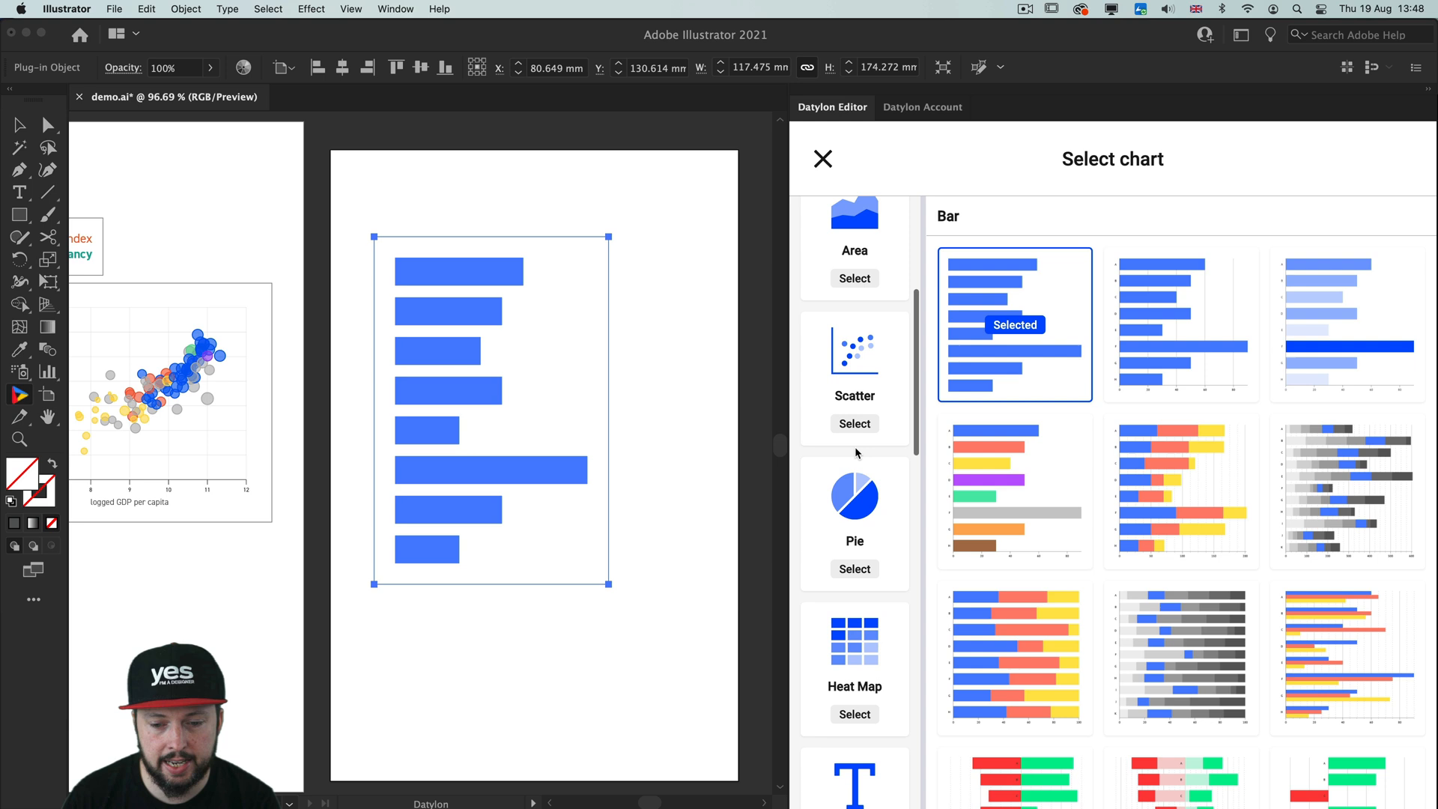
pyautogui.scroll(-3)
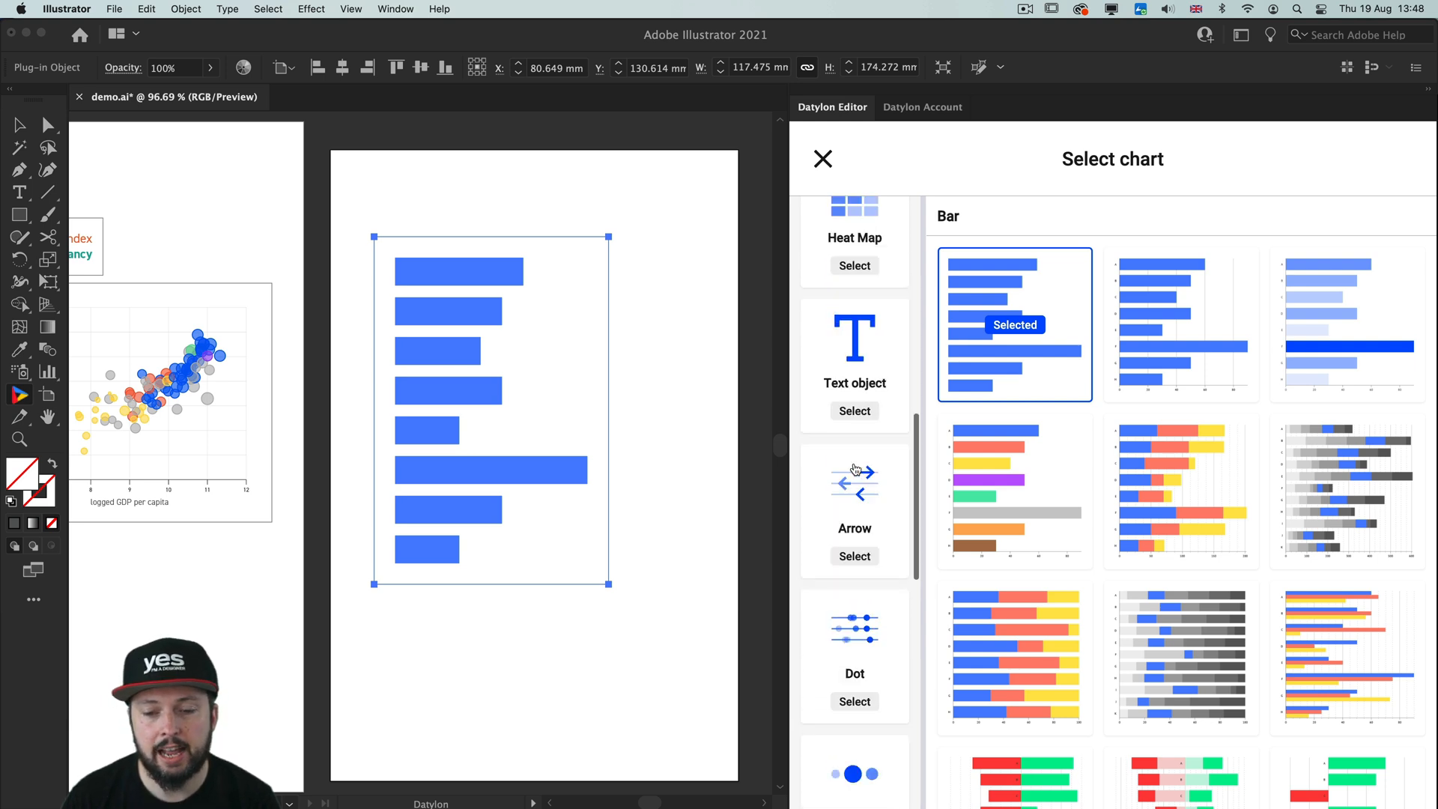
pyautogui.scroll(-3)
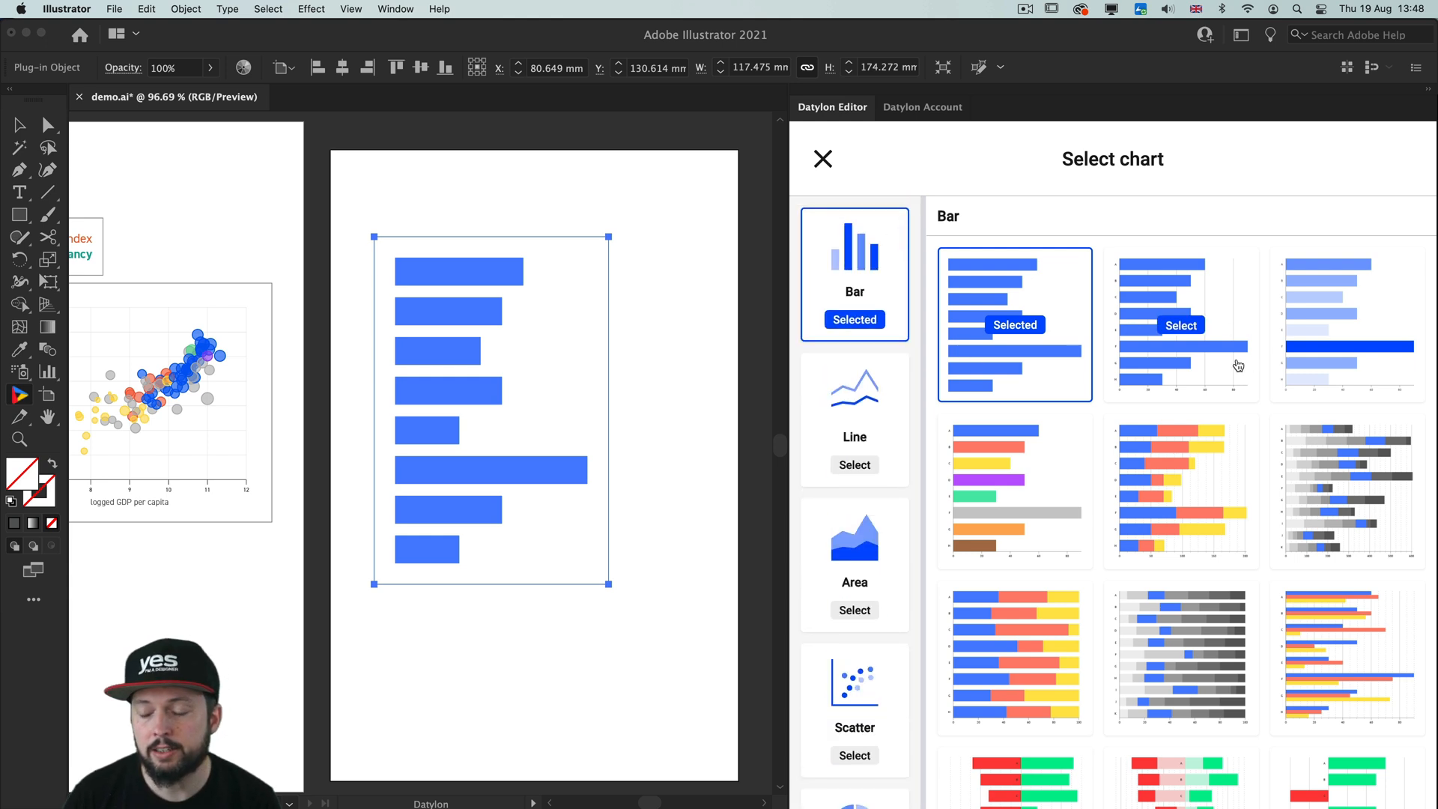
pyautogui.scroll(-3)
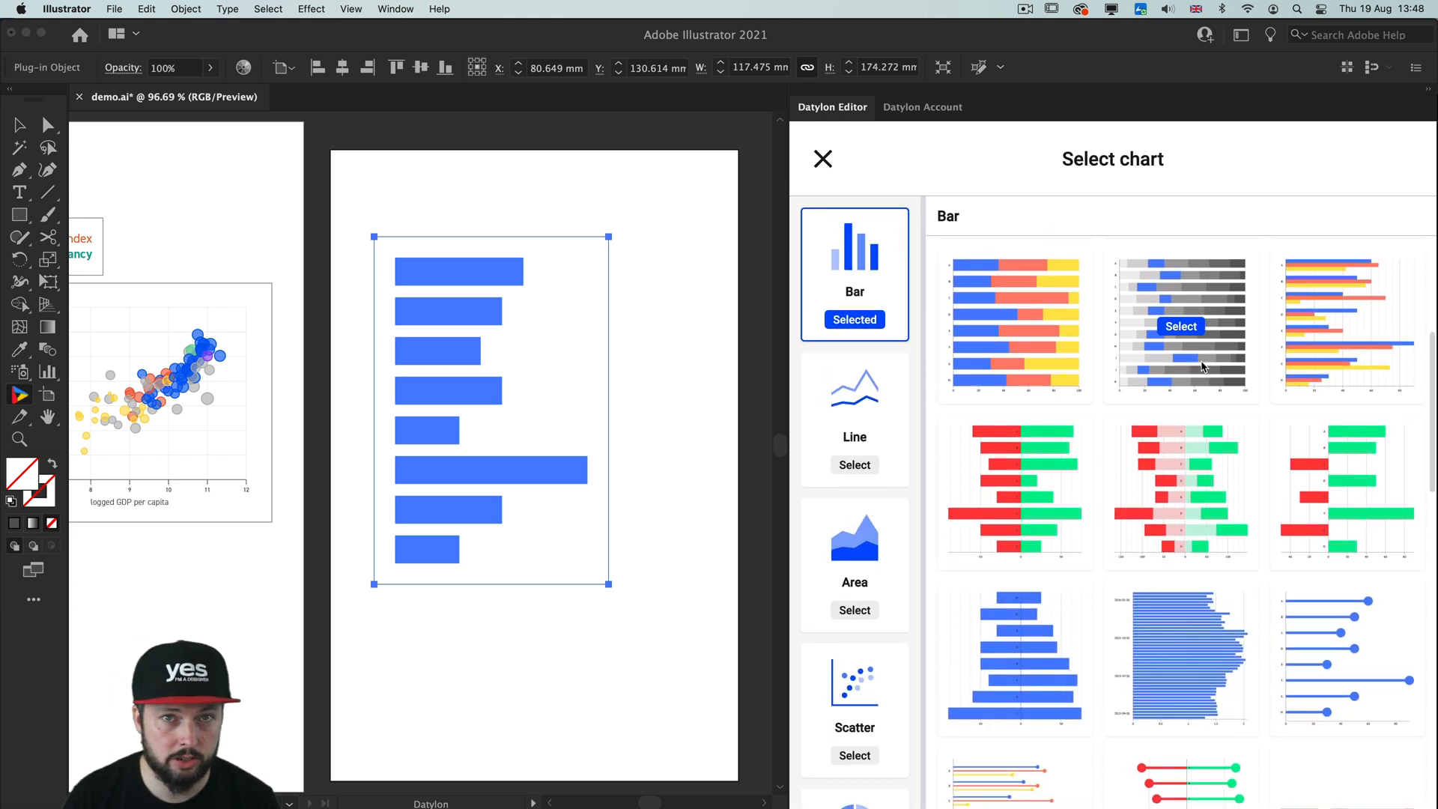
pyautogui.scroll(-3)
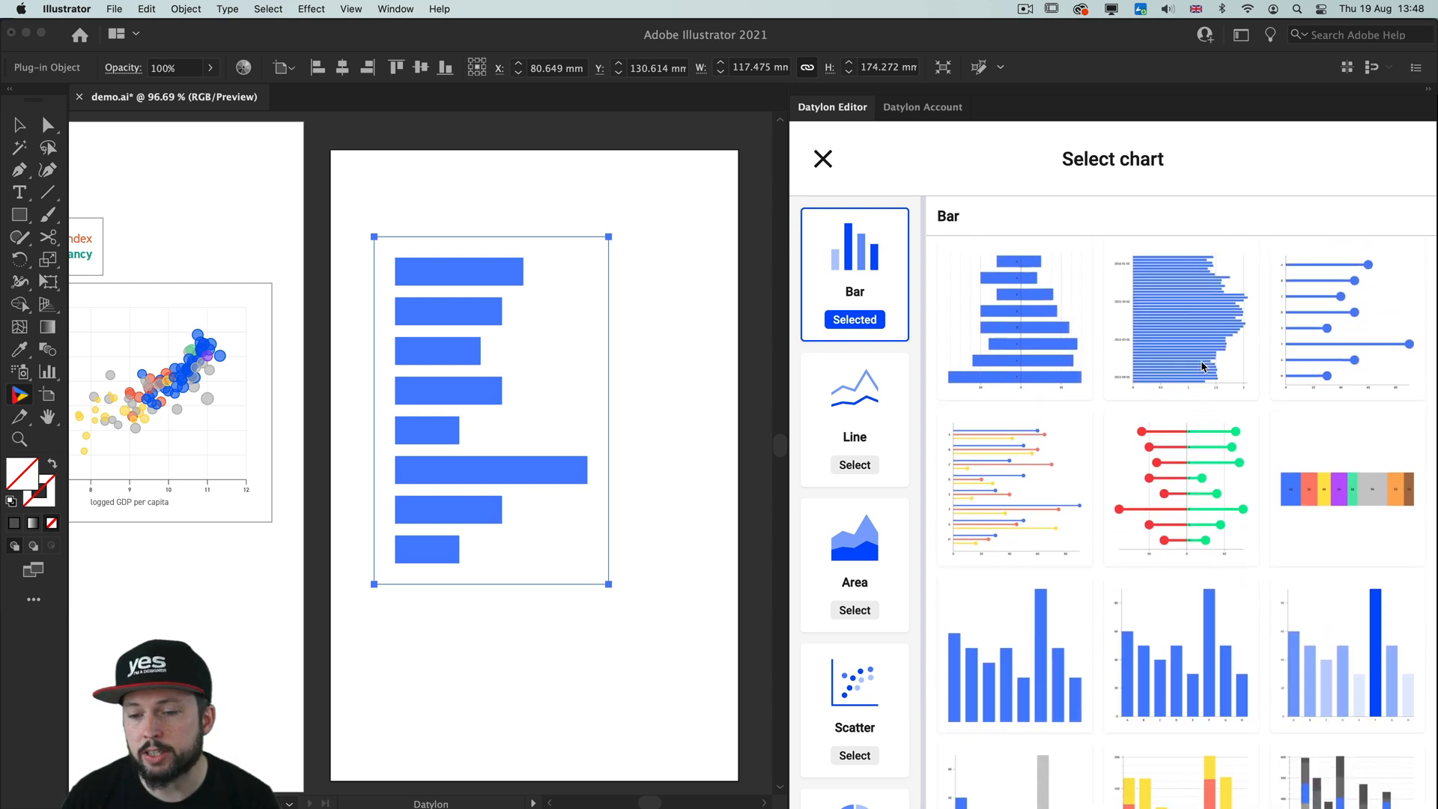
pyautogui.moveTo(1326, 349)
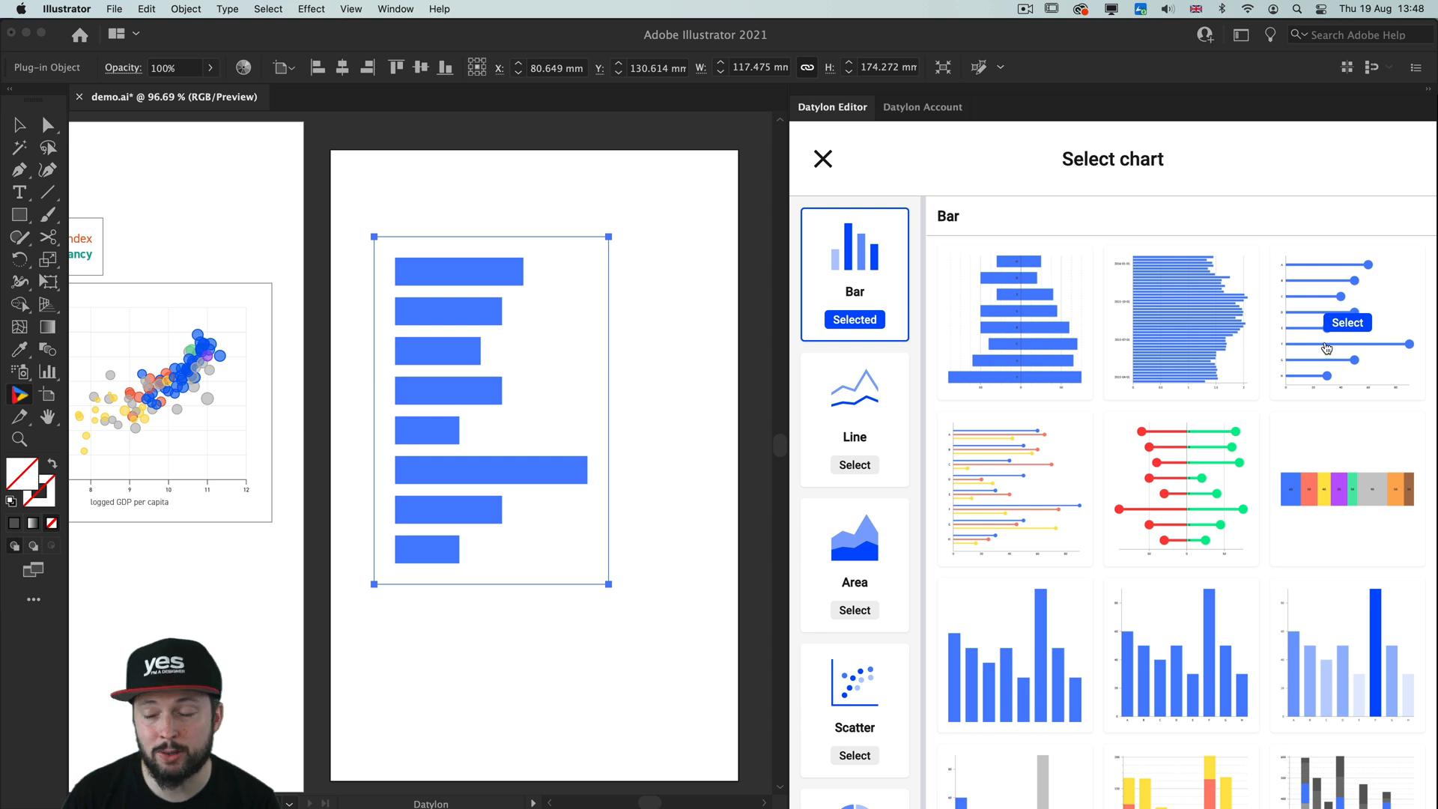
pyautogui.click(1346, 322)
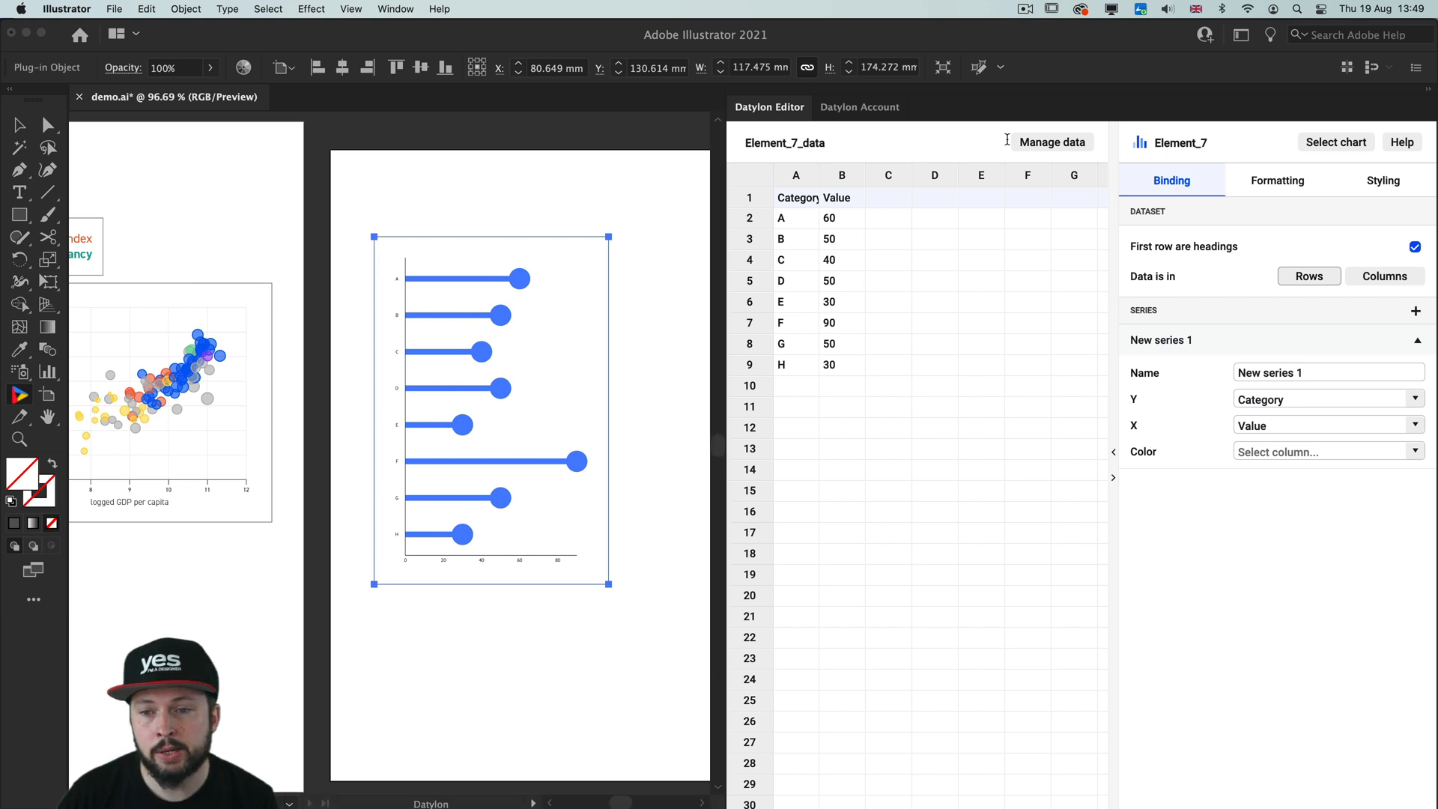
pyautogui.moveTo(1052, 143)
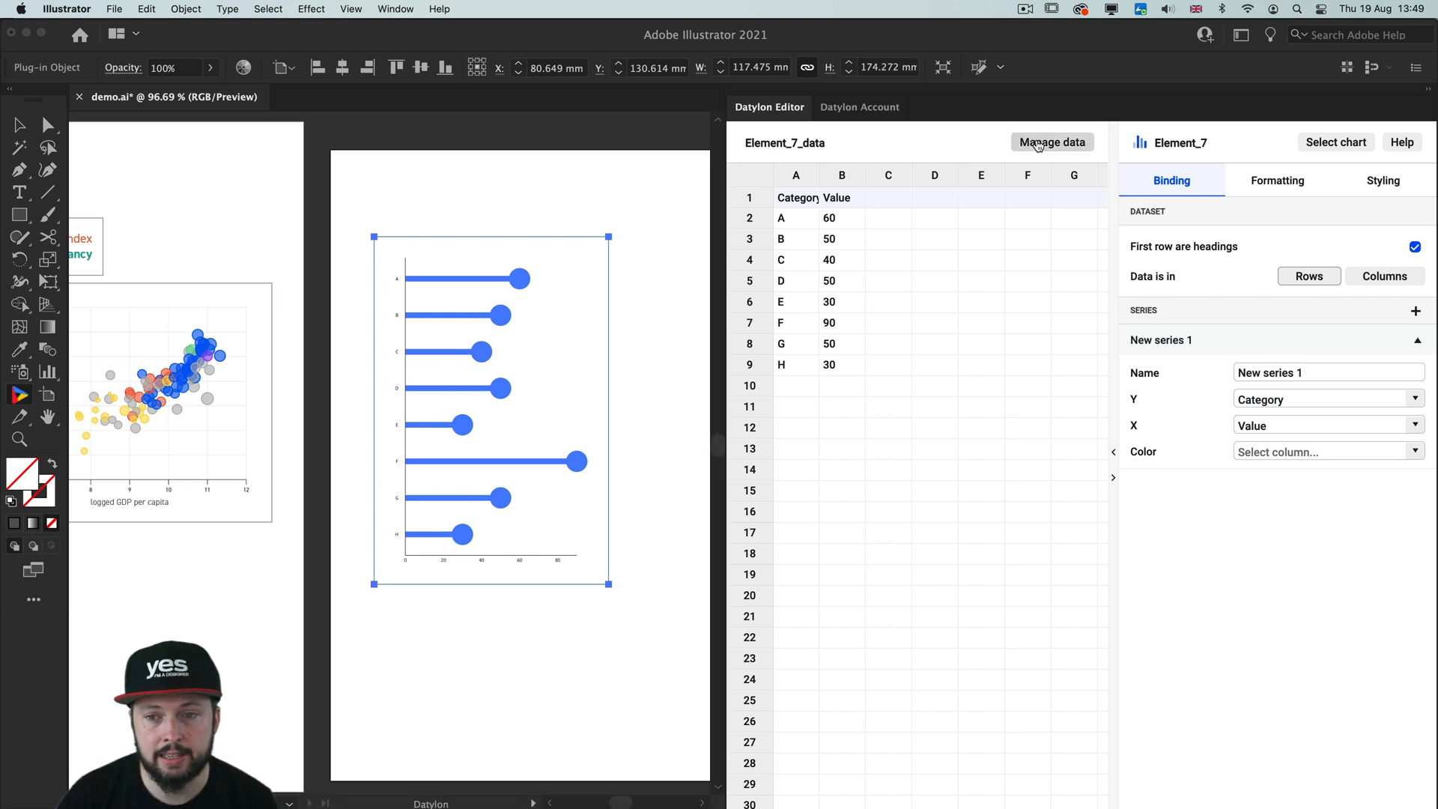
# In the Data sheet manager, preview and select the 'bar charts' sheet as the chart's data.
pyautogui.click(1051, 142)
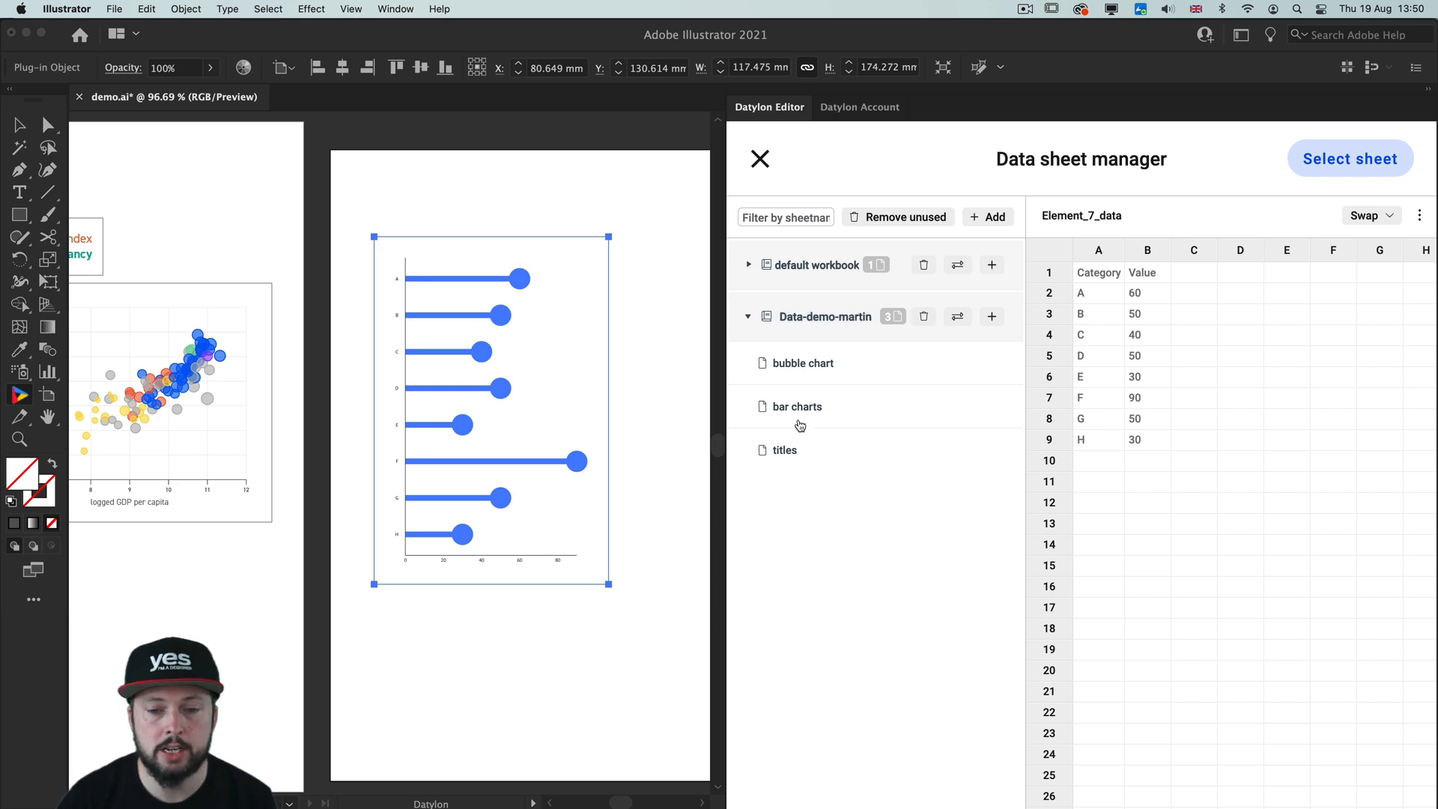
pyautogui.moveTo(816, 545)
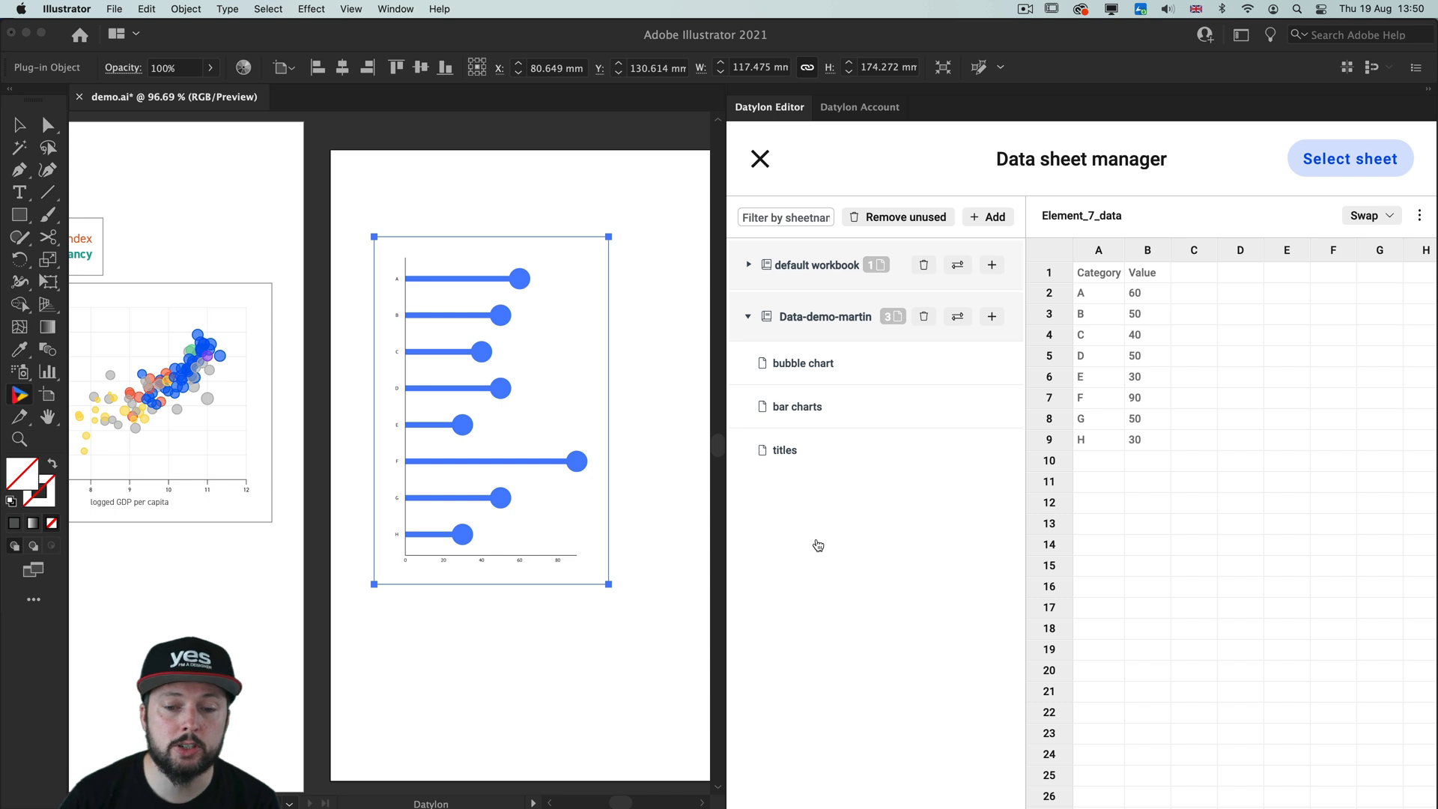
pyautogui.moveTo(865, 408)
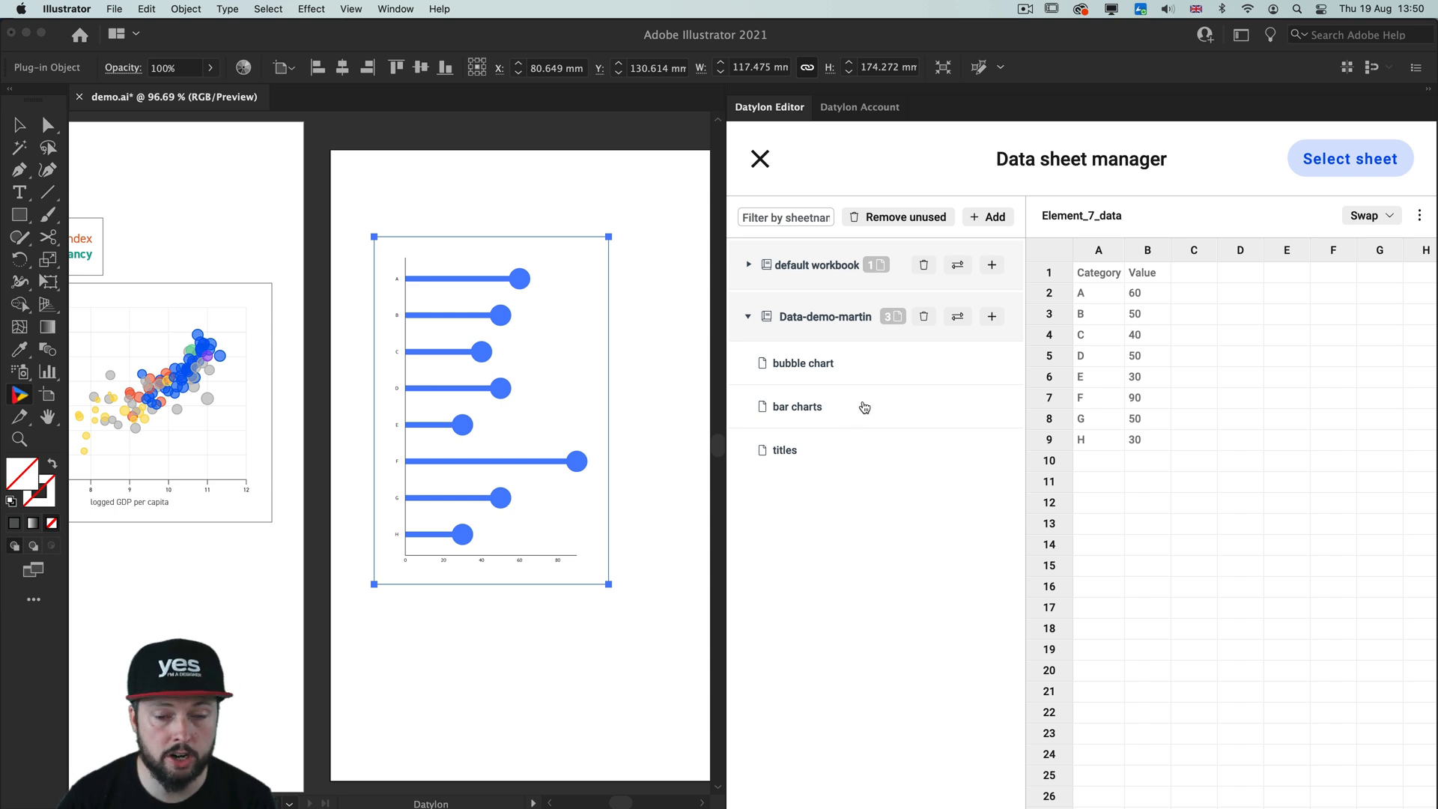
pyautogui.click(795, 406)
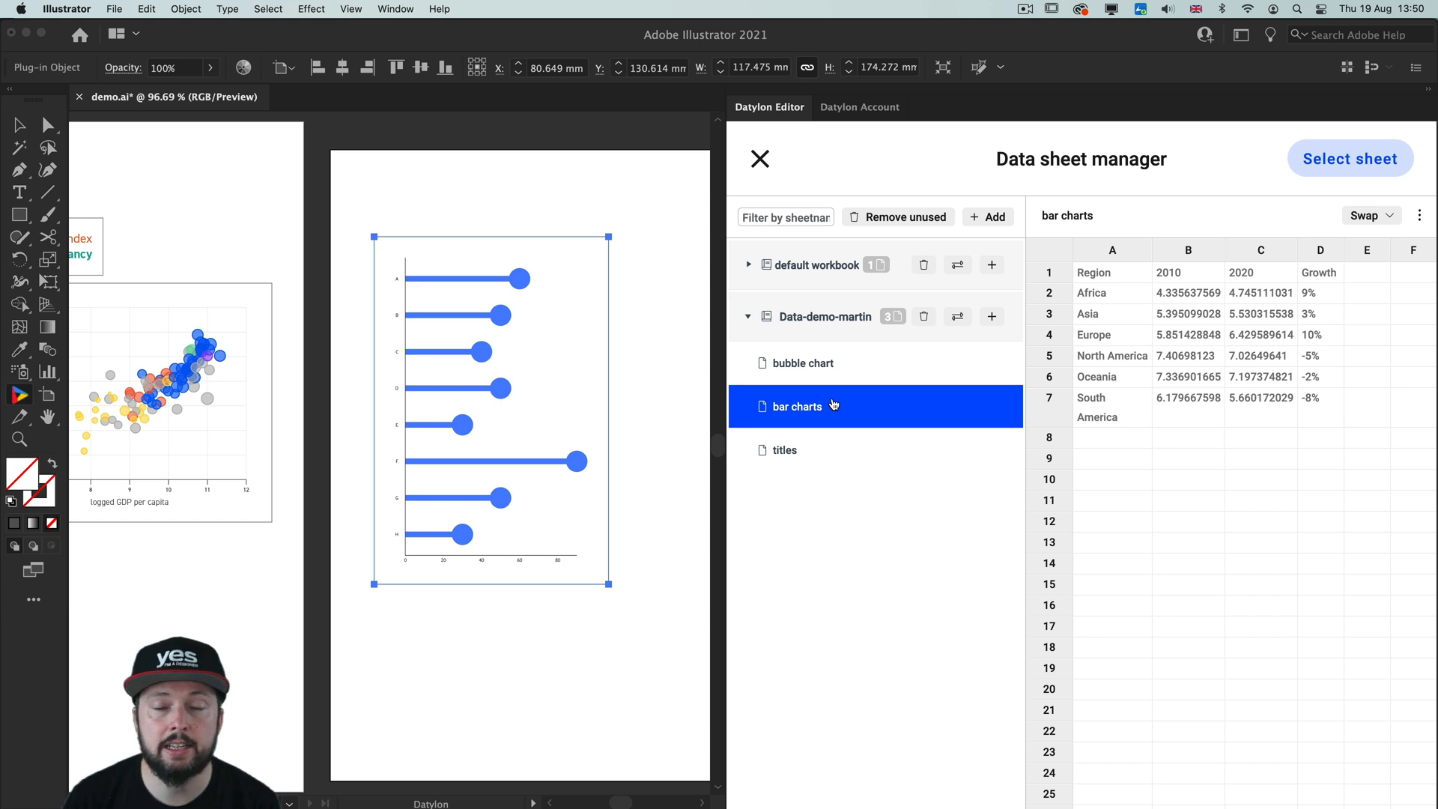
pyautogui.moveTo(1198, 165)
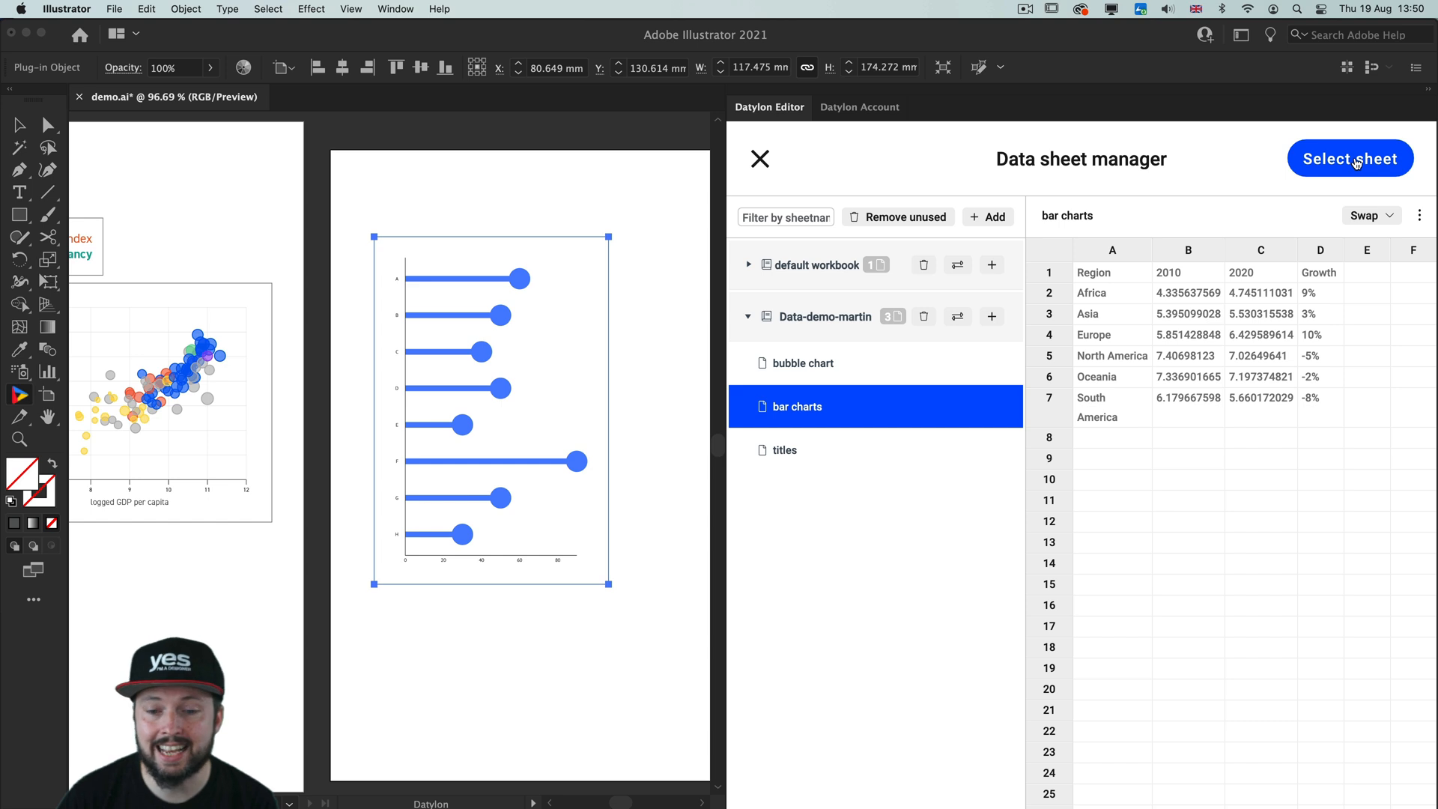
pyautogui.click(1350, 157)
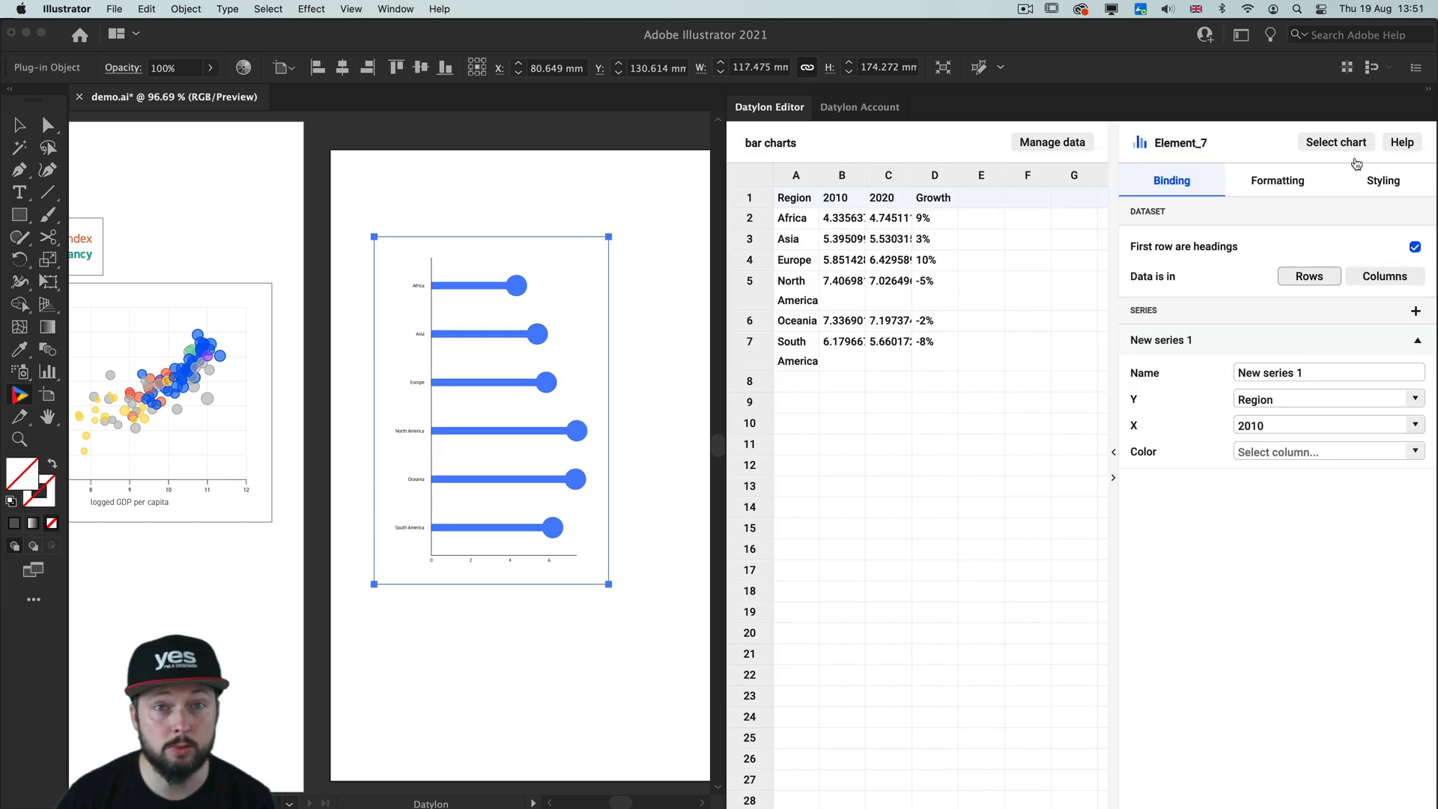
pyautogui.moveTo(1050, 488)
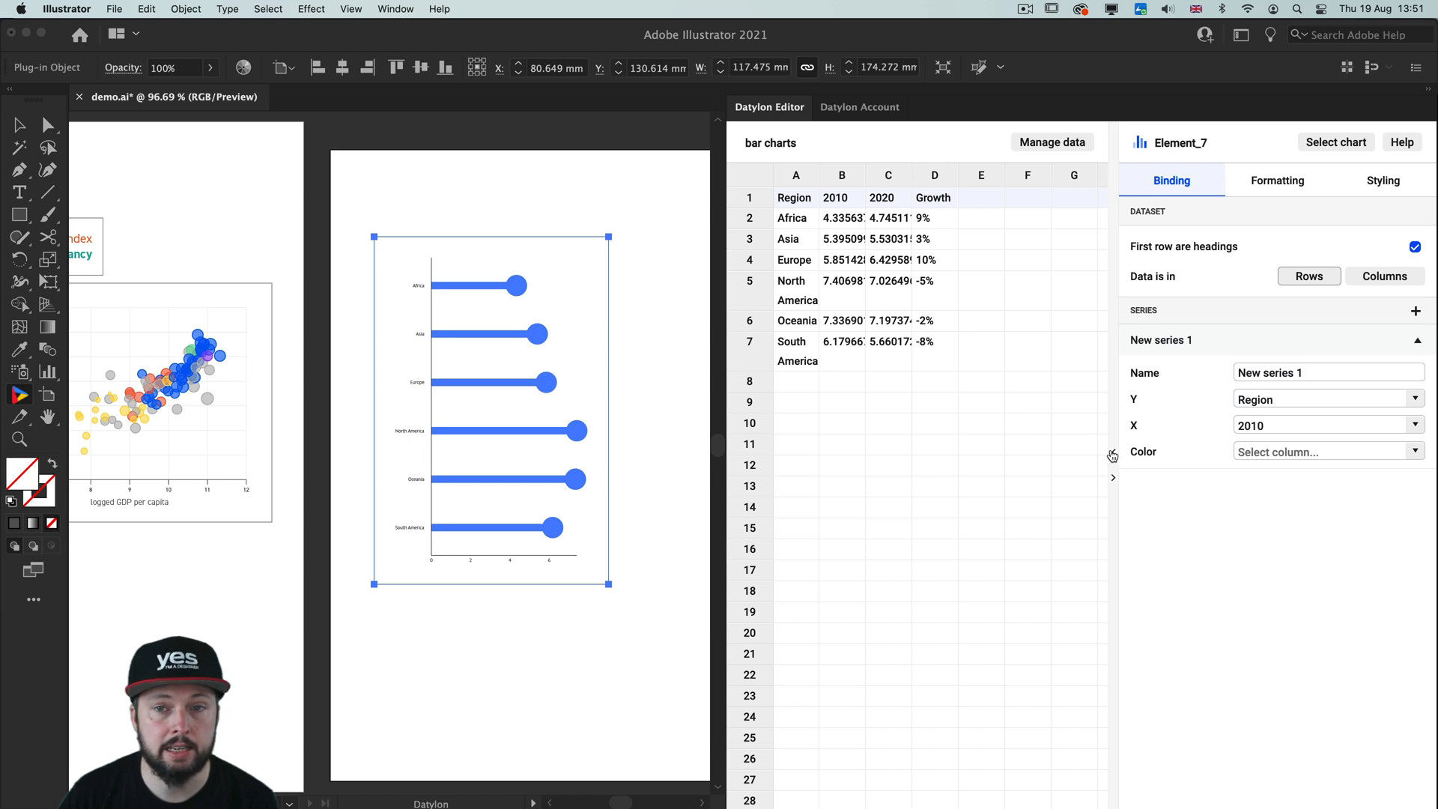
pyautogui.click(1113, 456)
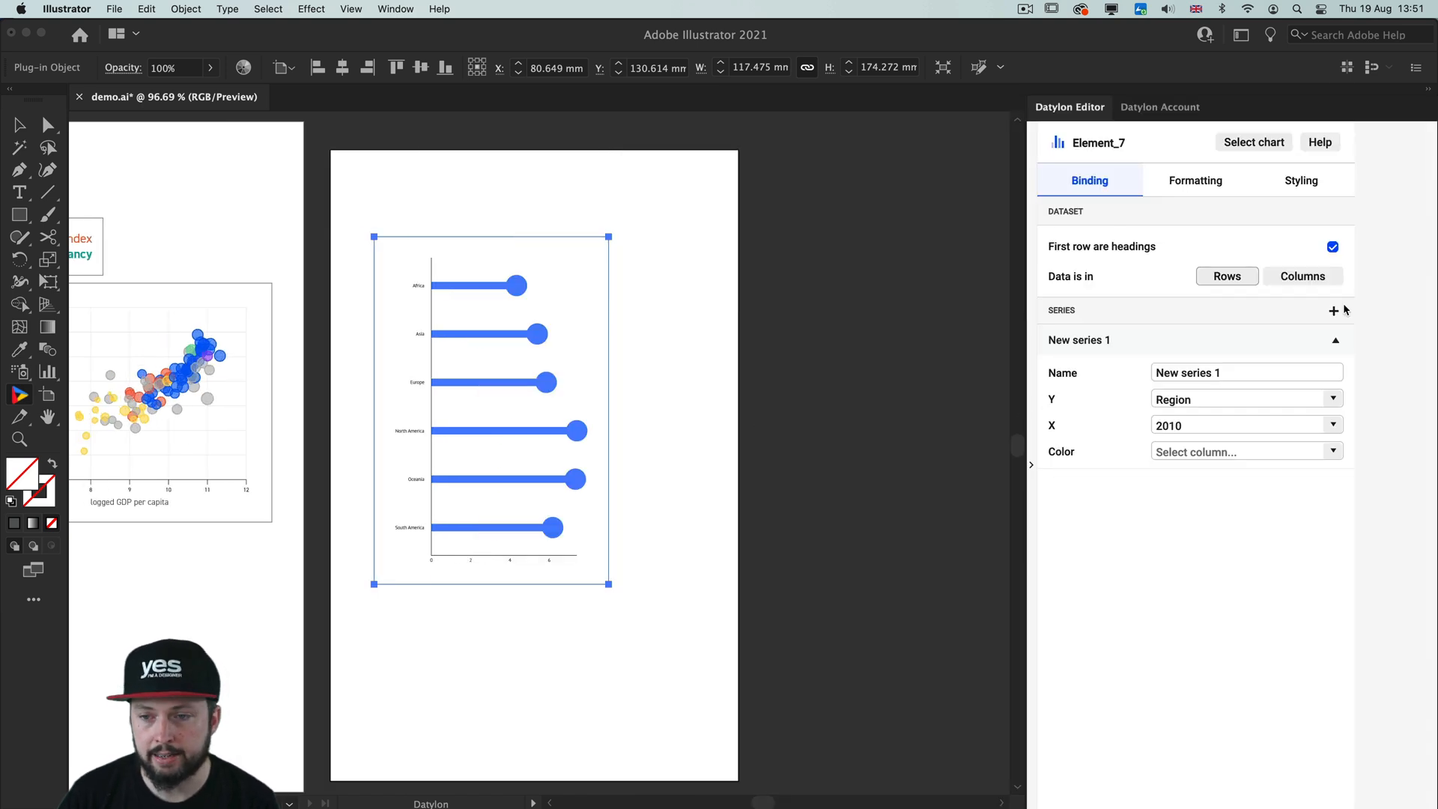
pyautogui.moveTo(1134, 370)
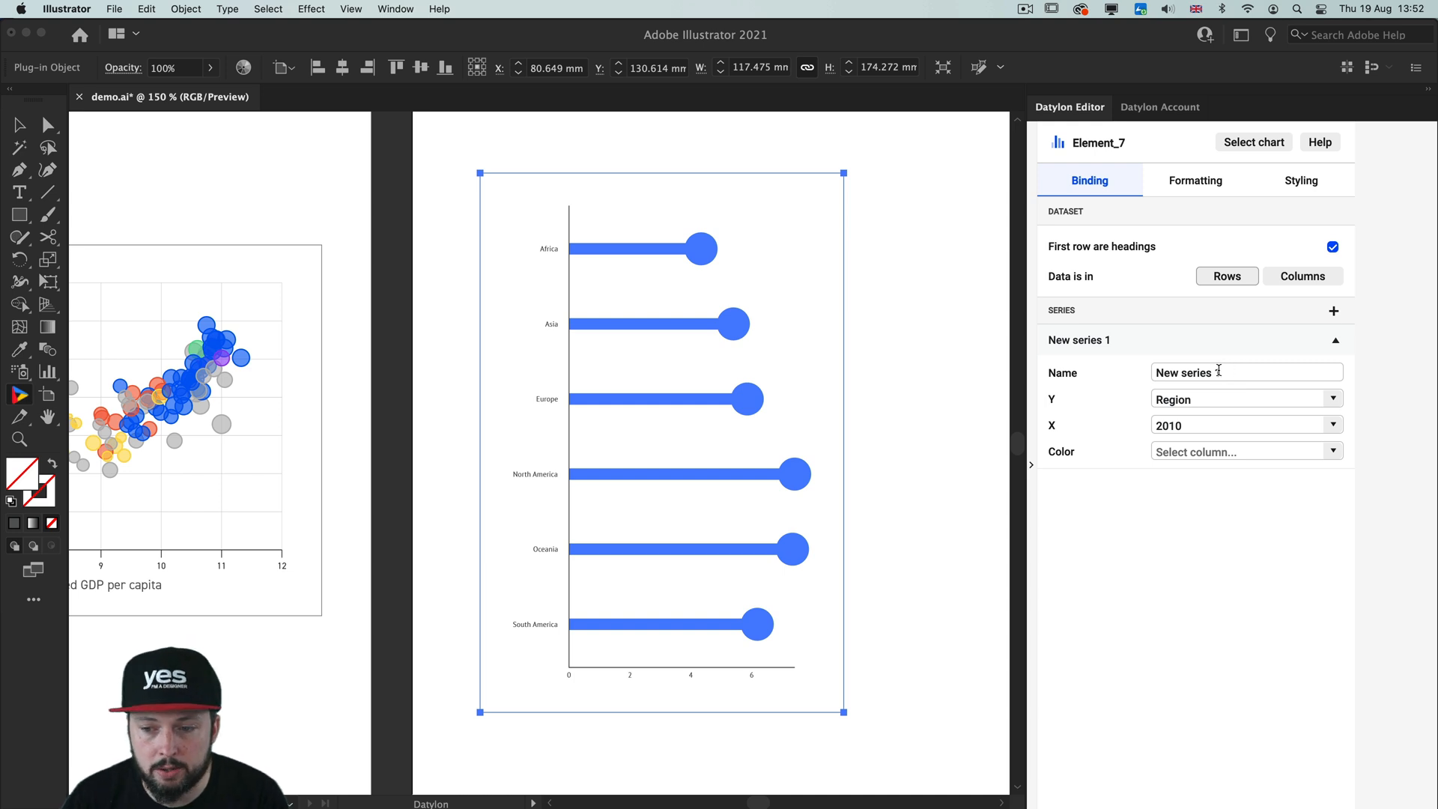
# Rename the chart's series to 'Growth'.
pyautogui.write('G')
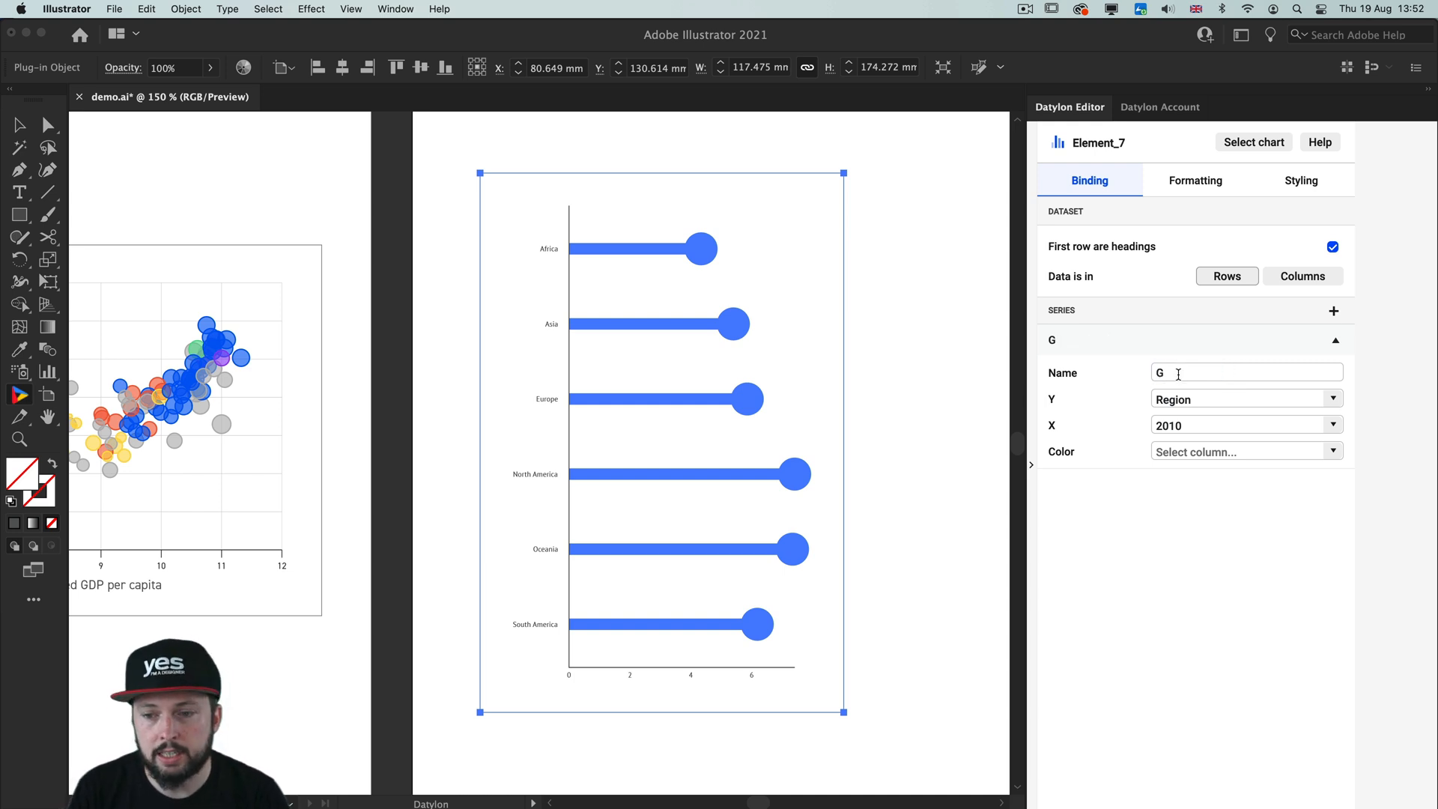
pyautogui.write('rowt')
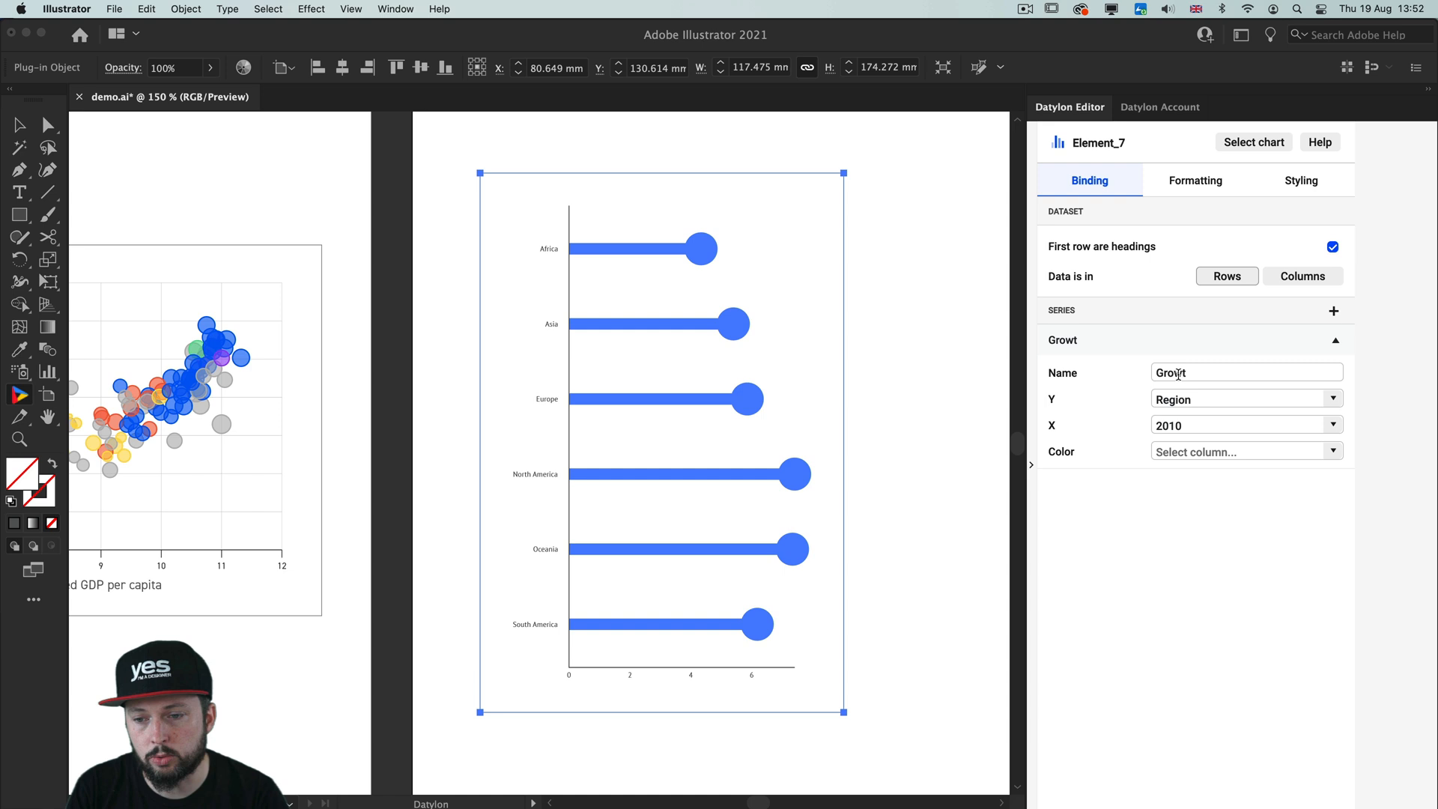
pyautogui.write('h')
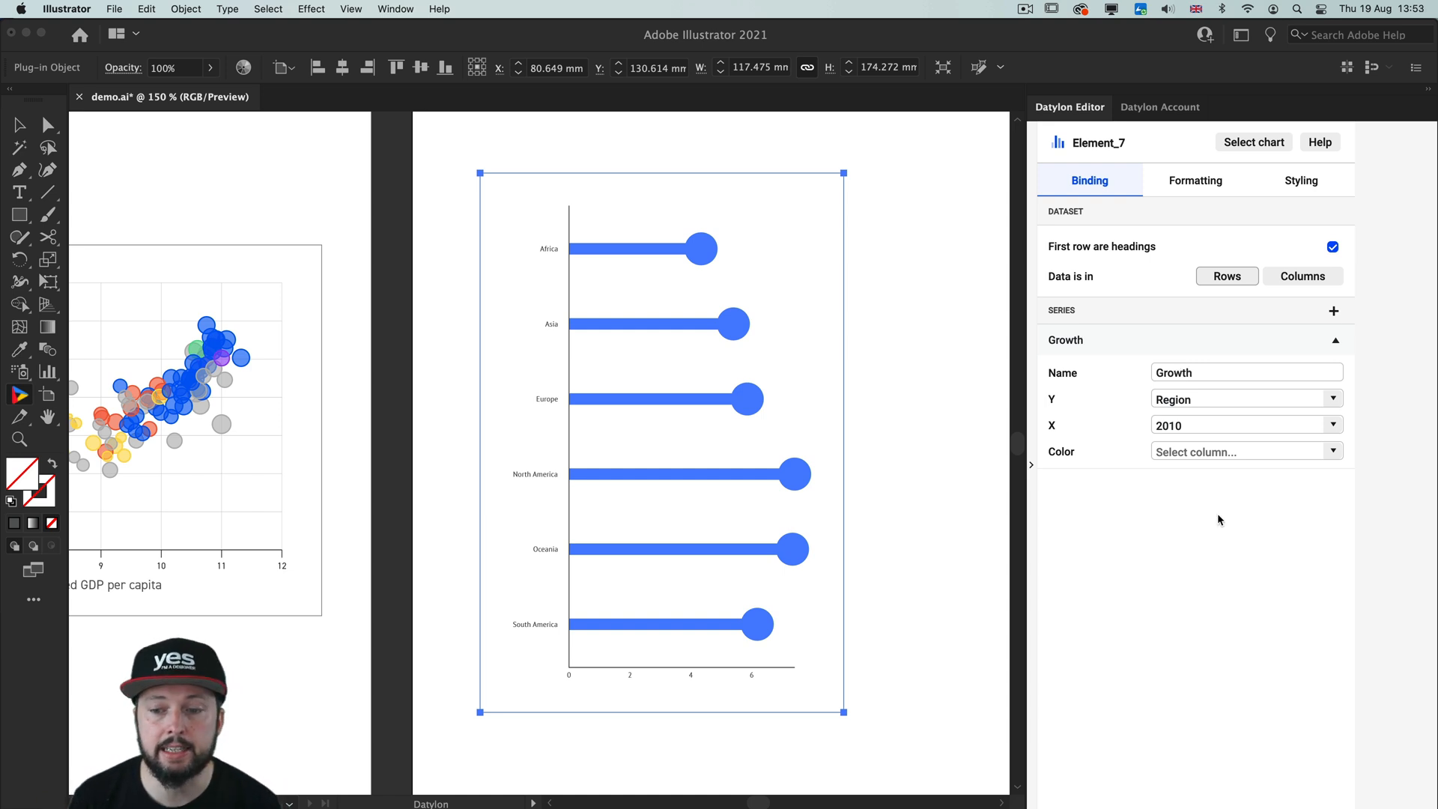
pyautogui.moveTo(1056, 389)
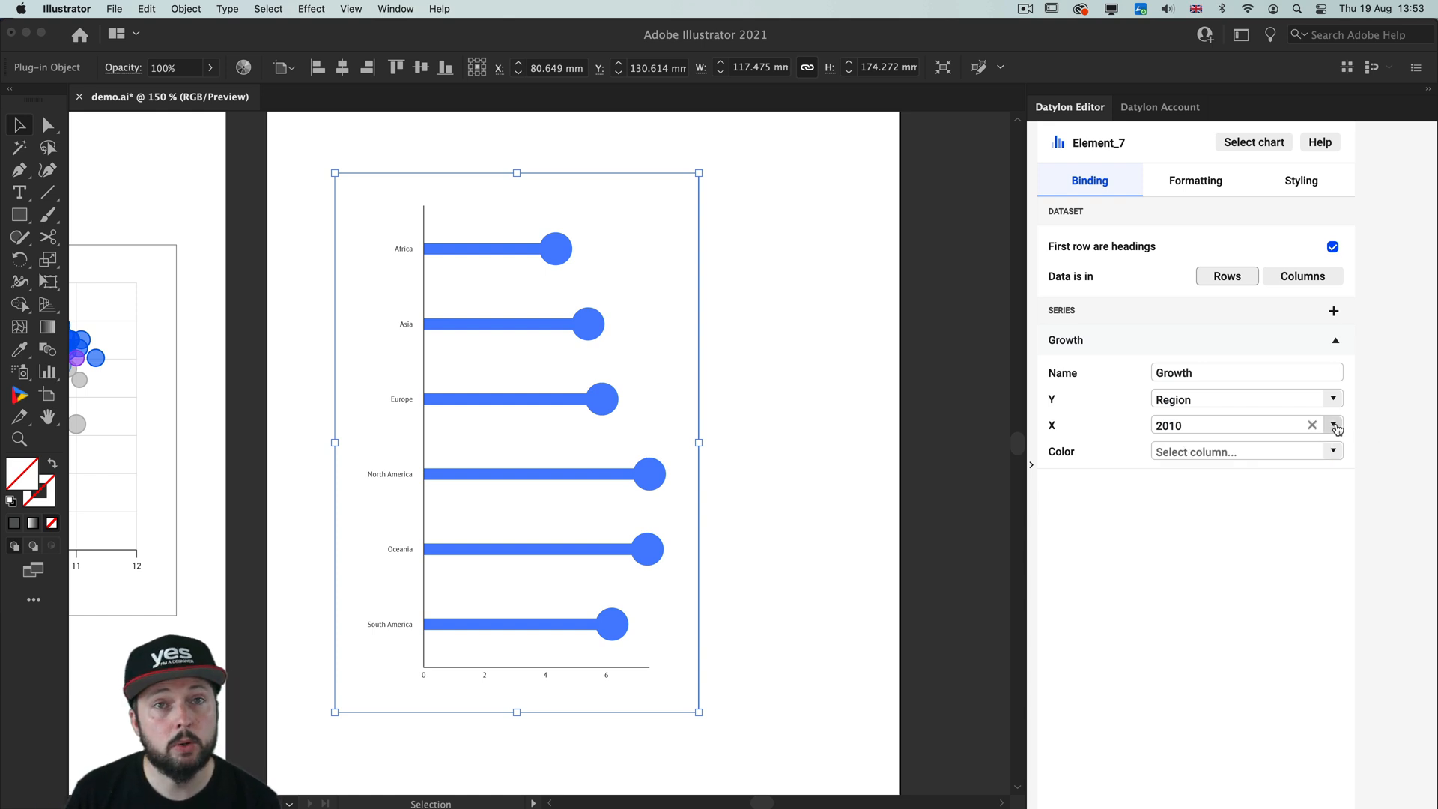
# Bind the bar values (X) and the bar colour to the Growth column.
pyautogui.click(1335, 424)
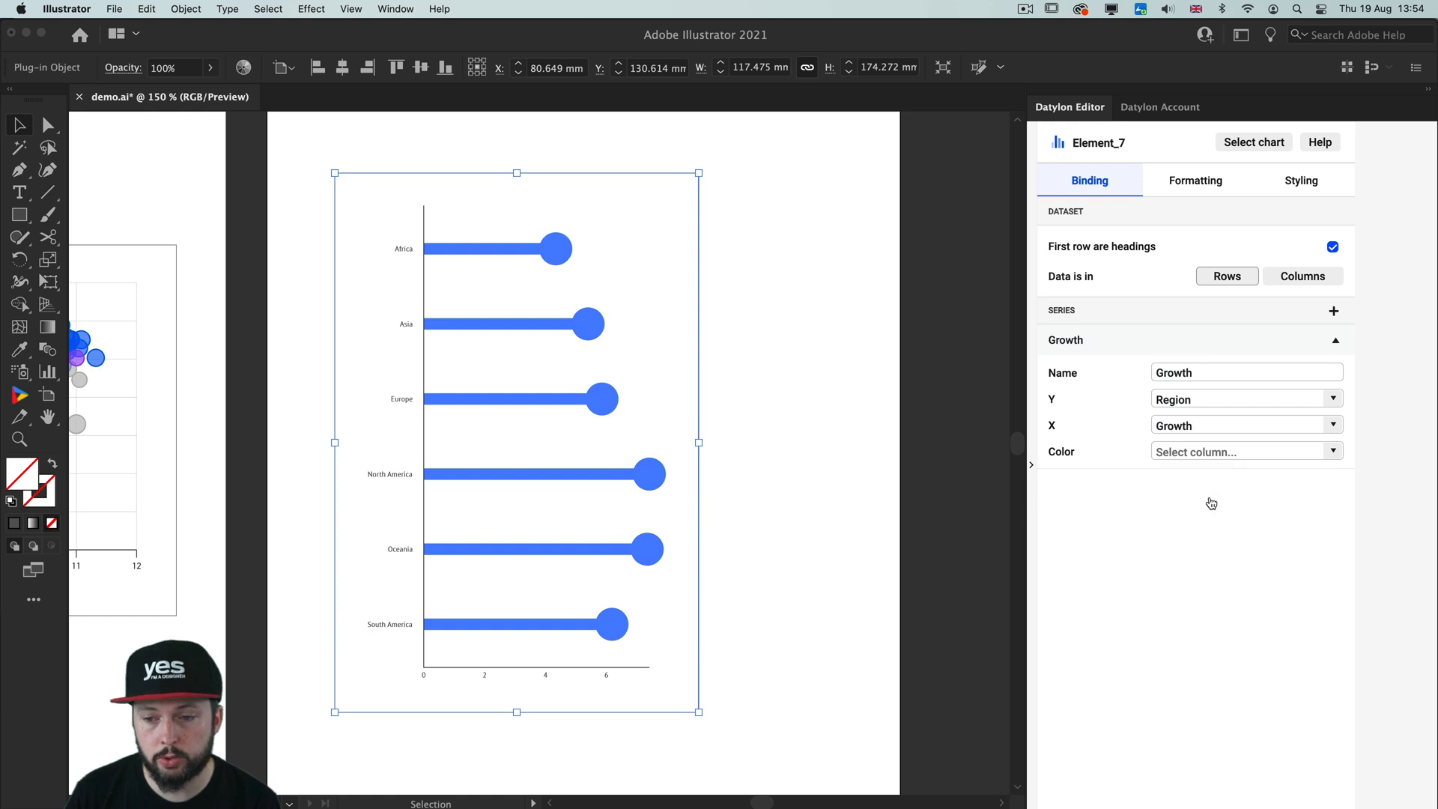
pyautogui.click(1245, 451)
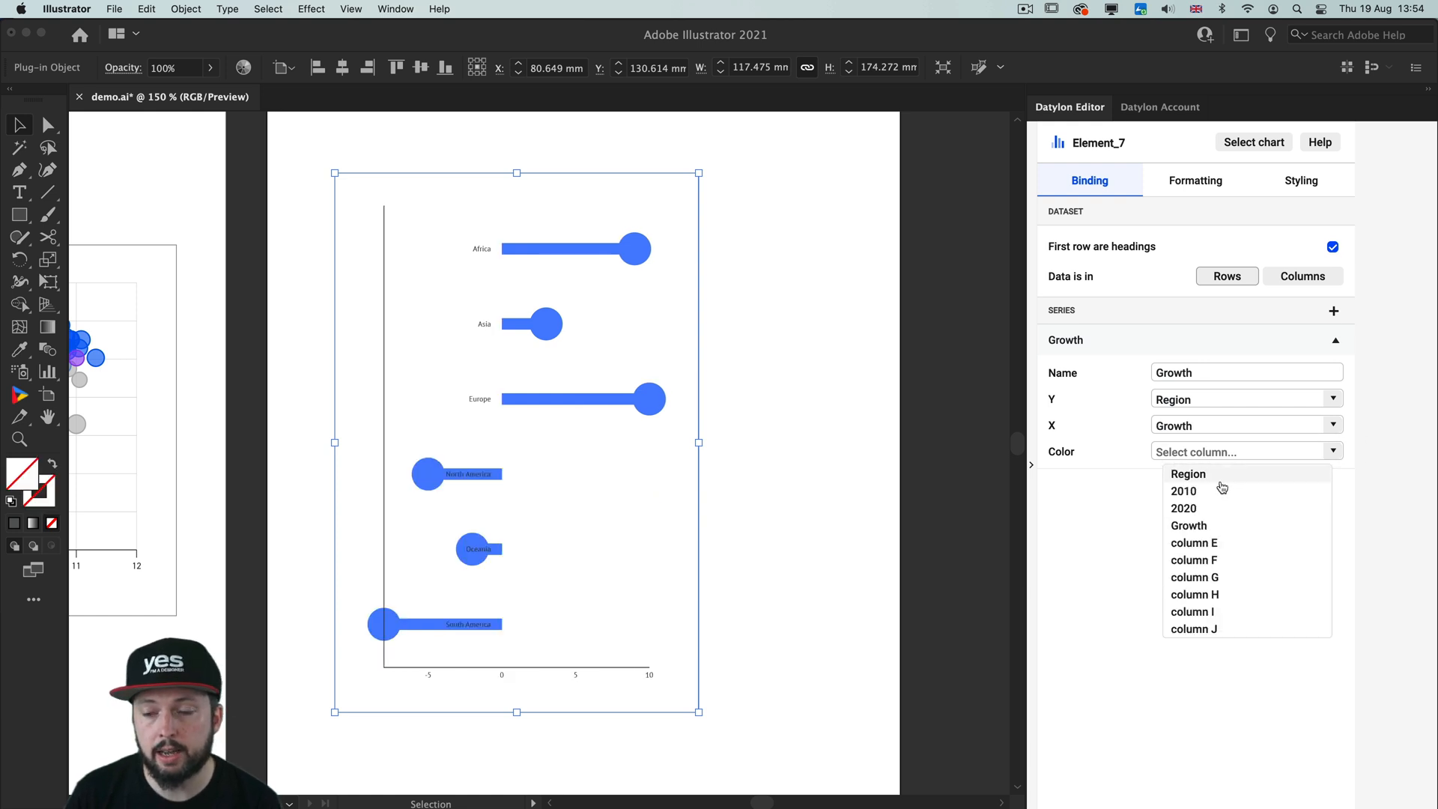
pyautogui.click(1188, 526)
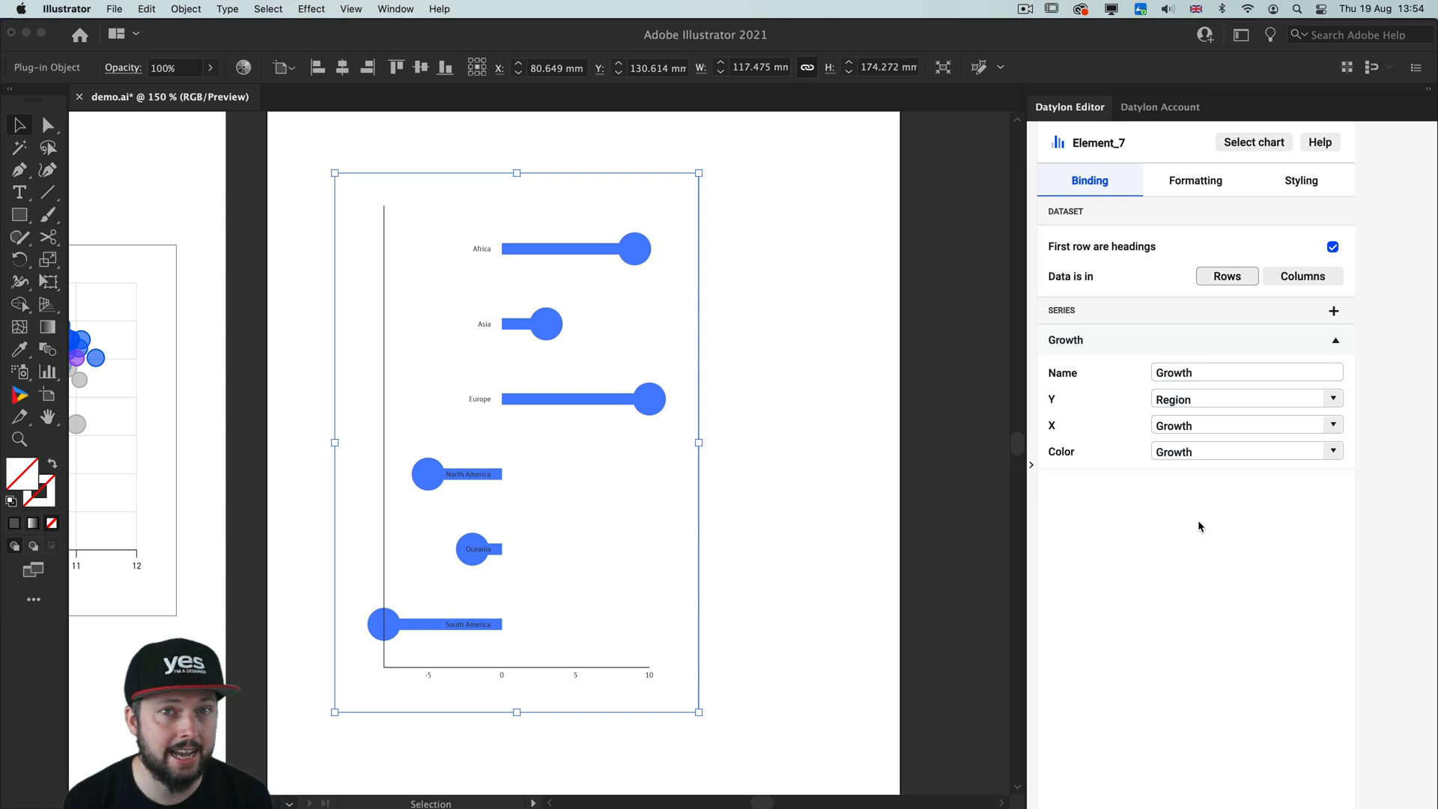
pyautogui.moveTo(1293, 194)
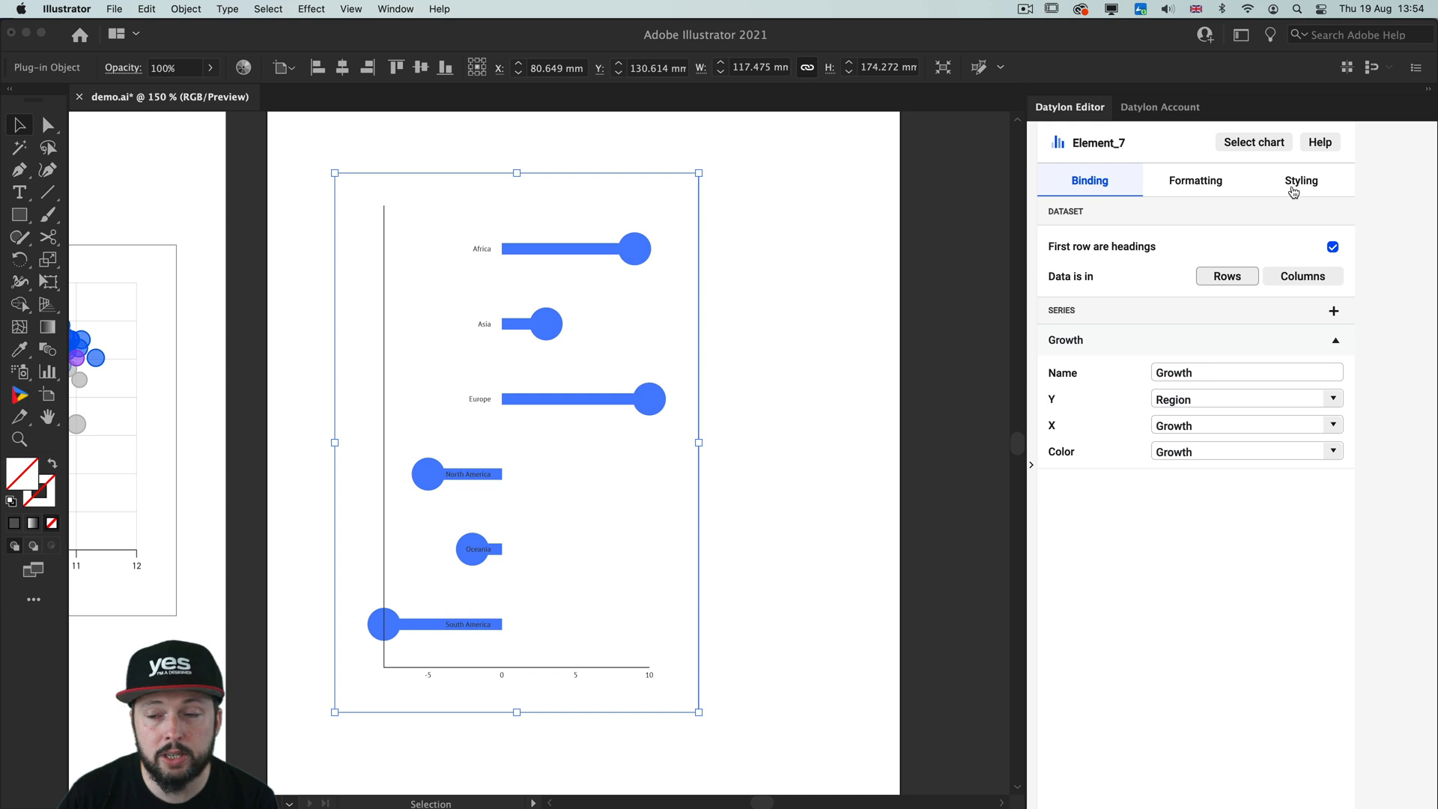
# In Styling > Position And Size, reduce the plot spacing from 10.6 mm to 3.0 mm.
pyautogui.click(1301, 181)
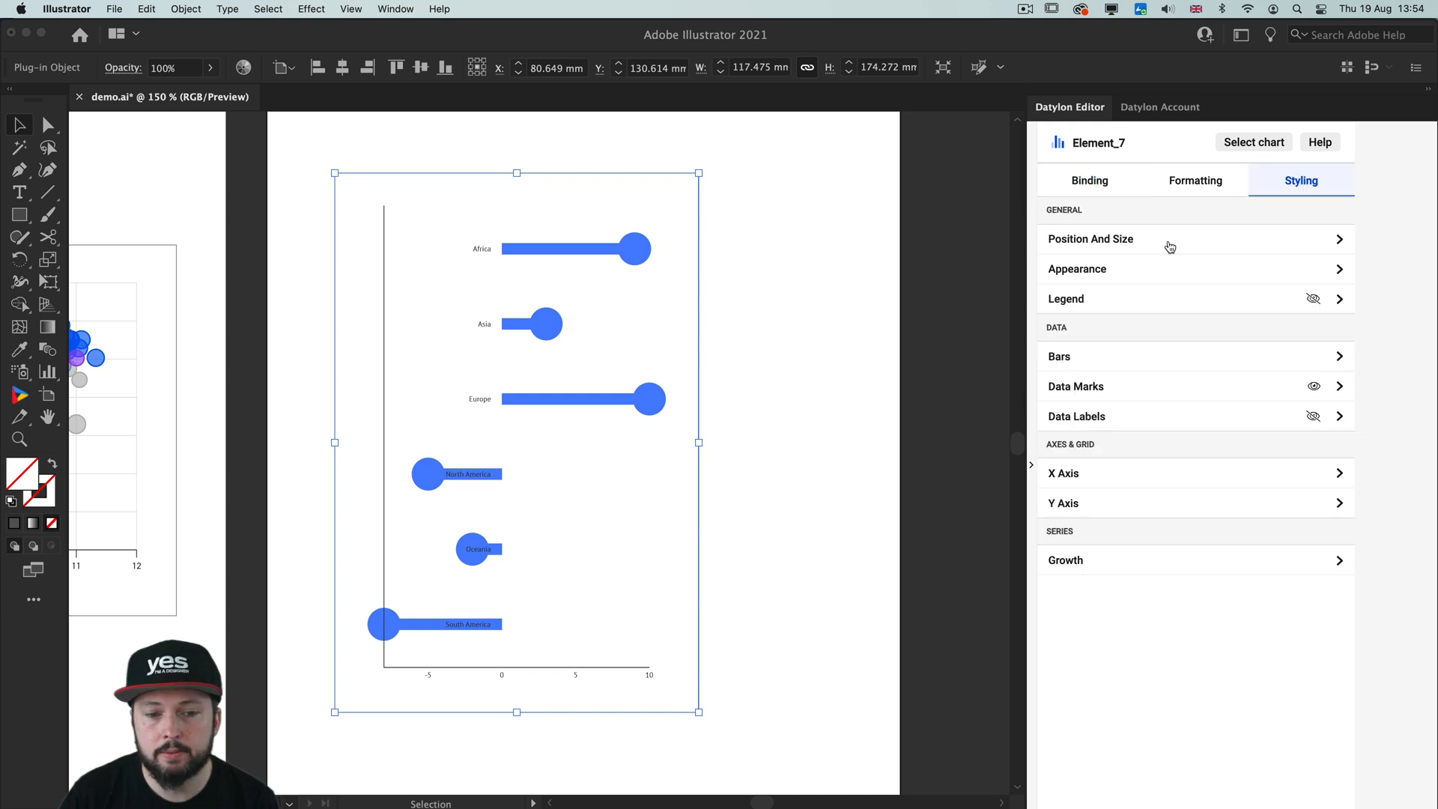
pyautogui.moveTo(1191, 241)
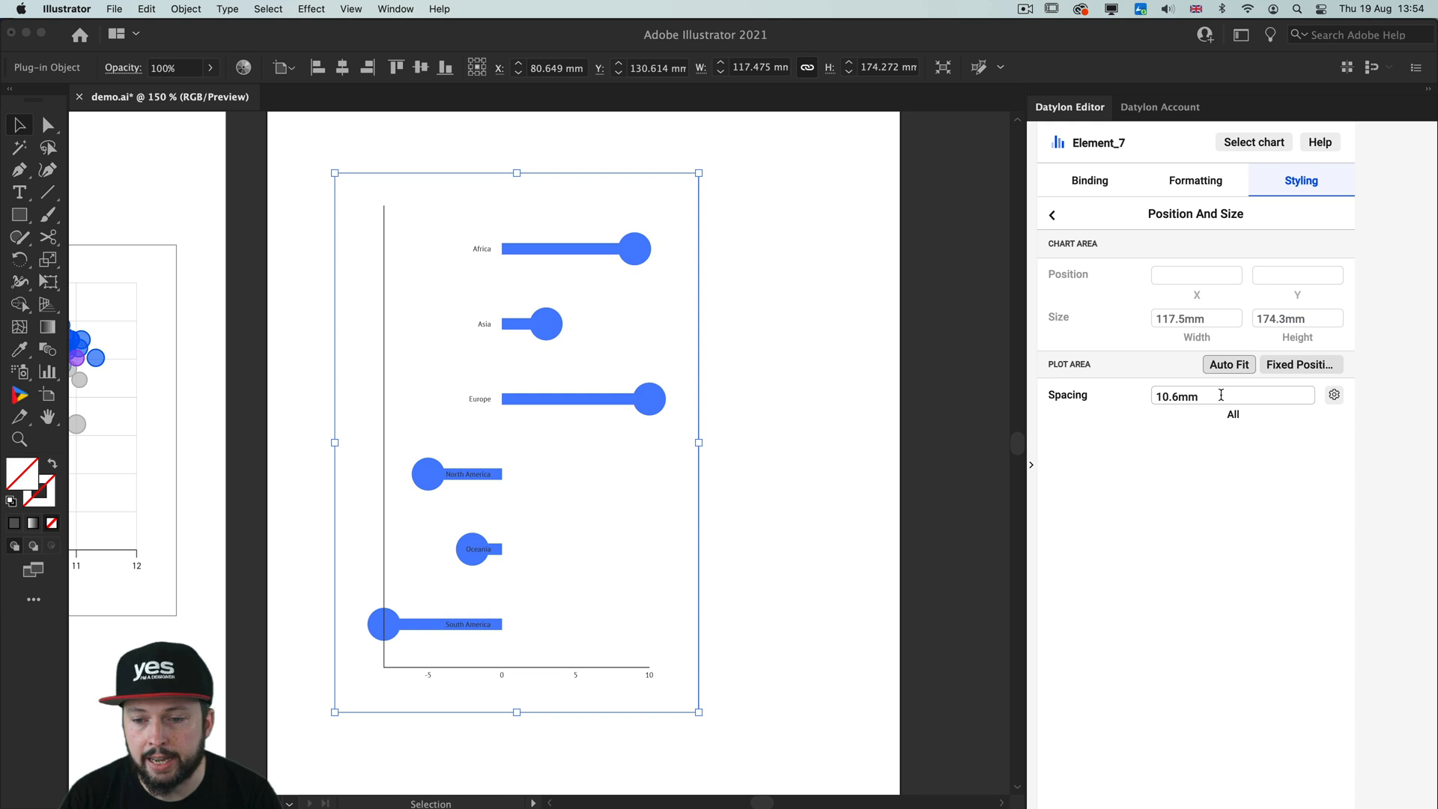
pyautogui.tripleClick(1231, 395)
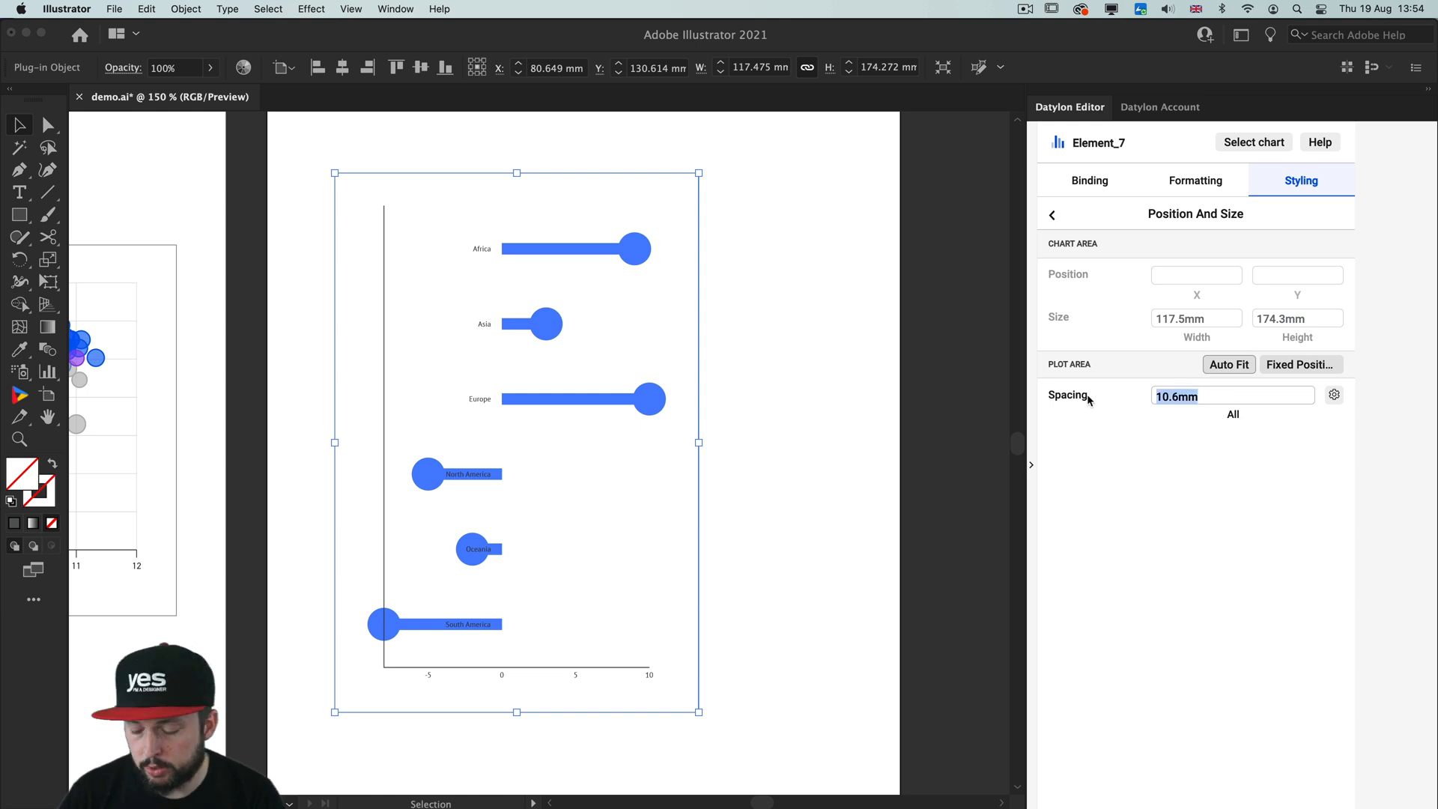
pyautogui.write('3.0mm')
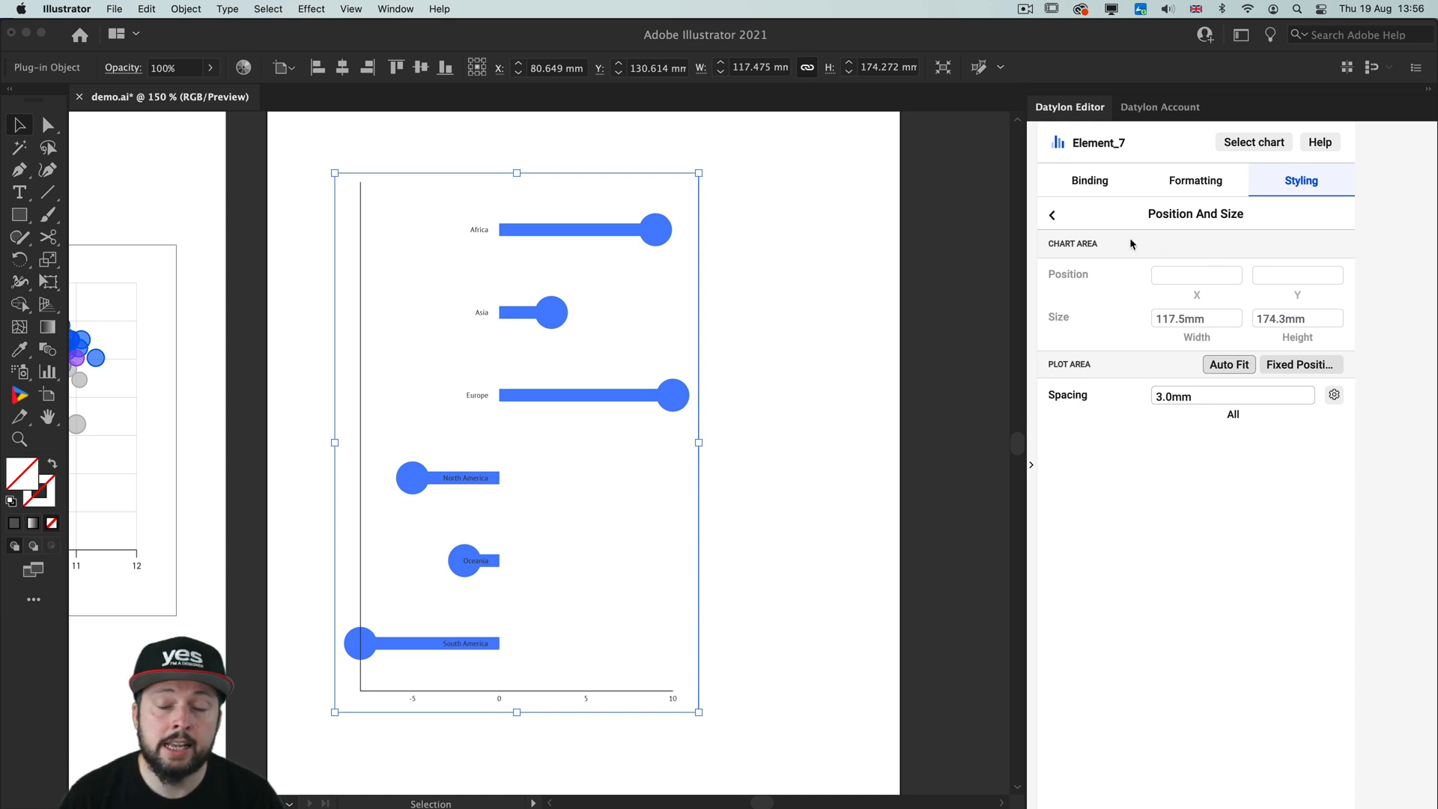
# Hide the Data Marks so the lollipops show as plain bars, then go to the Bars settings.
pyautogui.click(1053, 214)
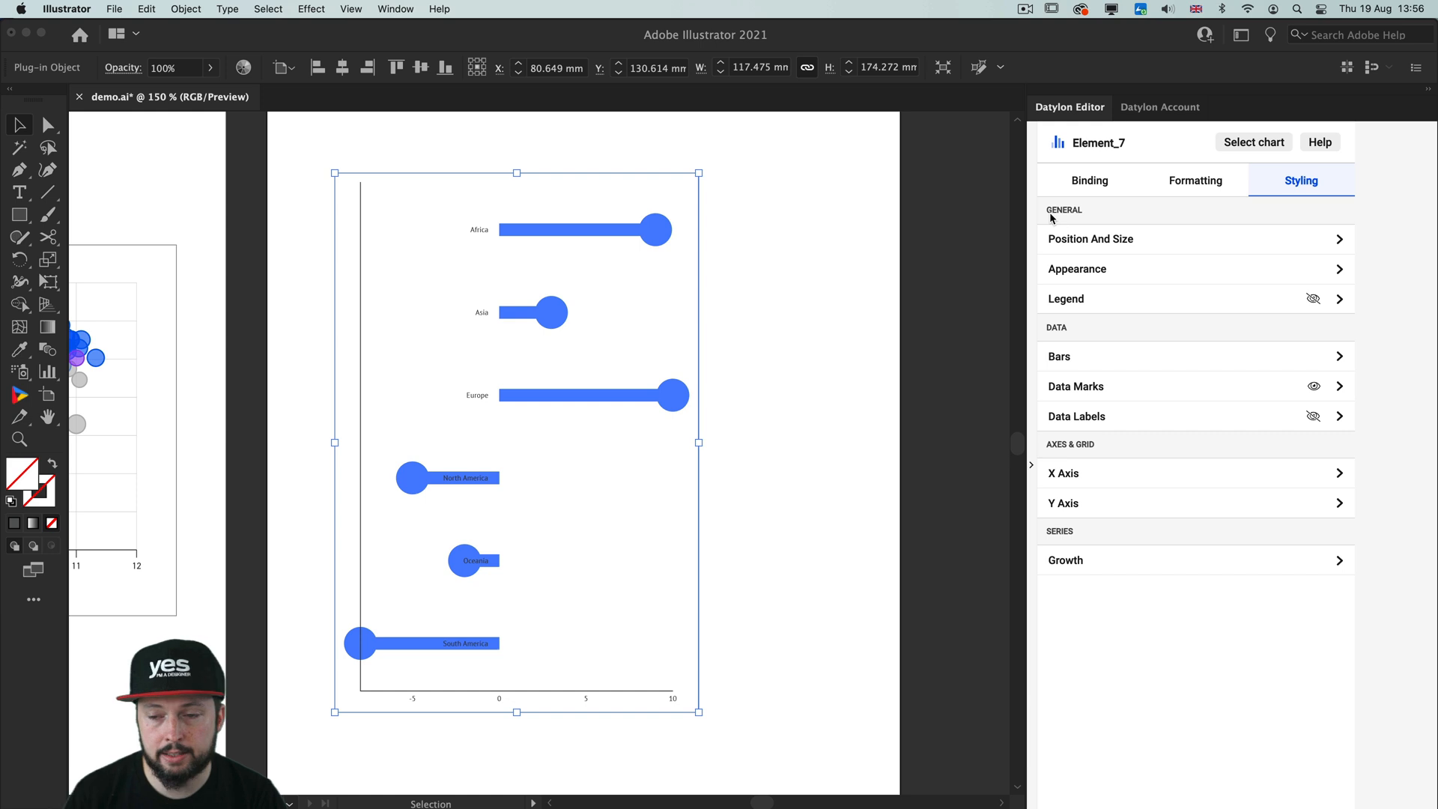
pyautogui.moveTo(1288, 373)
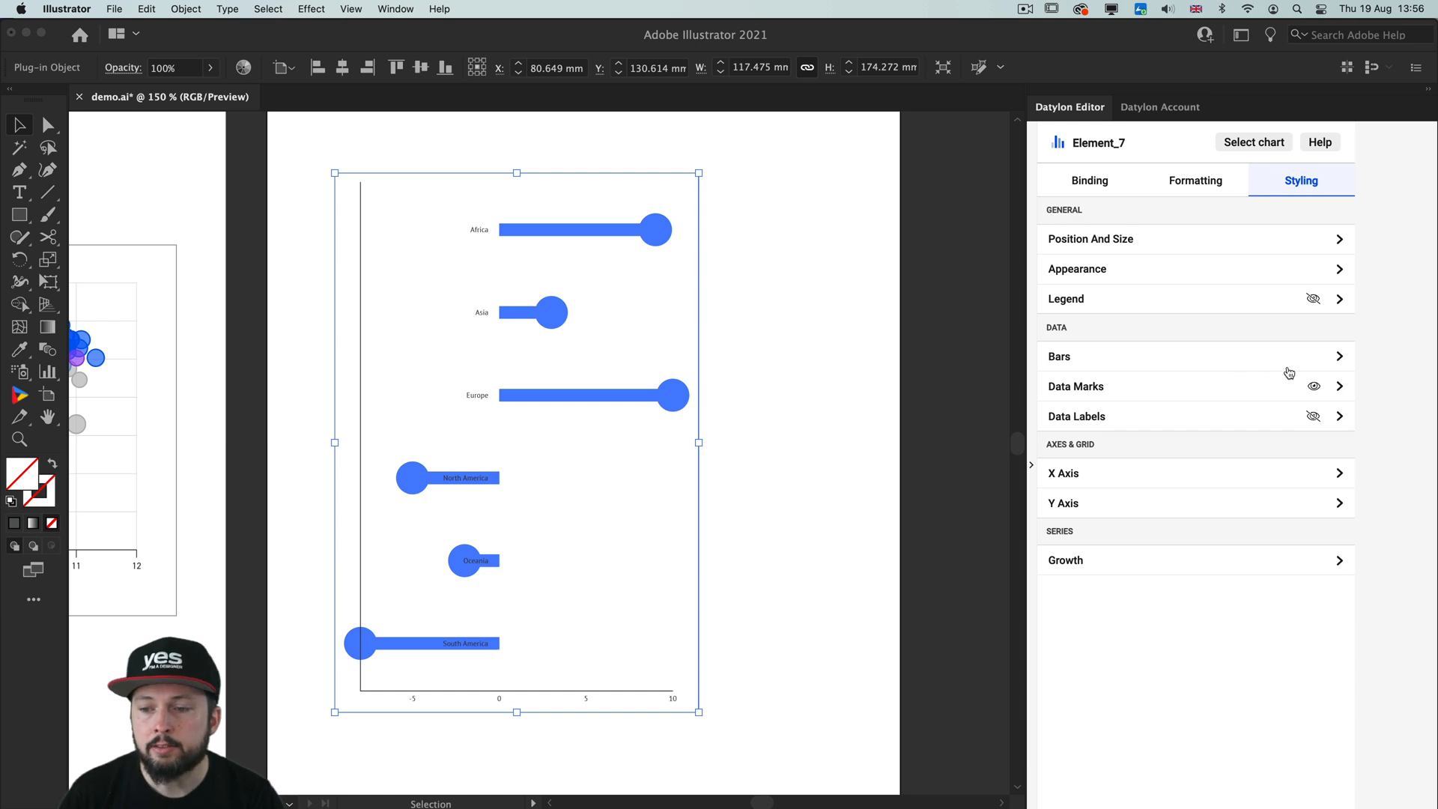
pyautogui.click(1313, 387)
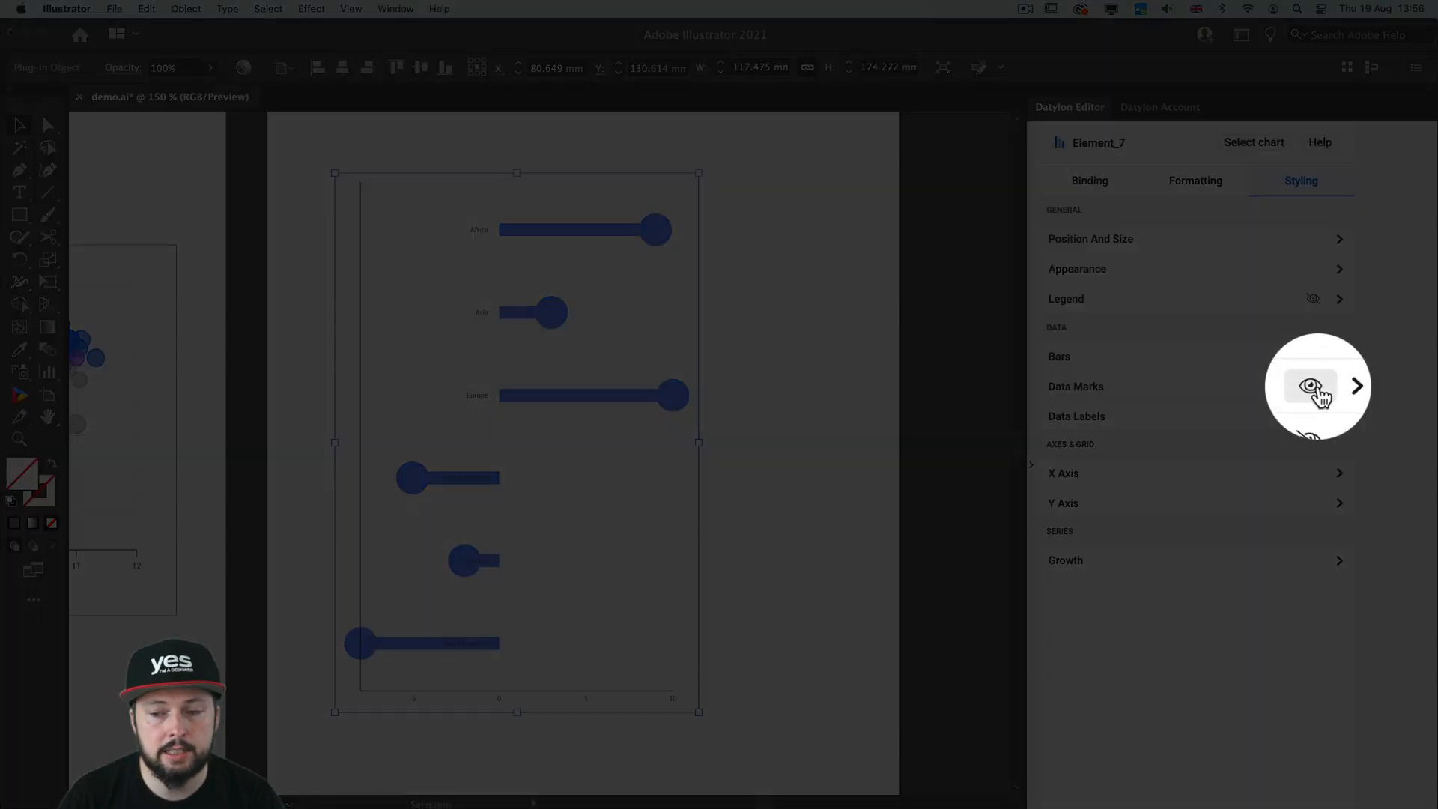
pyautogui.click(1313, 386)
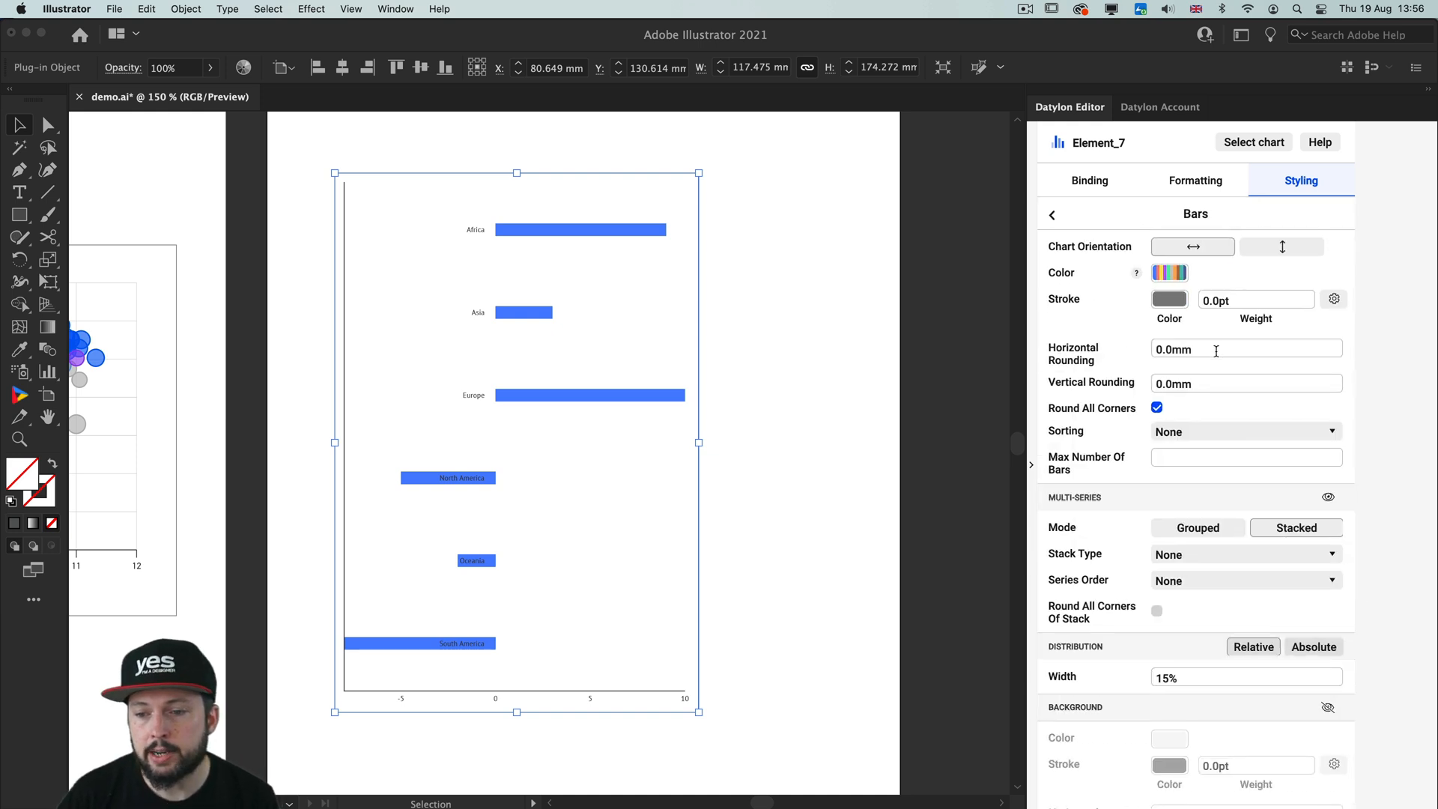
# Set horizontal and vertical bar rounding to 2.0 mm, rounding only the outer corners.
pyautogui.write('2.0mm')
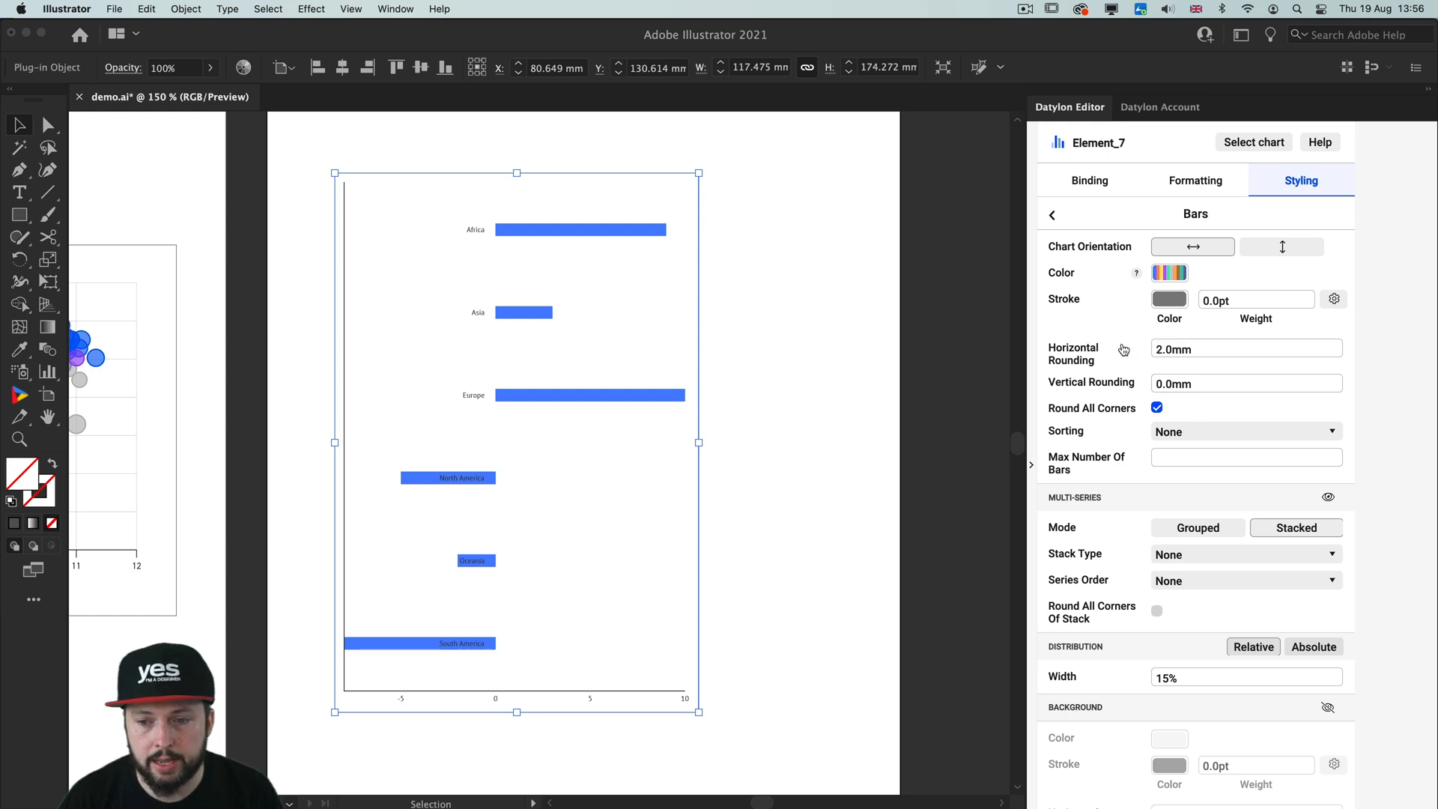
pyautogui.click(1245, 383)
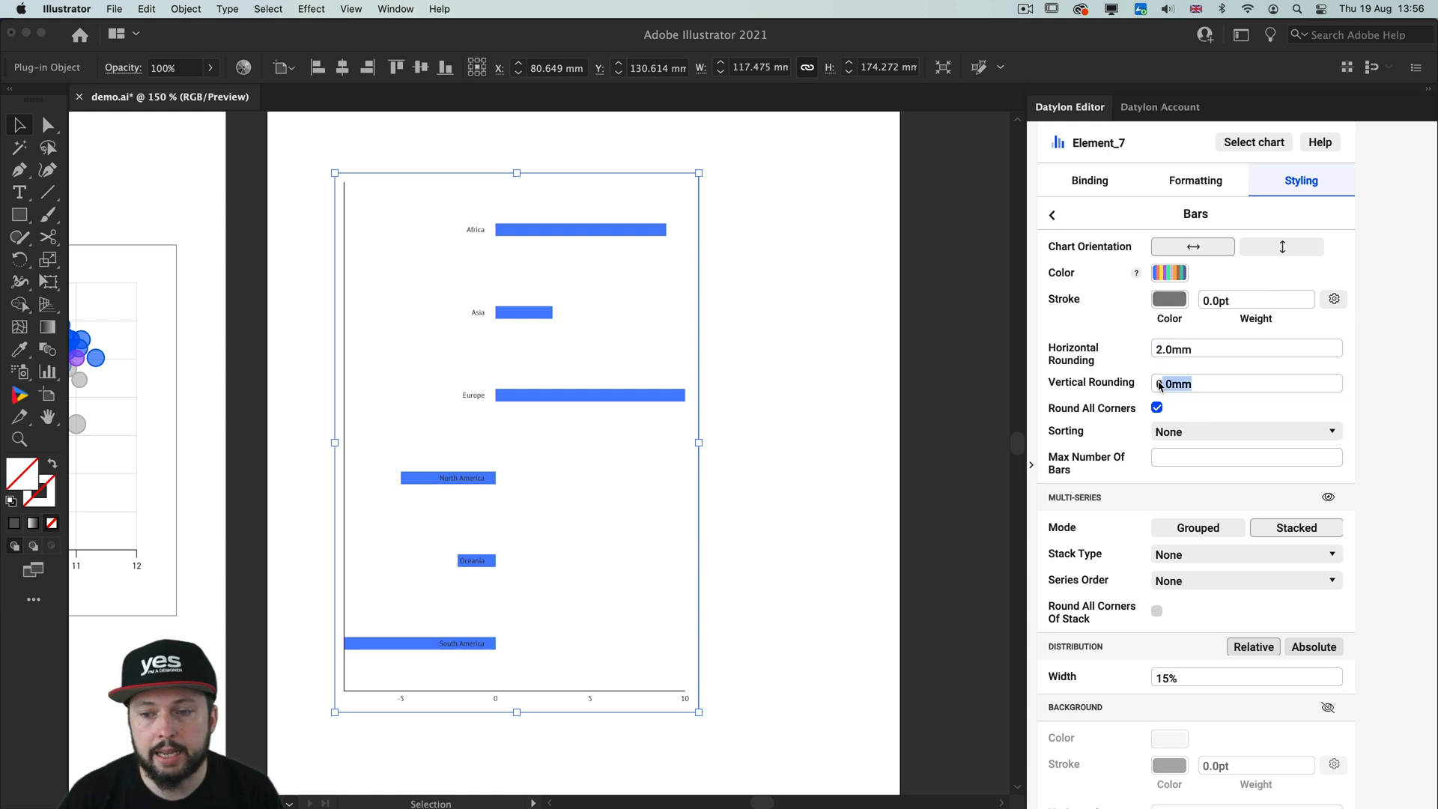
pyautogui.write('2.0mm')
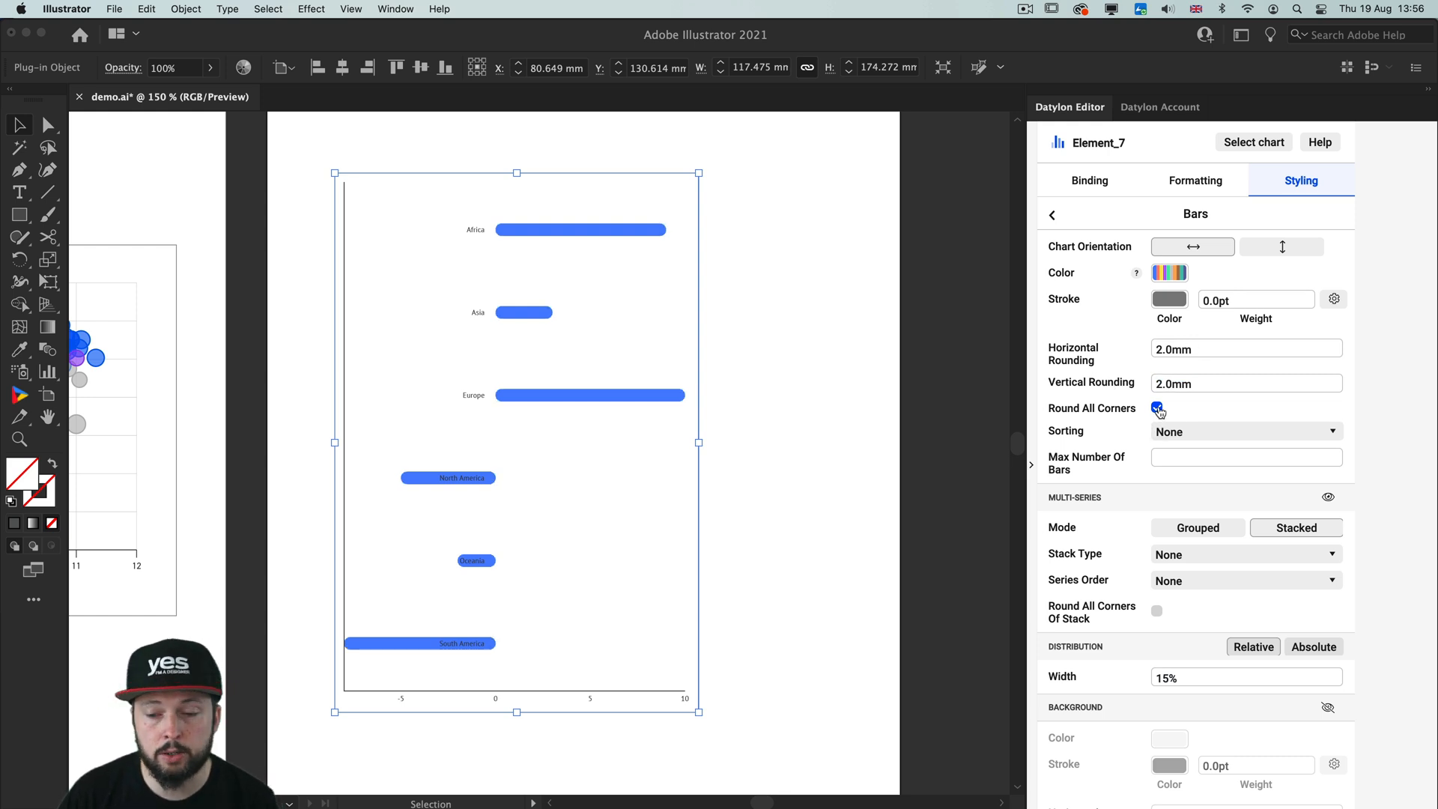
pyautogui.click(1156, 407)
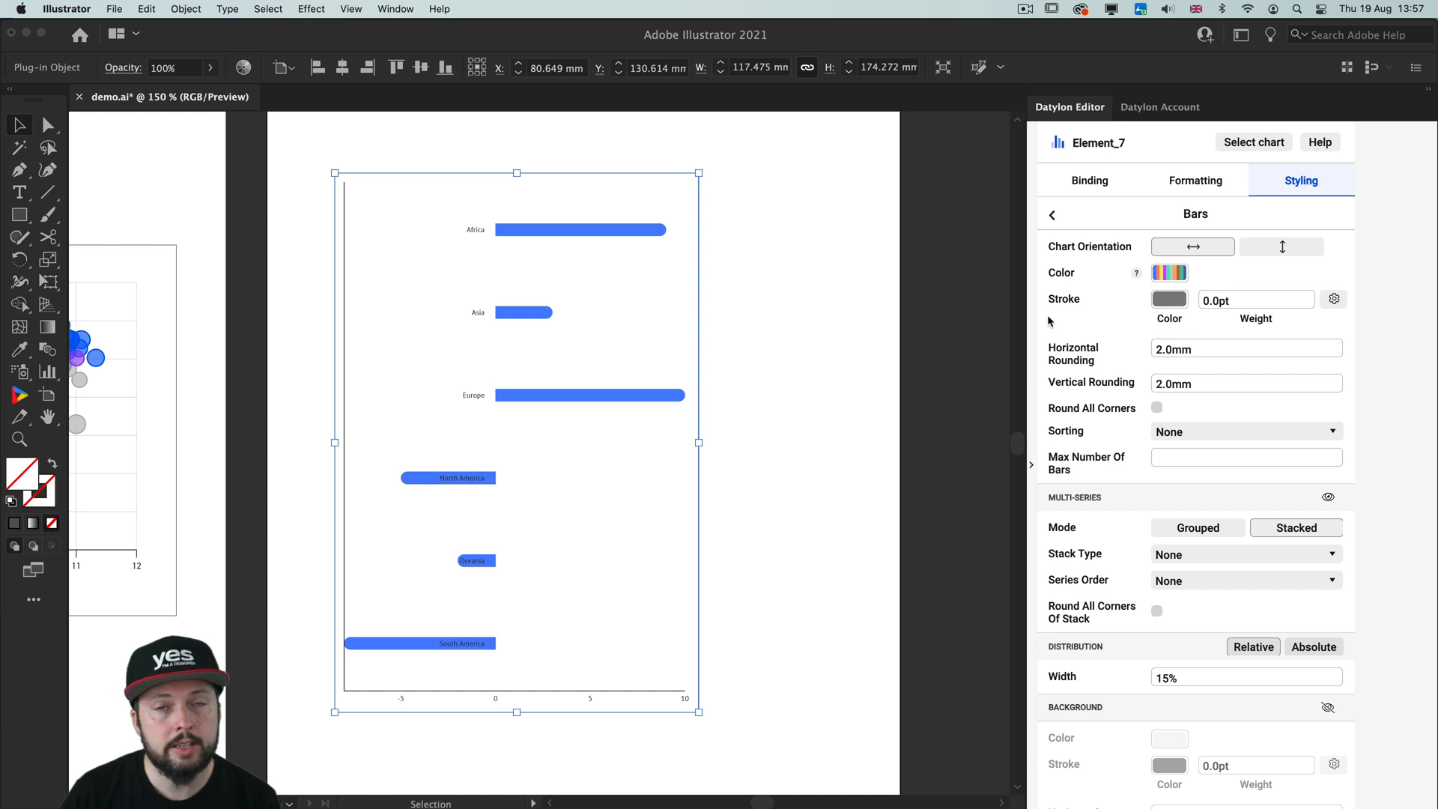
# Set the bar distribution width to 20%.
pyautogui.scroll(-3)
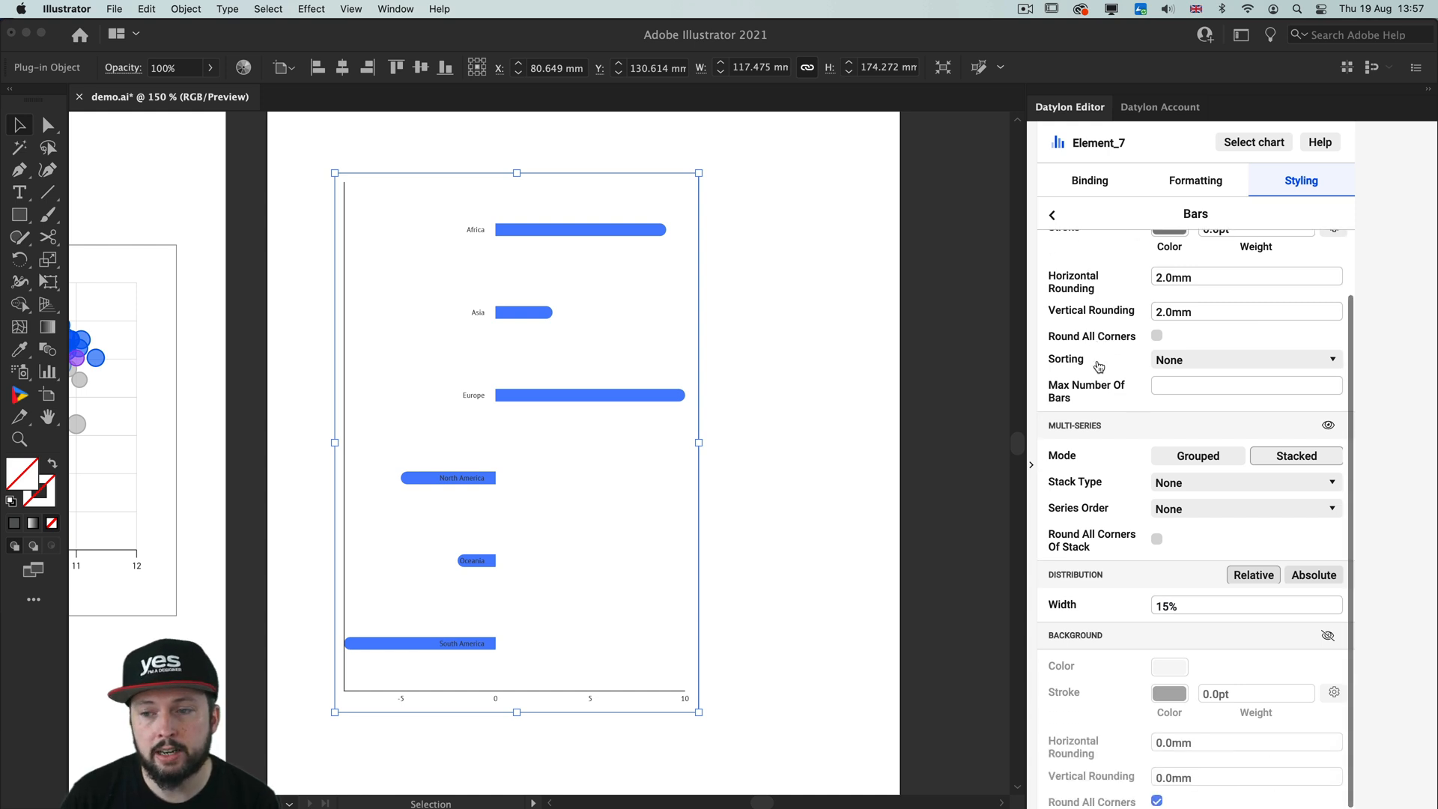
pyautogui.click(1245, 603)
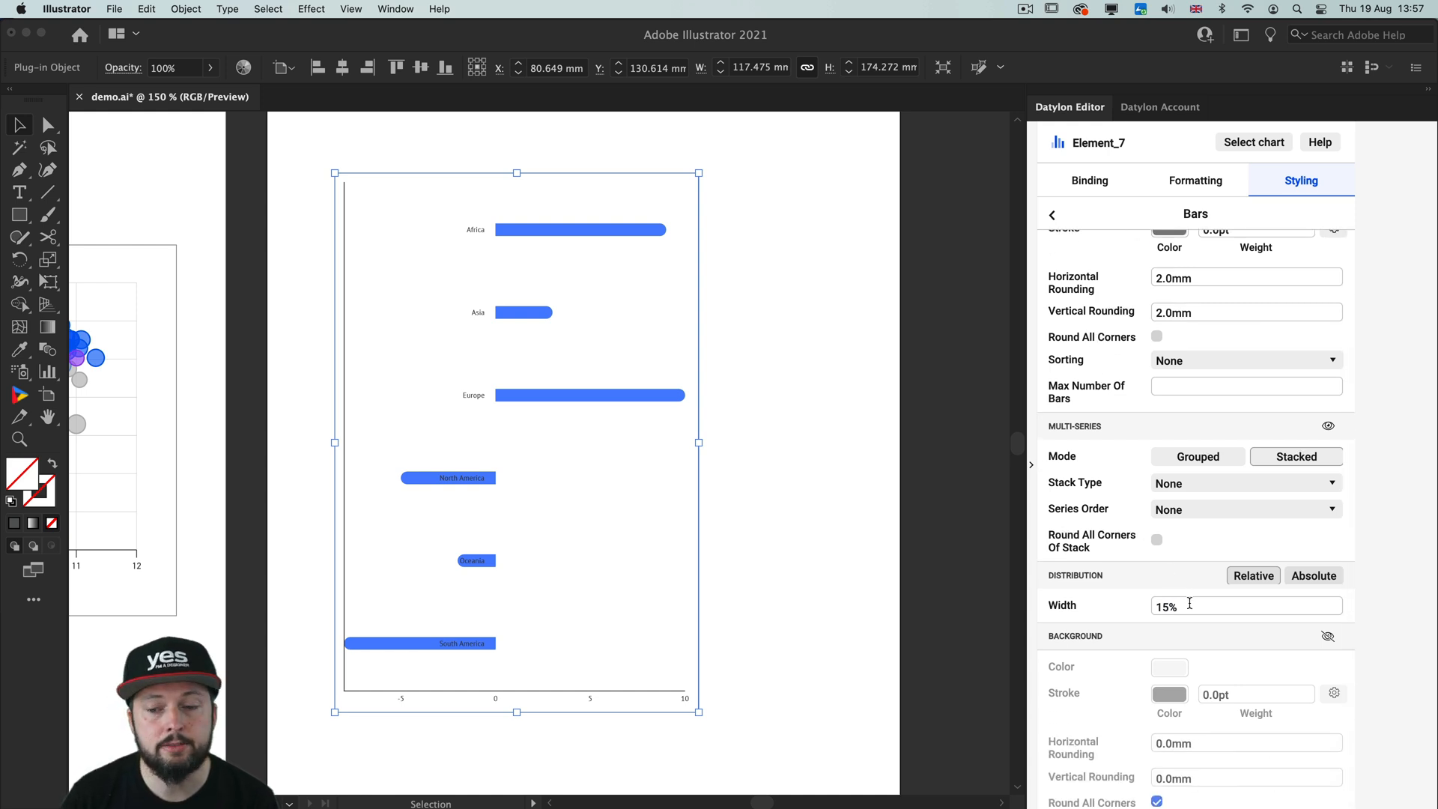
pyautogui.tripleClick(1165, 605)
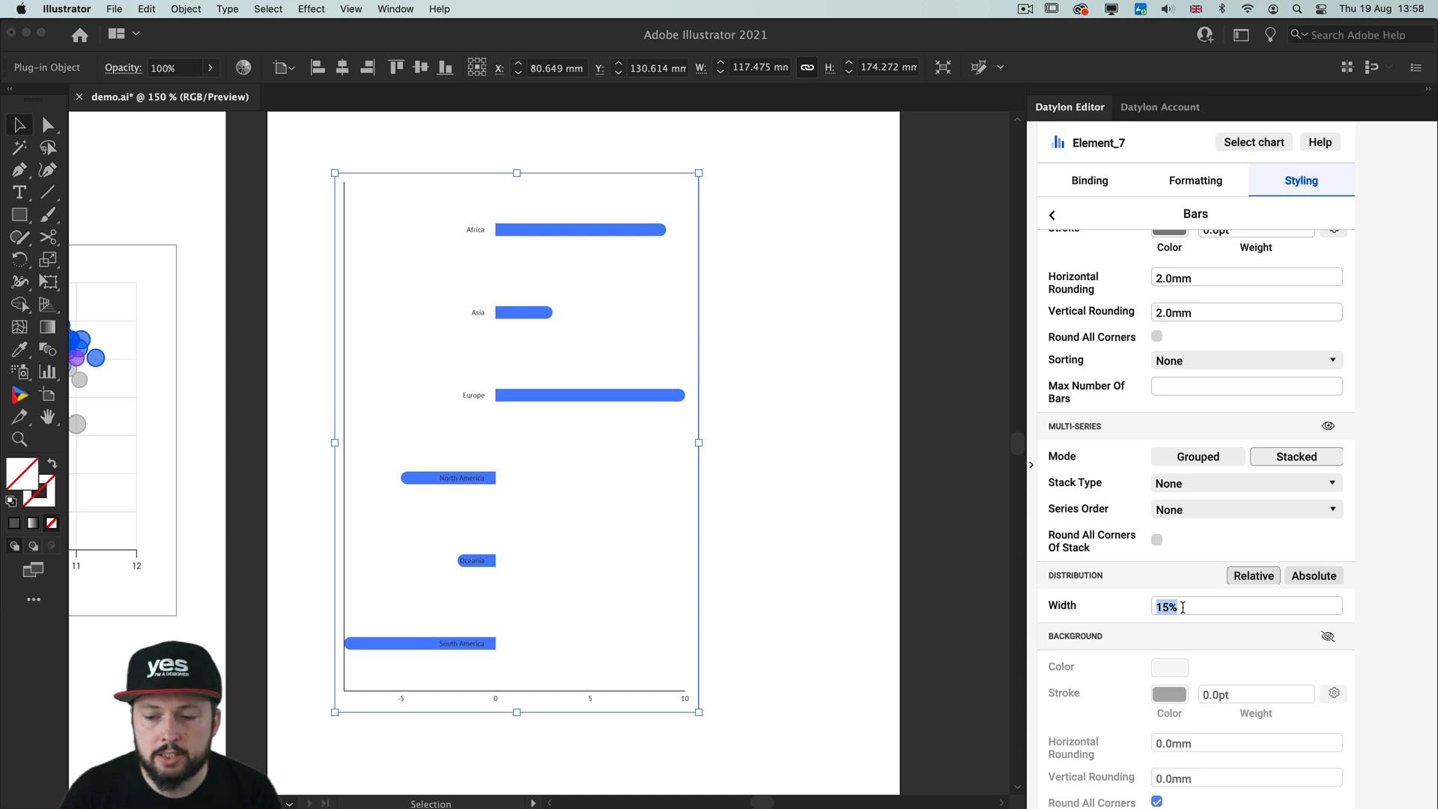
pyautogui.write('100%')
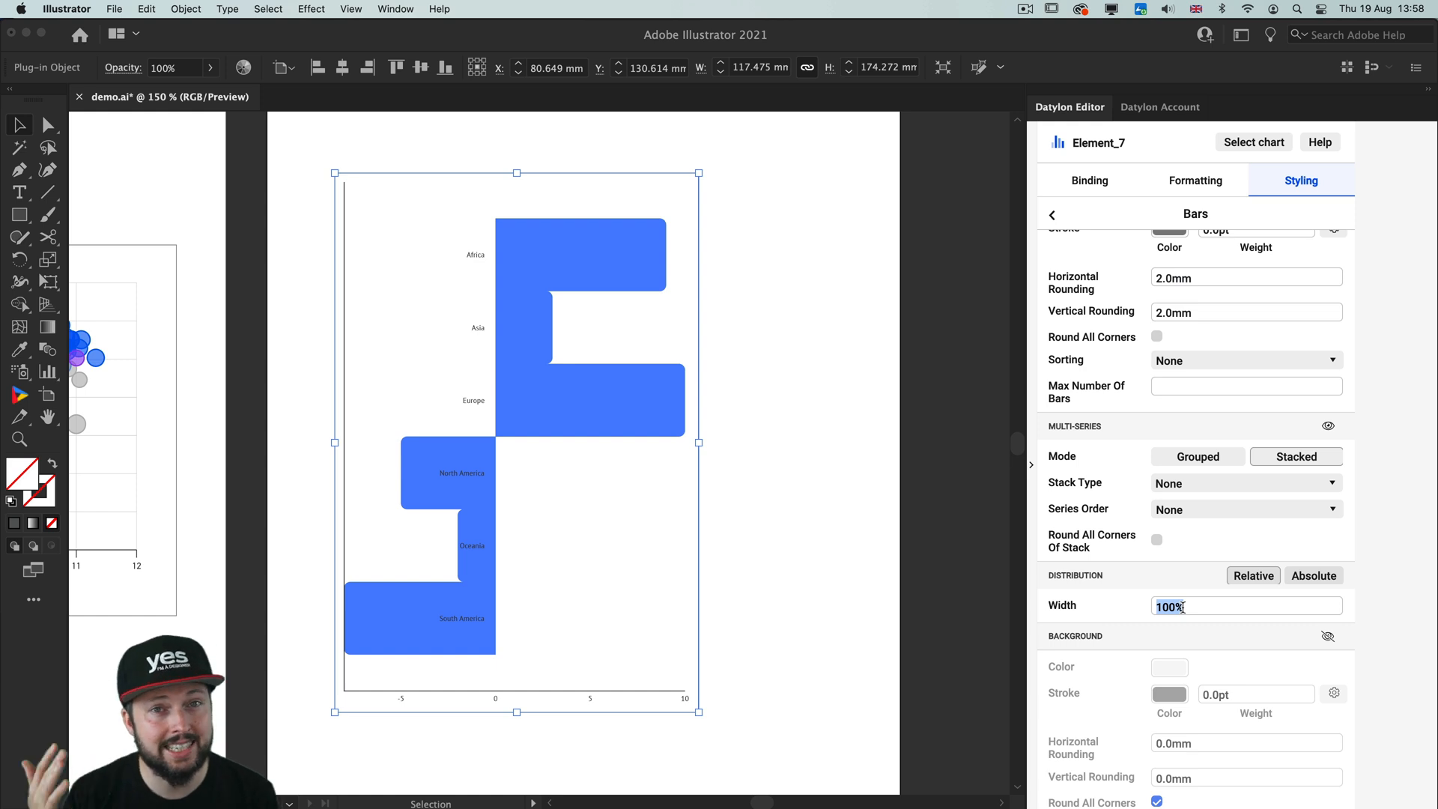
pyautogui.write('20%')
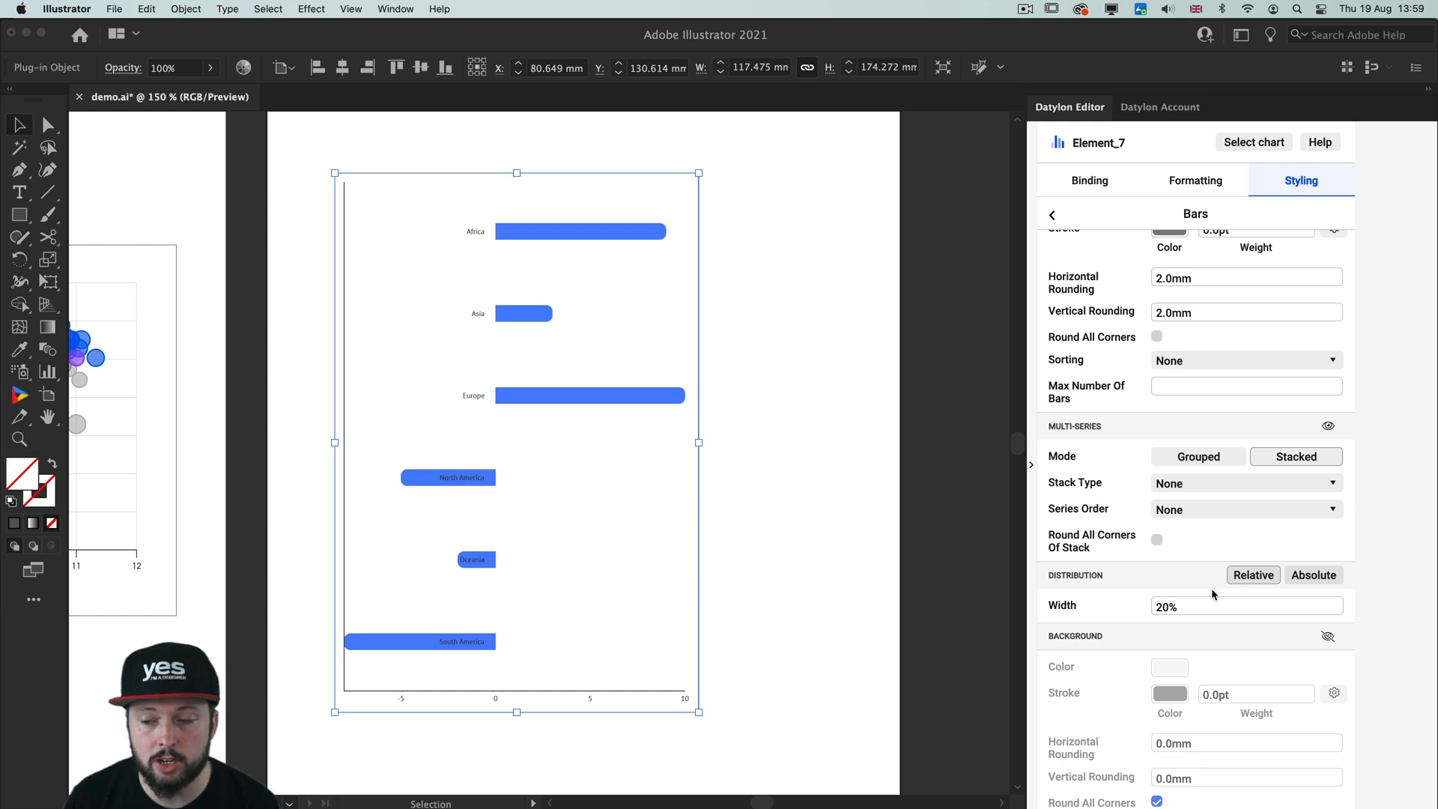
pyautogui.moveTo(1252, 575)
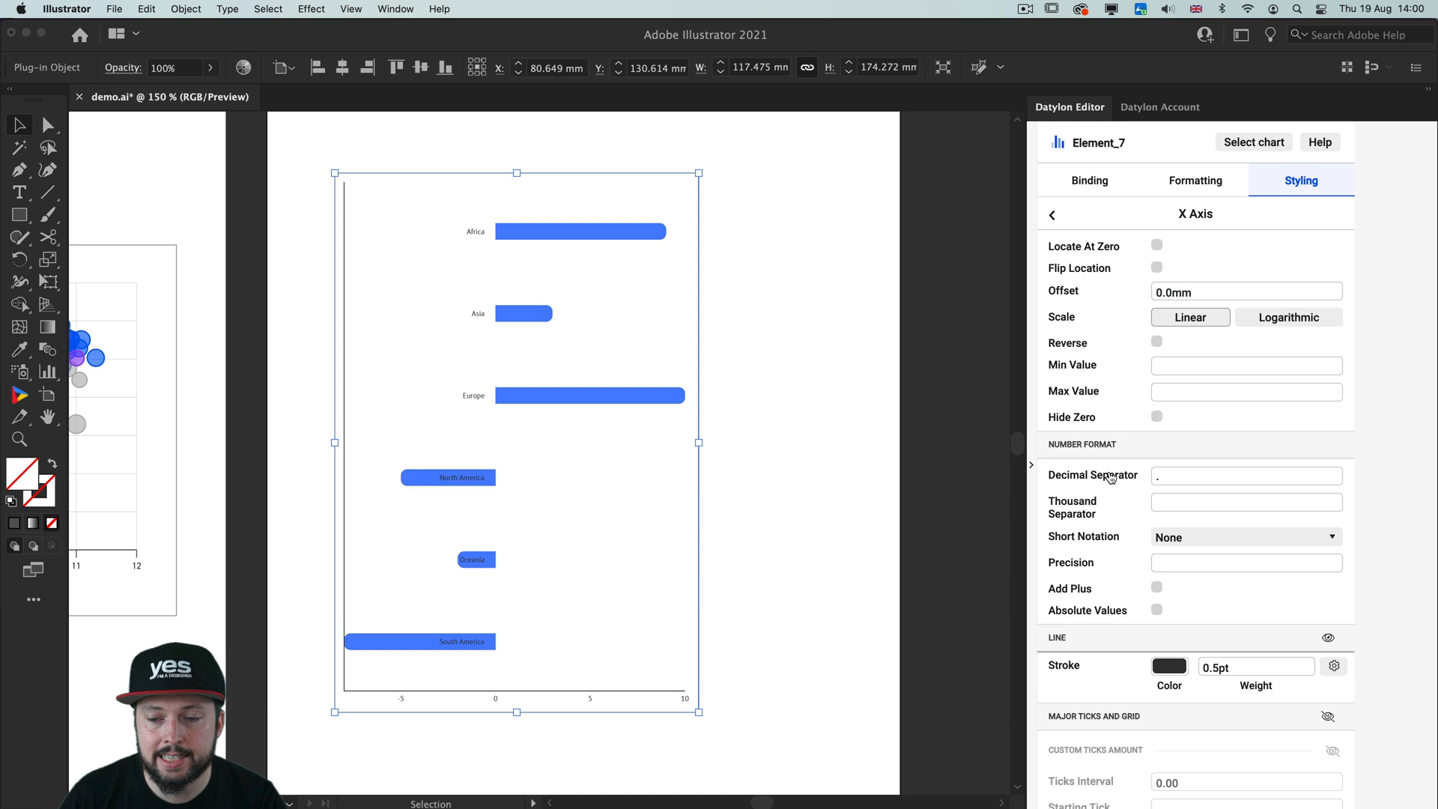
pyautogui.moveTo(1252, 515)
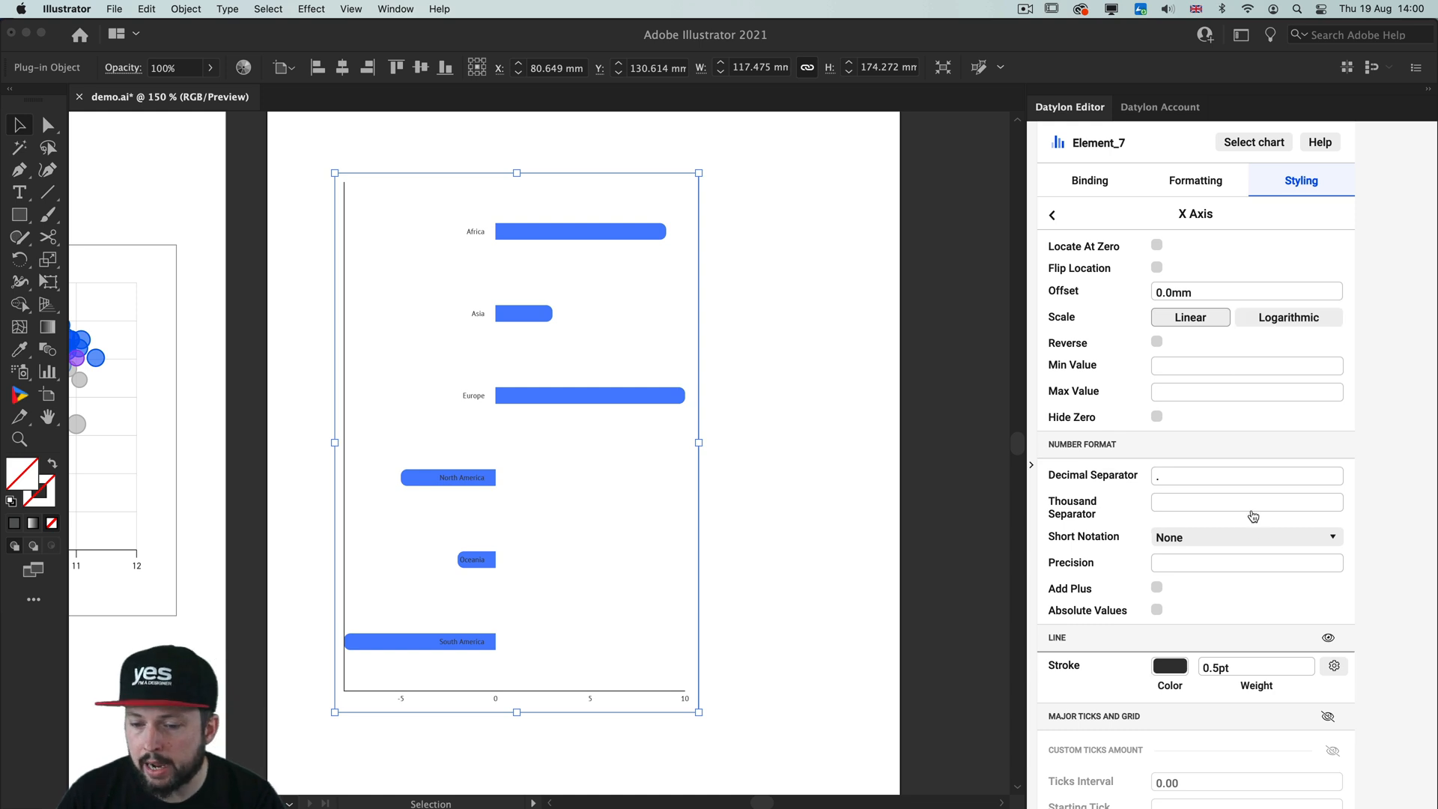
# On the X axis, hide the labels and cap the maximum value at 15 so the bars shorten.
pyautogui.scroll(-3)
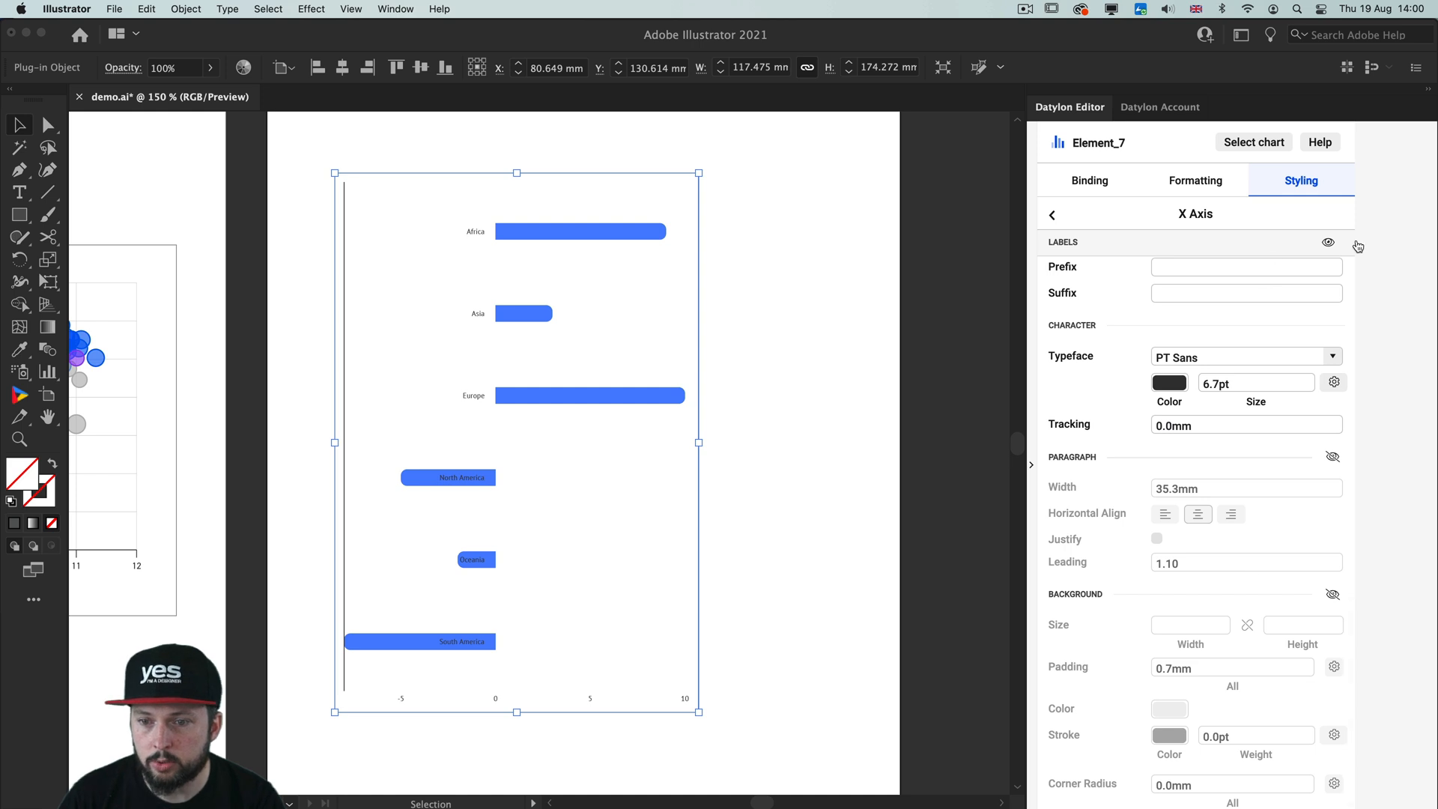
pyautogui.click(1329, 243)
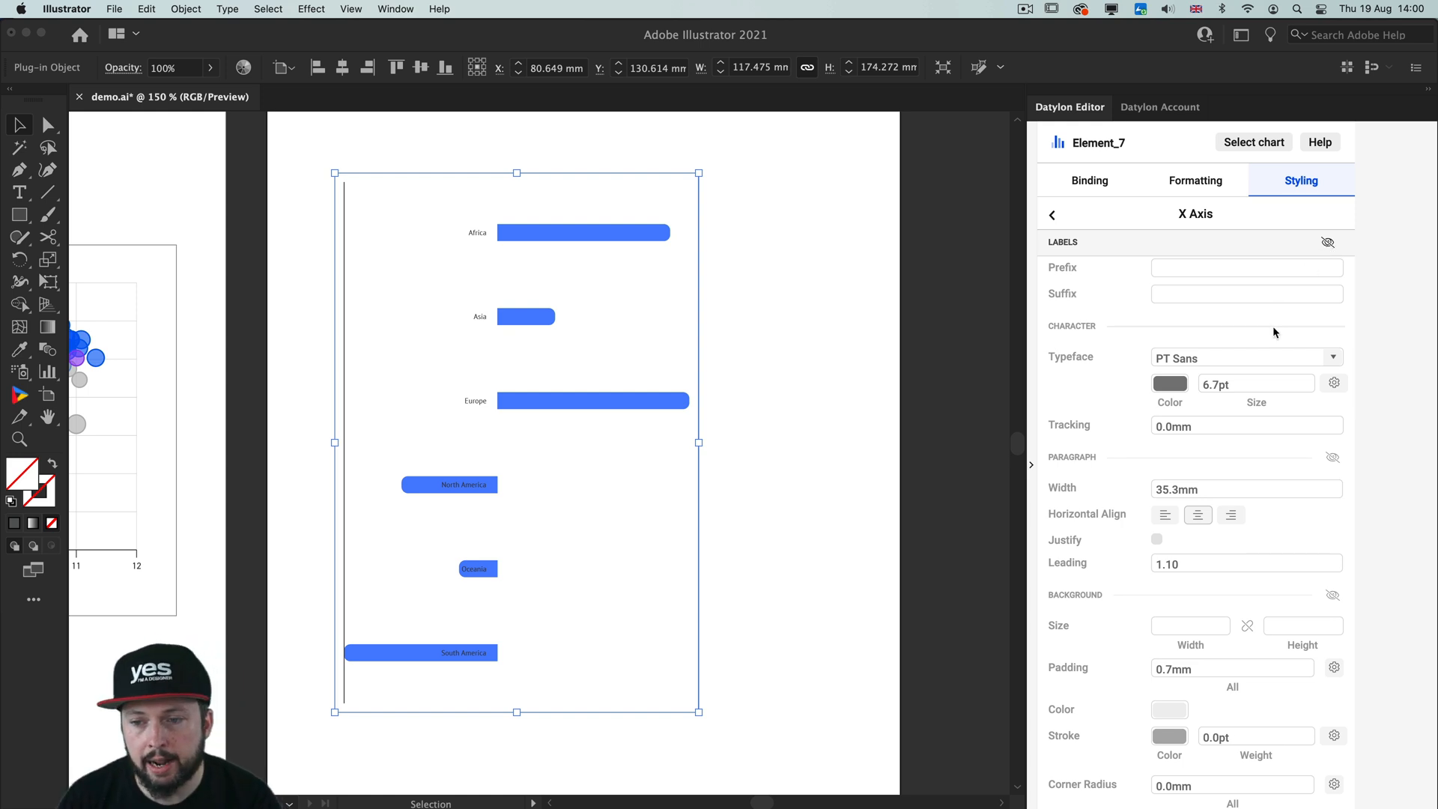
pyautogui.scroll(3)
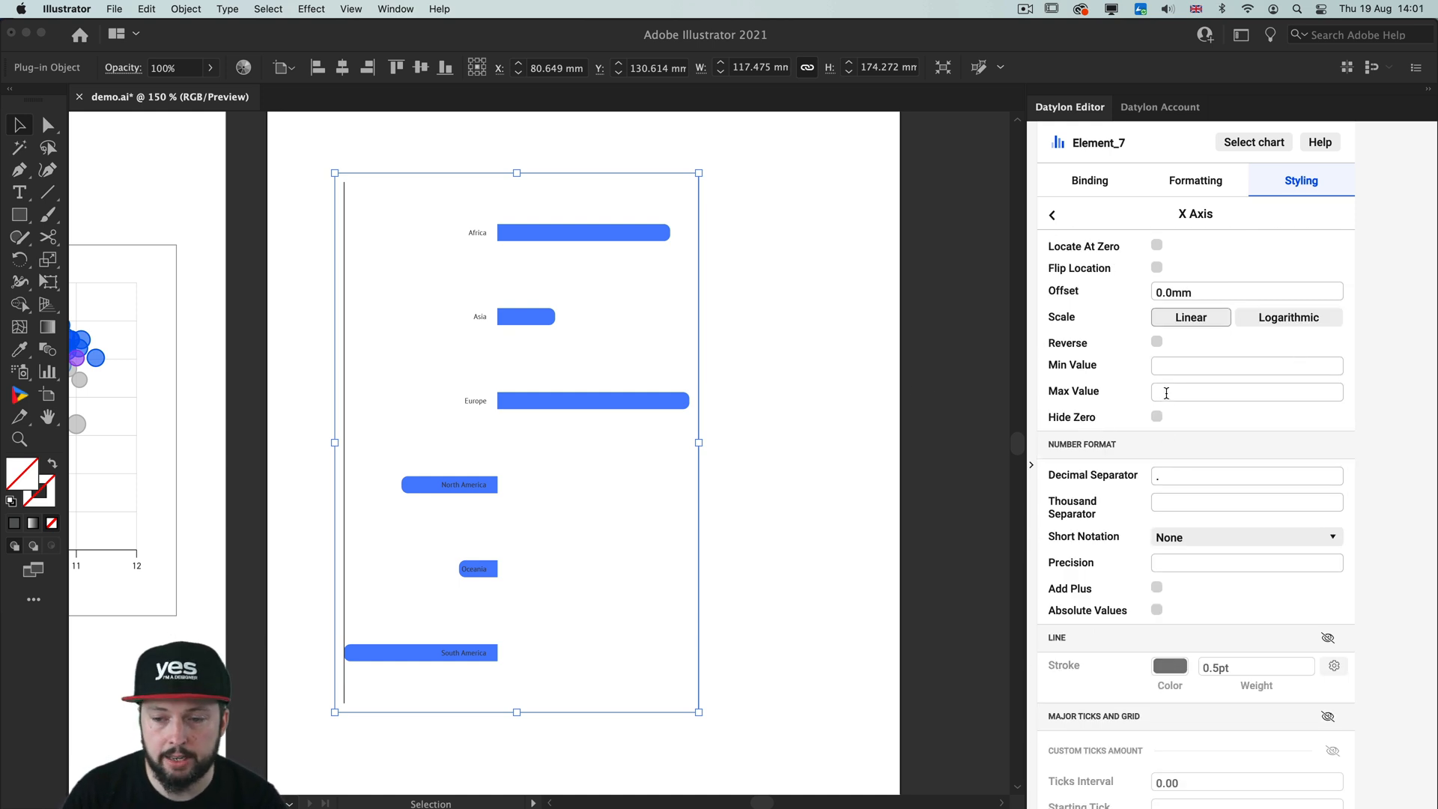
pyautogui.write('15.00')
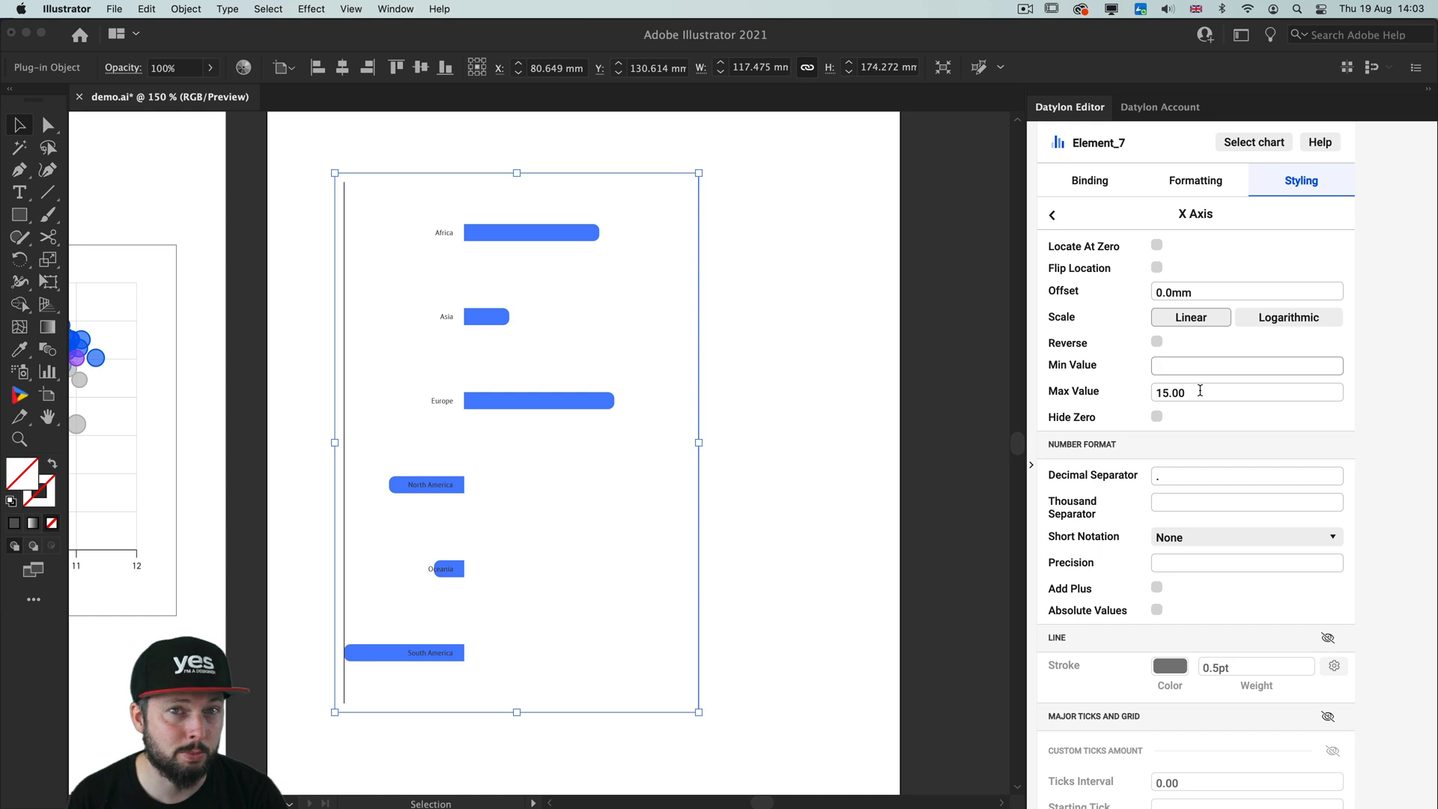
pyautogui.click(1245, 366)
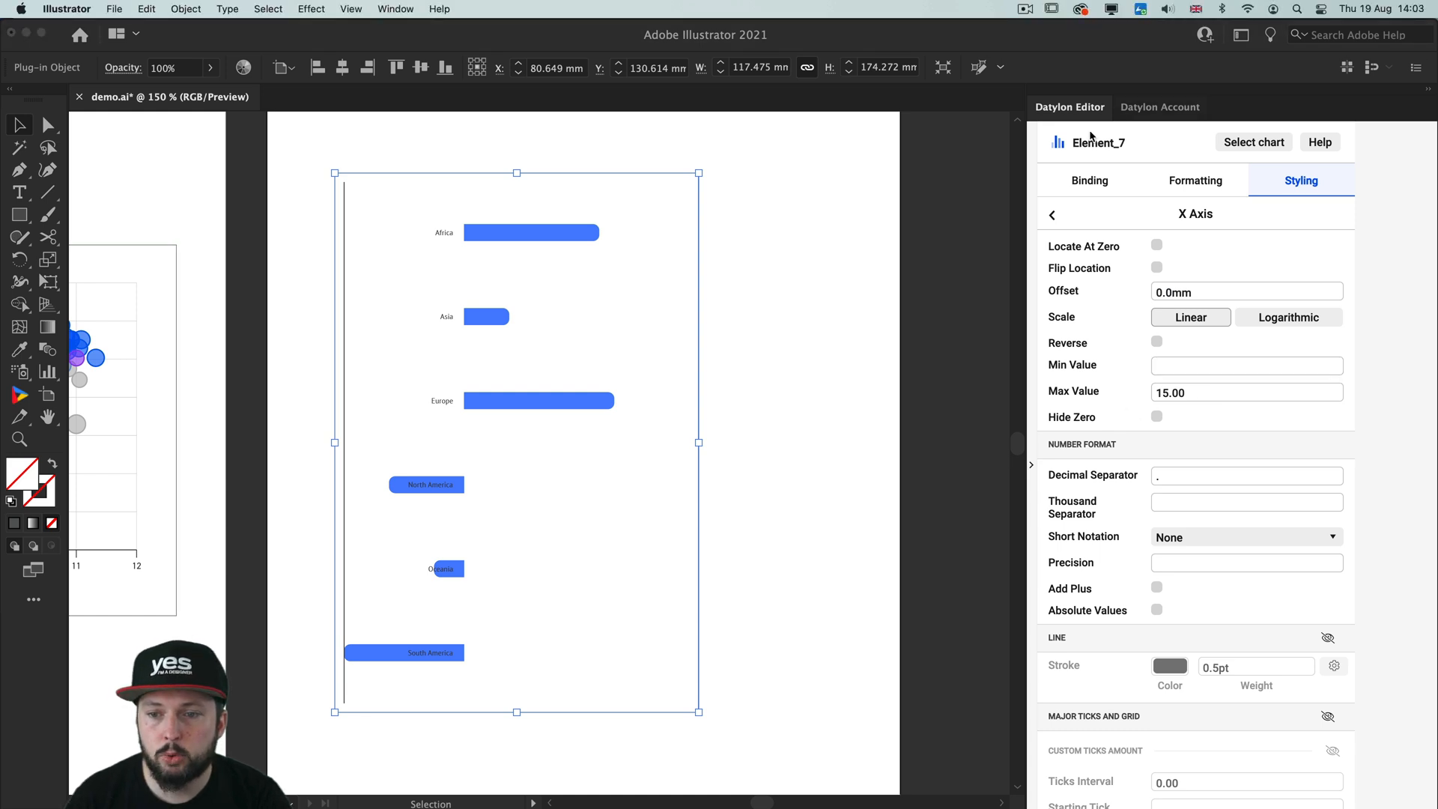
pyautogui.click(1052, 214)
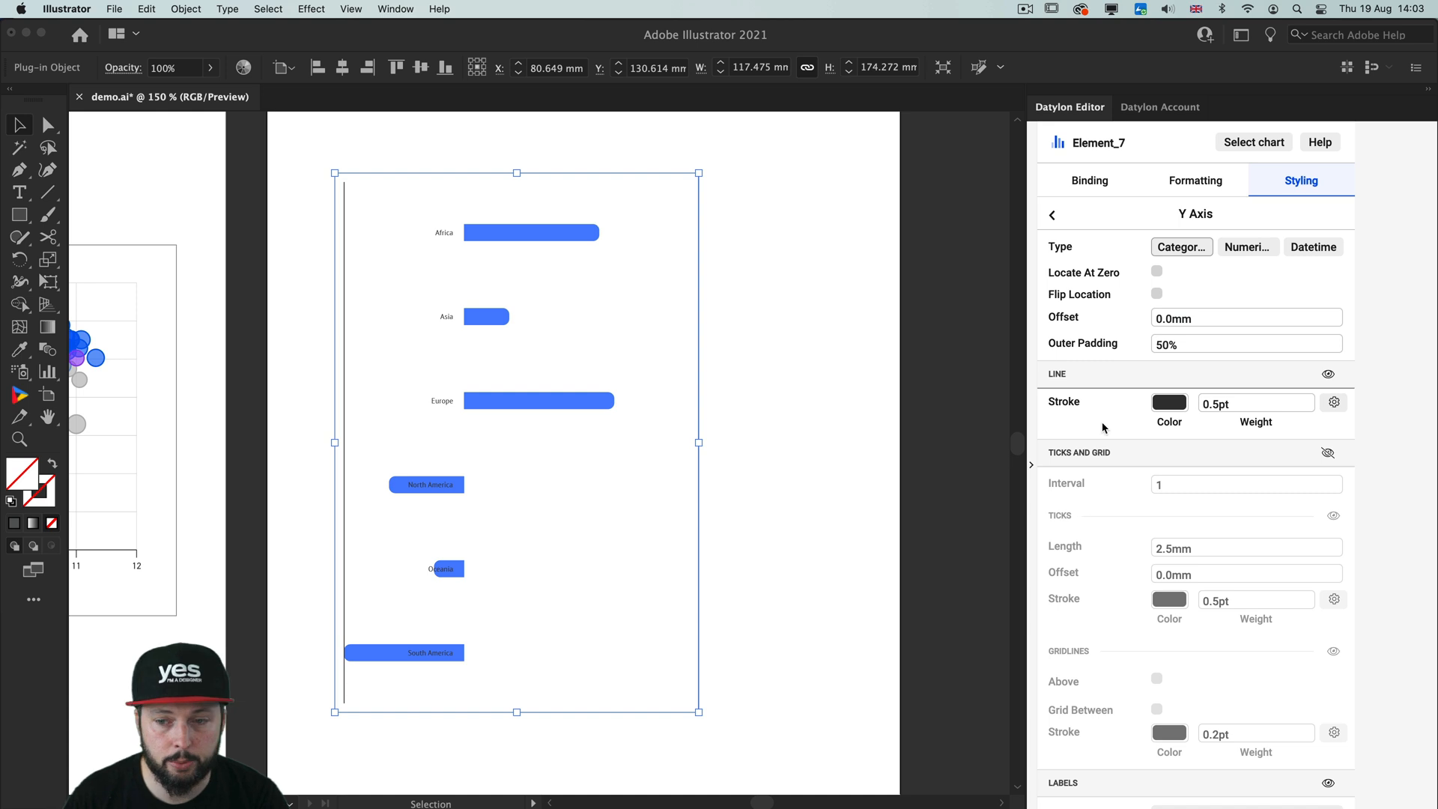
pyautogui.moveTo(1135, 353)
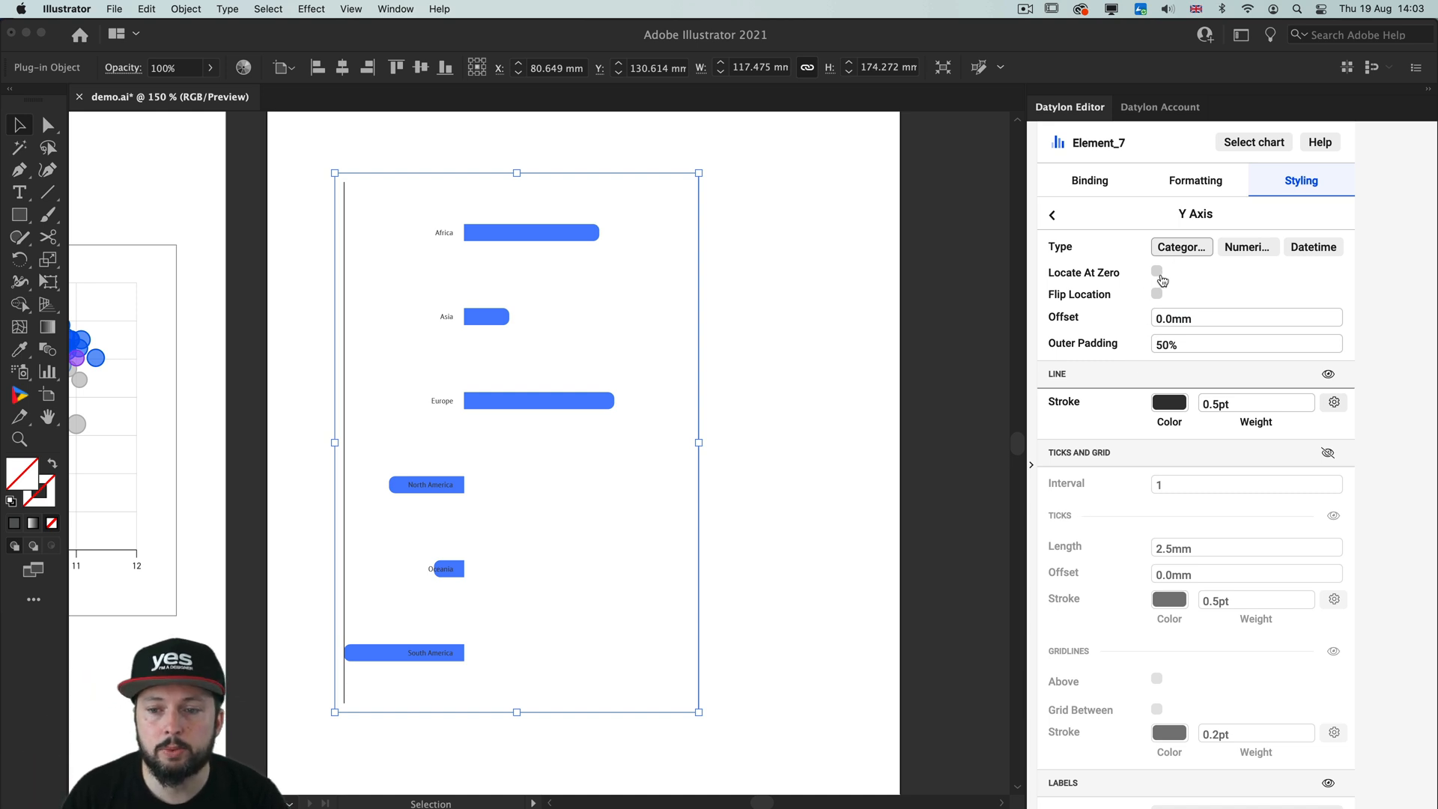
# Locate the category axis line at zero, toggling it off and on to compare.
pyautogui.click(1158, 272)
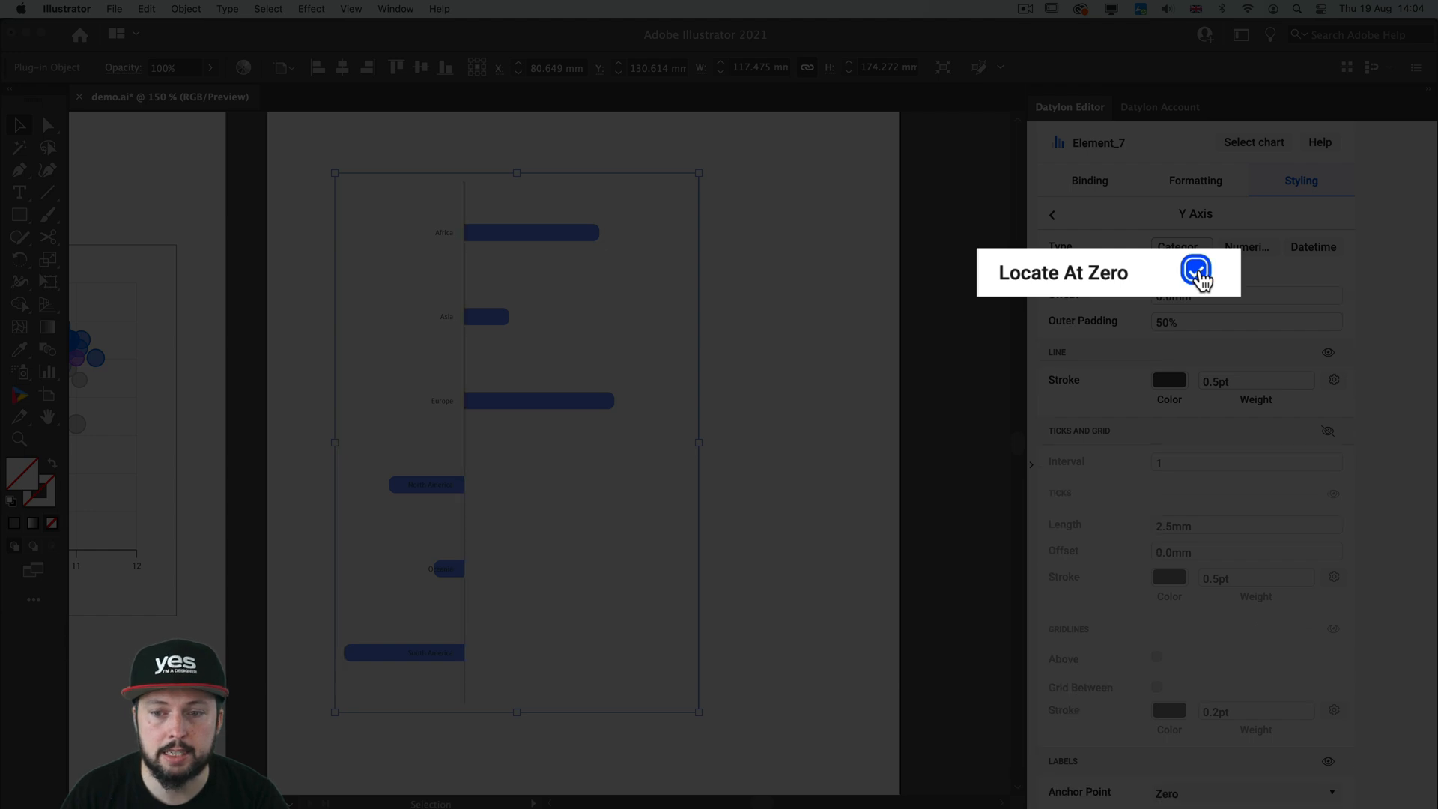
pyautogui.click(1158, 271)
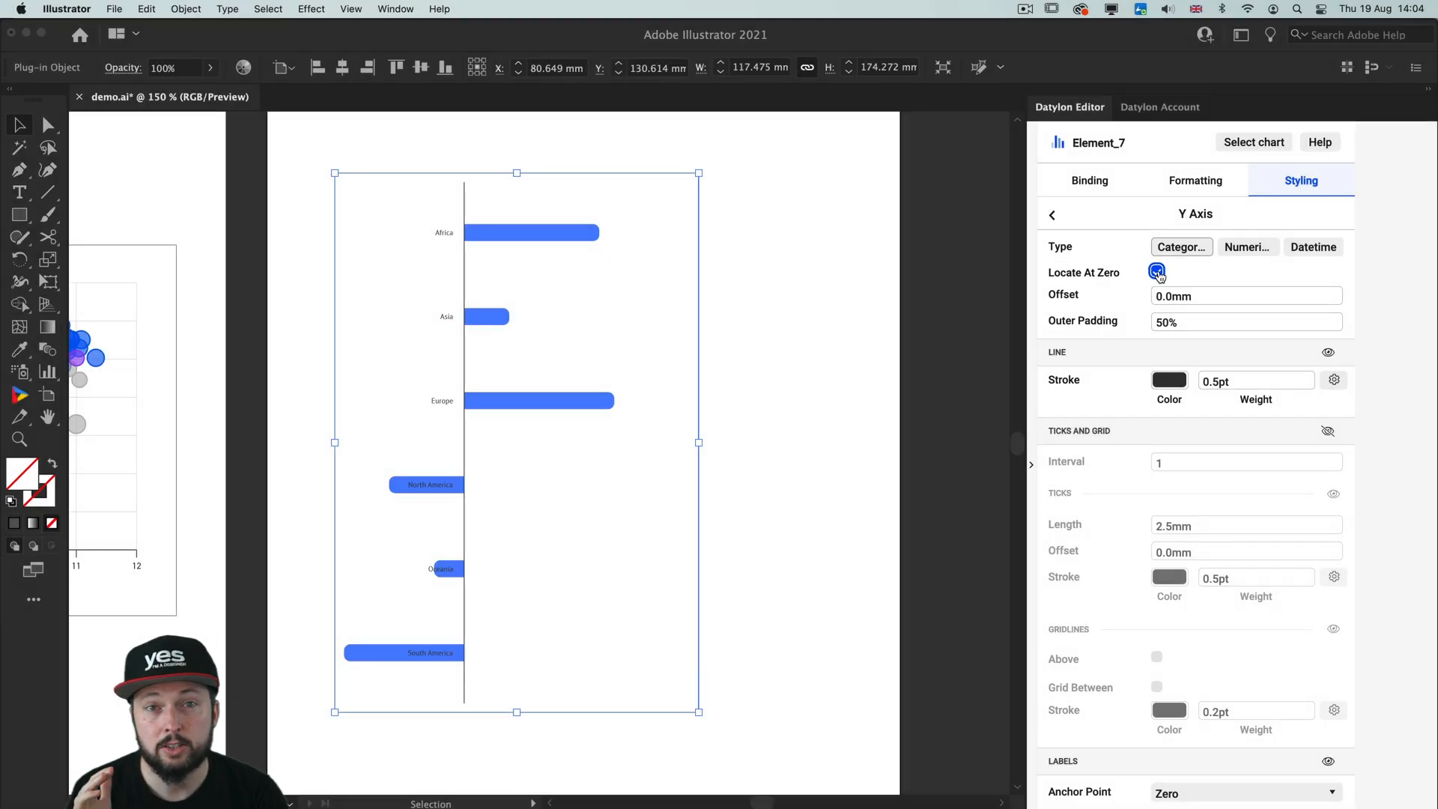
pyautogui.click(1156, 273)
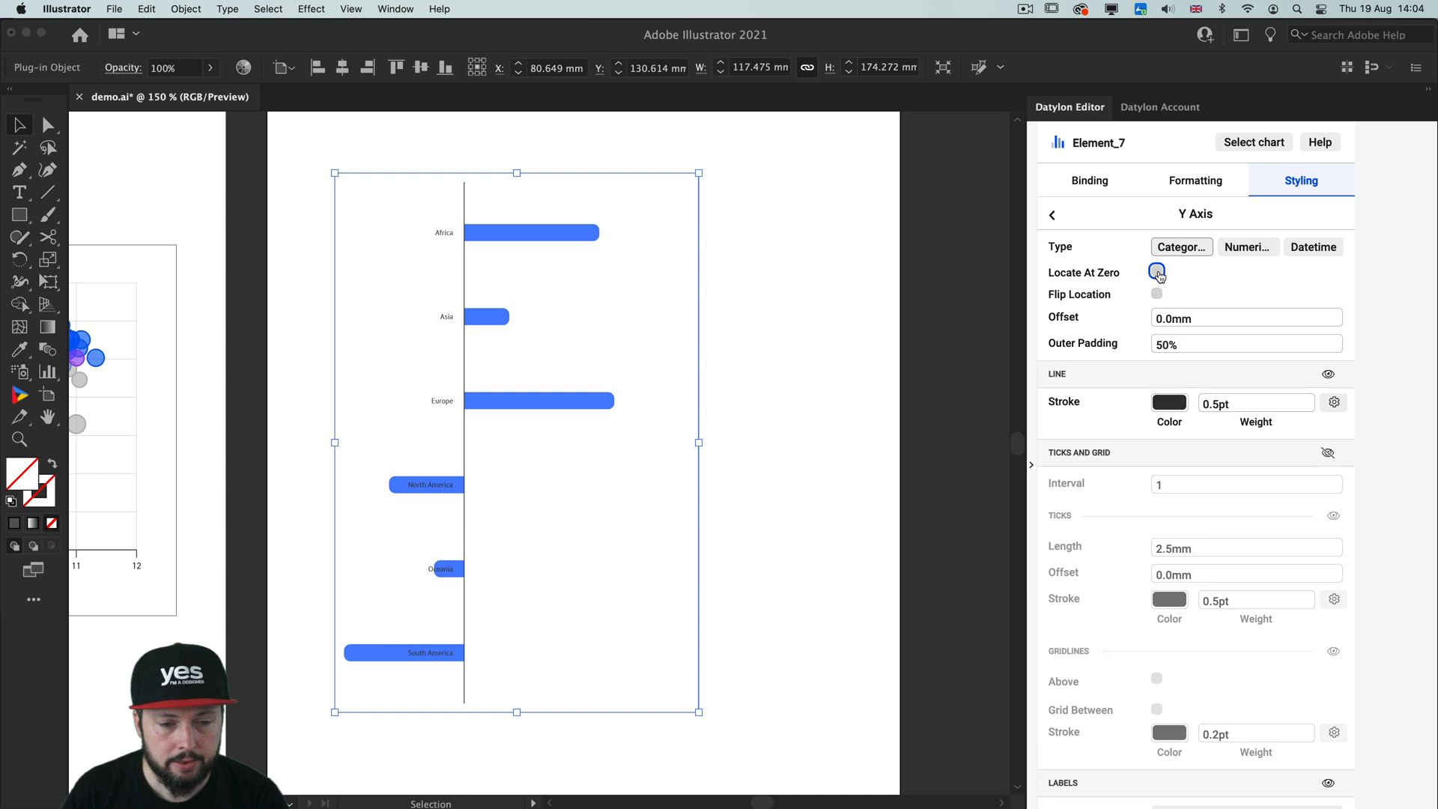
pyautogui.click(1156, 273)
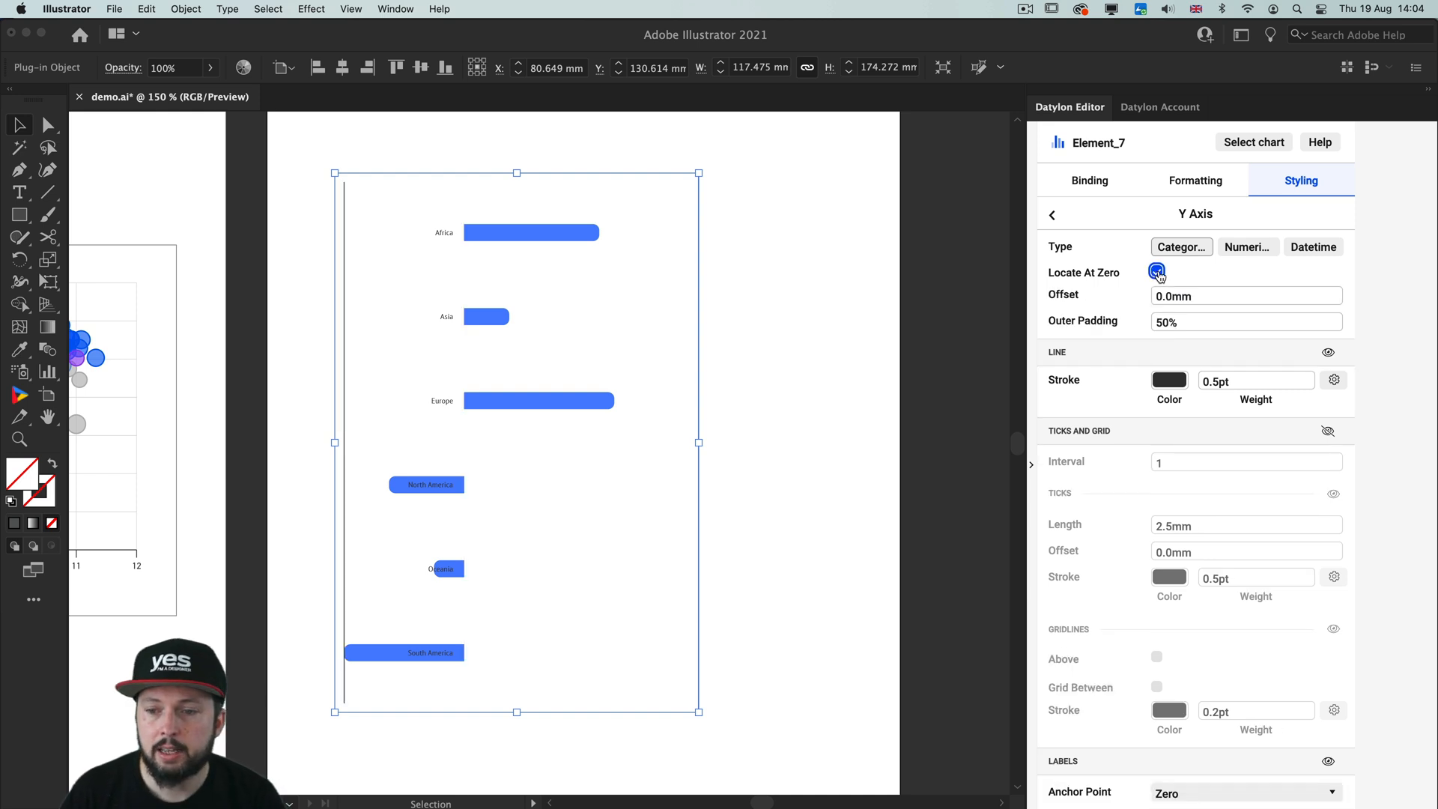
pyautogui.click(1156, 271)
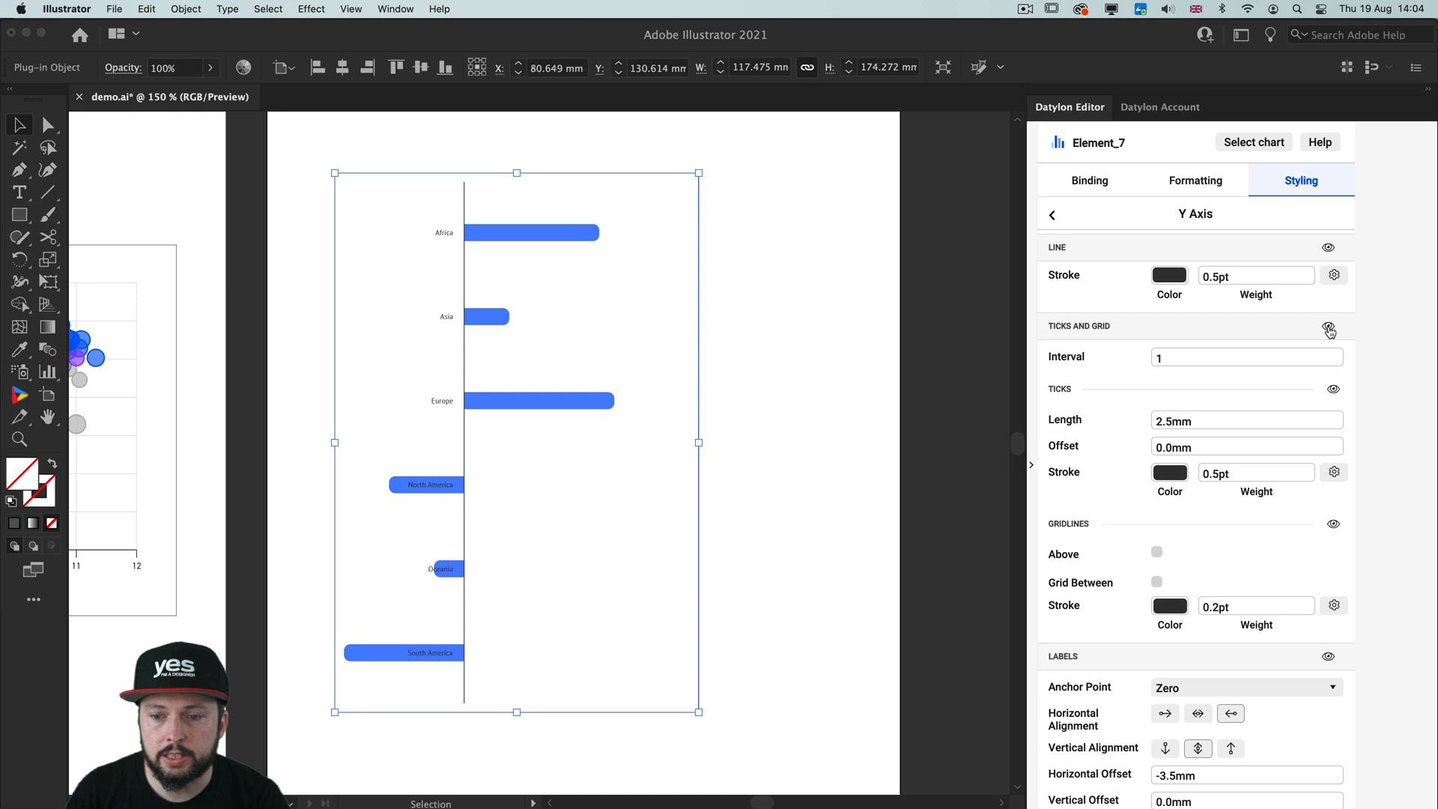
# Show horizontal gridlines for the regions and give their stroke a dash of 5.
pyautogui.click(1329, 328)
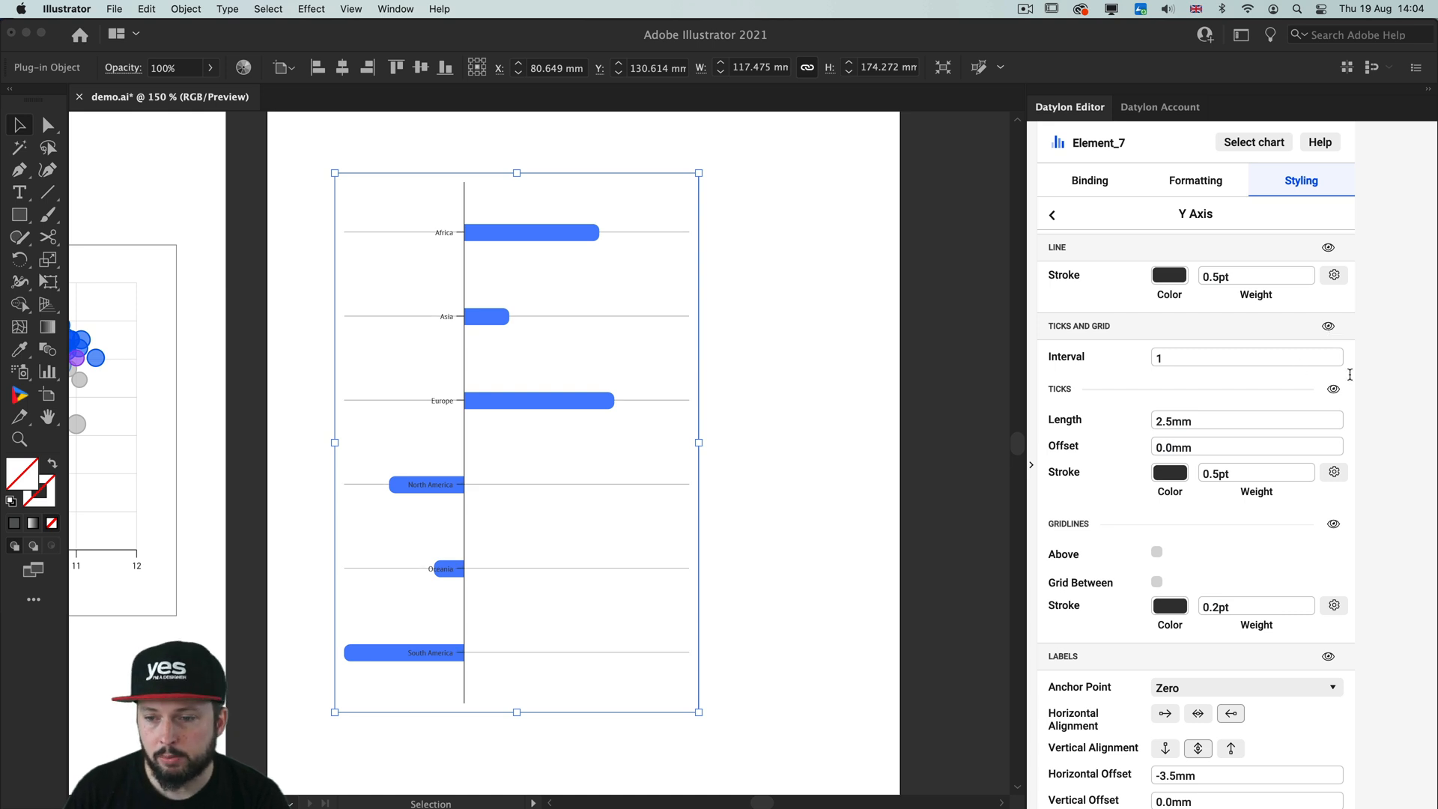
pyautogui.scroll(-3)
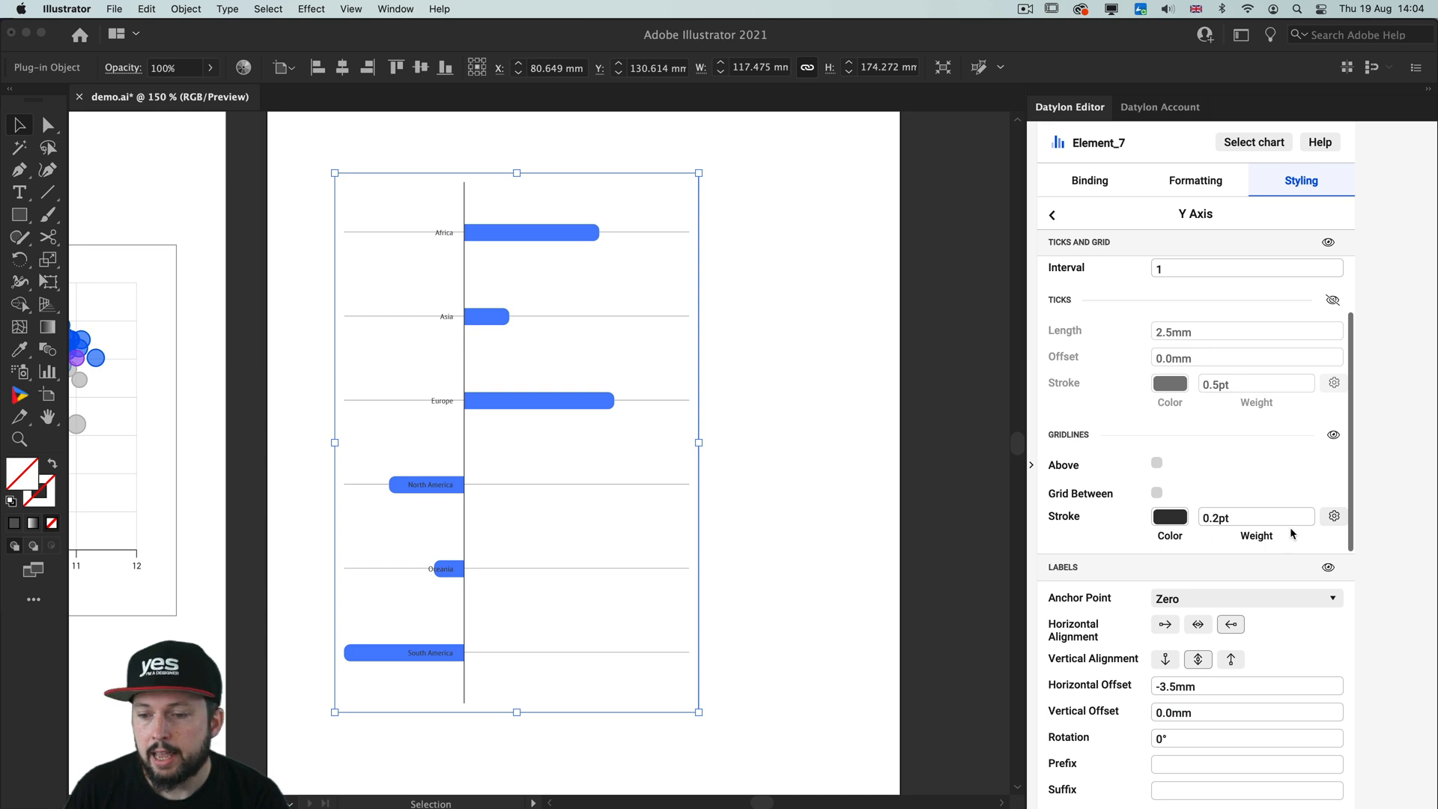
pyautogui.click(1333, 515)
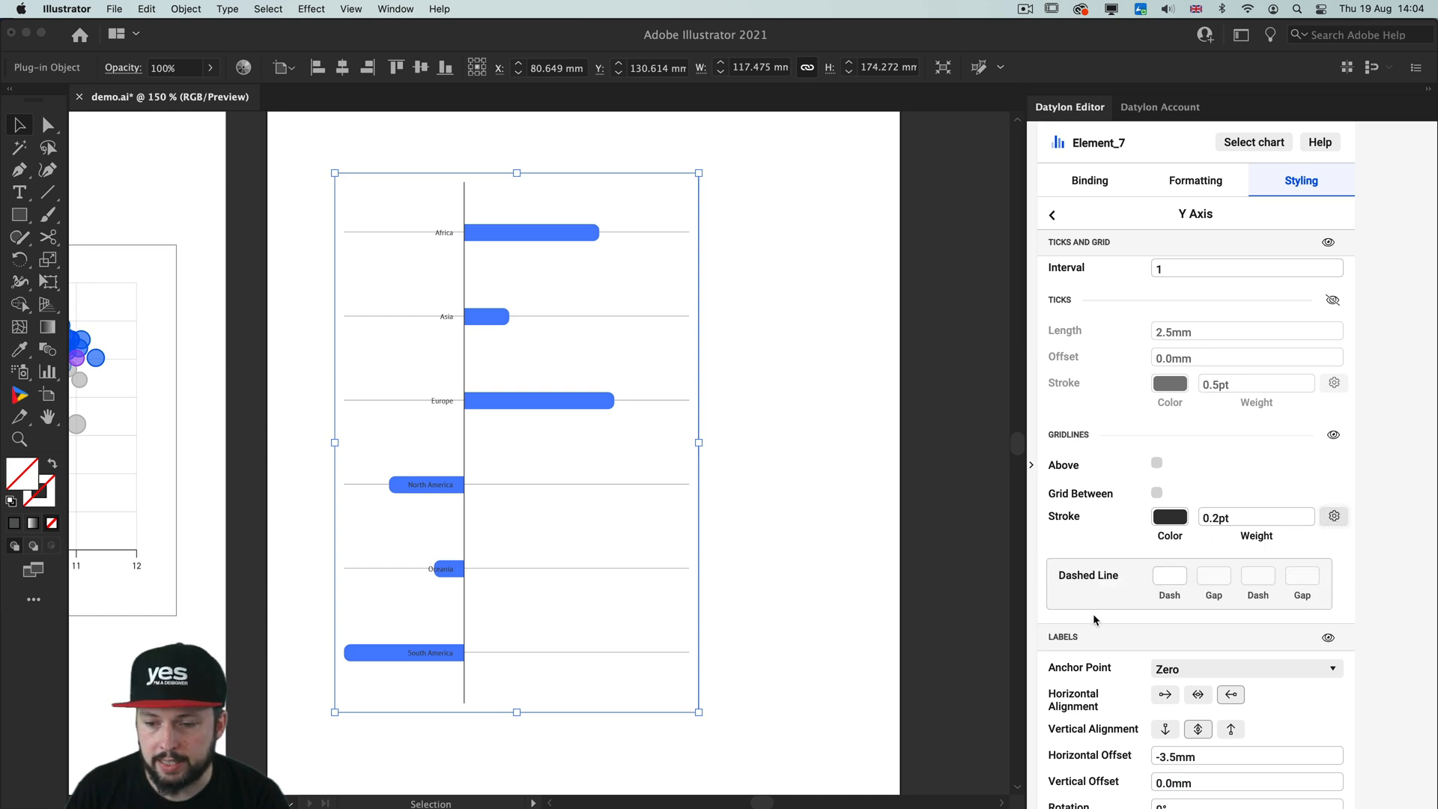
pyautogui.write('5.0...')
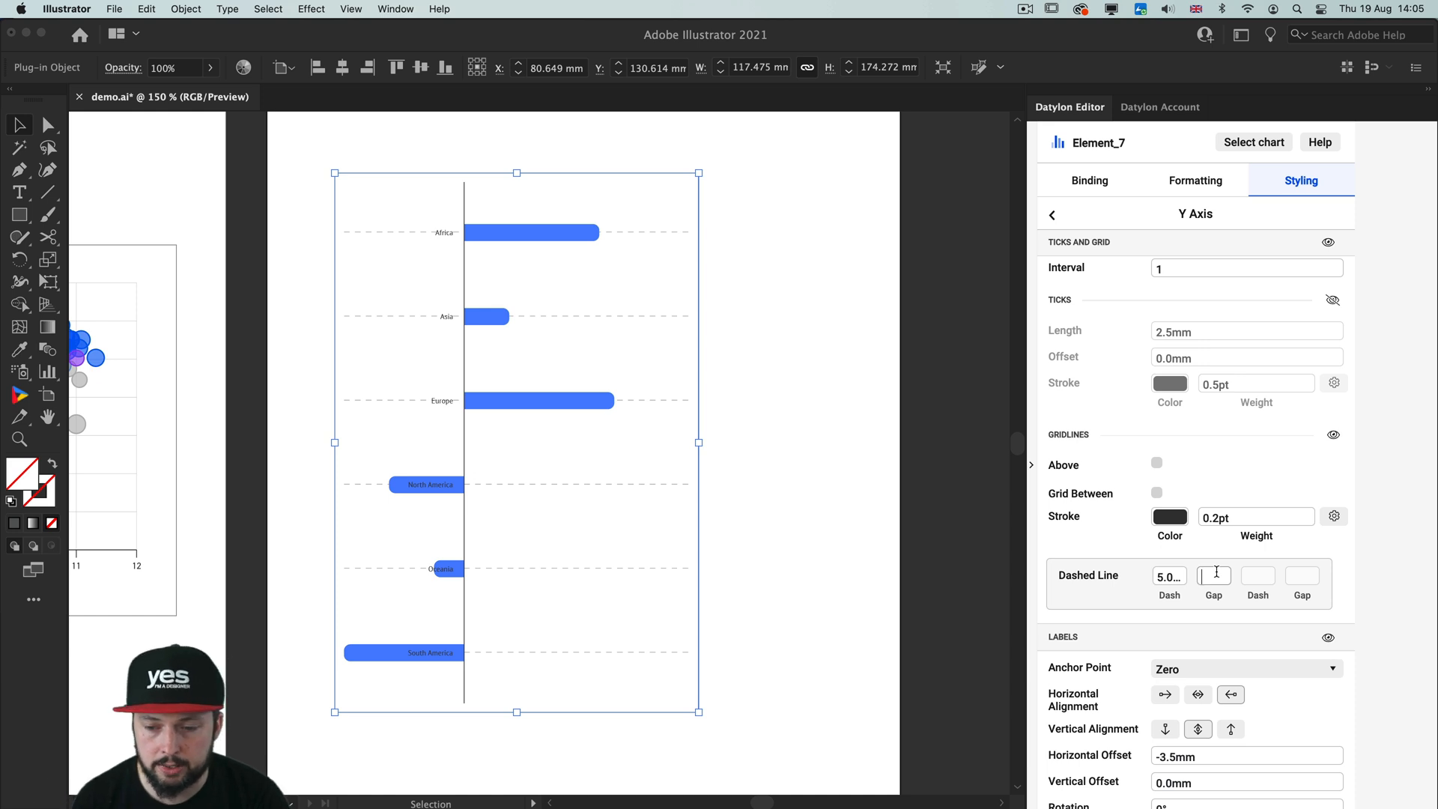
# Offset the region labels above their bars and left-align them from the axis.
pyautogui.scroll(-3)
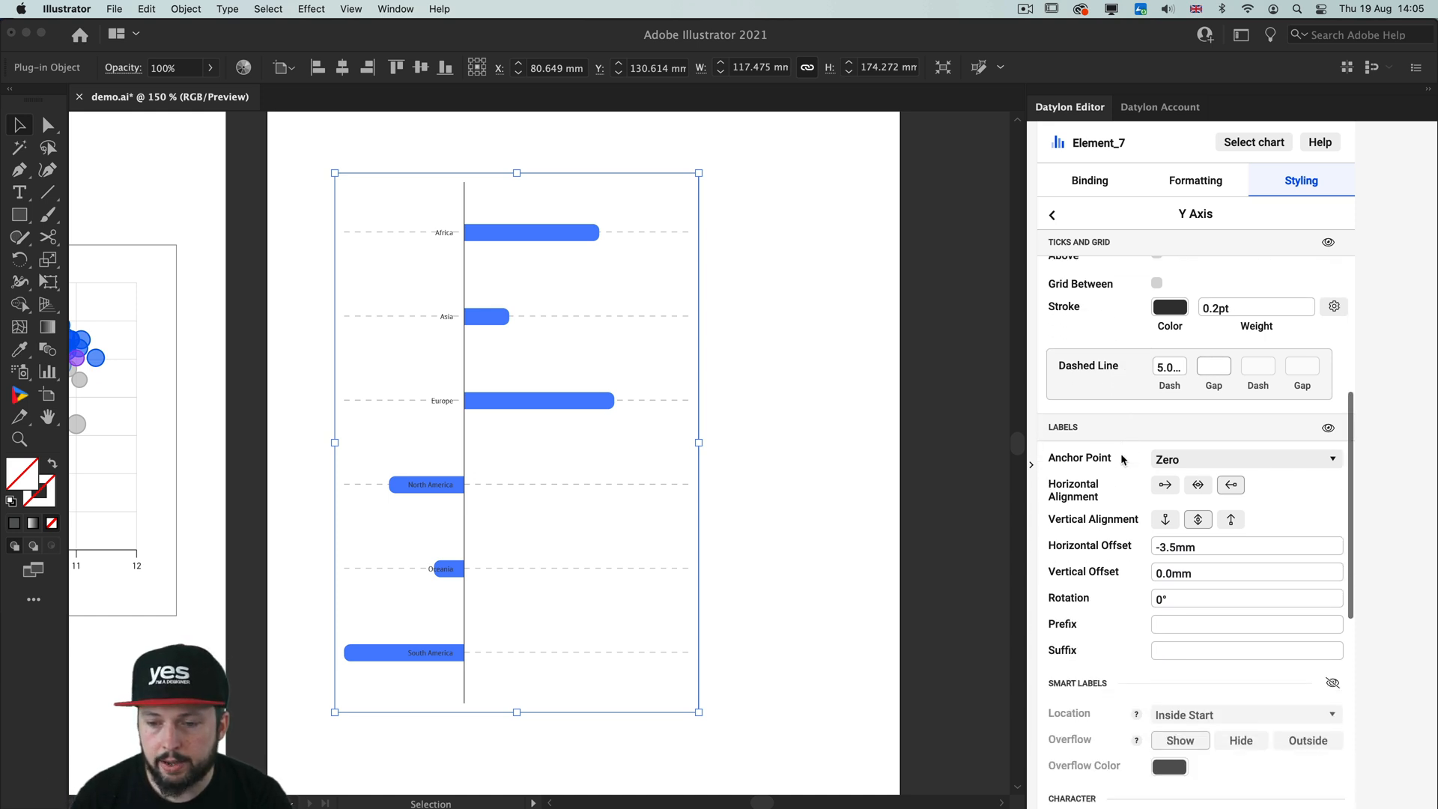
pyautogui.scroll(-3)
pyautogui.write('5')
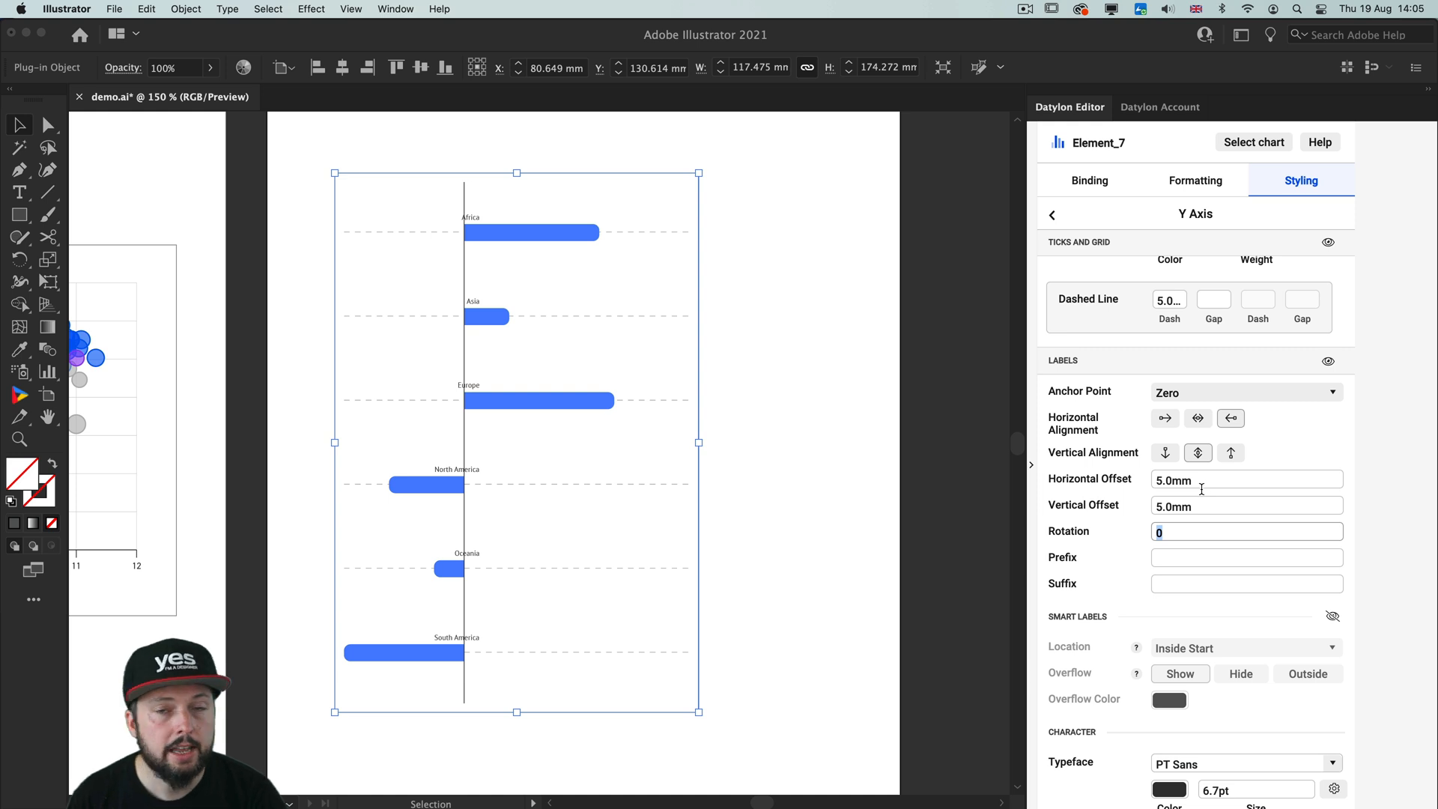
pyautogui.moveTo(1183, 496)
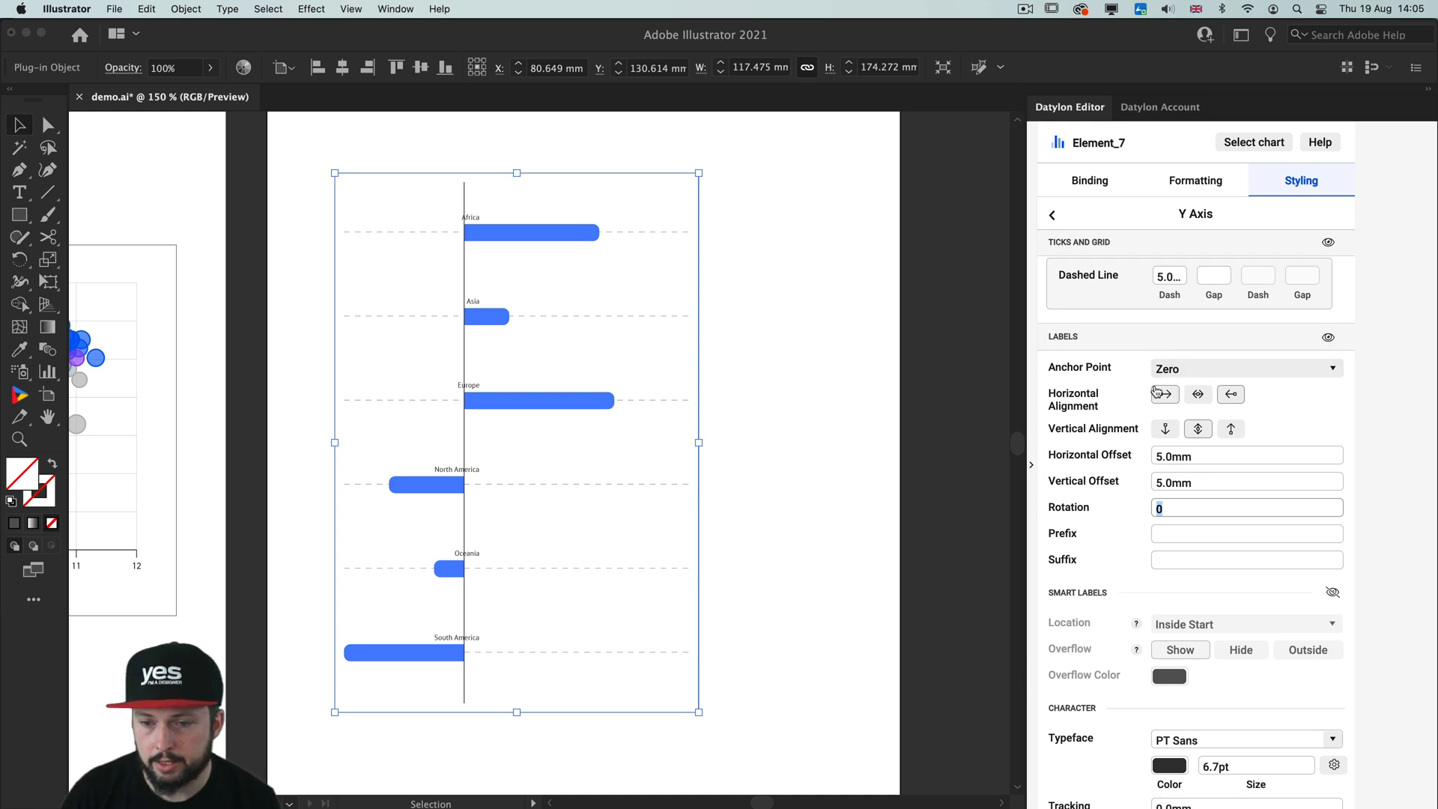
pyautogui.click(1162, 394)
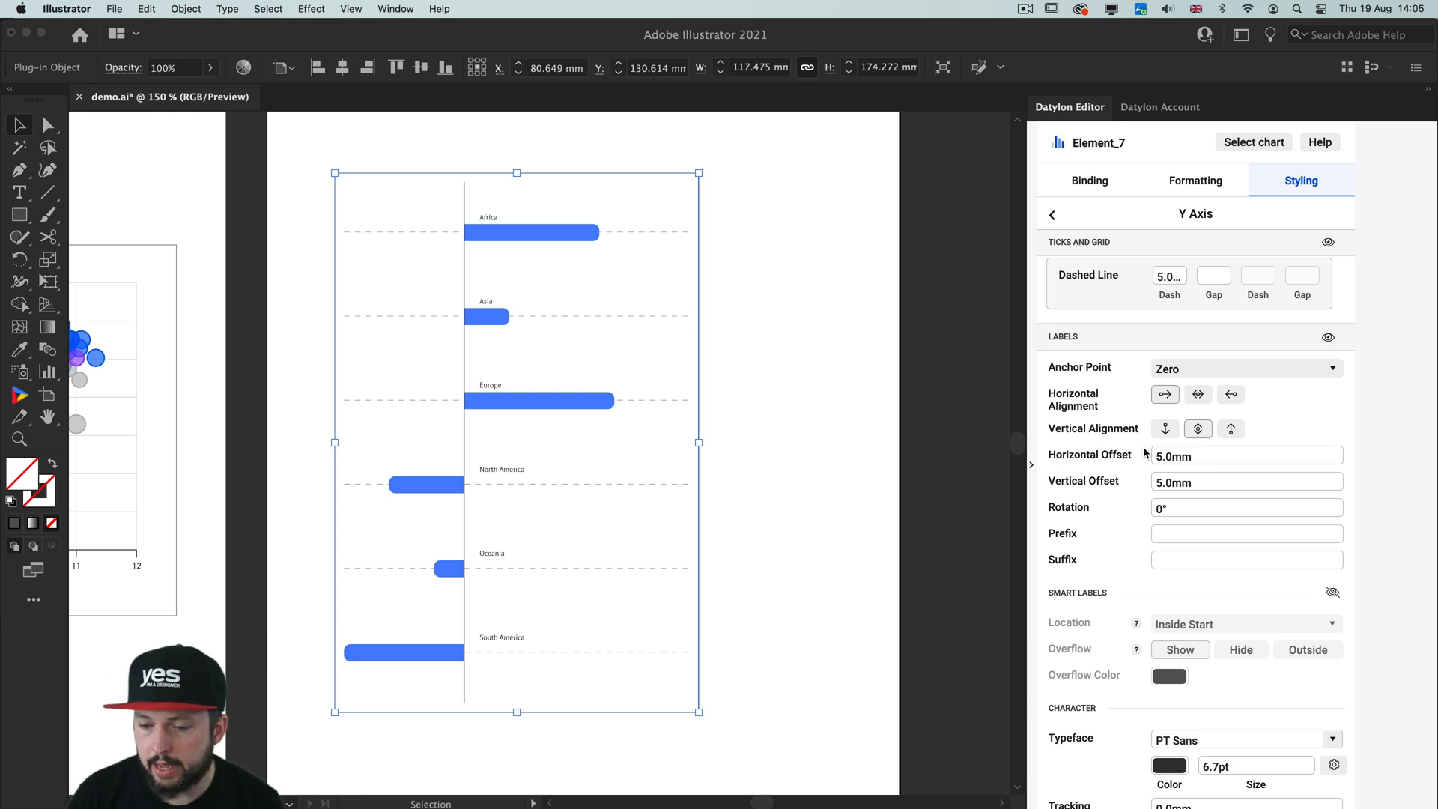
pyautogui.scroll(-3)
pyautogui.write('din')
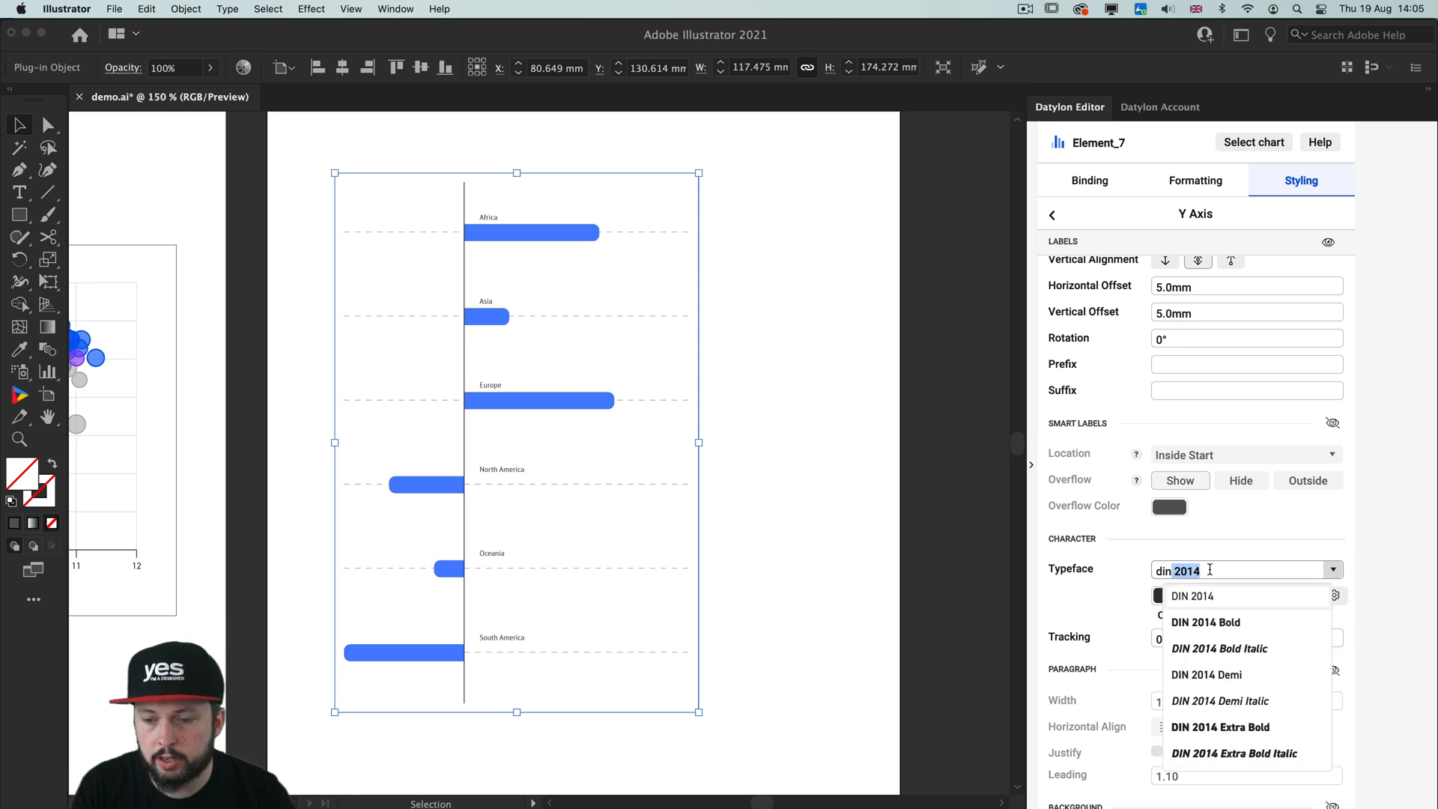
pyautogui.moveTo(1215, 622)
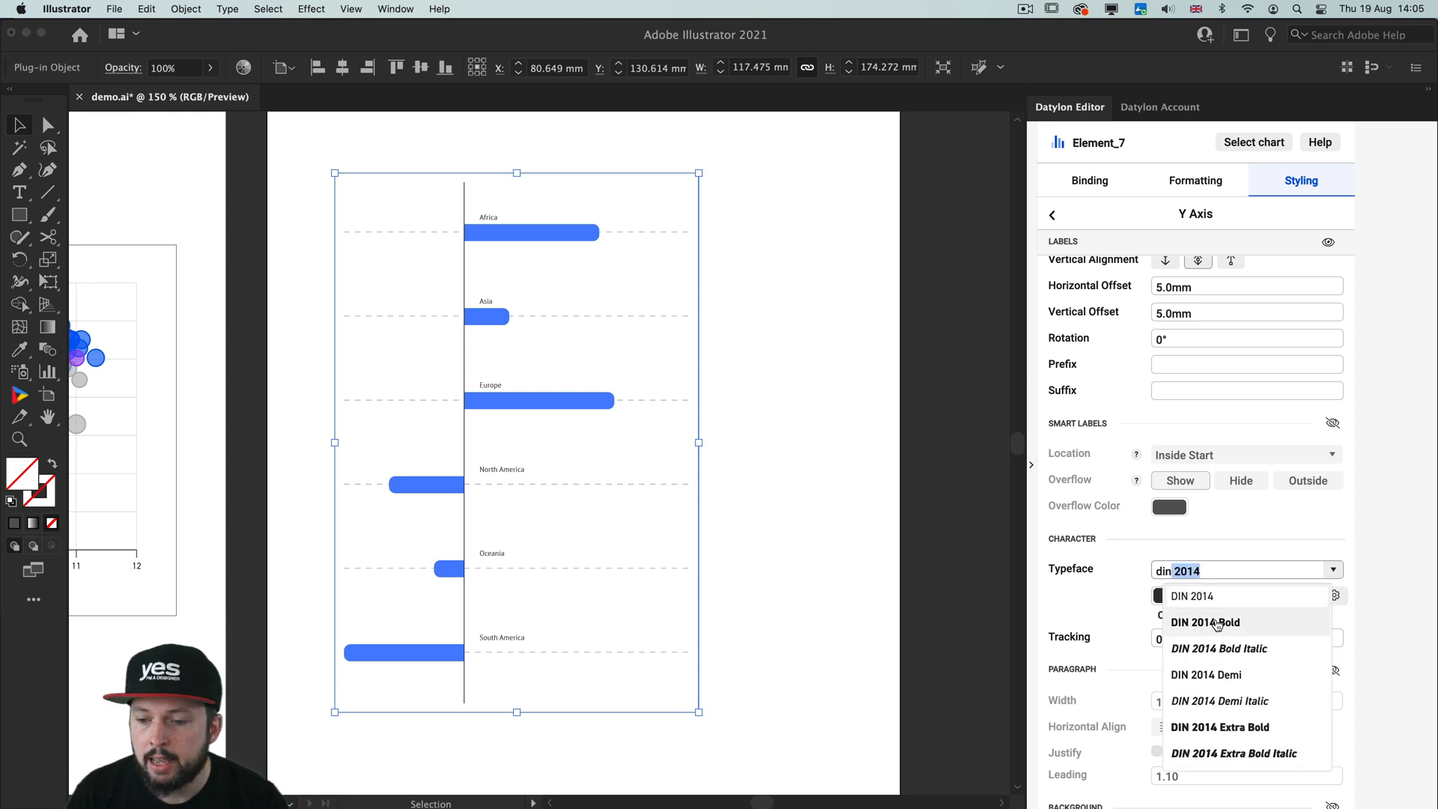
# Set the region labels in DIN 2014 Demi at a larger point size.
pyautogui.click(1207, 674)
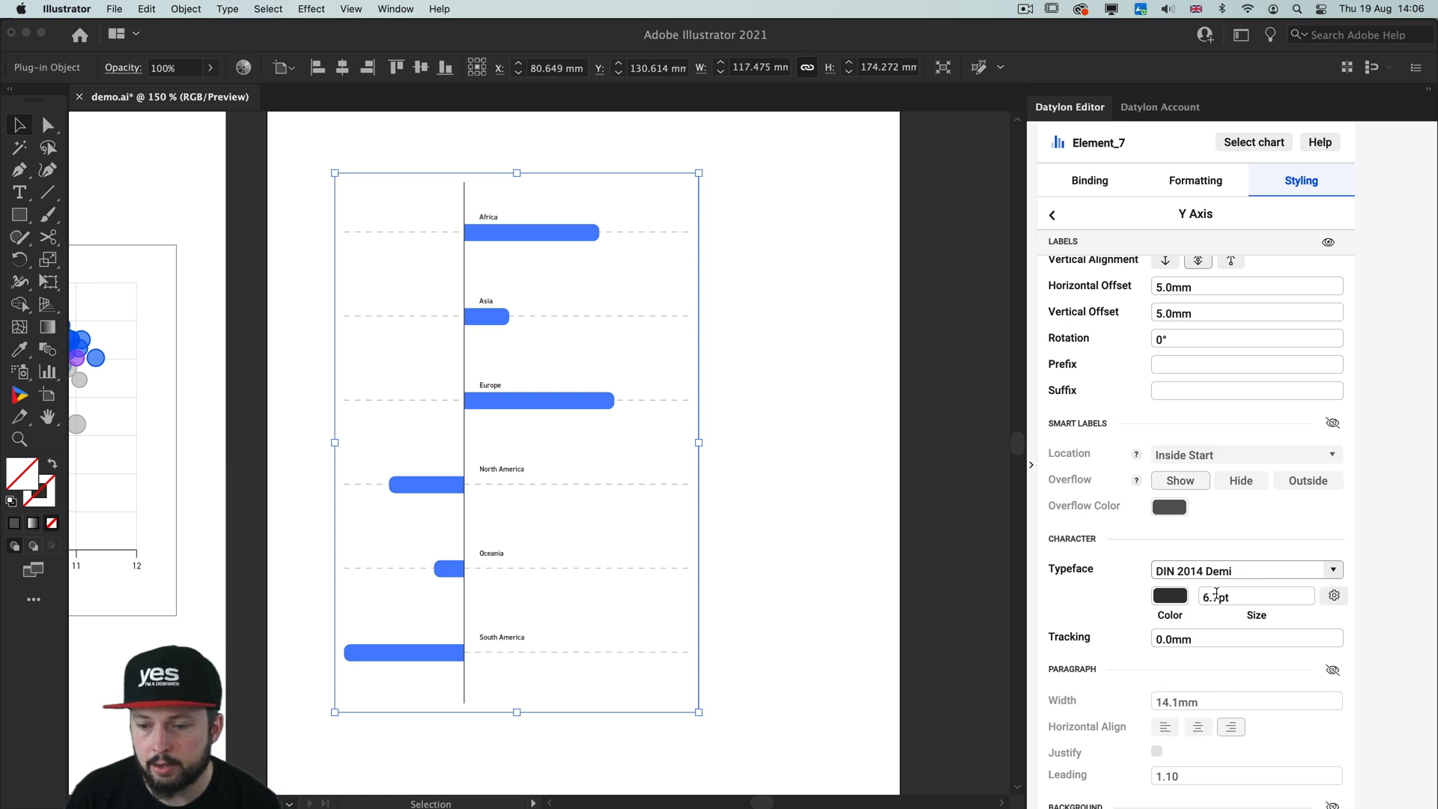
pyautogui.tripleClick(1255, 596)
pyautogui.write('10')
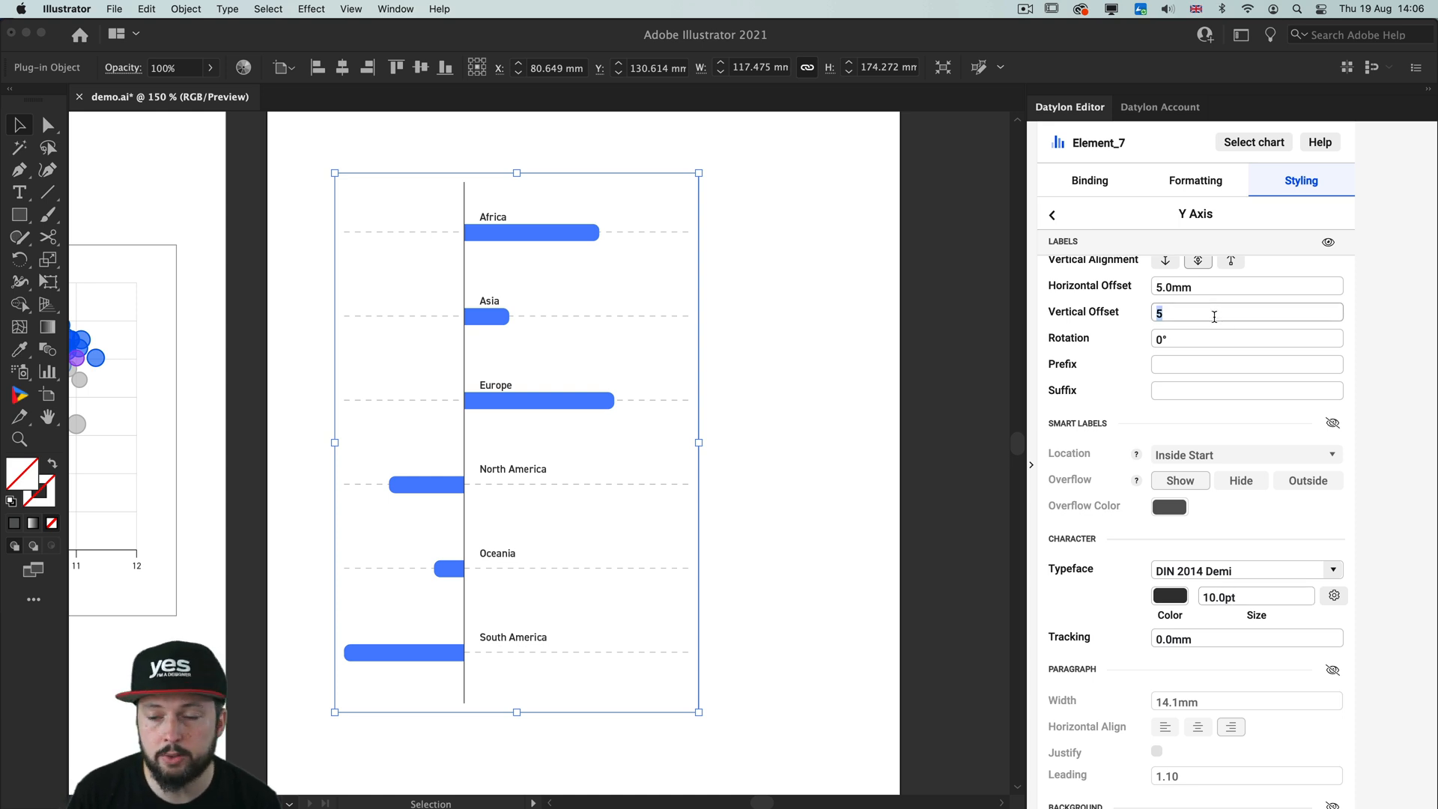
pyautogui.write('6')
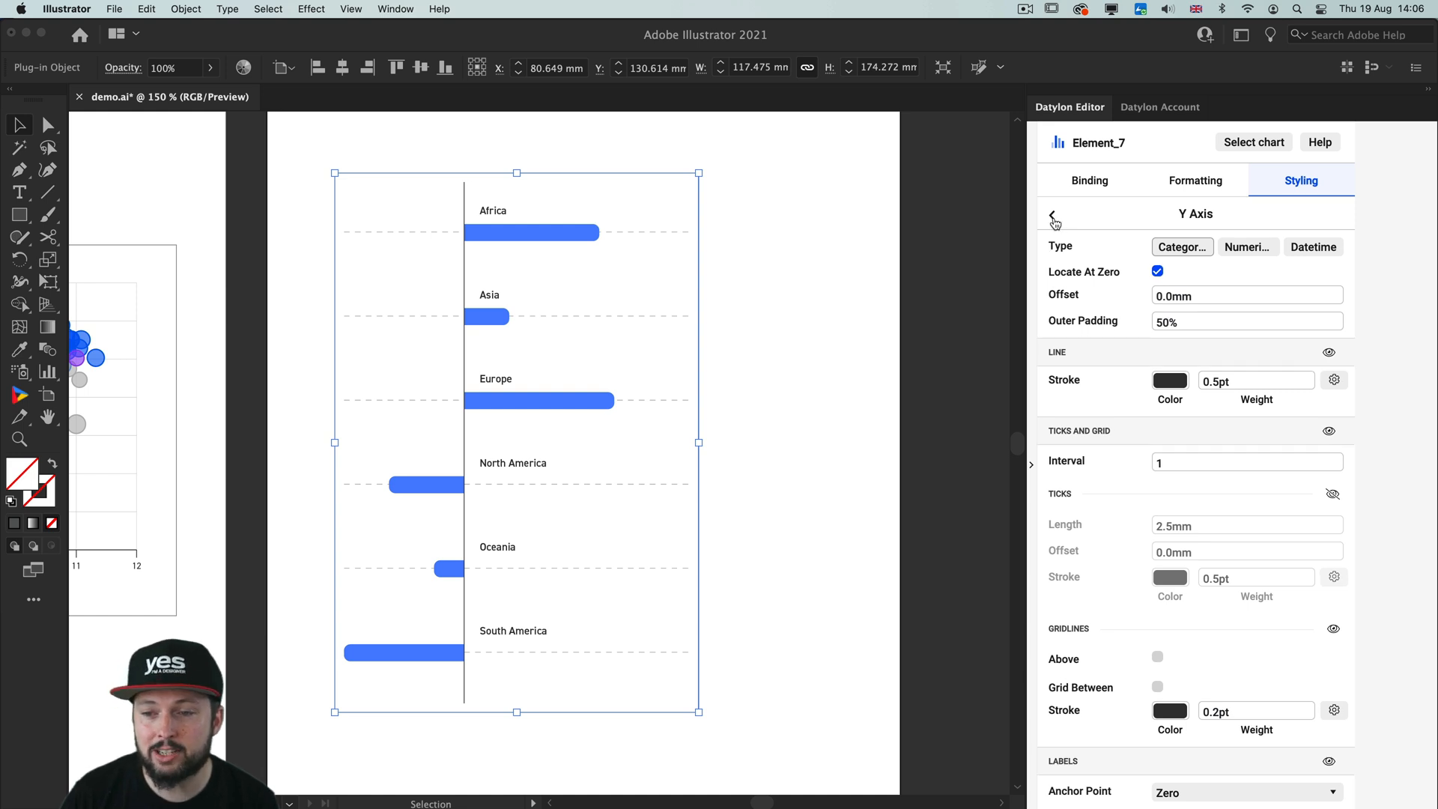
# Colour the bars with a categorical palette centred on 0.
pyautogui.click(1053, 214)
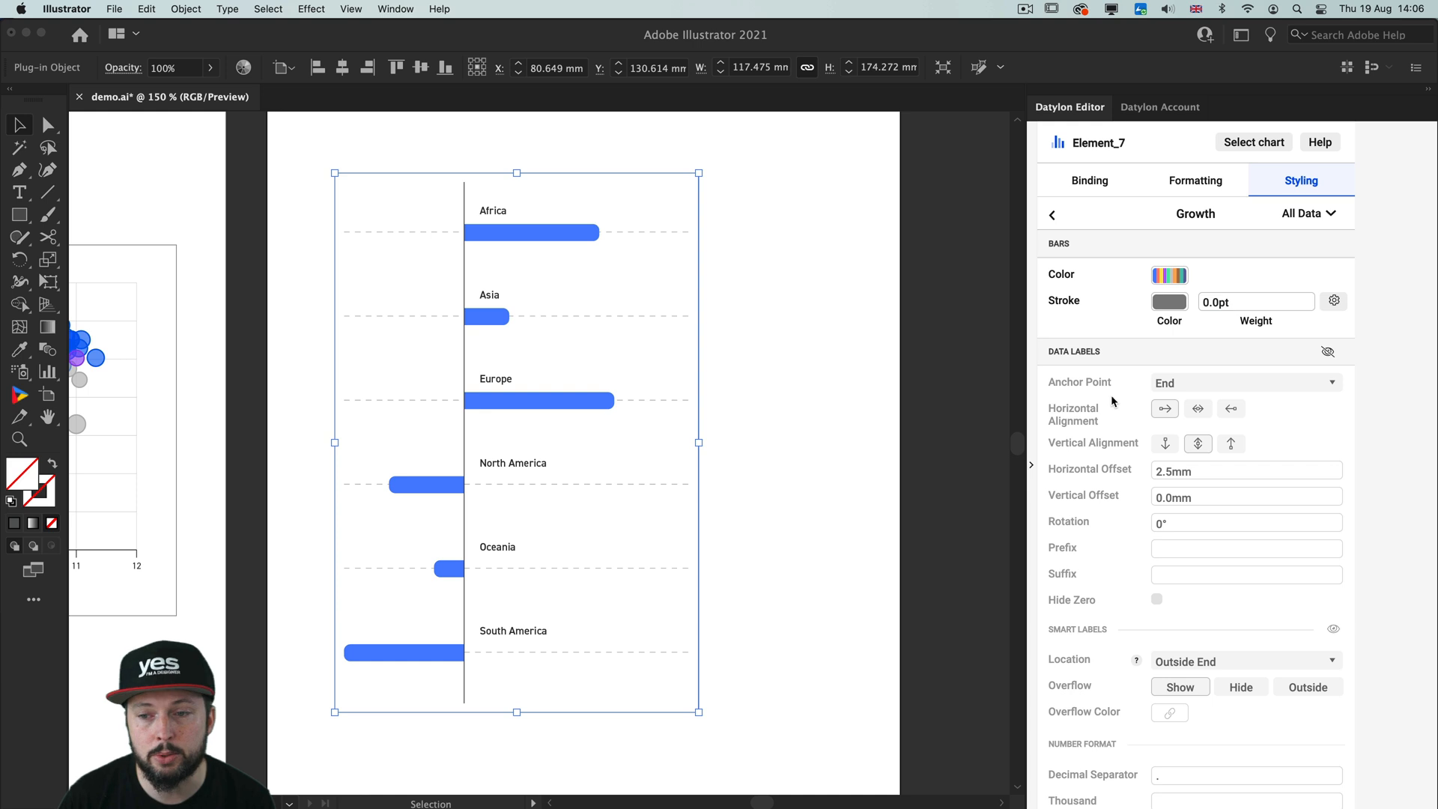
pyautogui.moveTo(1161, 267)
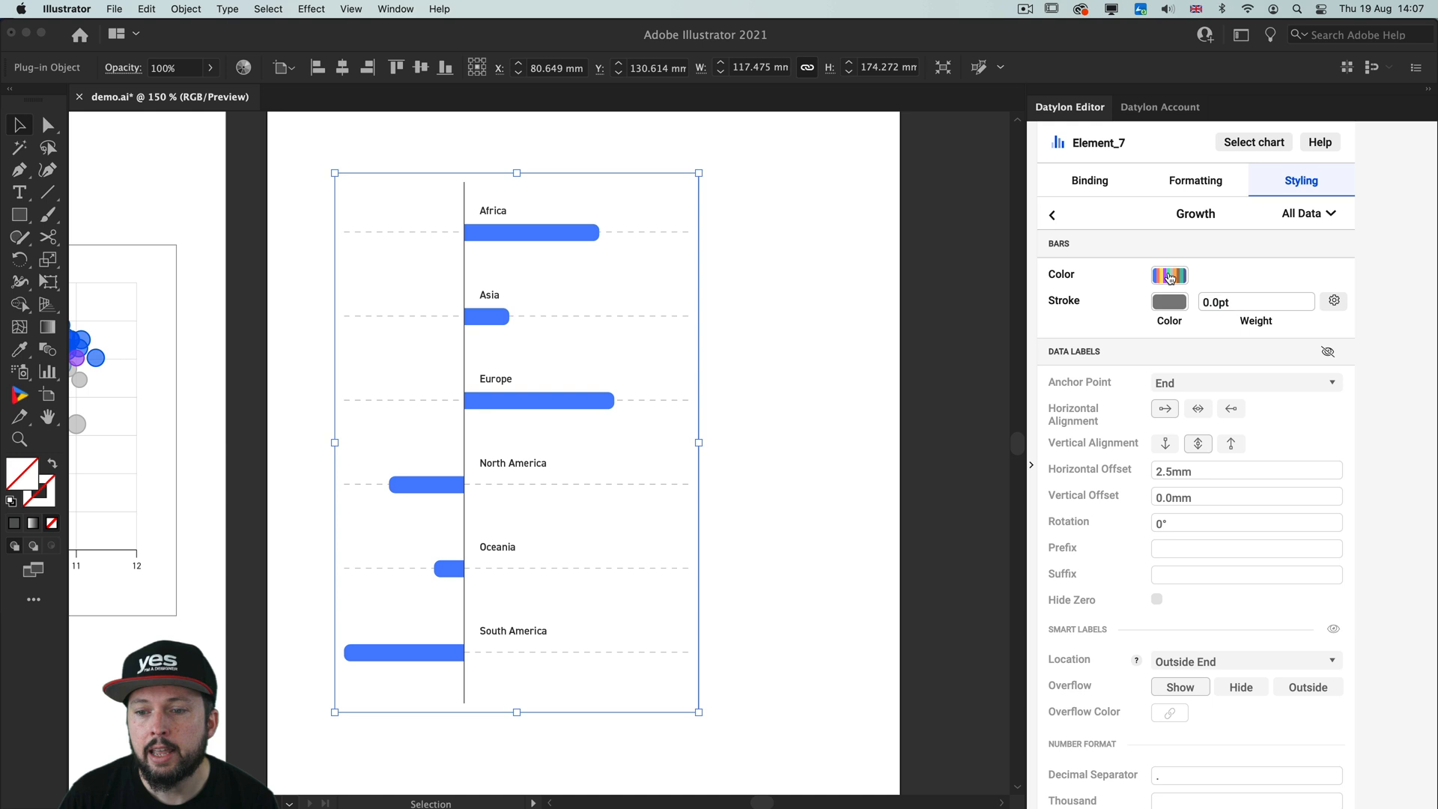
pyautogui.click(1168, 274)
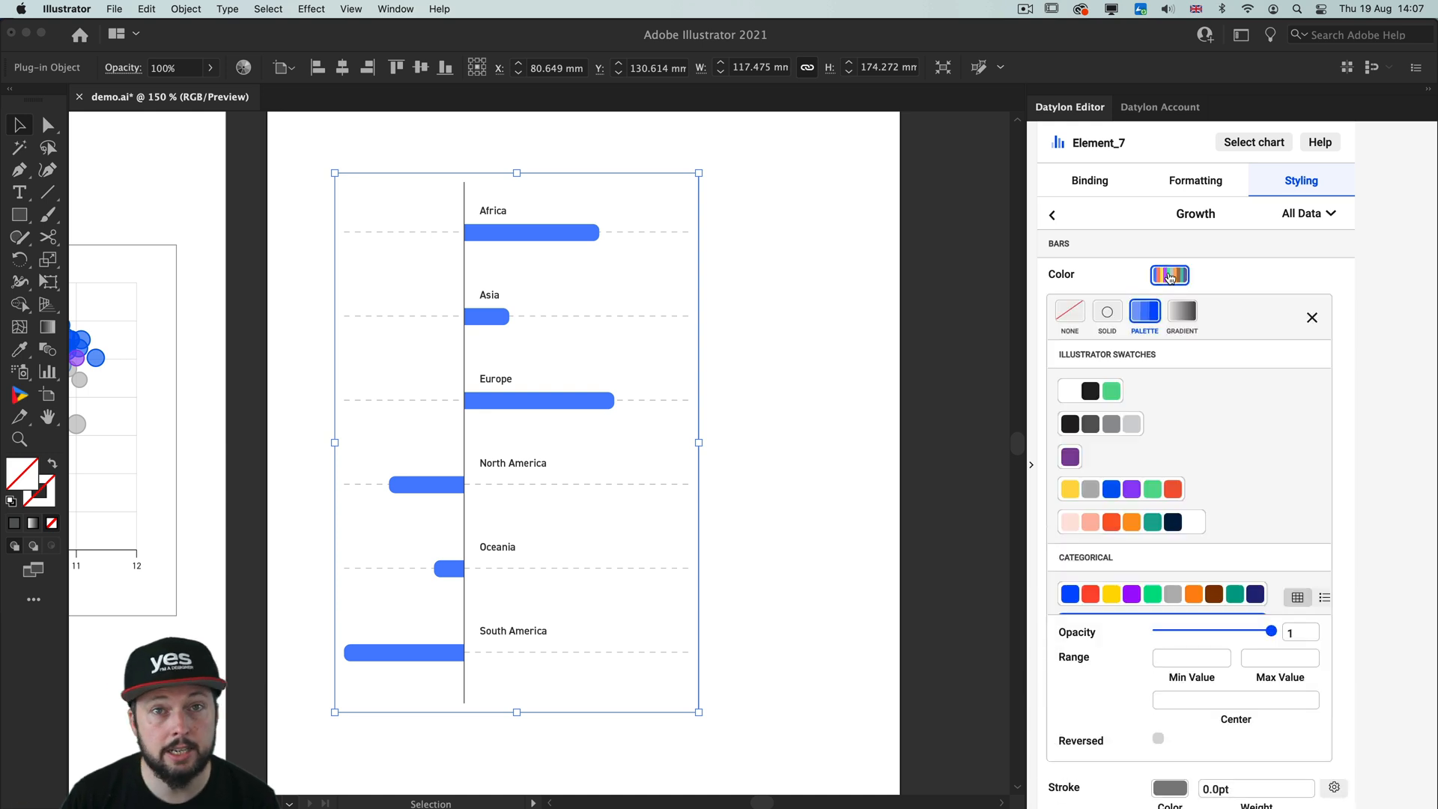
pyautogui.click(1234, 700)
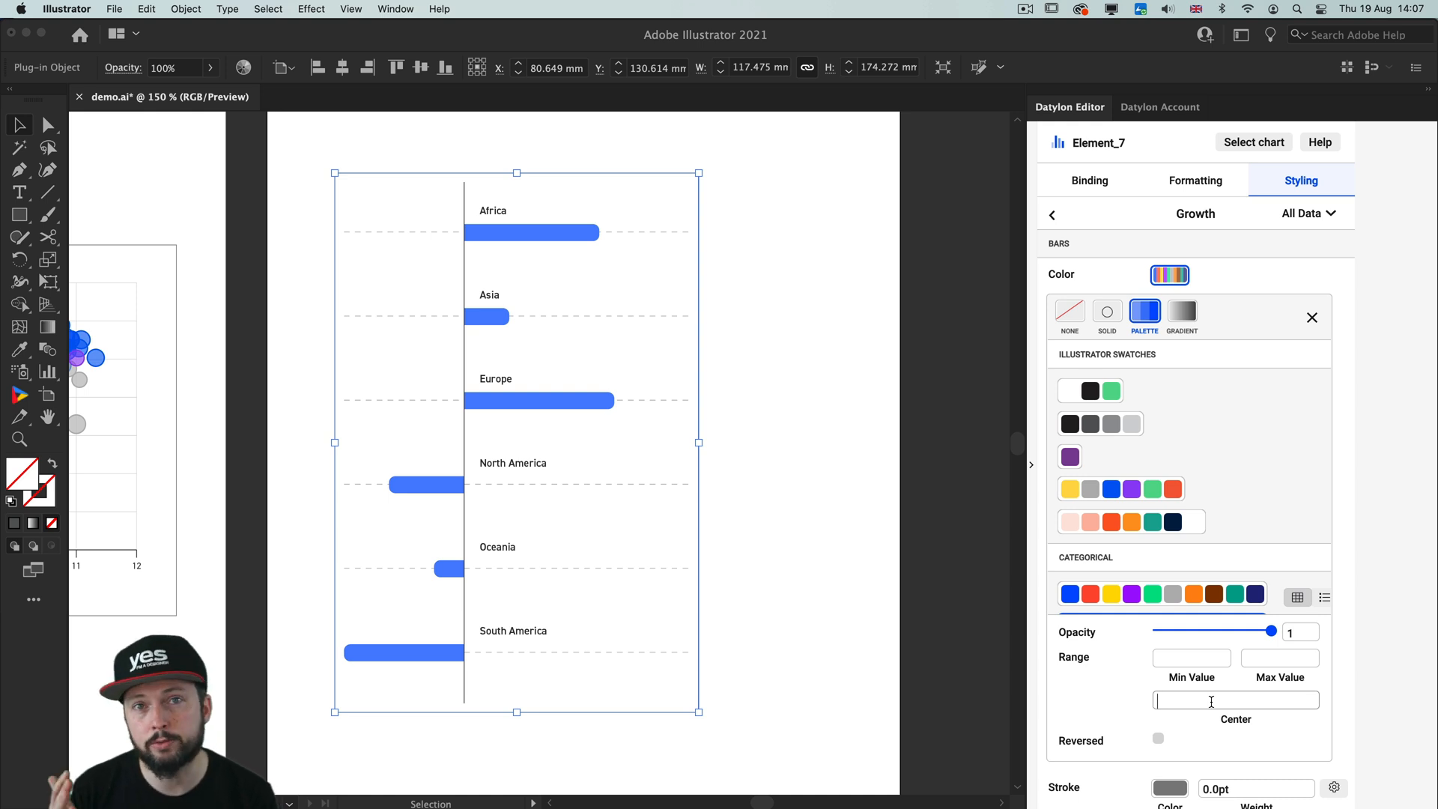
pyautogui.write('0.00')
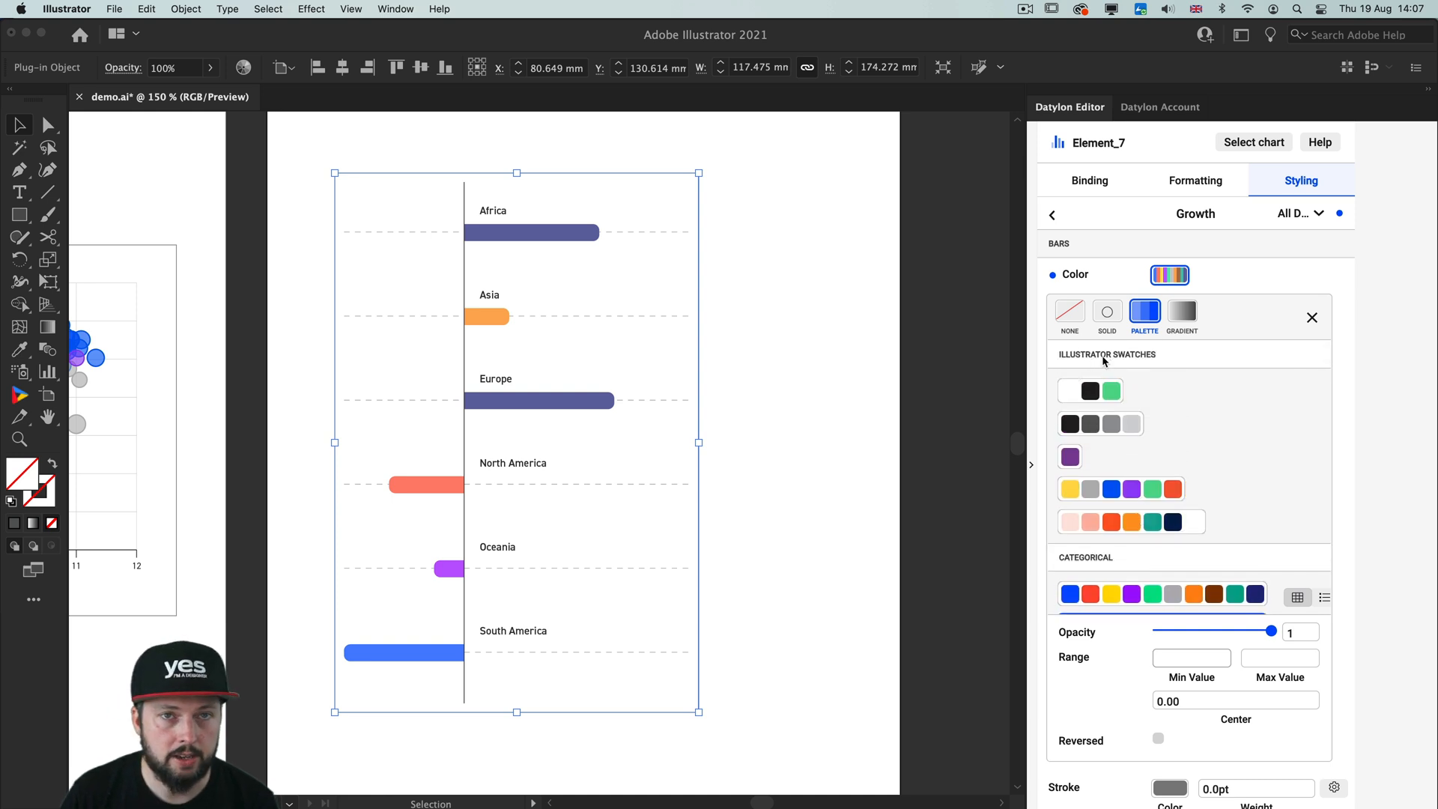
pyautogui.moveTo(1122, 420)
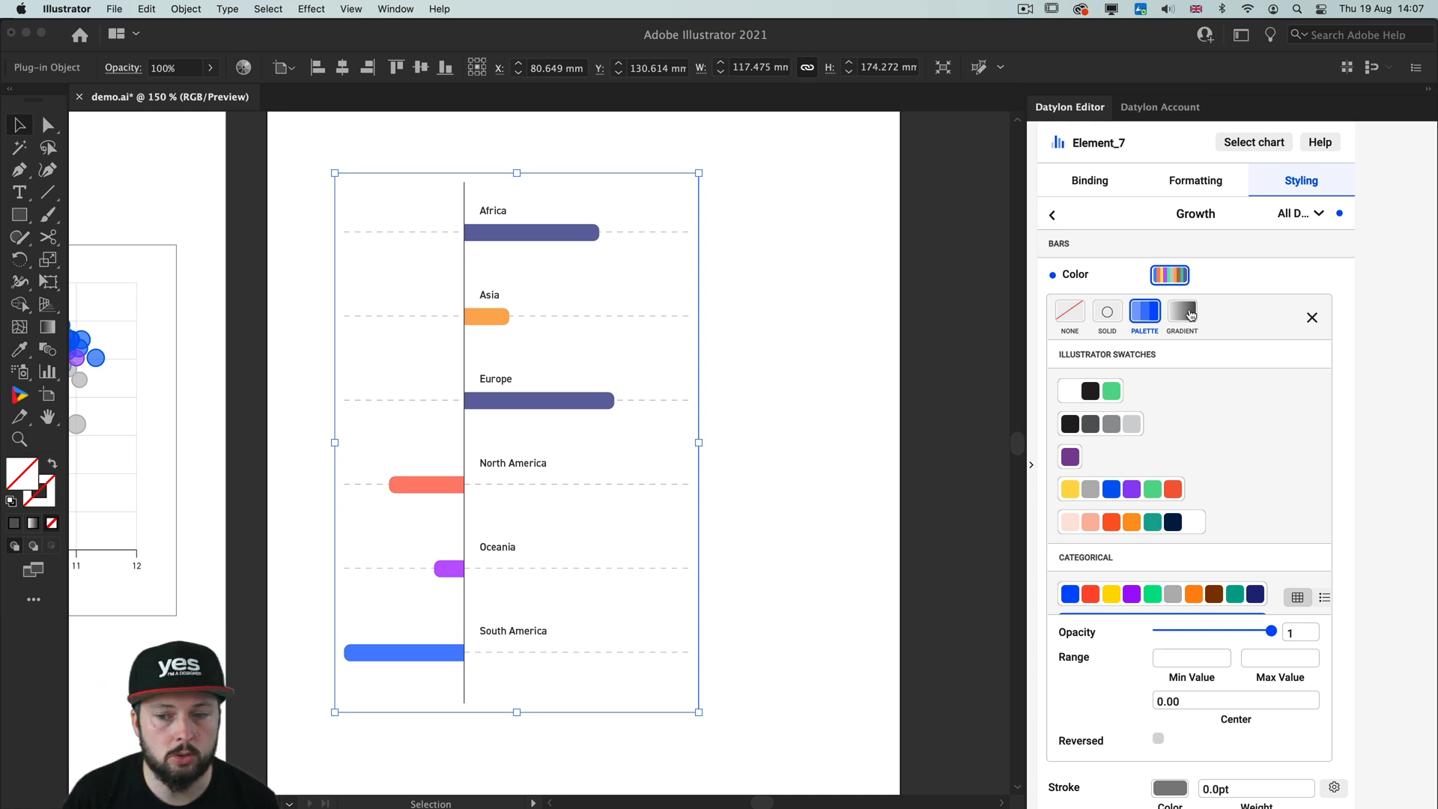
# Fill the bars with a data-driven gradient ending in bright cyan #00ffe7.
pyautogui.click(1182, 312)
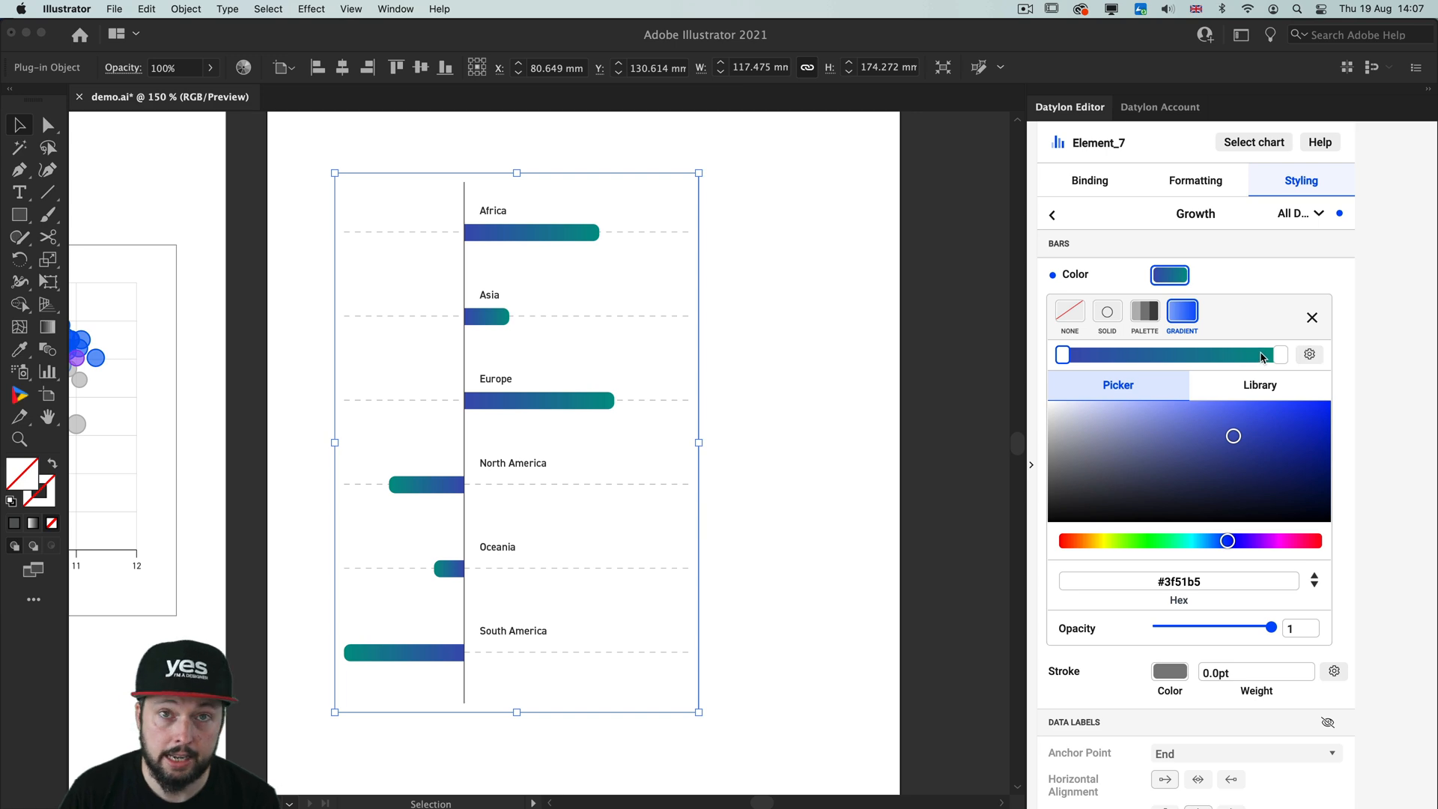
pyautogui.click(1310, 353)
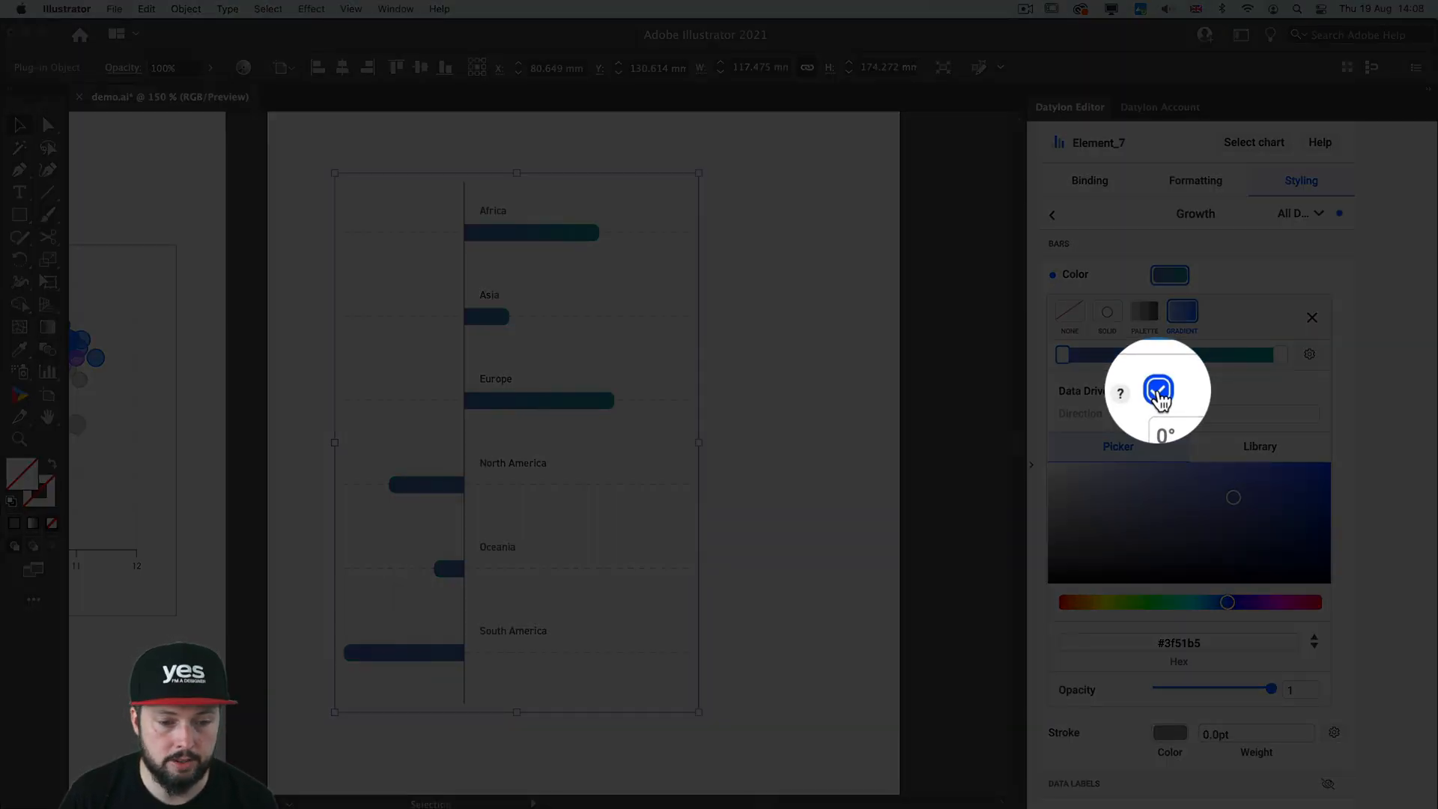
pyautogui.click(1158, 391)
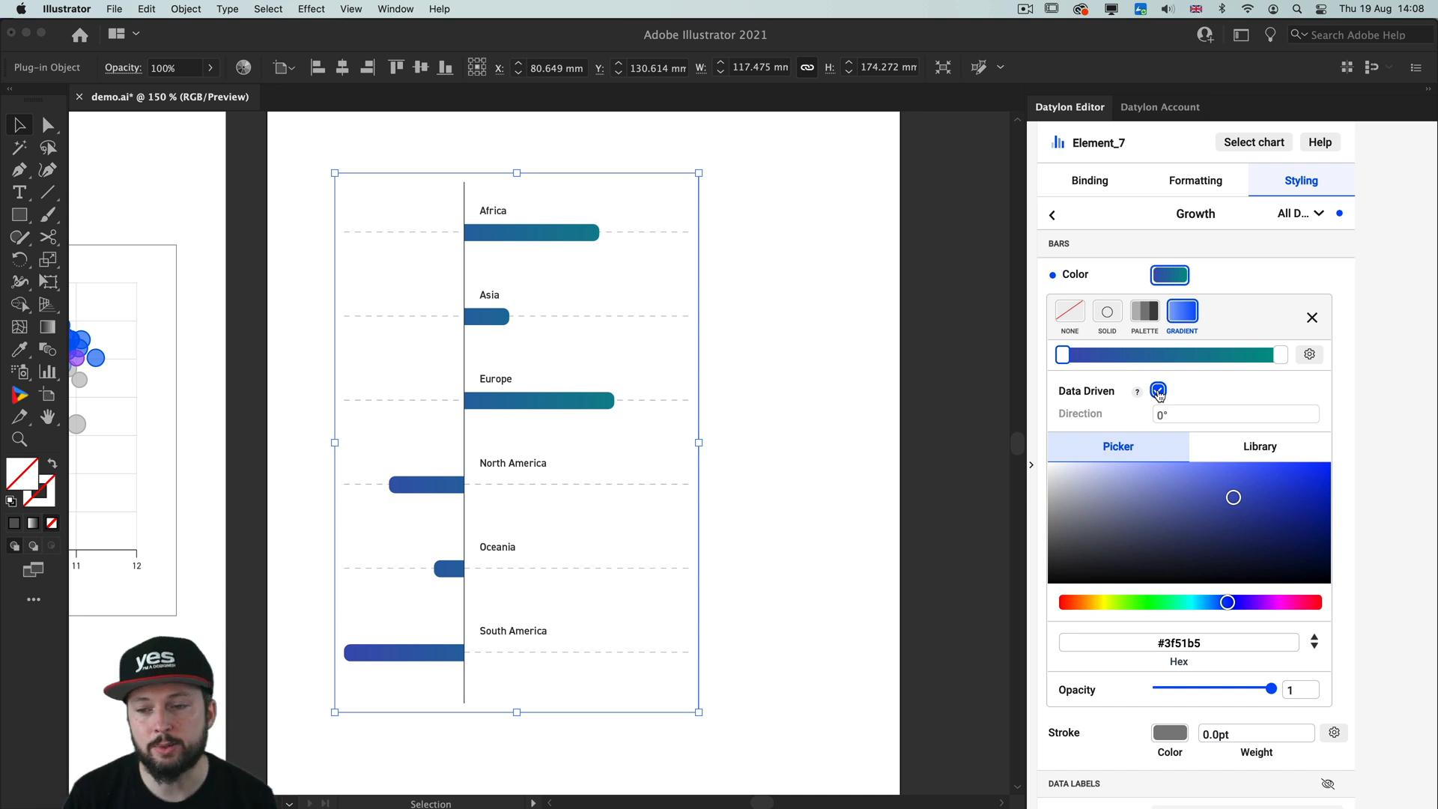
pyautogui.click(1280, 355)
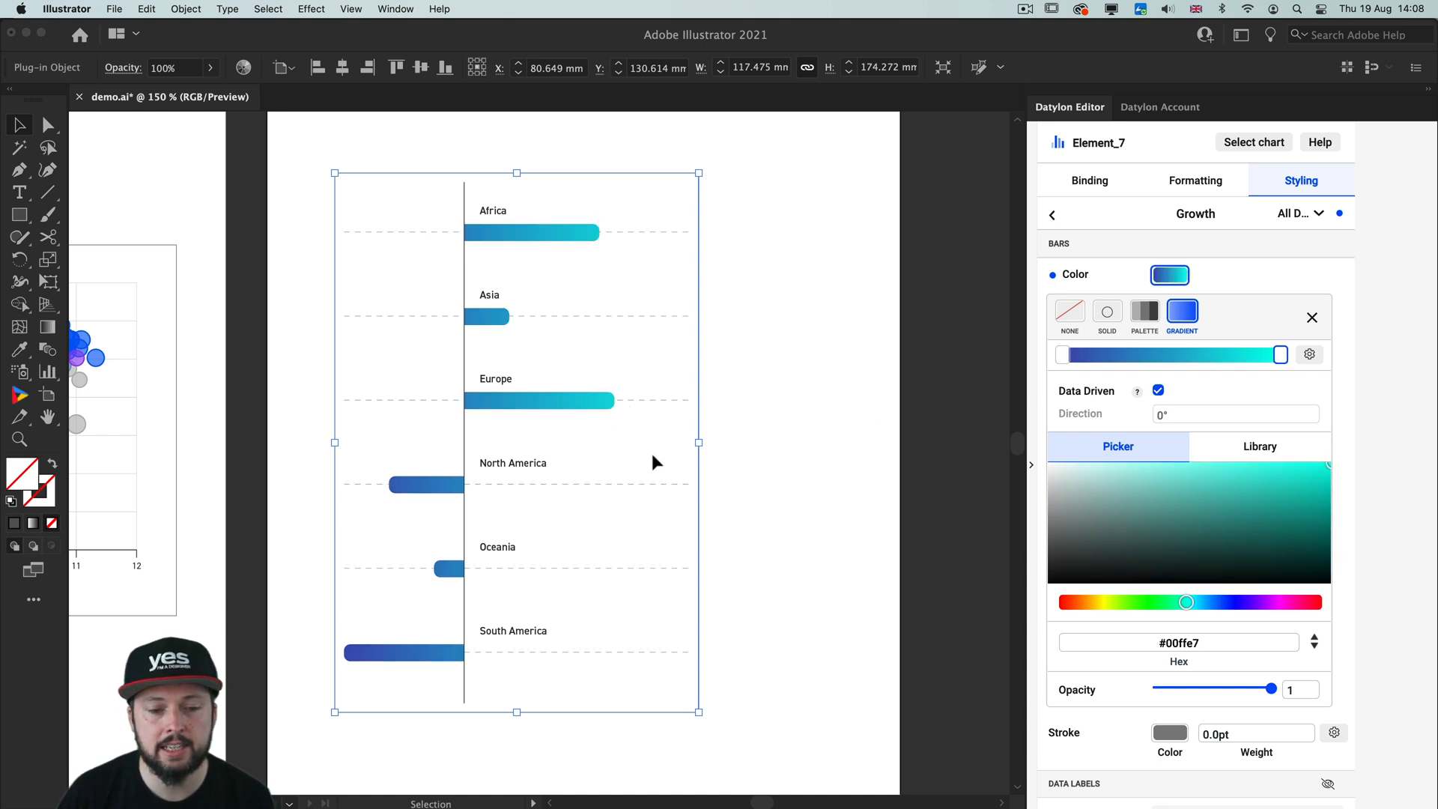
pyautogui.moveTo(887, 446)
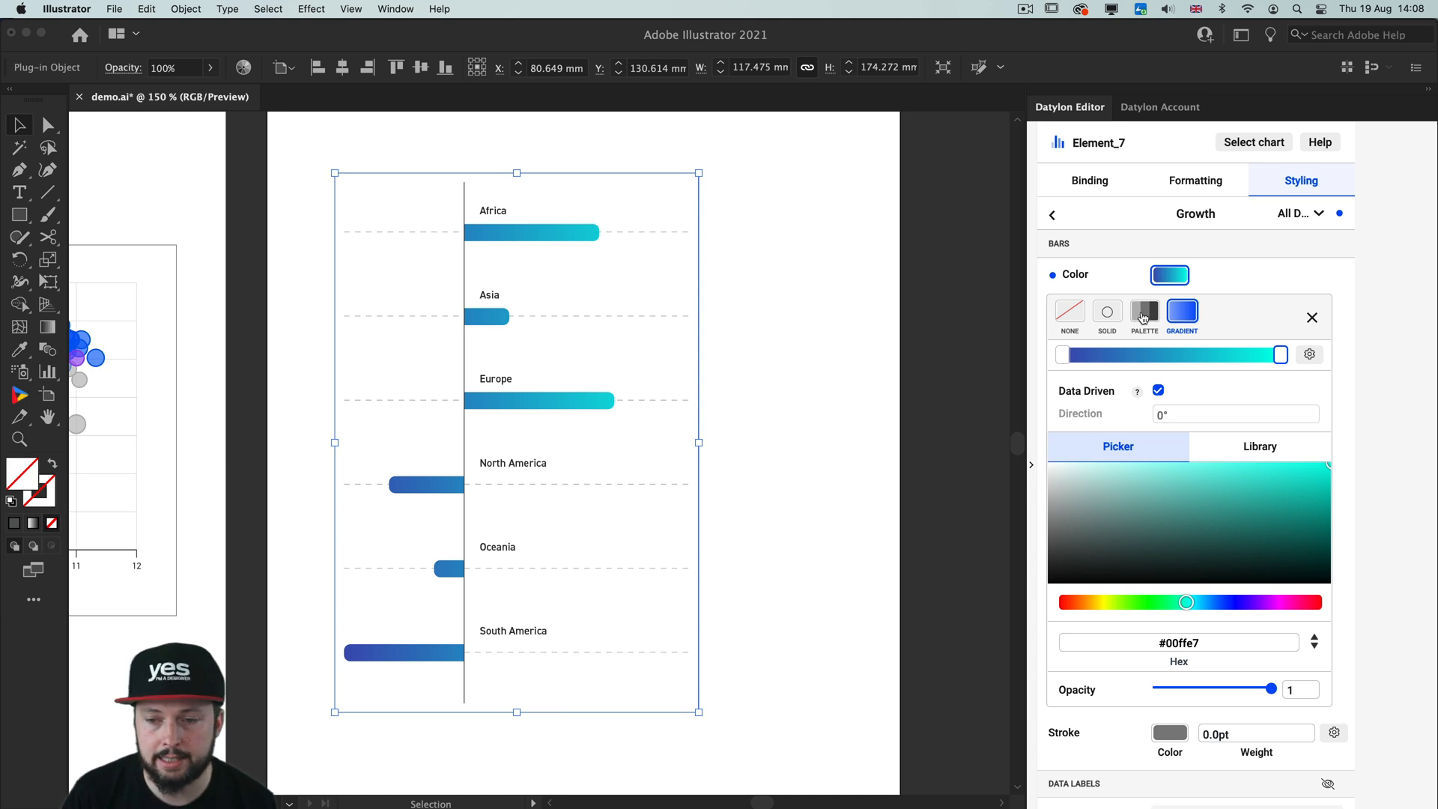
# Switch the bars to a two-colour diverging palette using the pink and teal pair.
pyautogui.click(1143, 312)
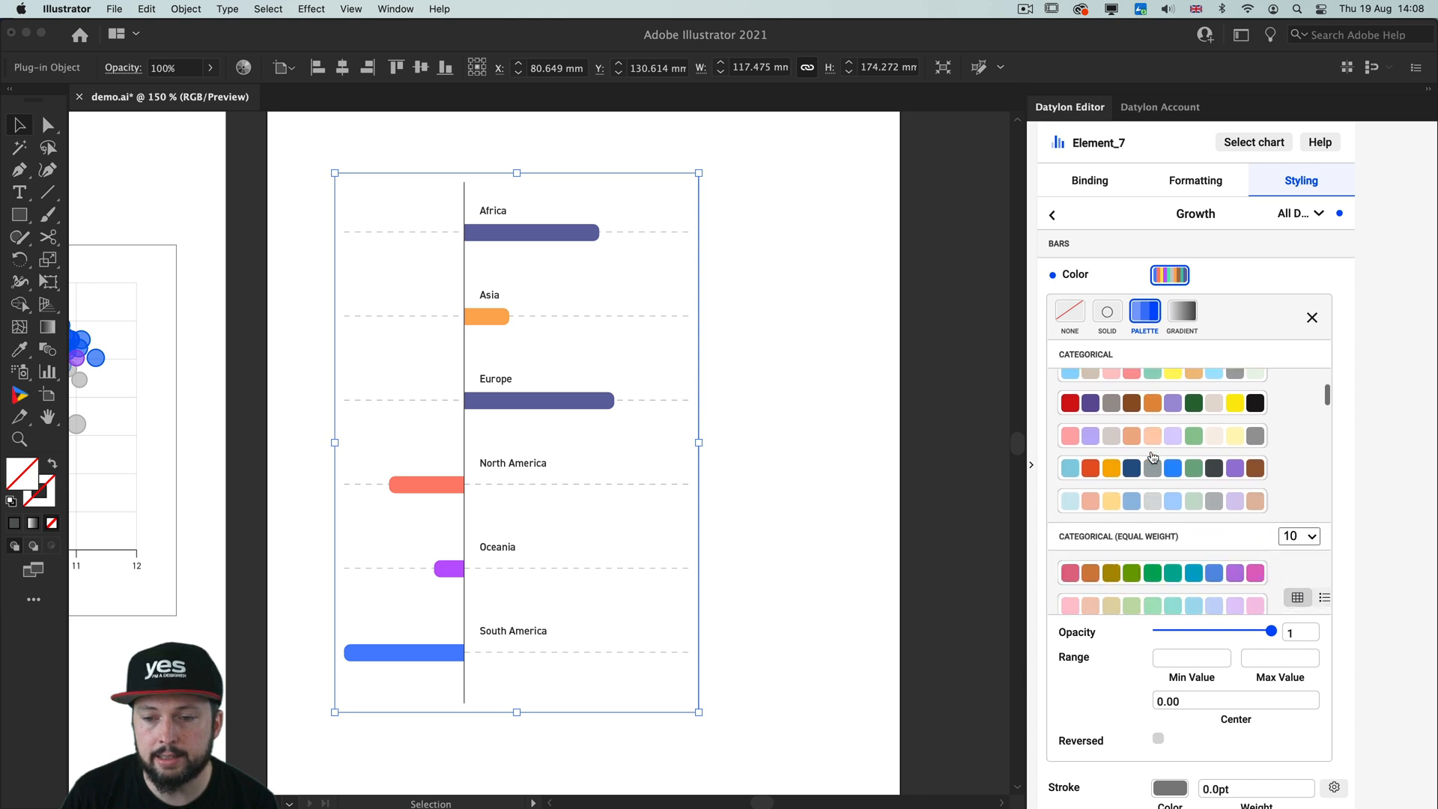
pyautogui.scroll(-3)
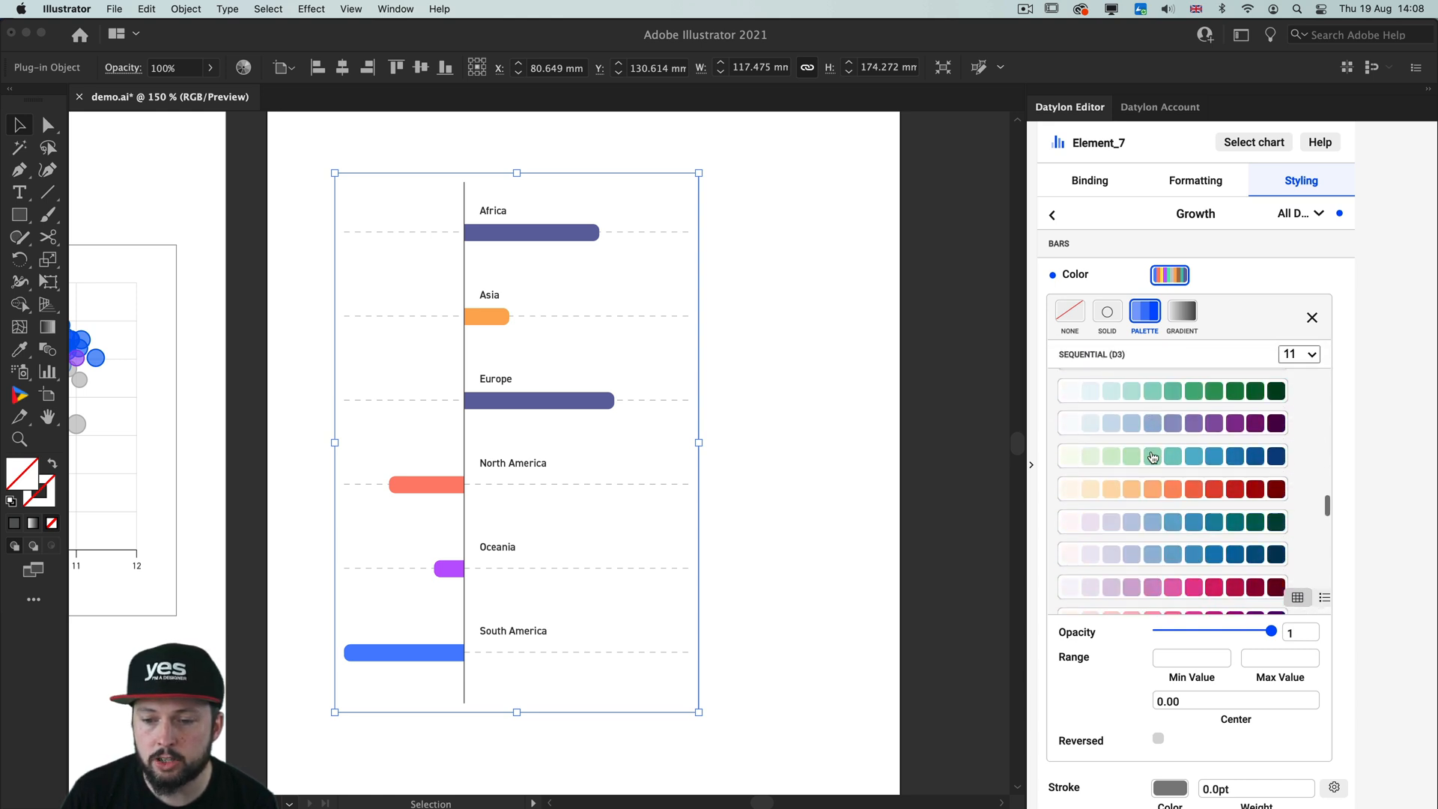
pyautogui.scroll(-3)
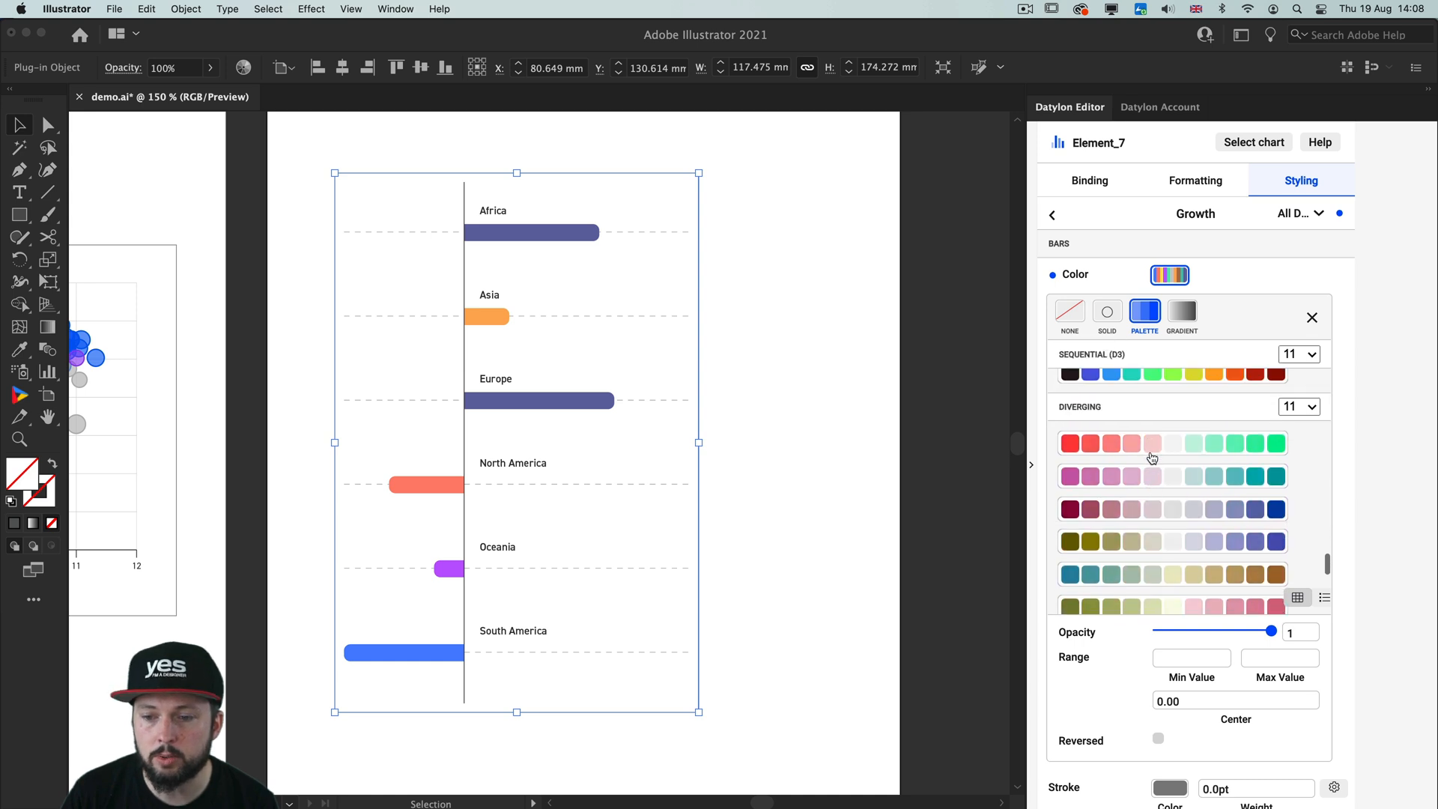
pyautogui.scroll(-3)
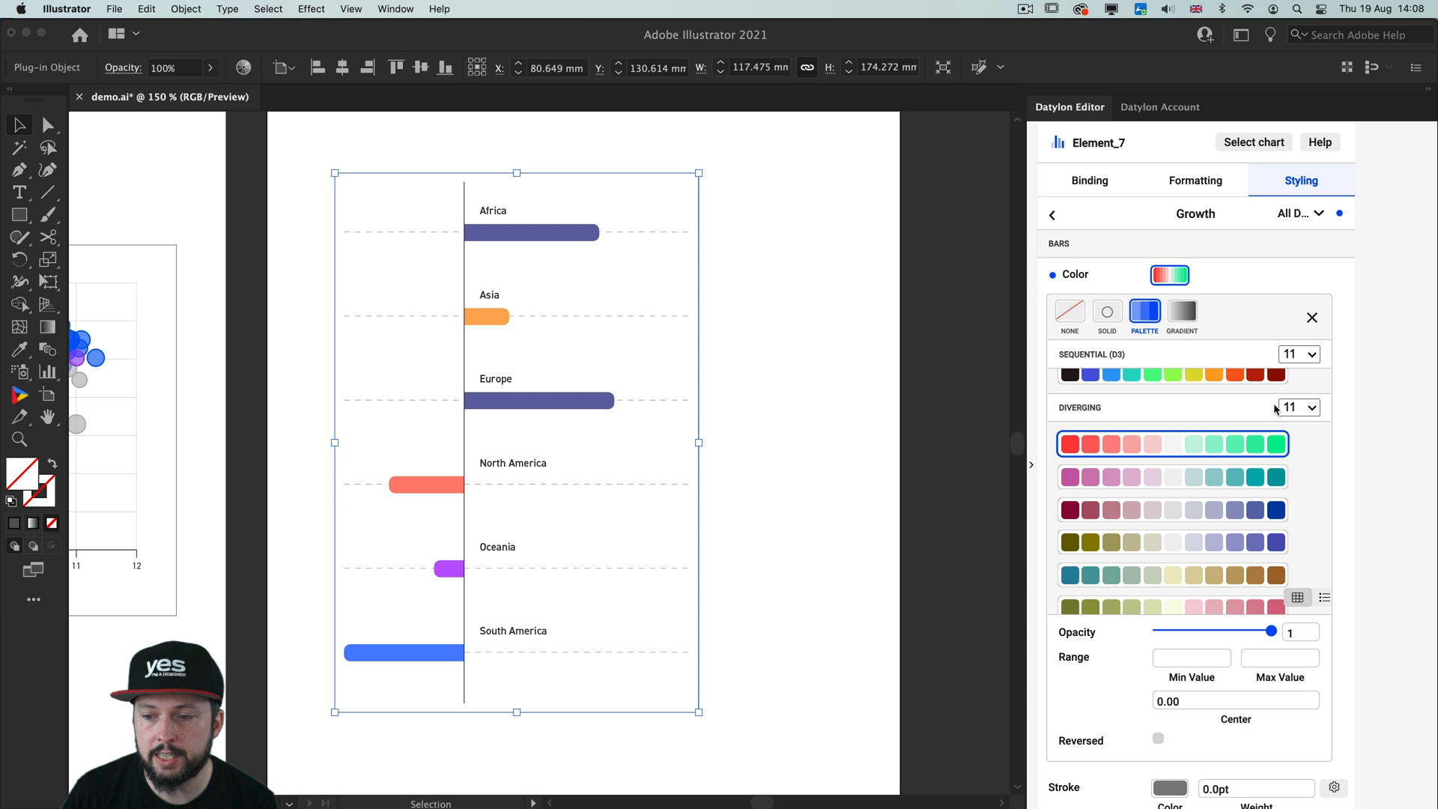
pyautogui.click(1294, 407)
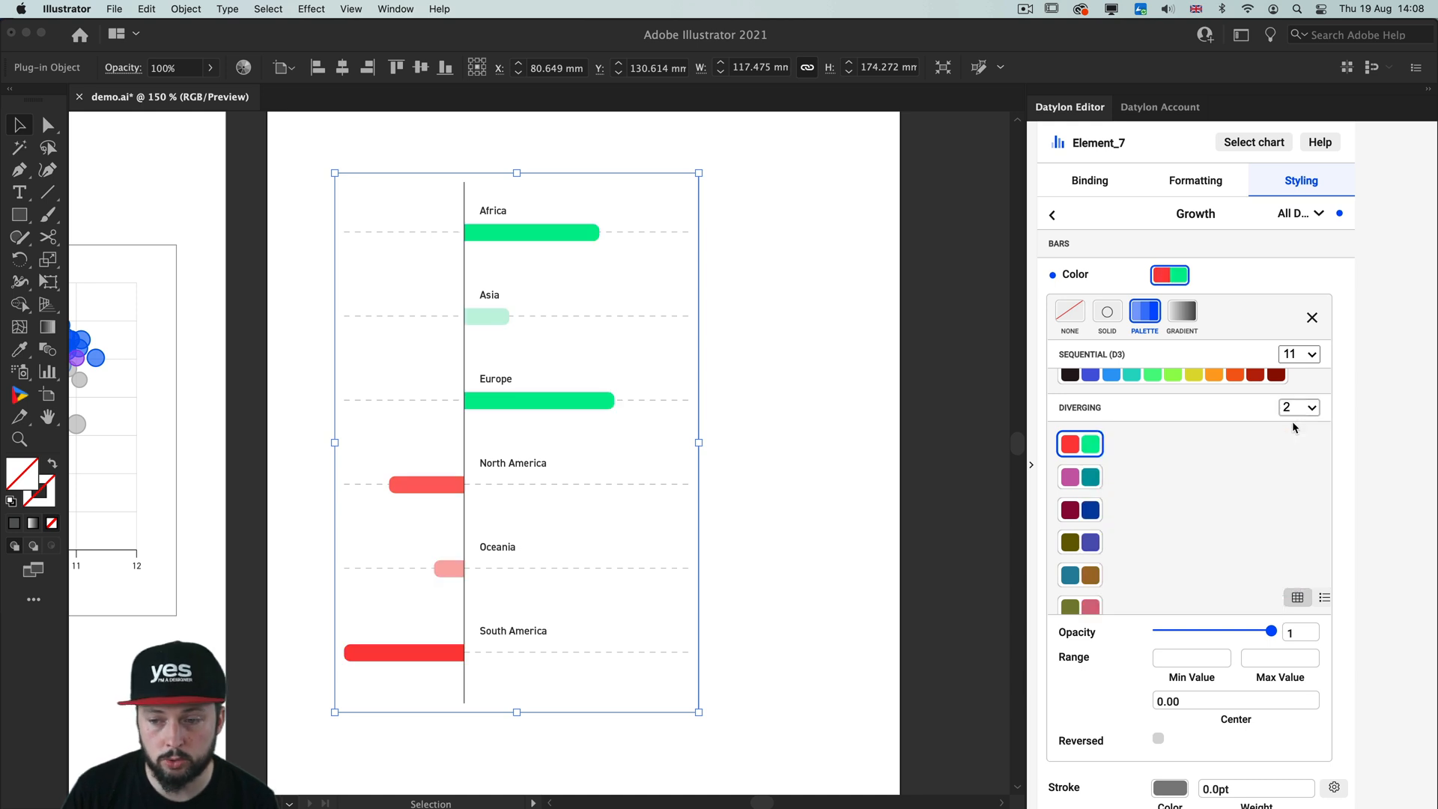
pyautogui.click(1080, 477)
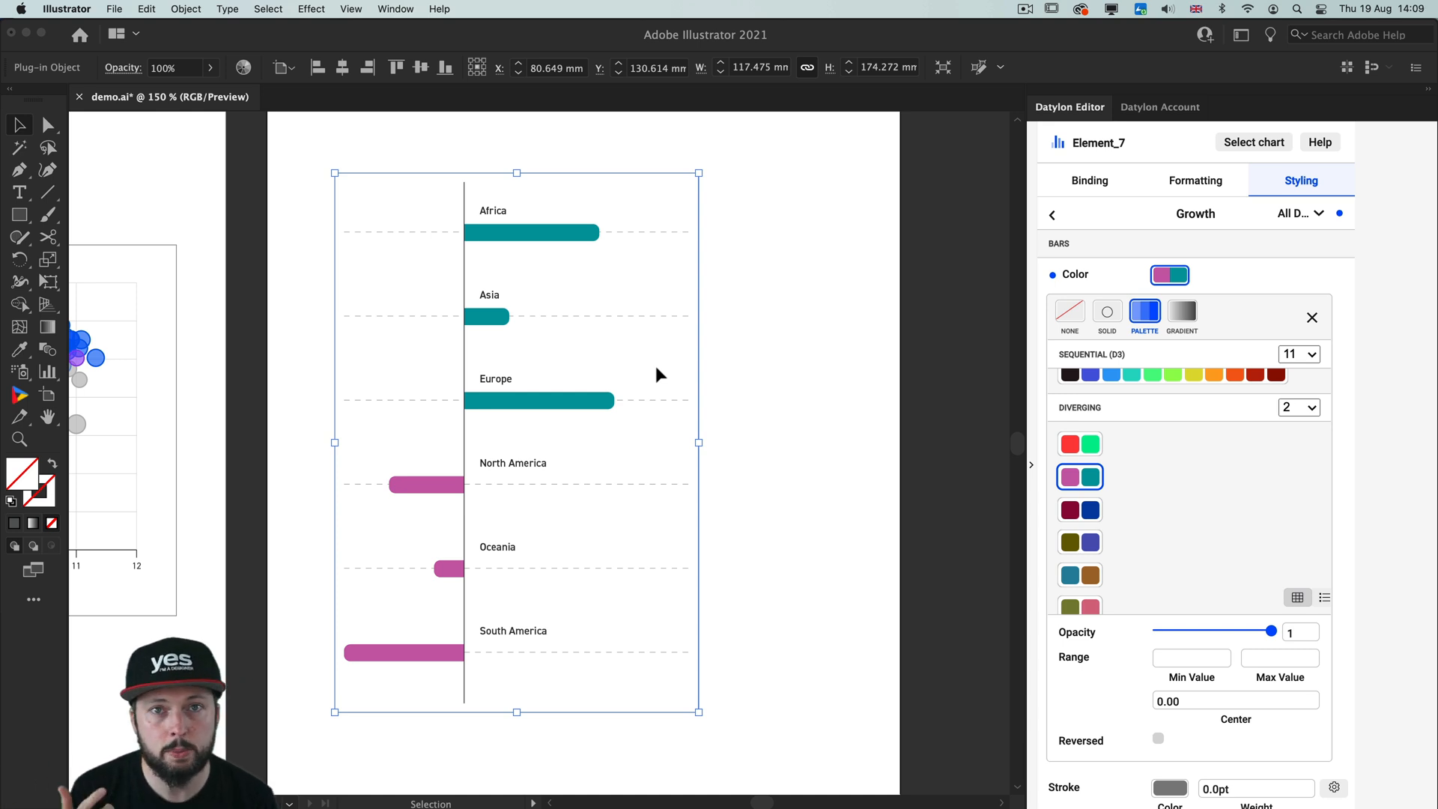
pyautogui.moveTo(1015, 361)
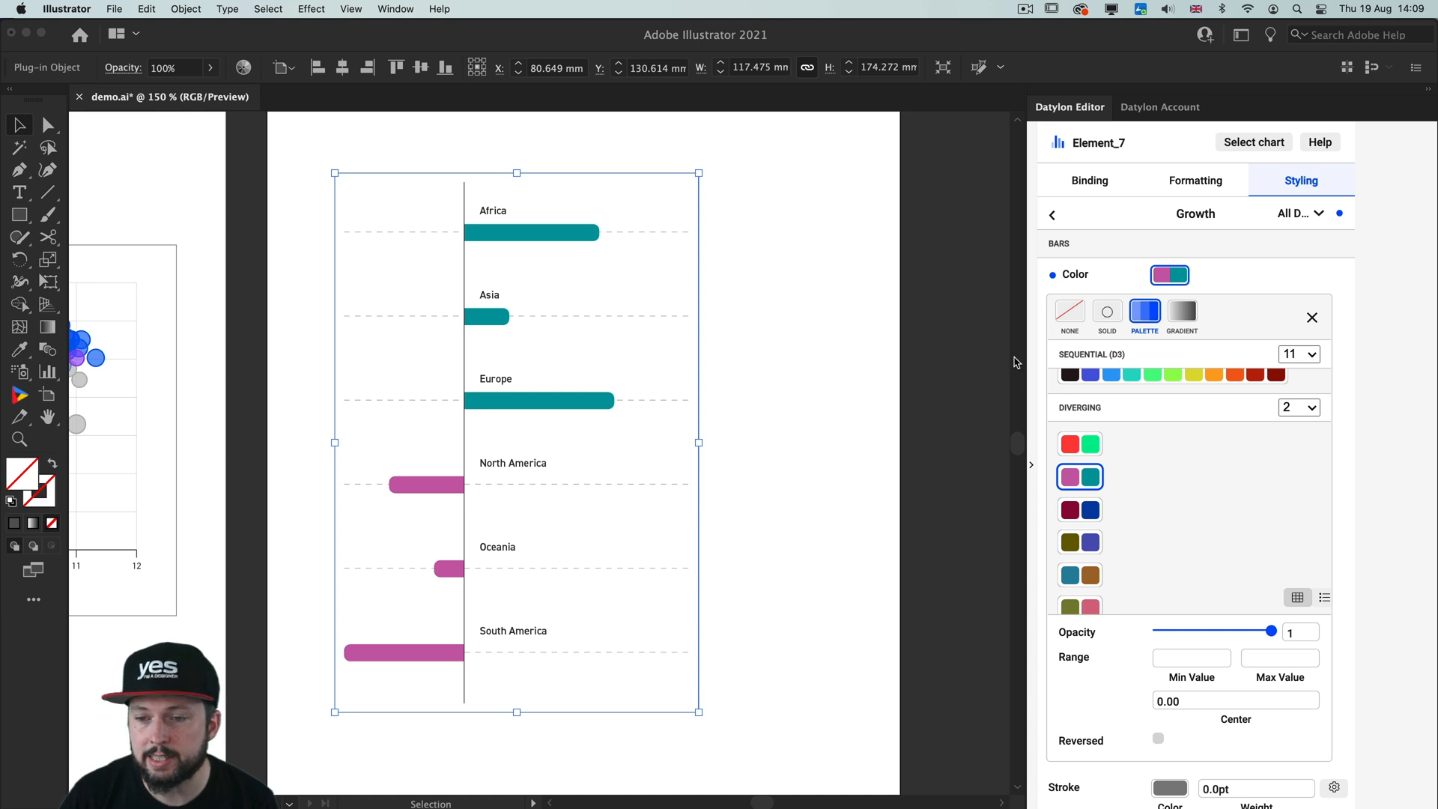
# Turn on value data labels for the bars and set them in DIN 2014 Demi.
pyautogui.click(1312, 317)
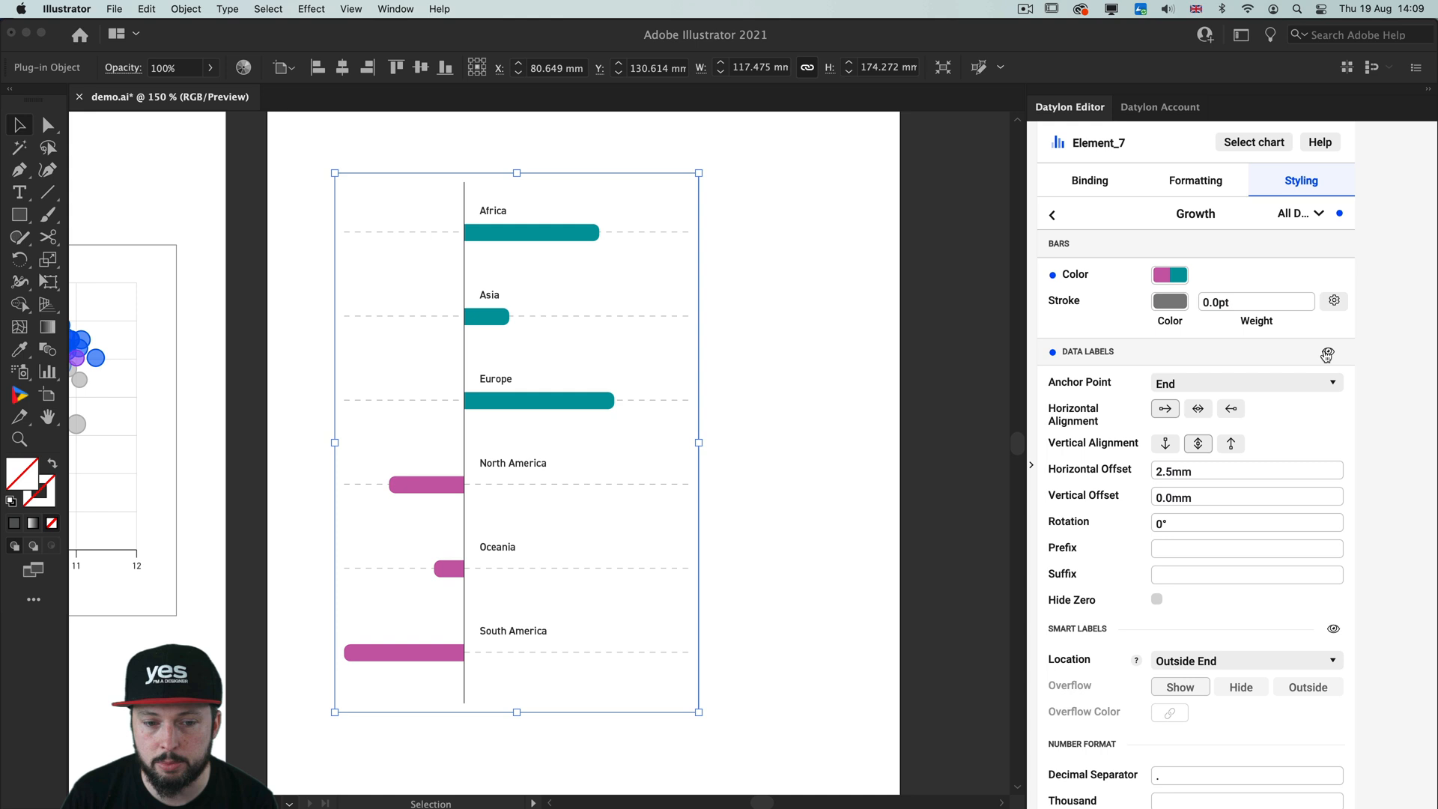
pyautogui.click(1327, 351)
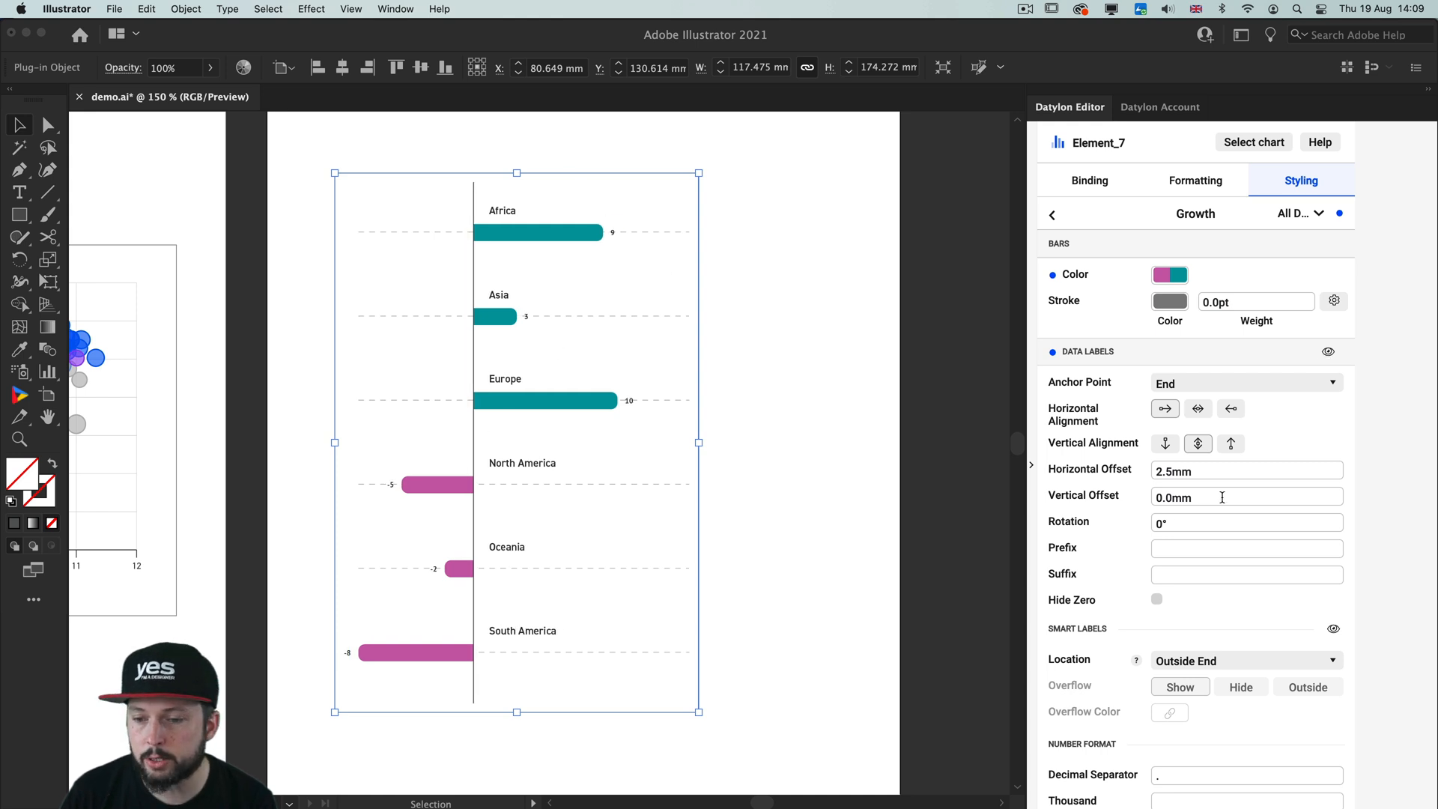
pyautogui.scroll(-3)
pyautogui.write('din')
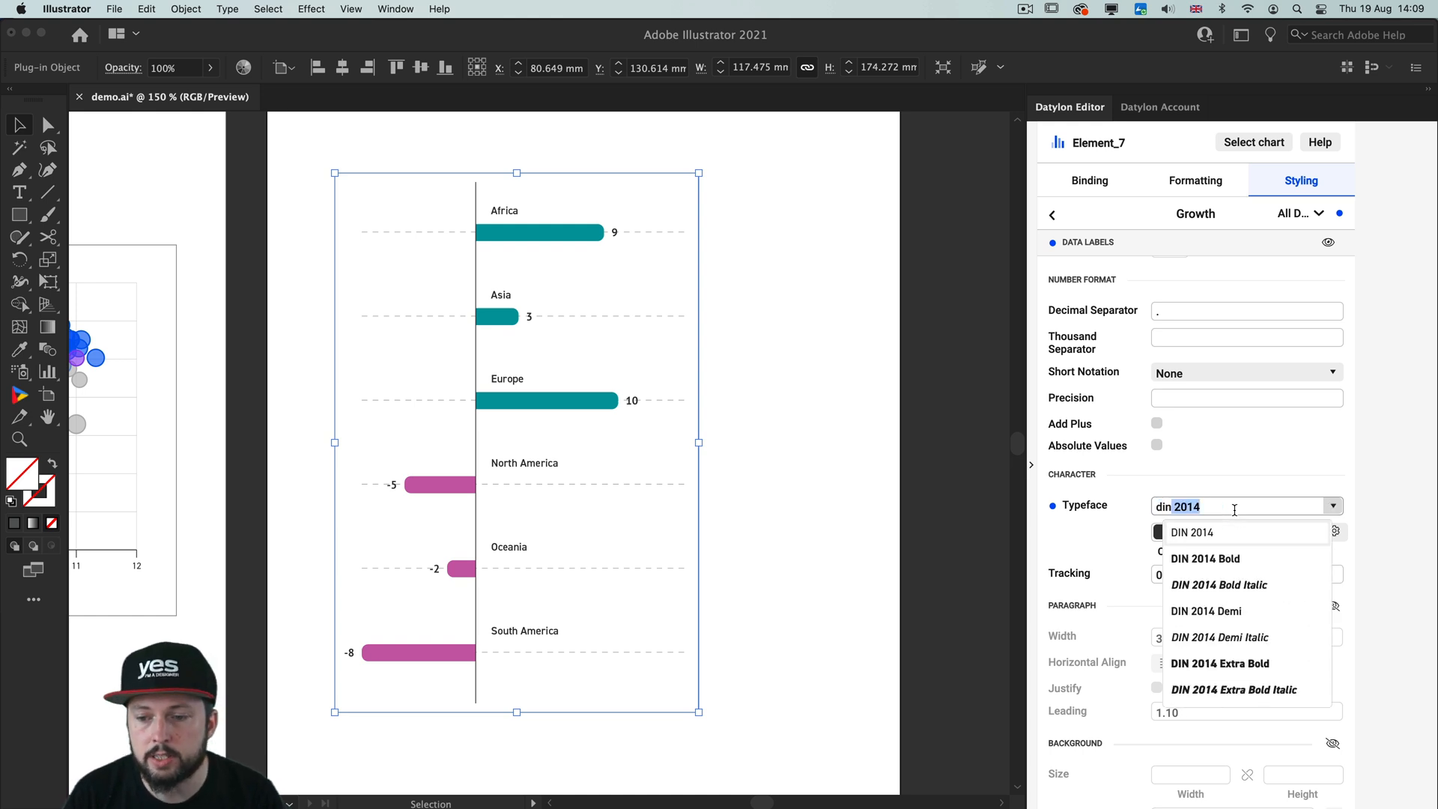
pyautogui.click(1206, 611)
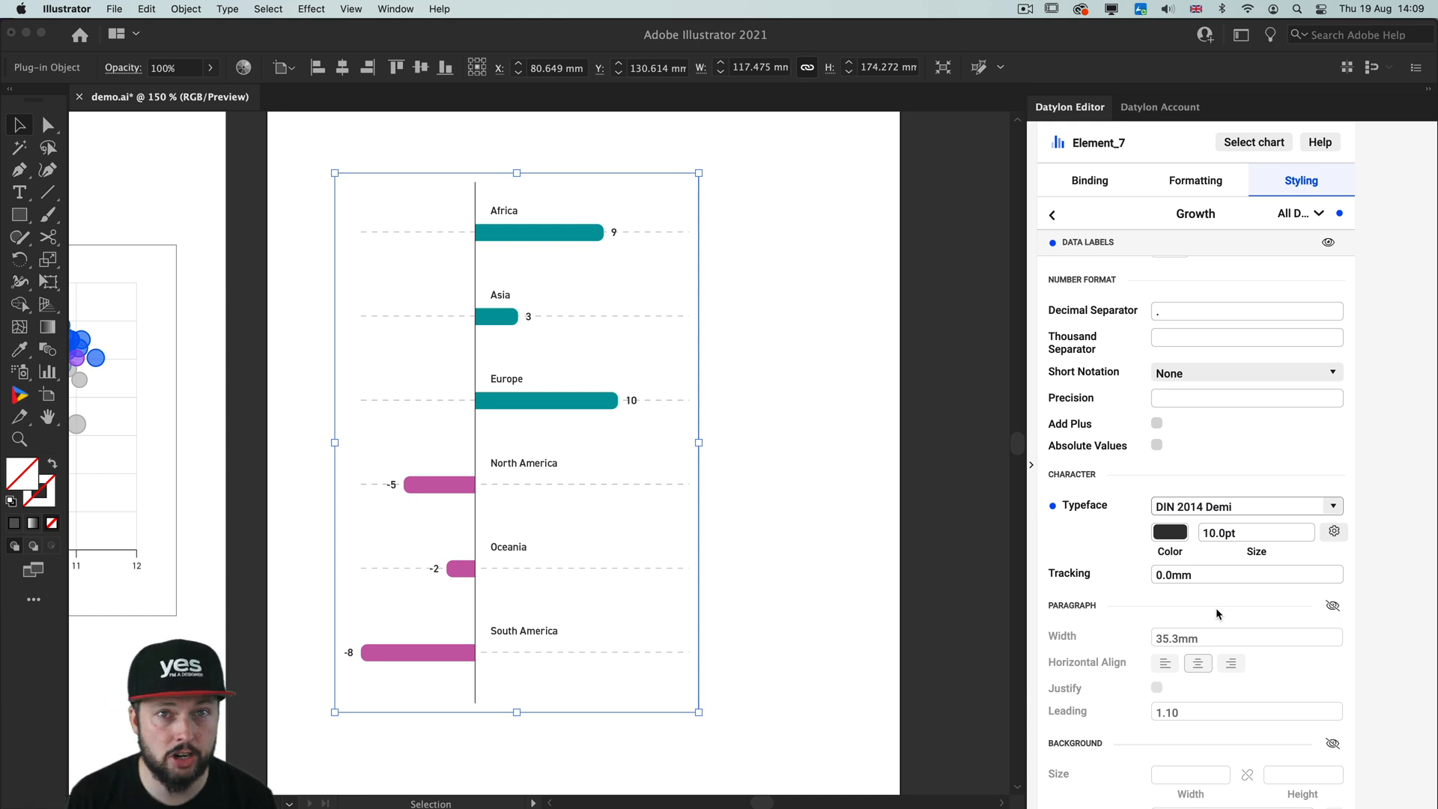
pyautogui.moveTo(1094, 518)
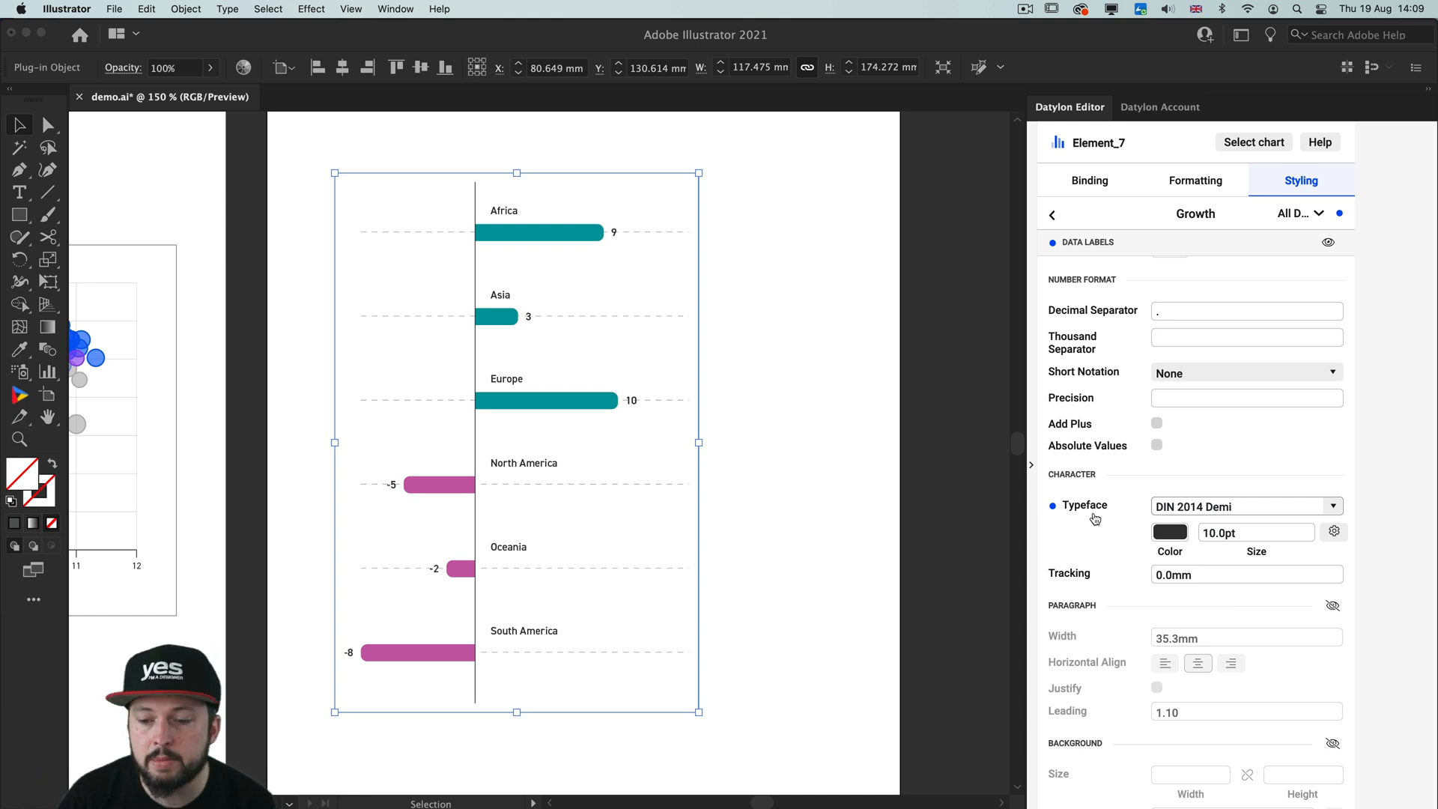
pyautogui.scroll(-3)
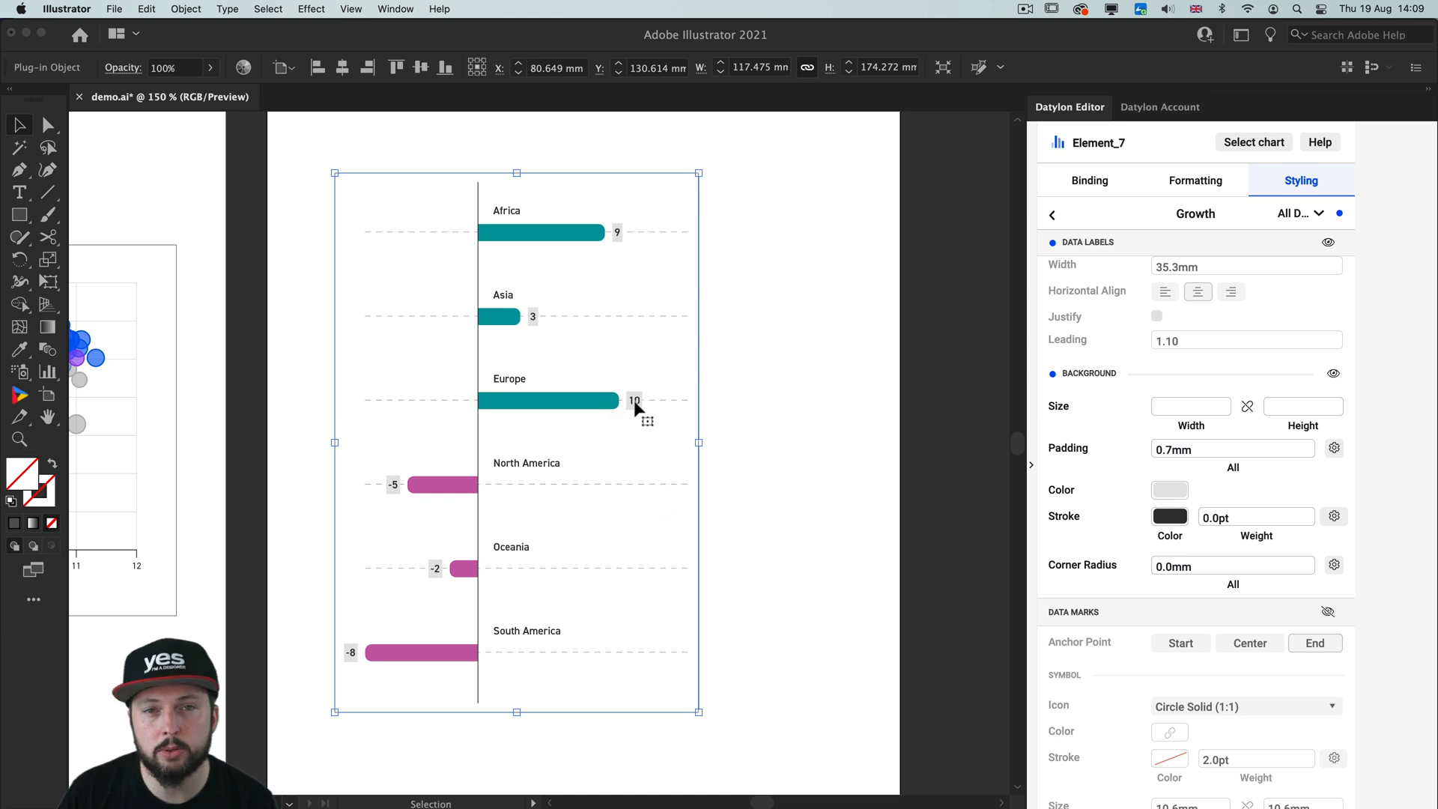
pyautogui.moveTo(1101, 476)
pyautogui.write('1')
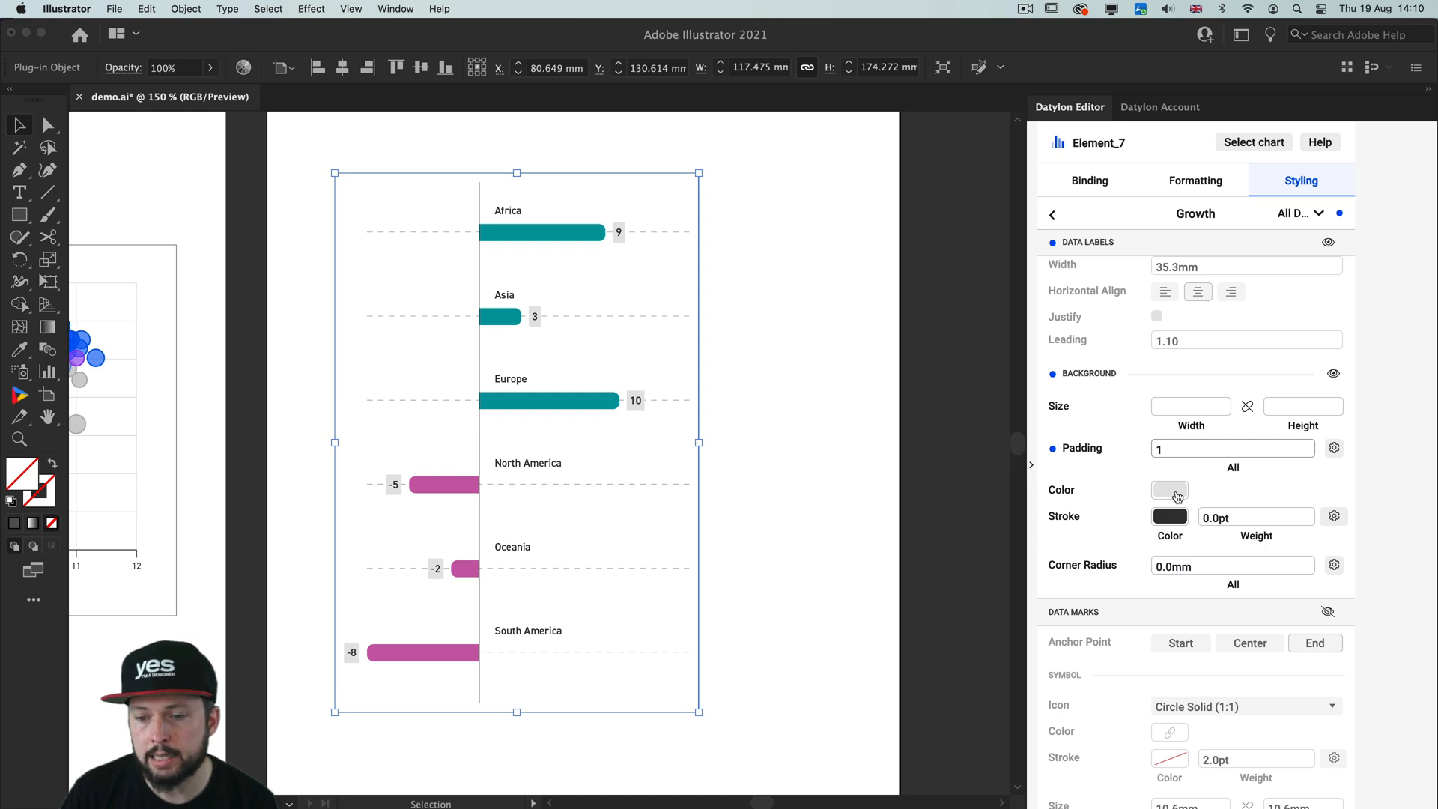
# Give the value labels a white #ffffff background with padding 2.
pyautogui.click(1170, 489)
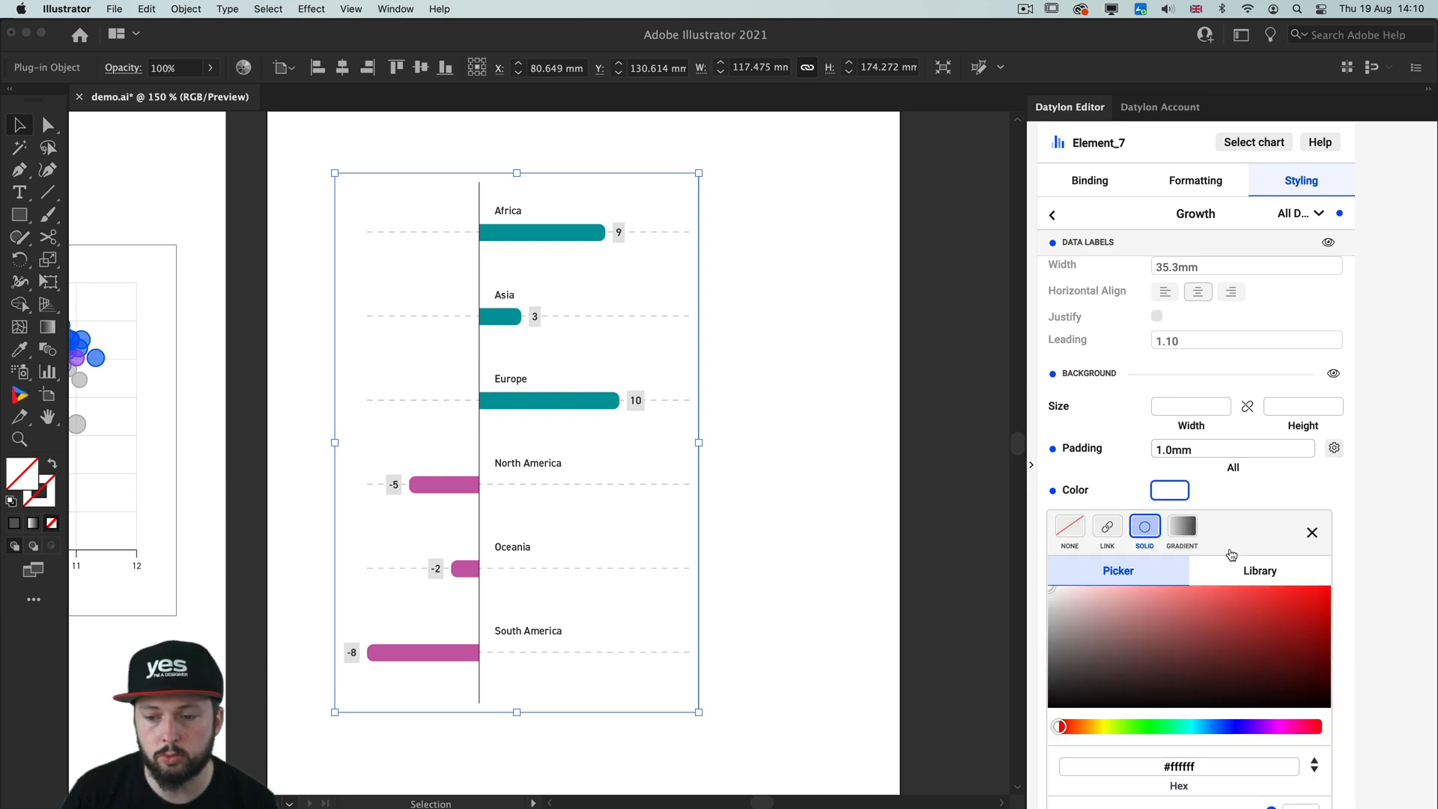
pyautogui.click(1312, 532)
pyautogui.write('2')
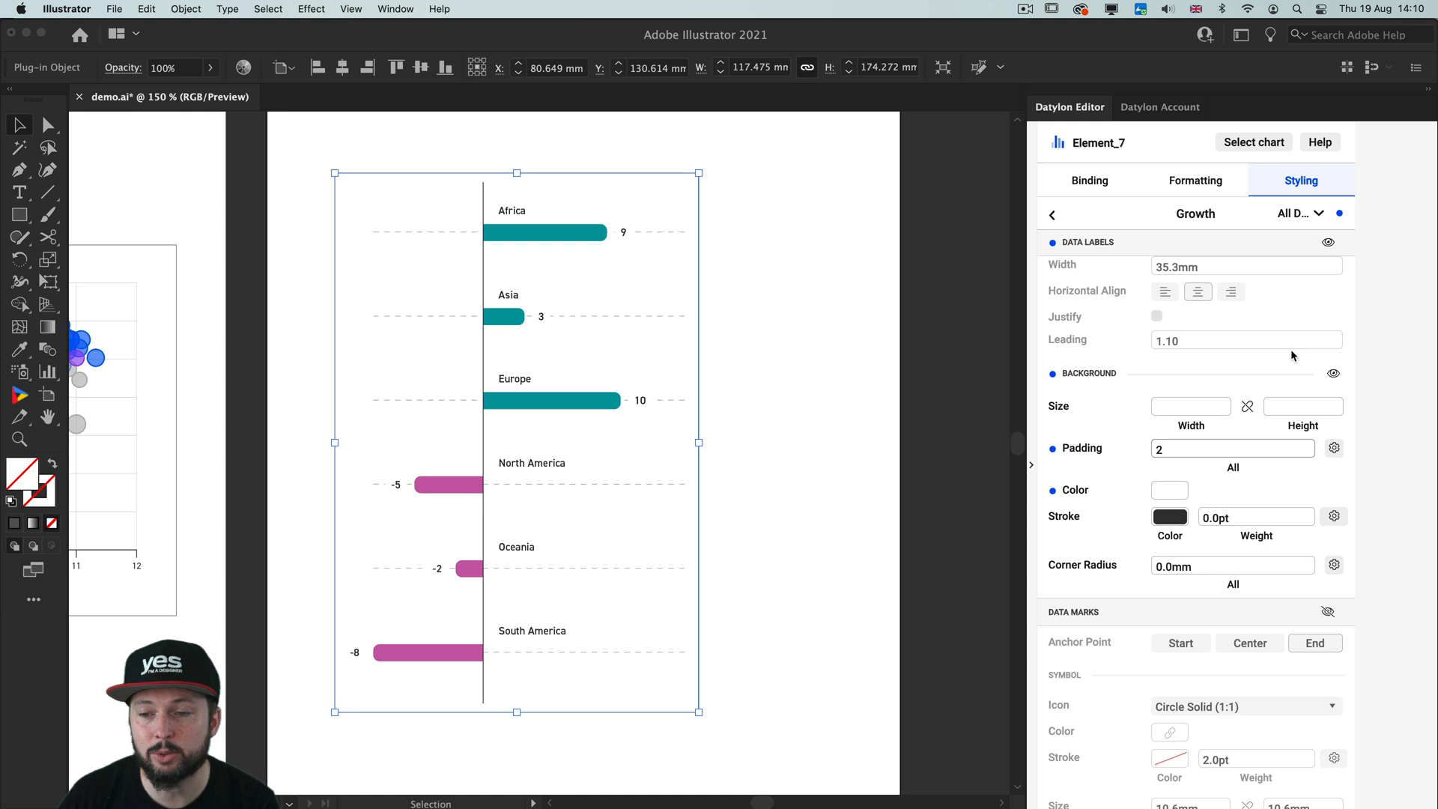
pyautogui.scroll(3)
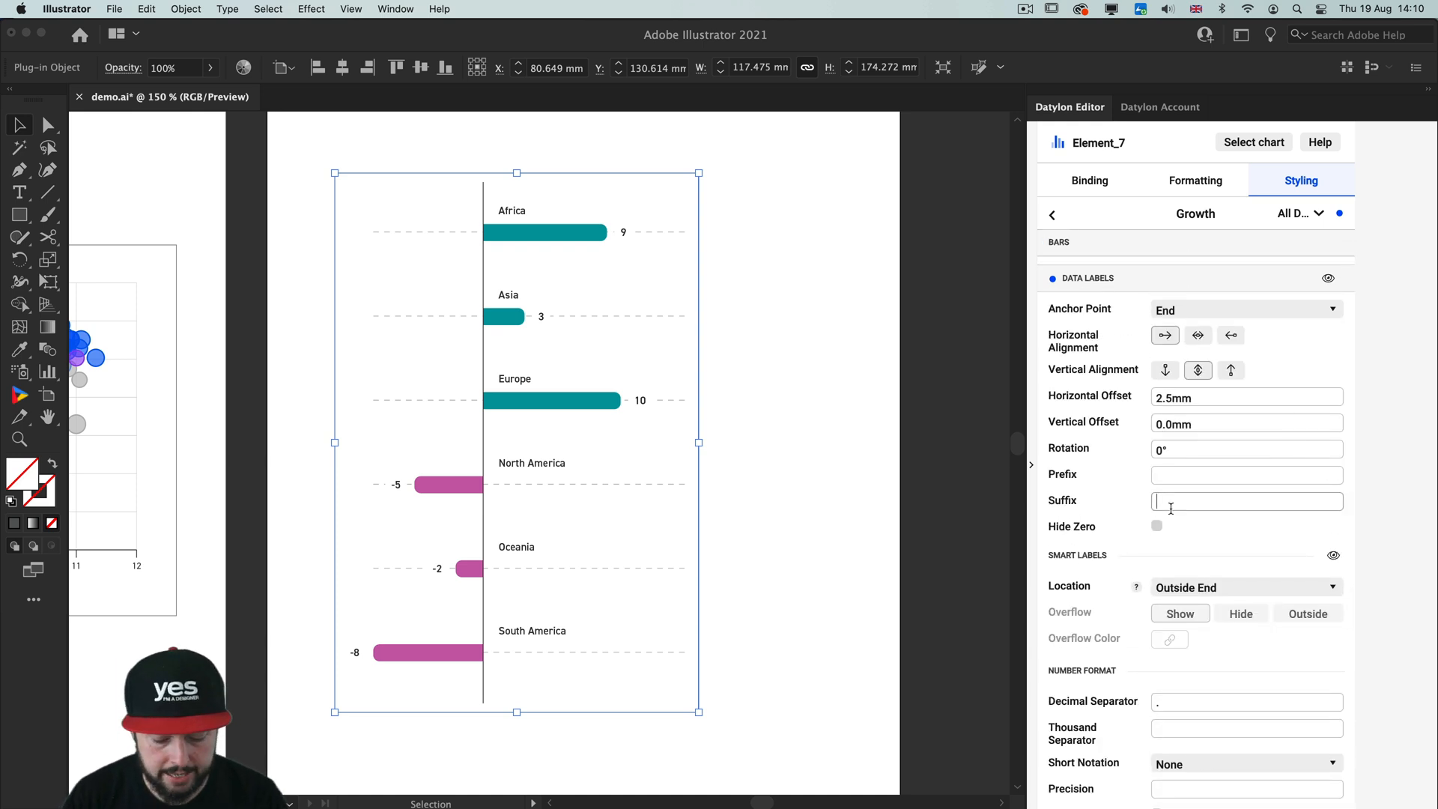
pyautogui.write('%')
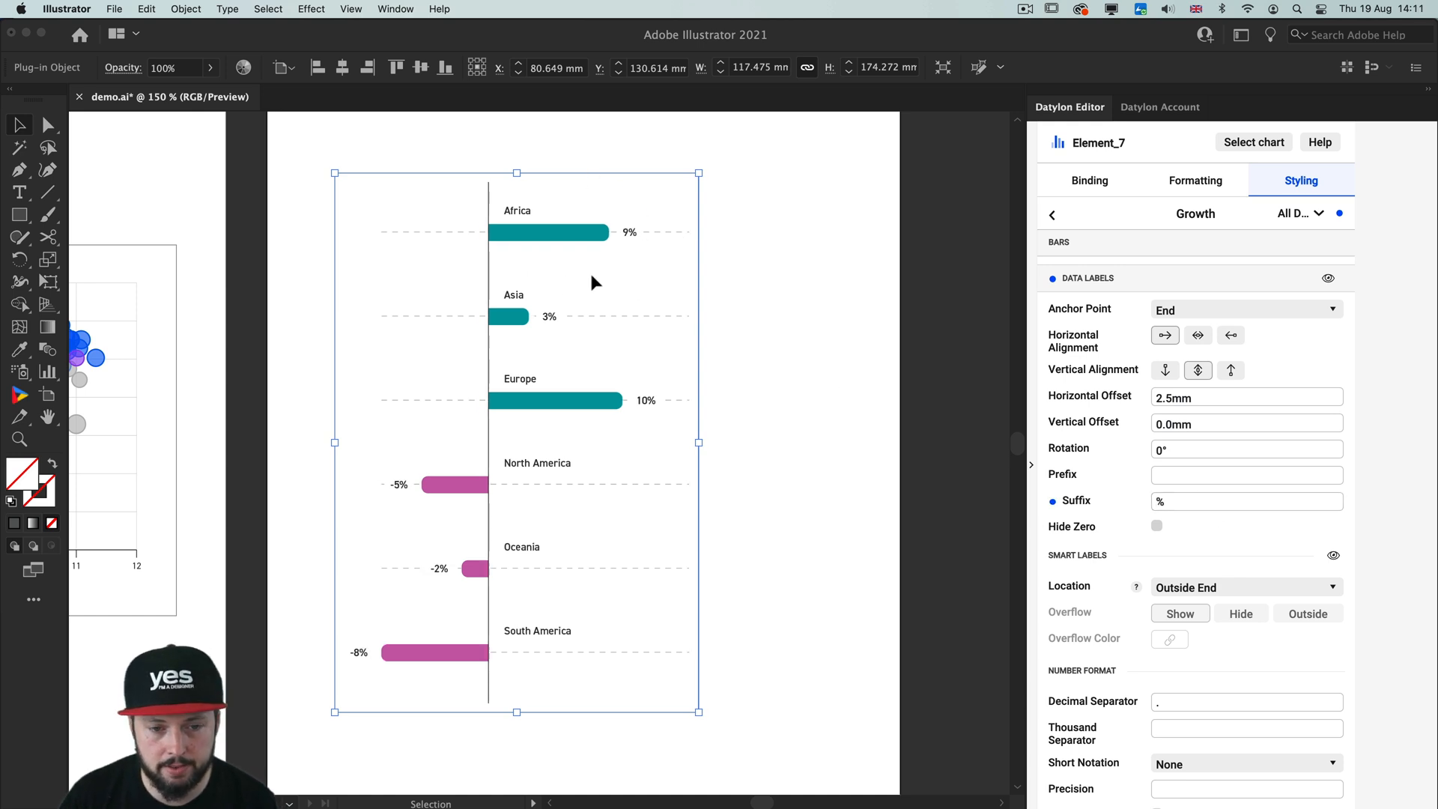
pyautogui.scroll(-3)
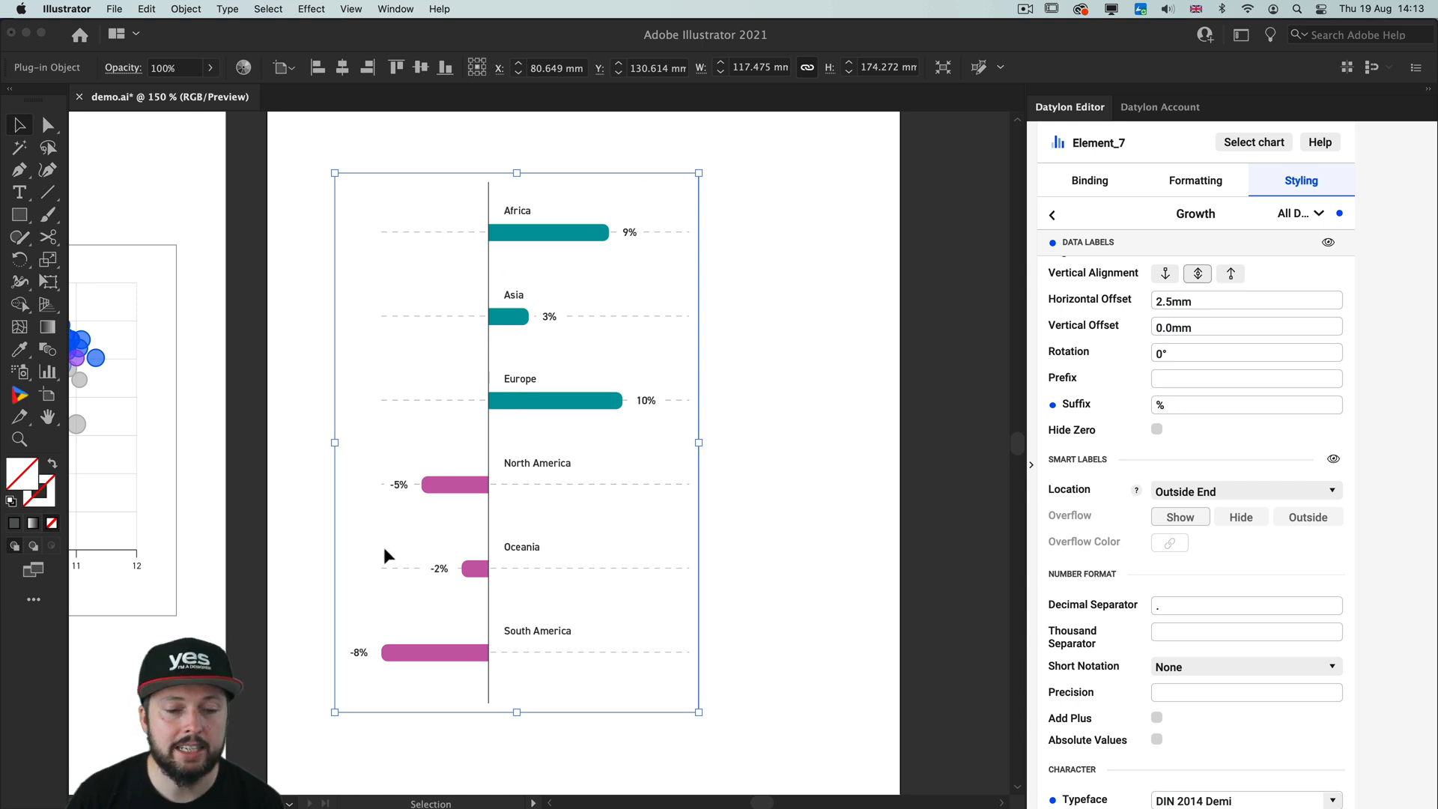
pyautogui.moveTo(460, 569)
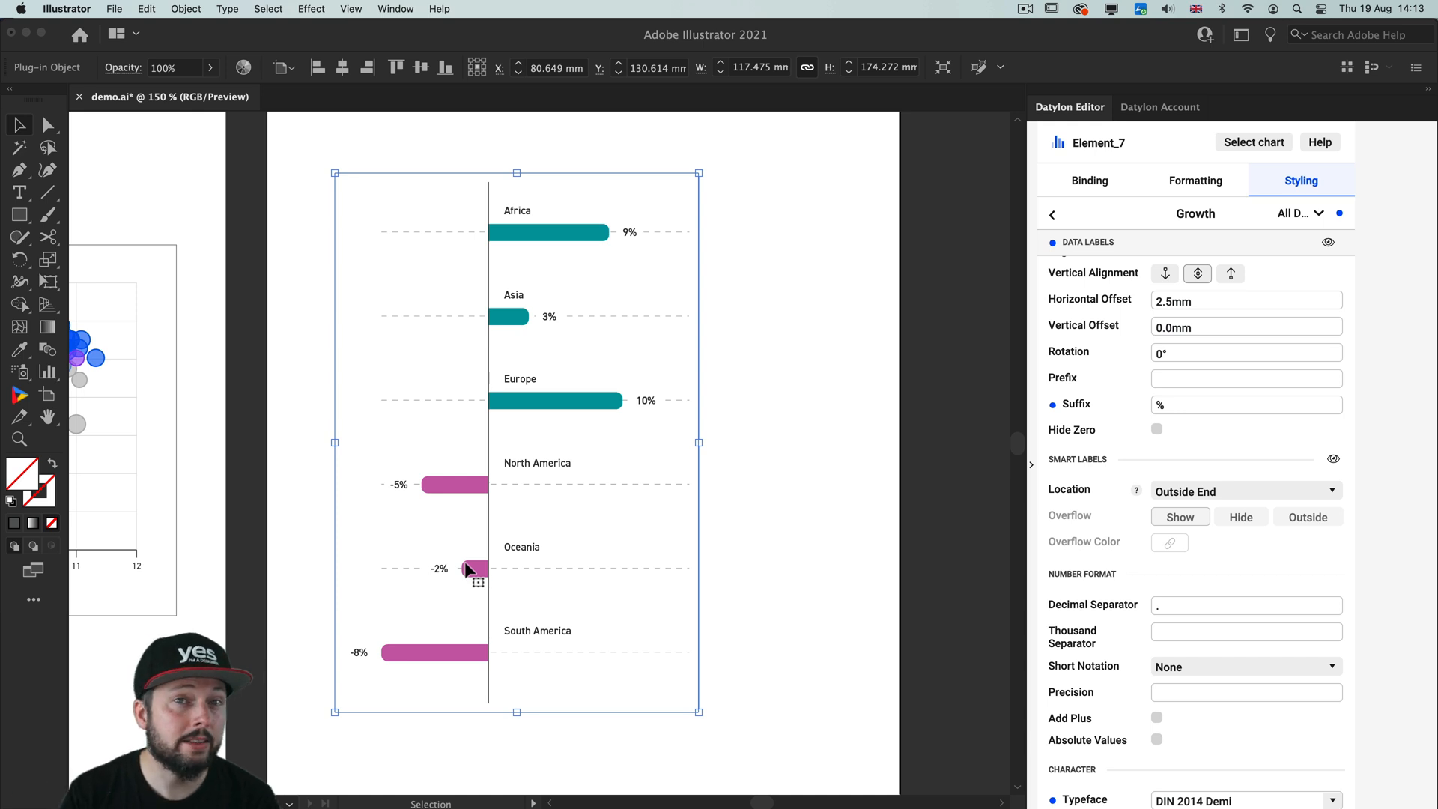
pyautogui.moveTo(438, 303)
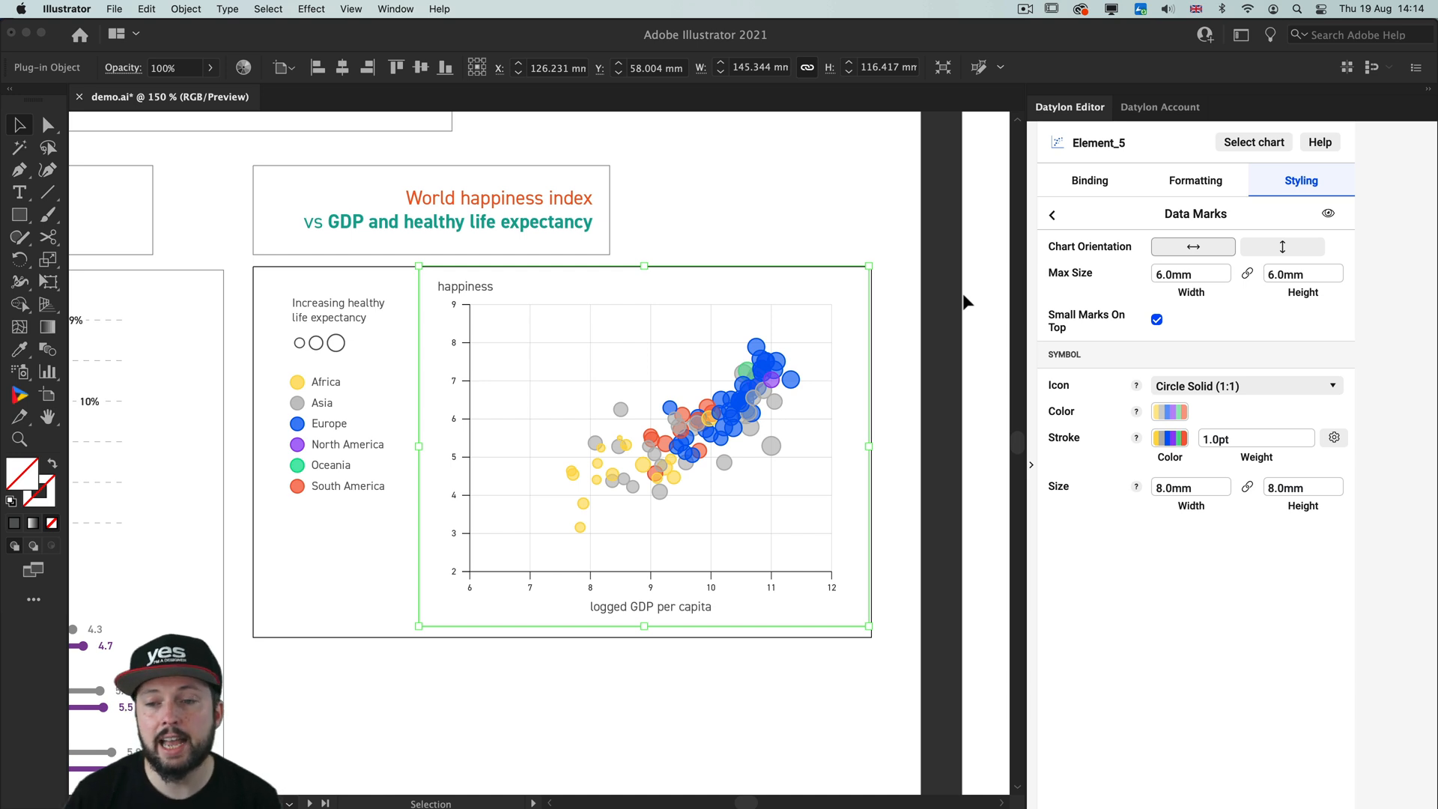
# Show the bubble chart's Binding tab to review its GDP, Ladder score, life expectancy and Region mappings.
pyautogui.click(1089, 179)
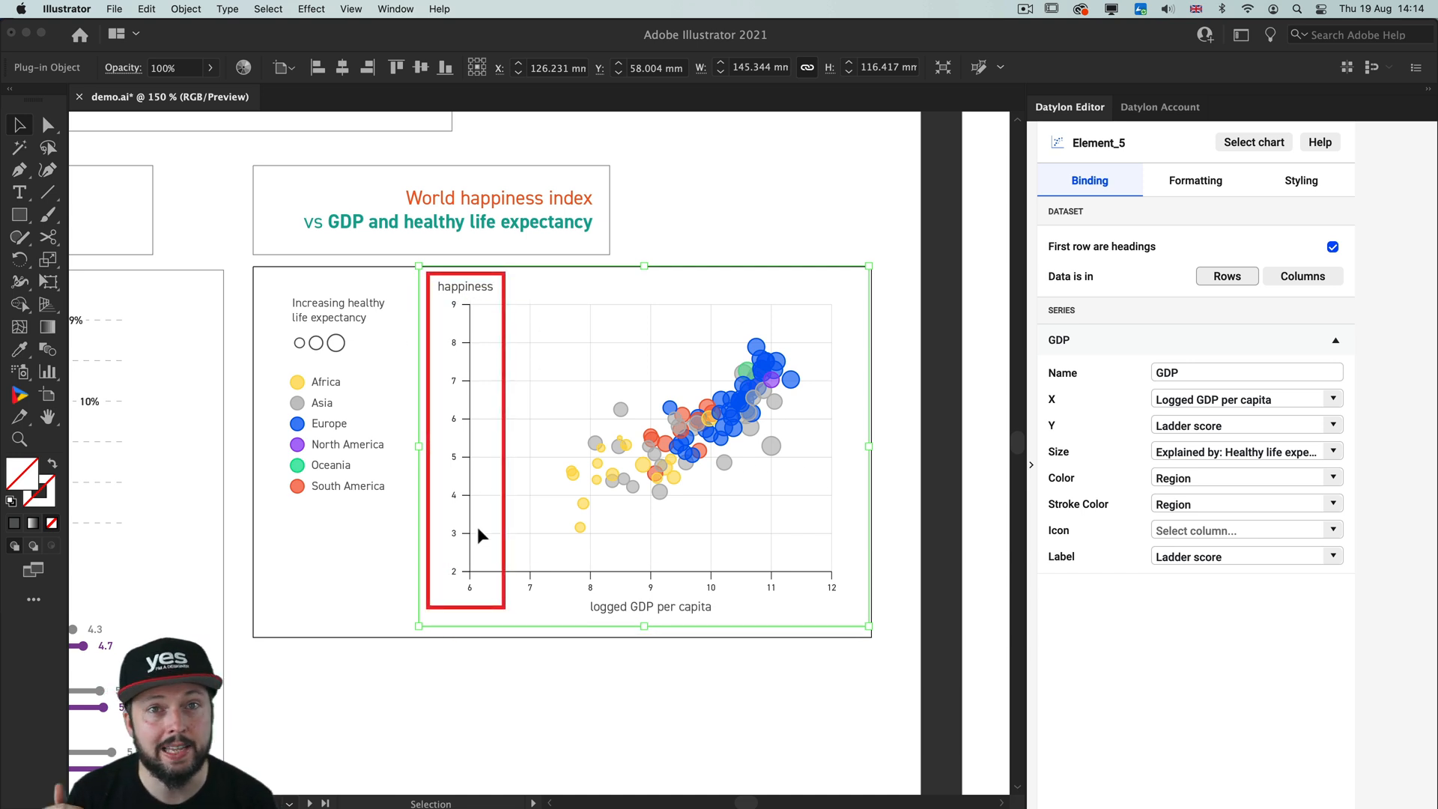
pyautogui.moveTo(659, 674)
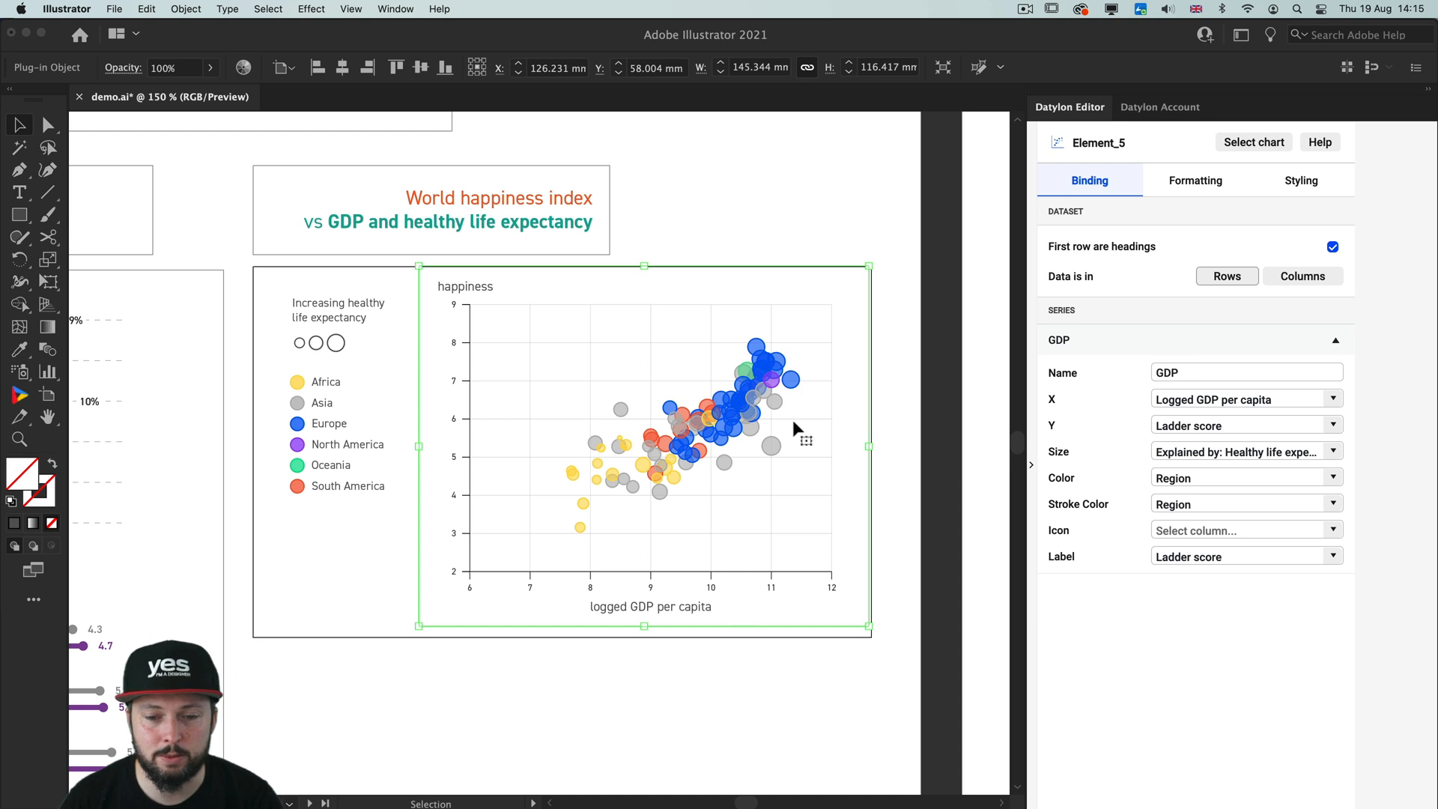
pyautogui.moveTo(803, 357)
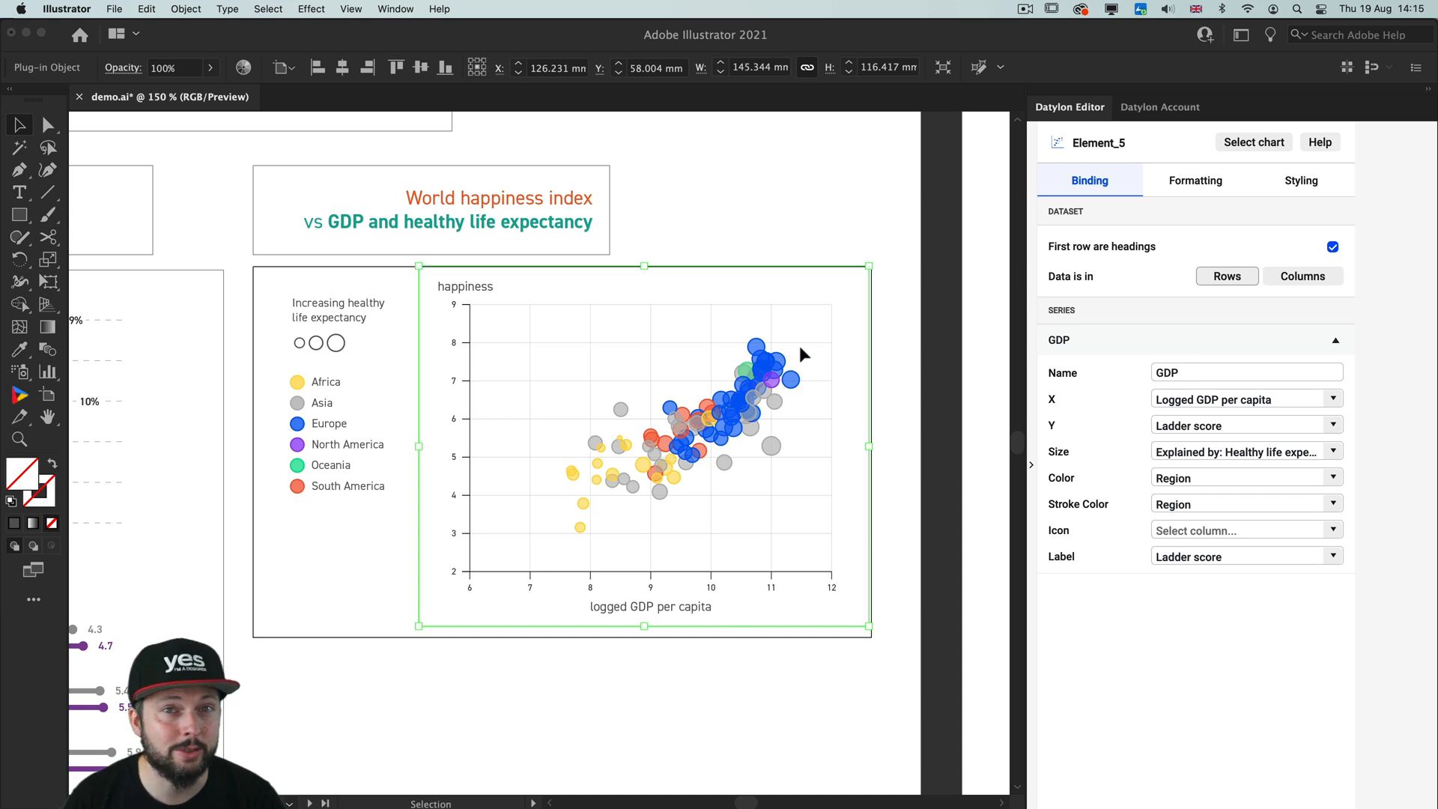
pyautogui.moveTo(775, 356)
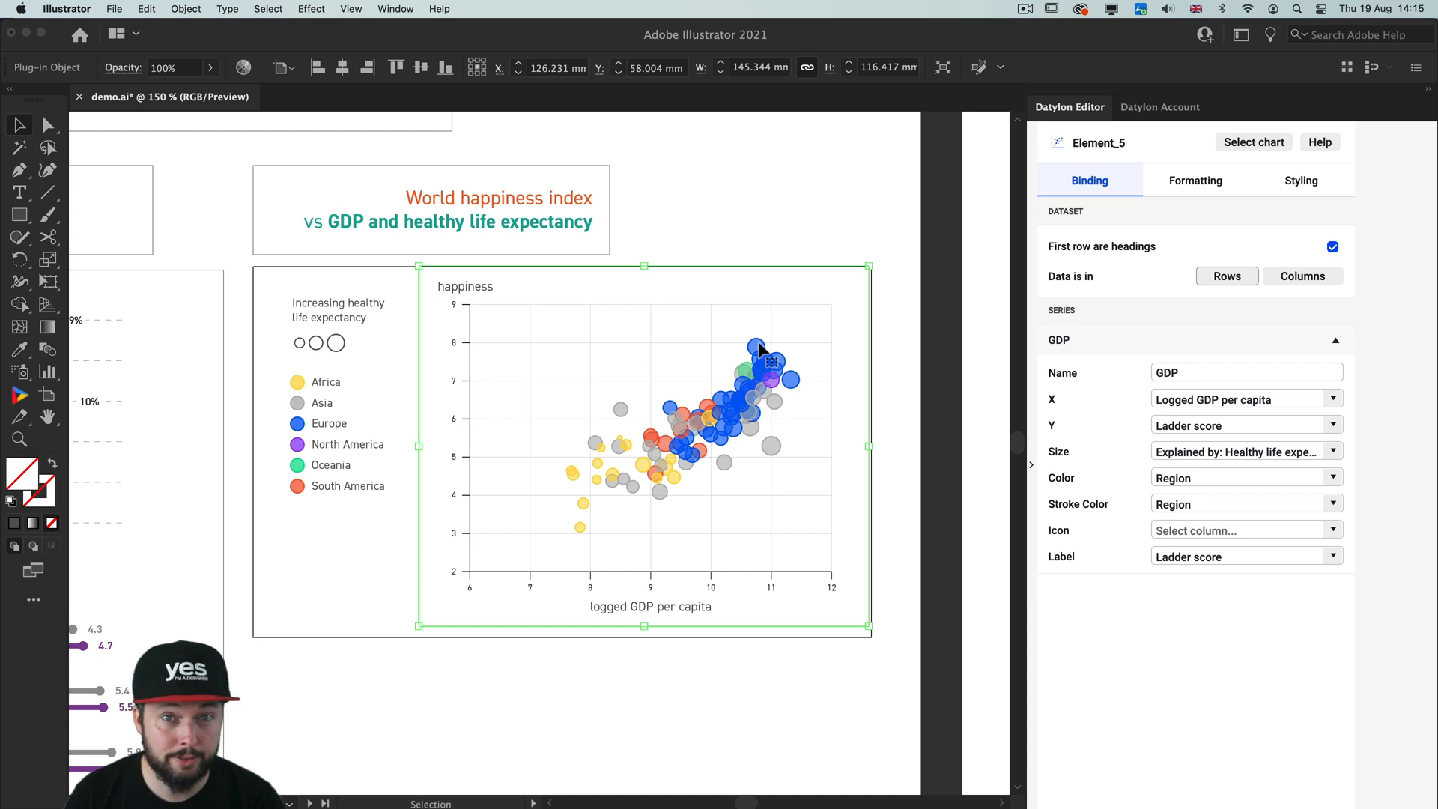
pyautogui.moveTo(583, 535)
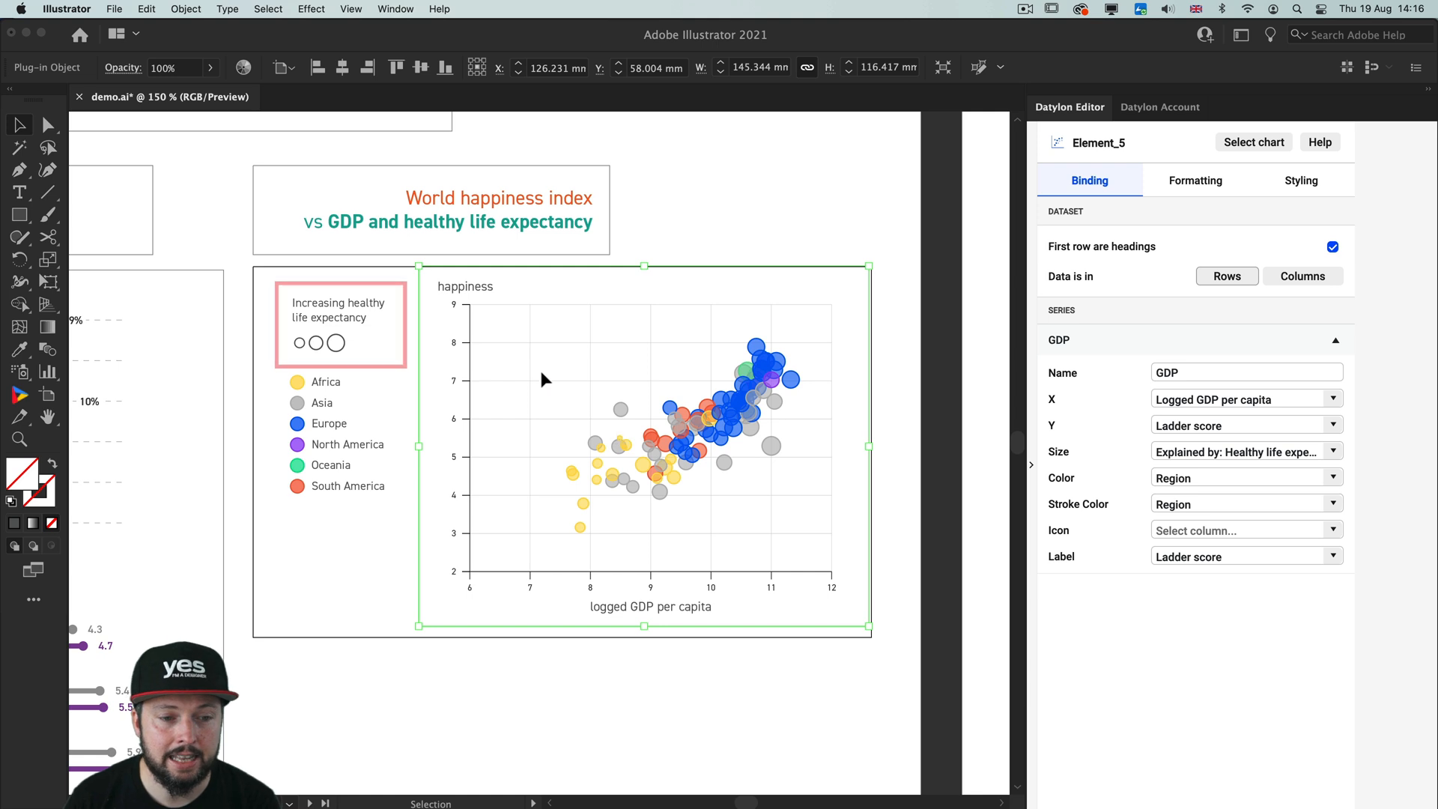
pyautogui.click(340, 325)
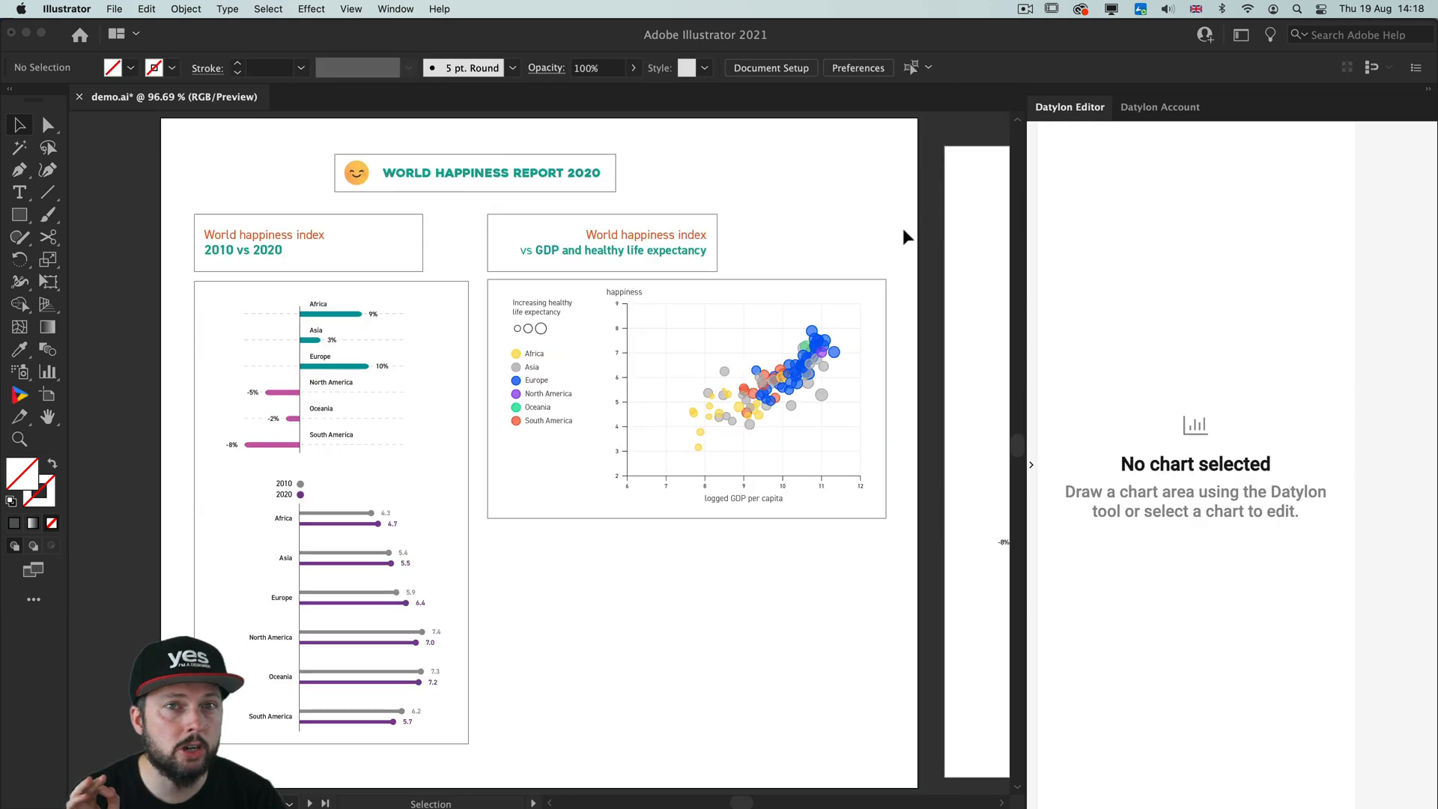
pyautogui.click(492, 172)
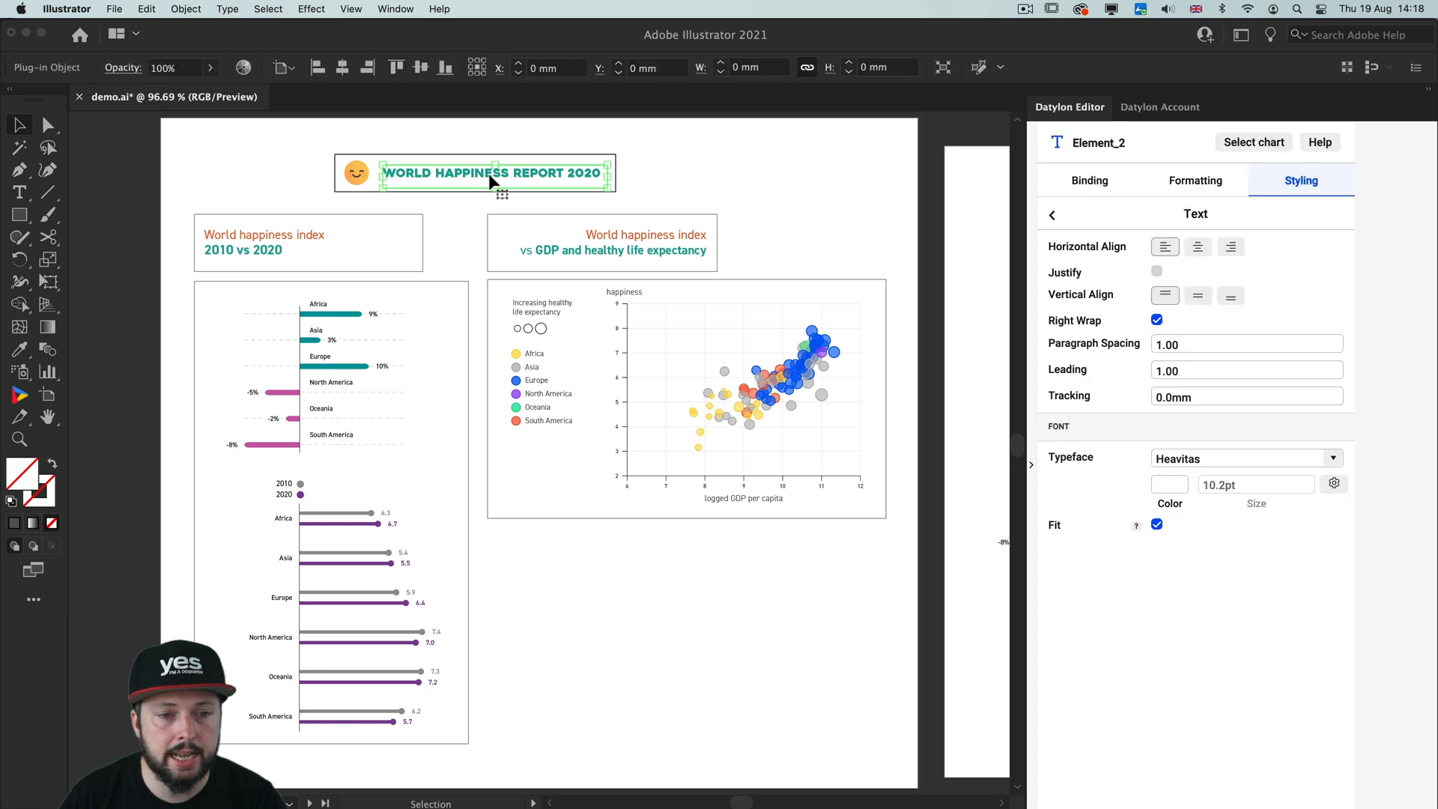
pyautogui.click(496, 172)
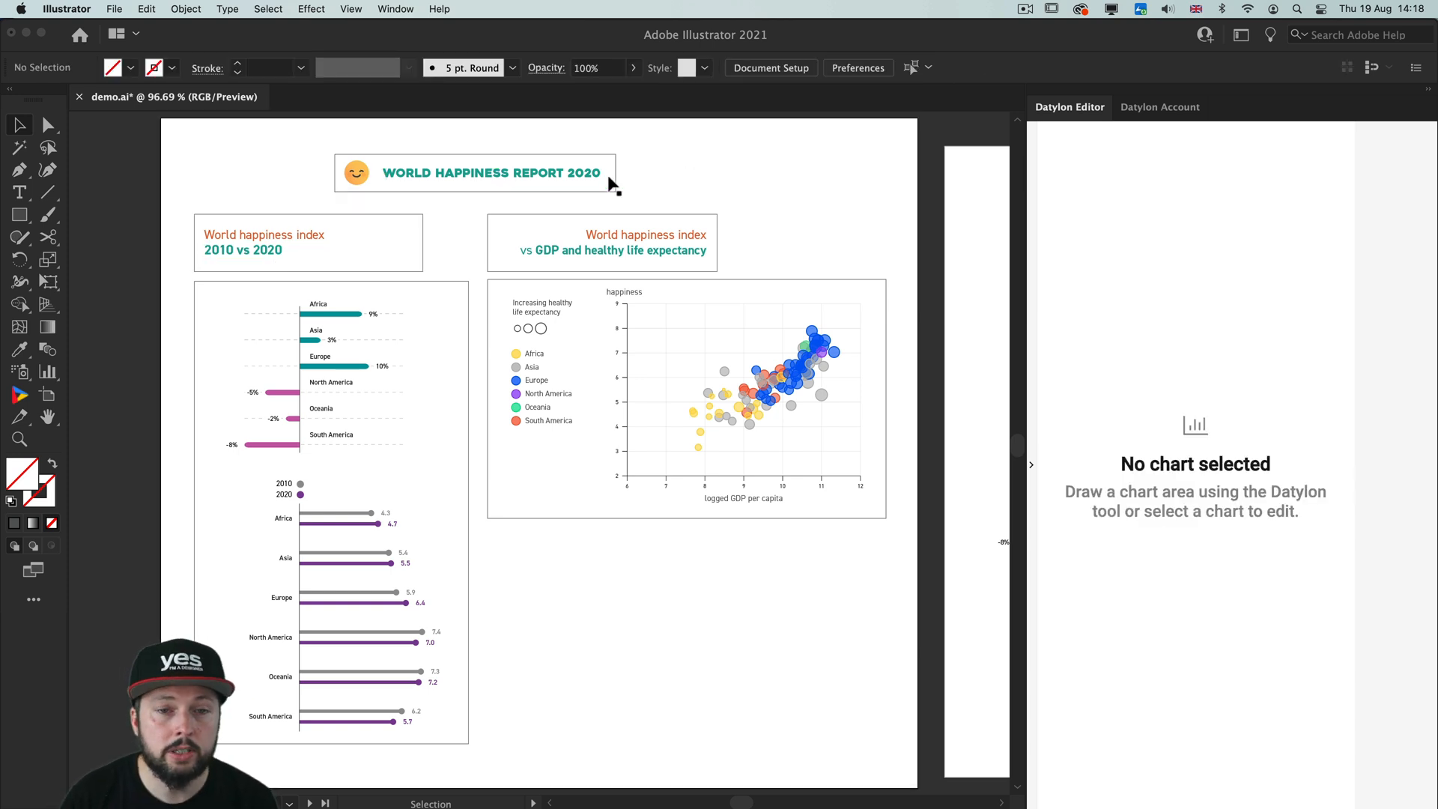
pyautogui.click(475, 172)
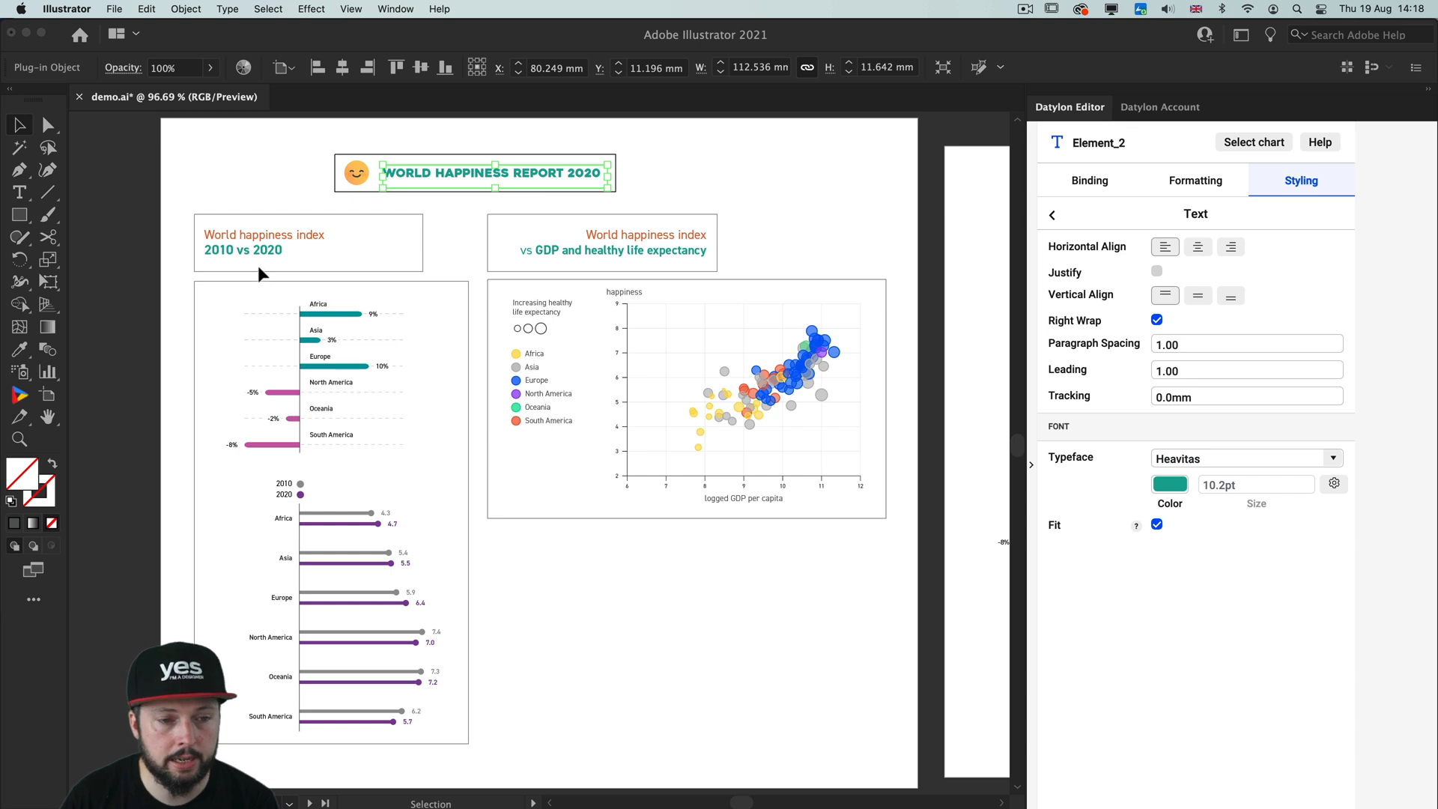
pyautogui.click(243, 248)
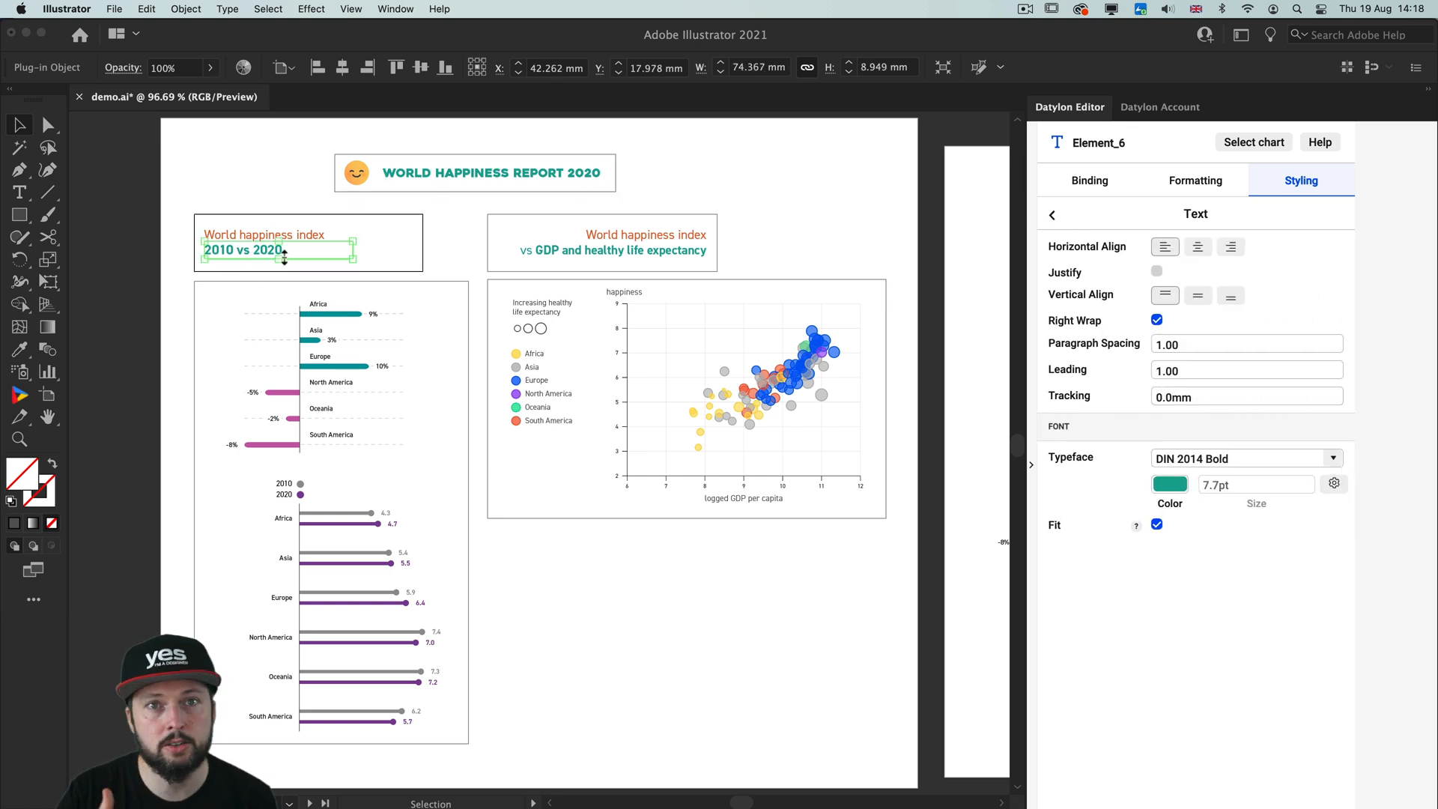
pyautogui.moveTo(807, 186)
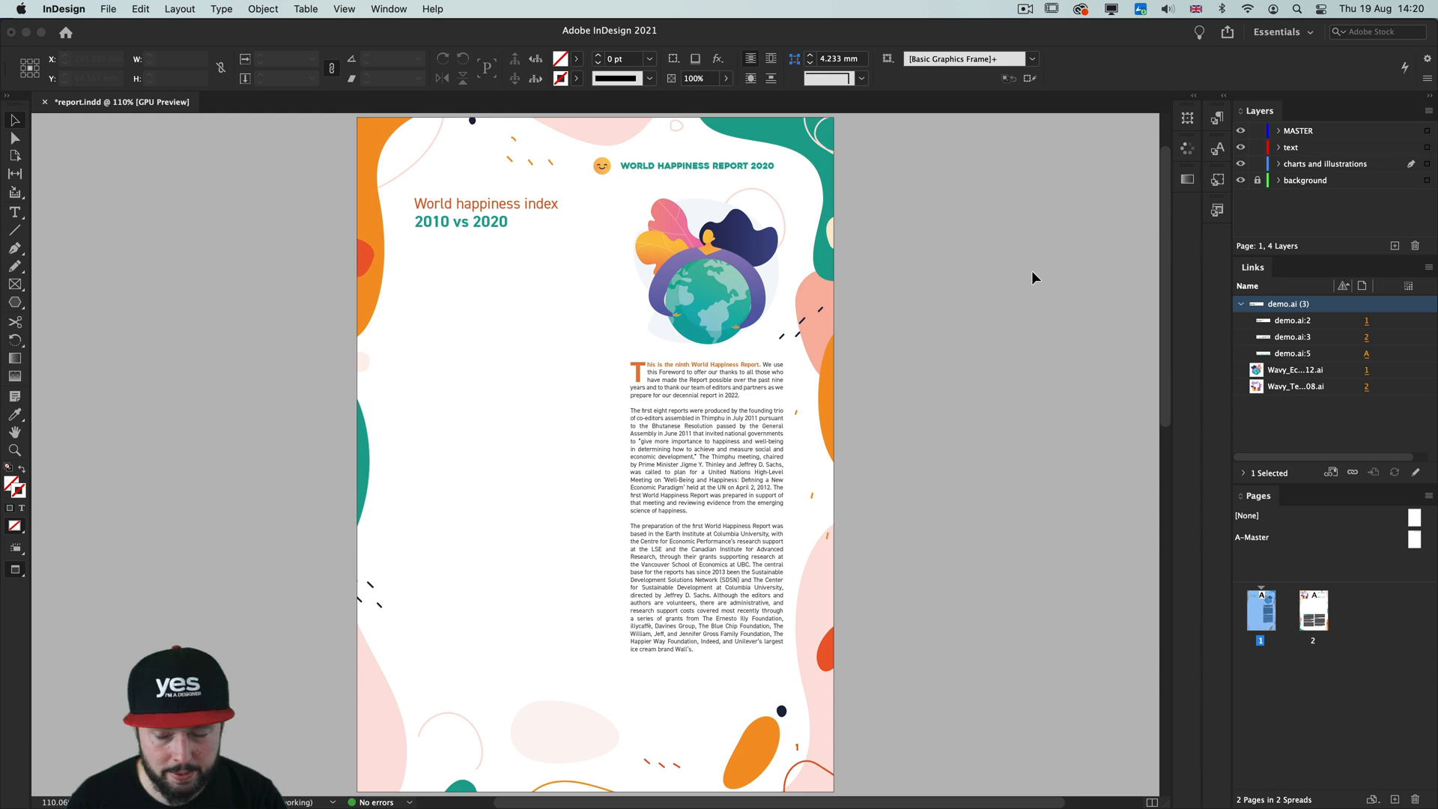
# On the charts and illustrations layer, place demo.ai with import options, keeping page 1.
pyautogui.click(1328, 163)
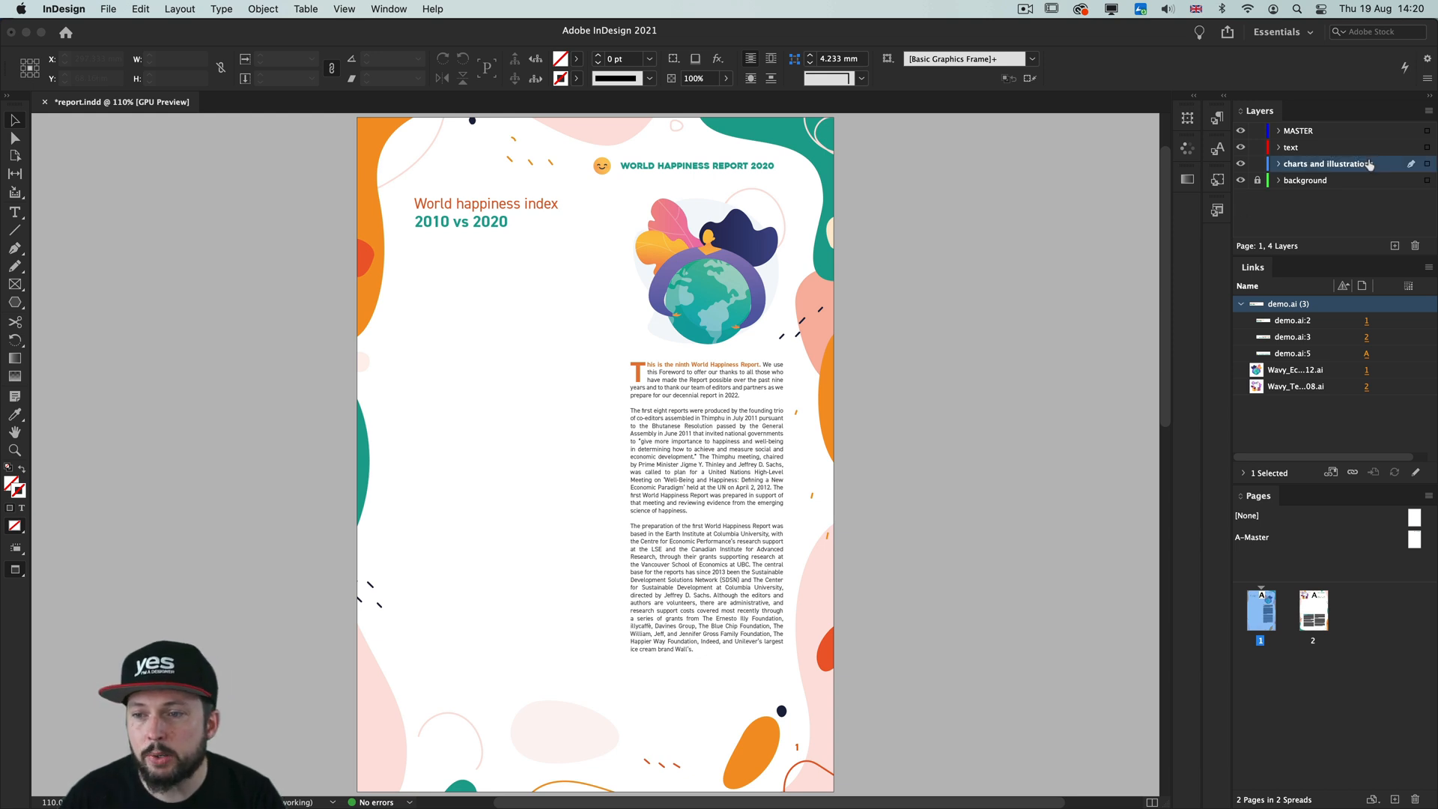
pyautogui.moveTo(1335, 161)
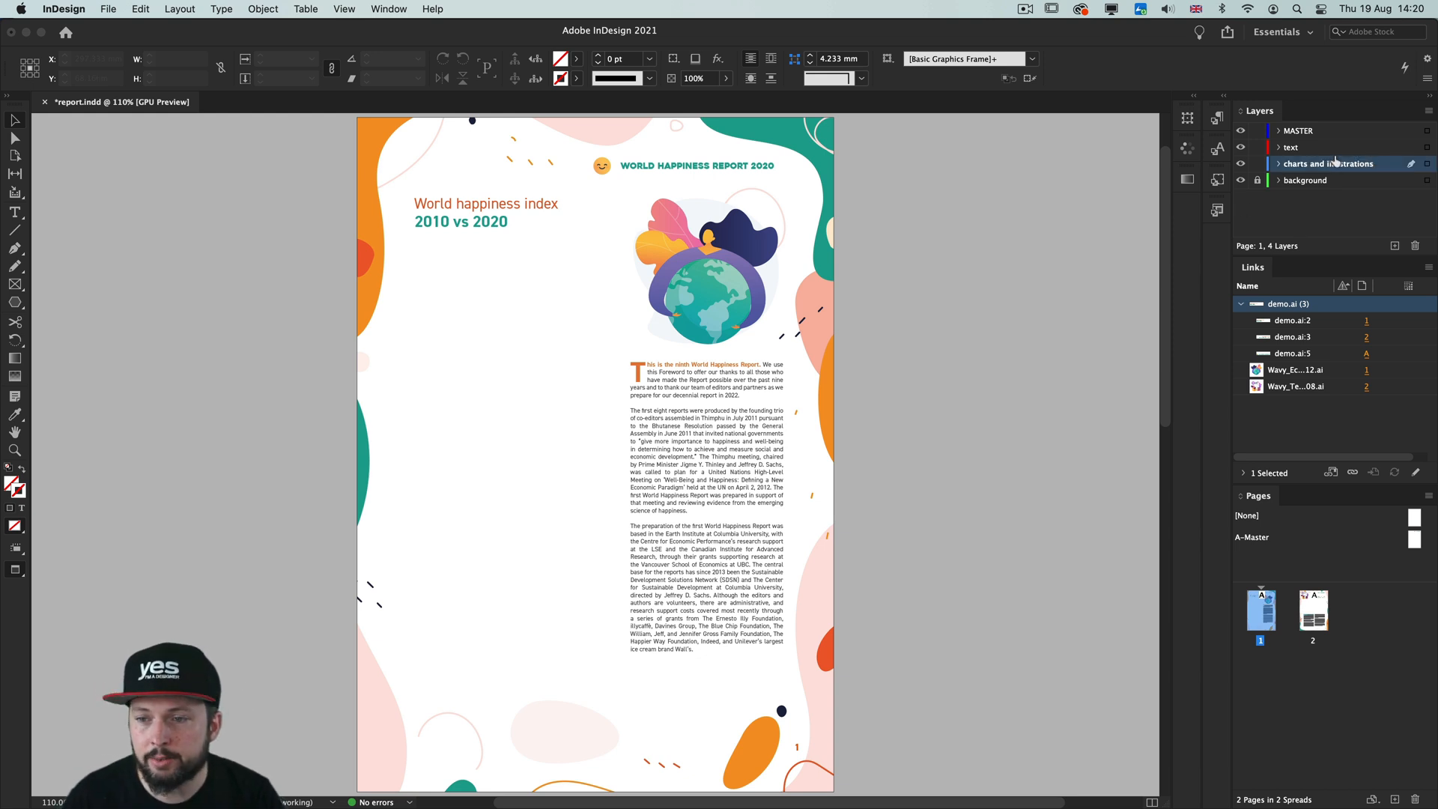
pyautogui.moveTo(938, 309)
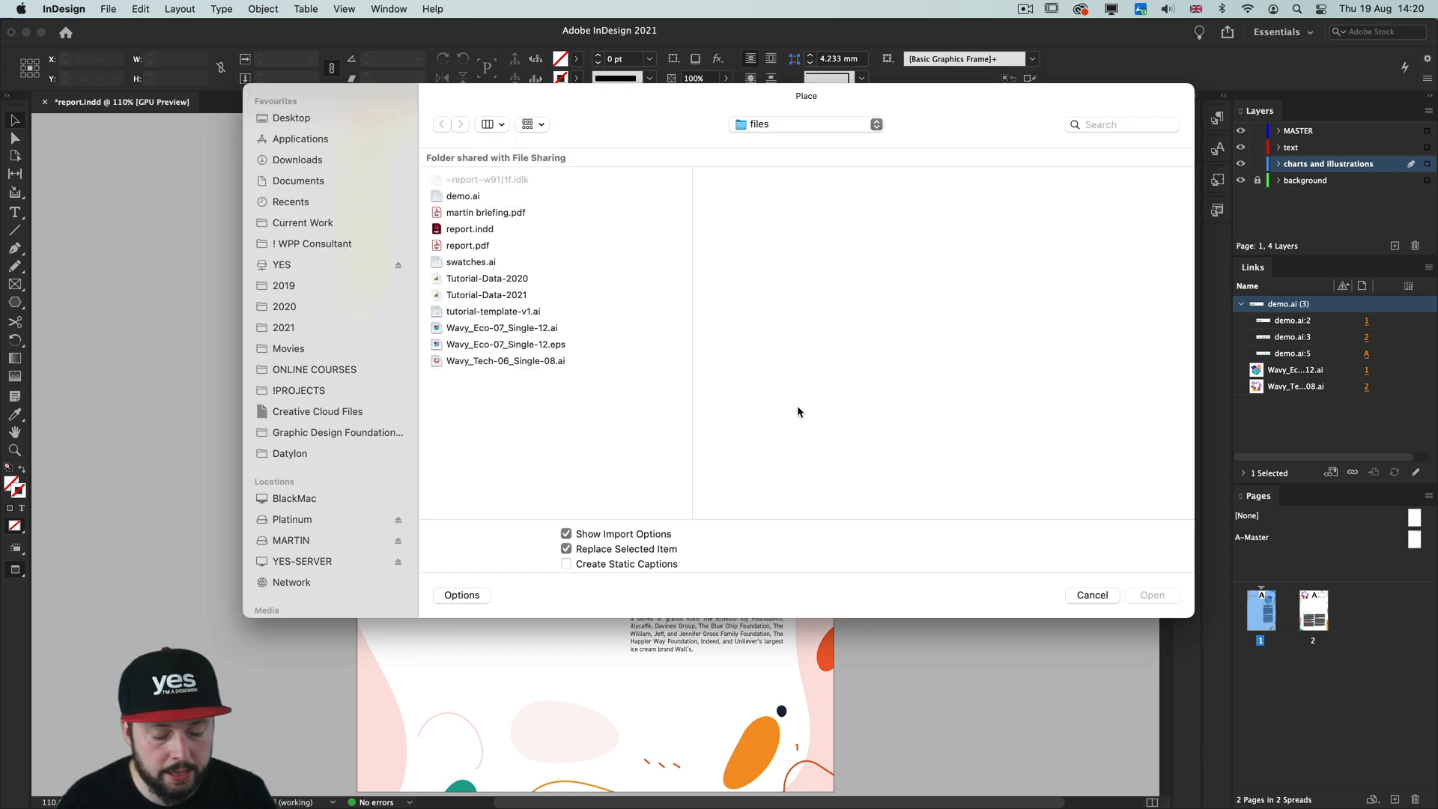
pyautogui.moveTo(767, 406)
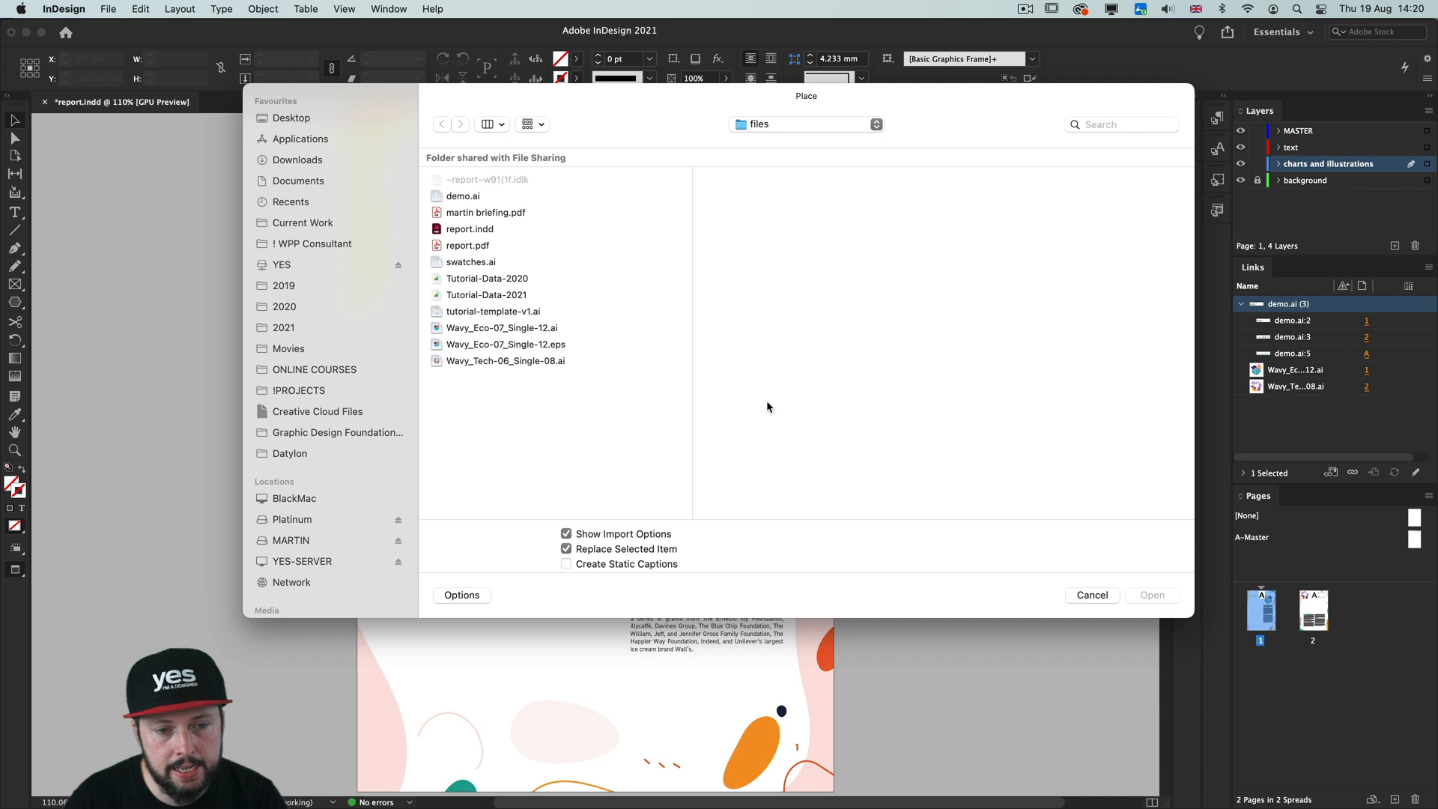
pyautogui.click(462, 195)
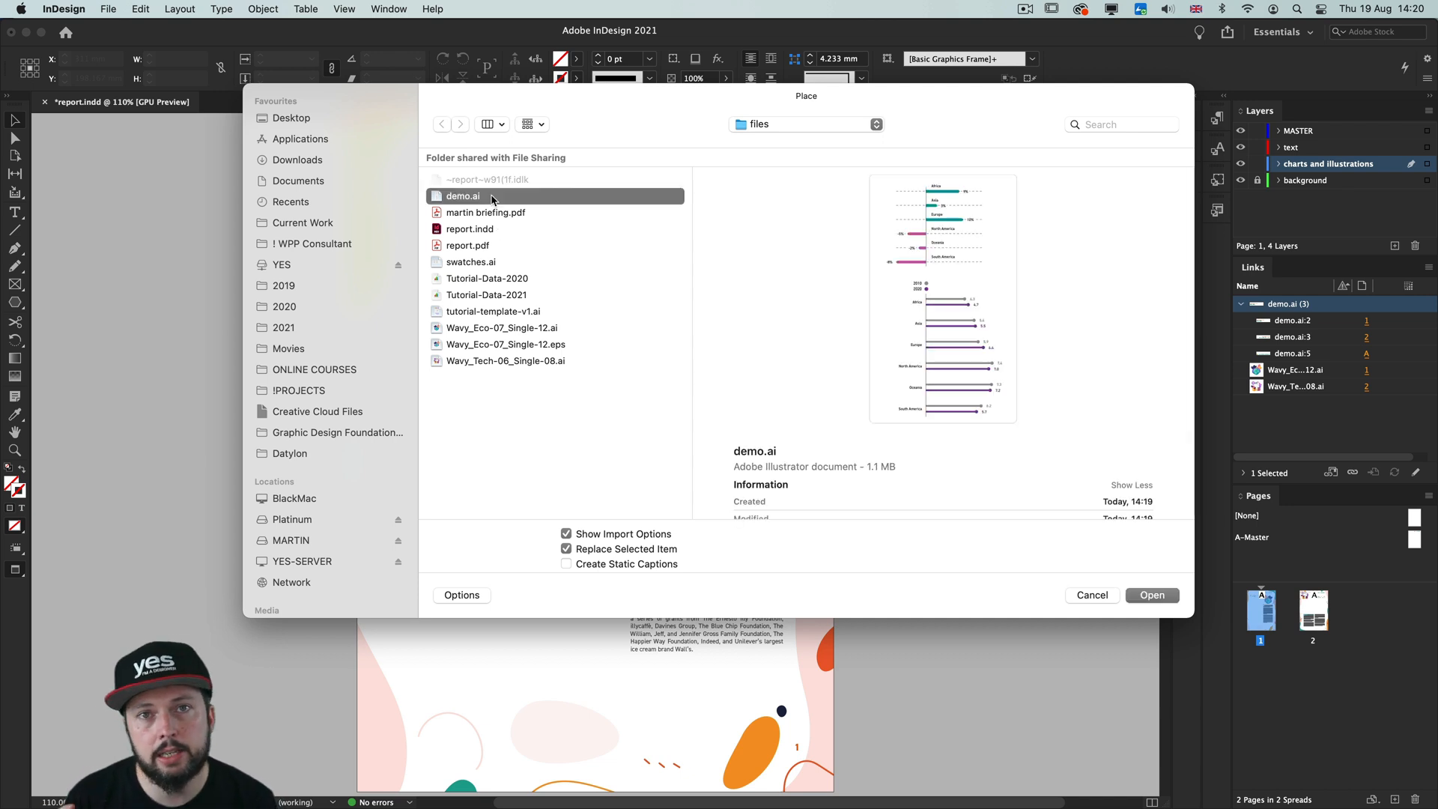
pyautogui.moveTo(591, 532)
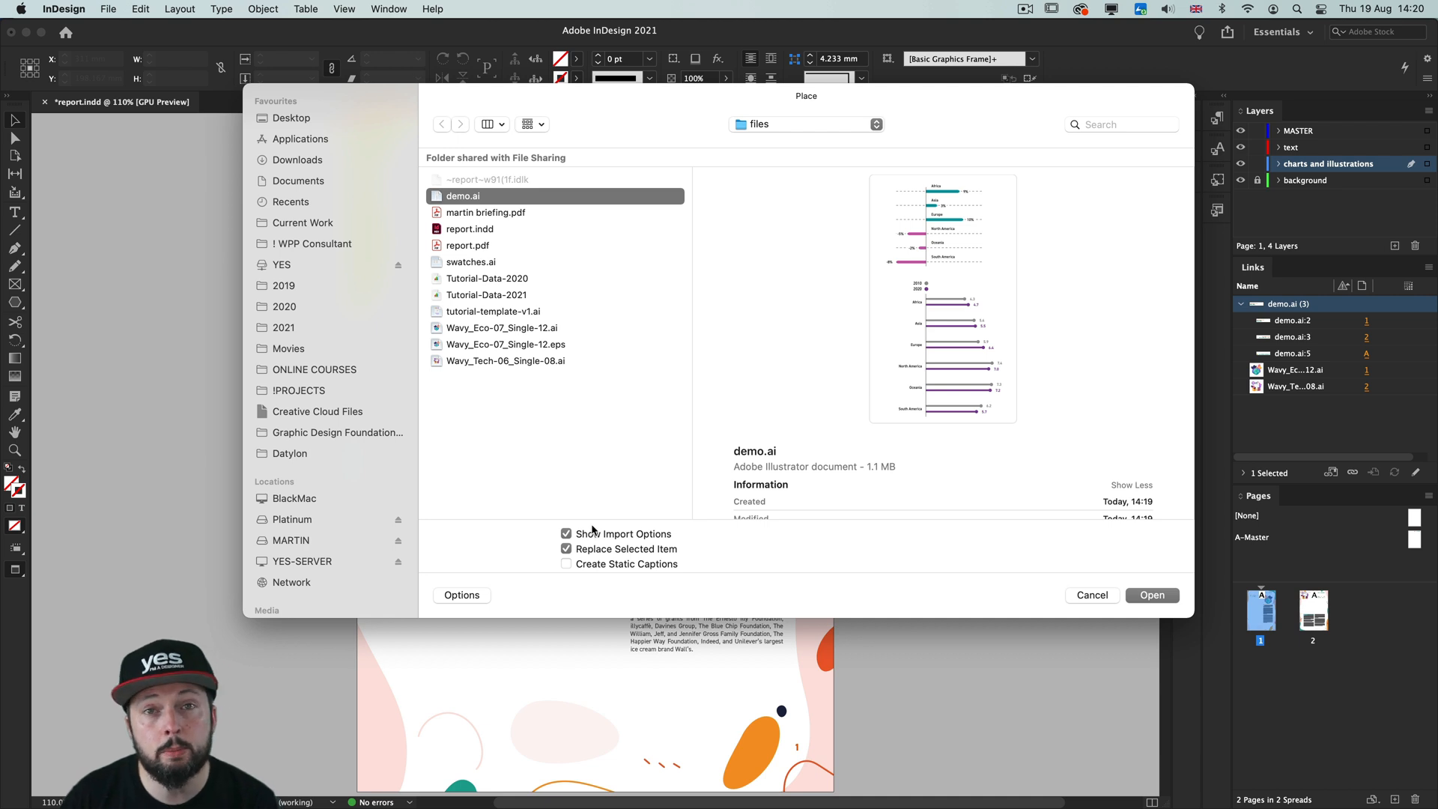
pyautogui.click(1152, 594)
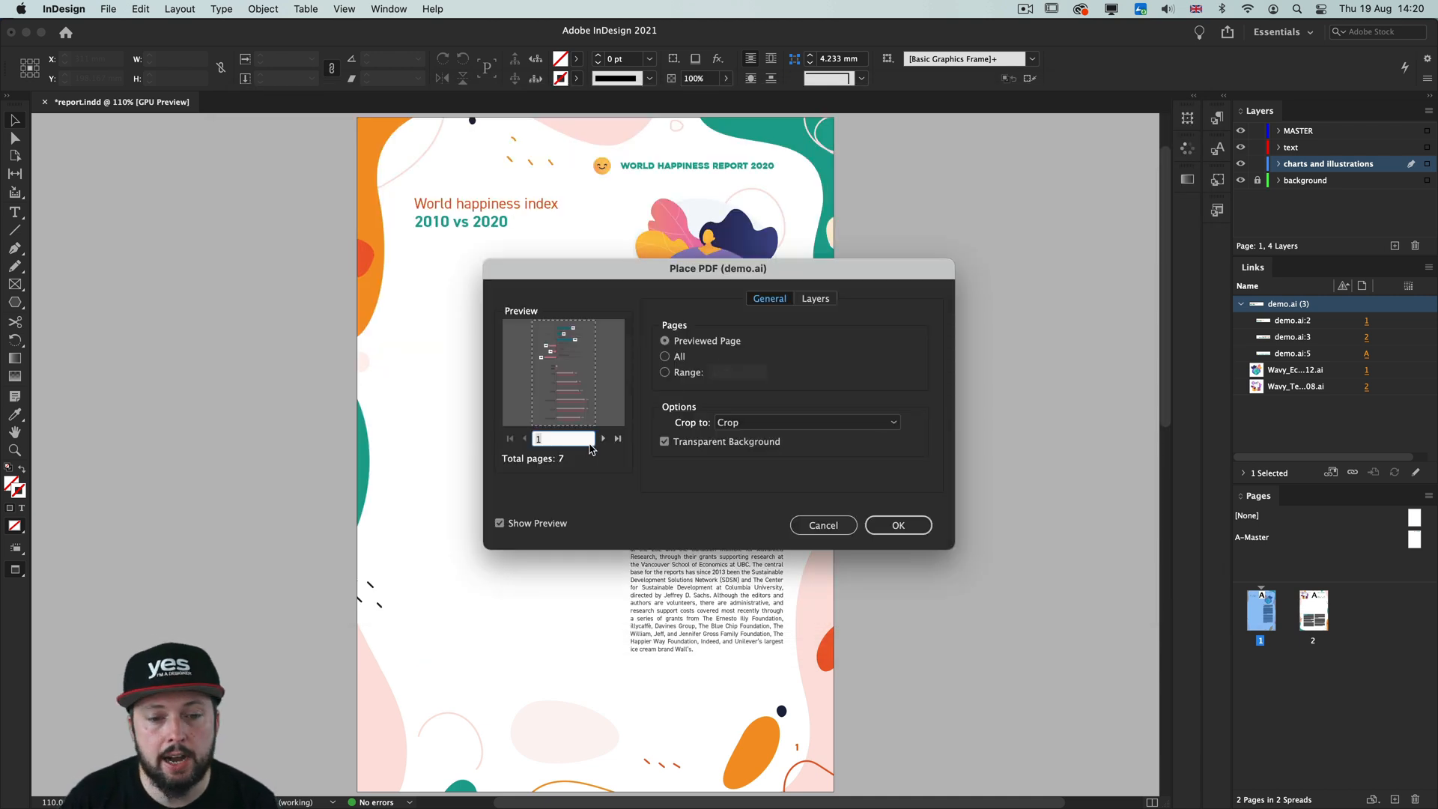
pyautogui.moveTo(604, 419)
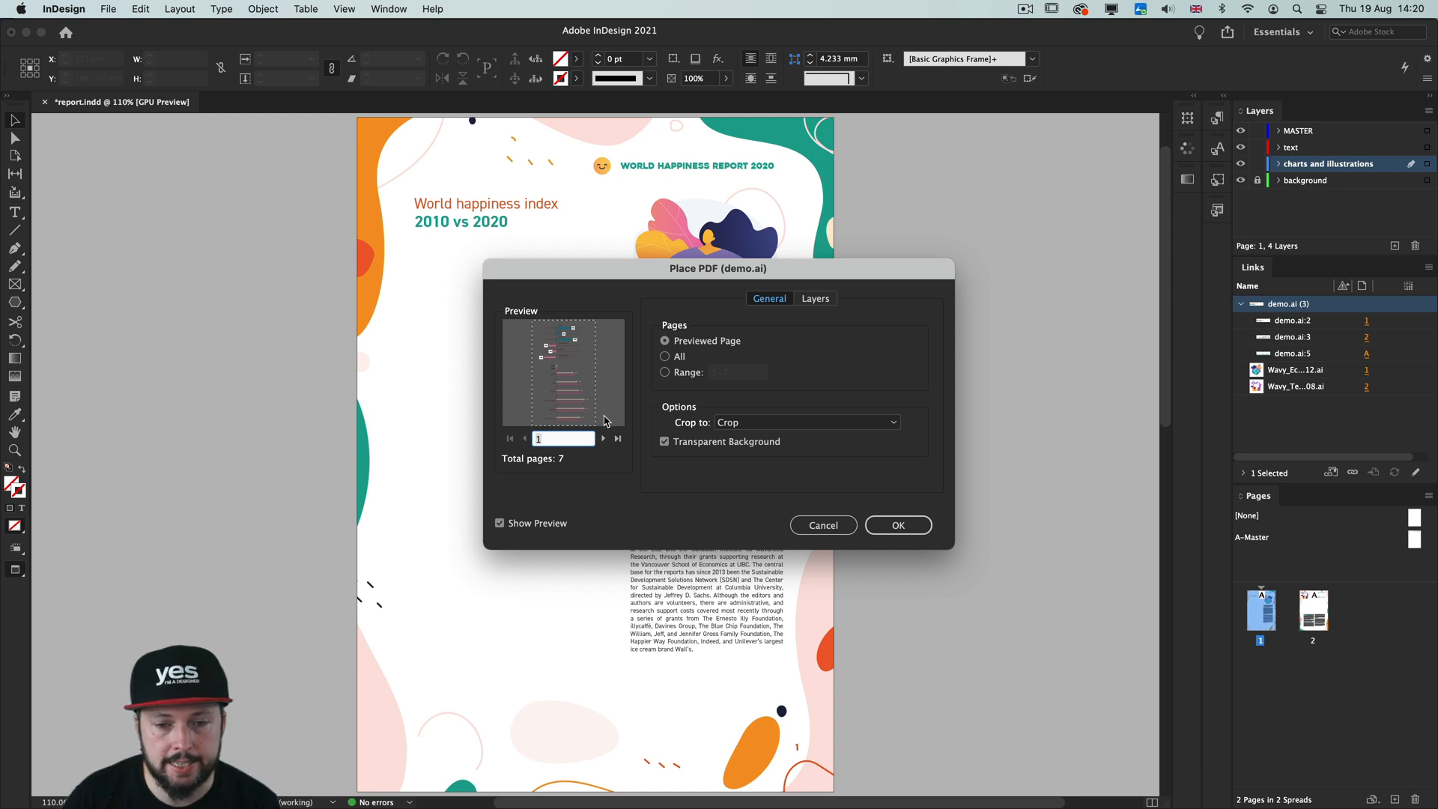
pyautogui.moveTo(796, 498)
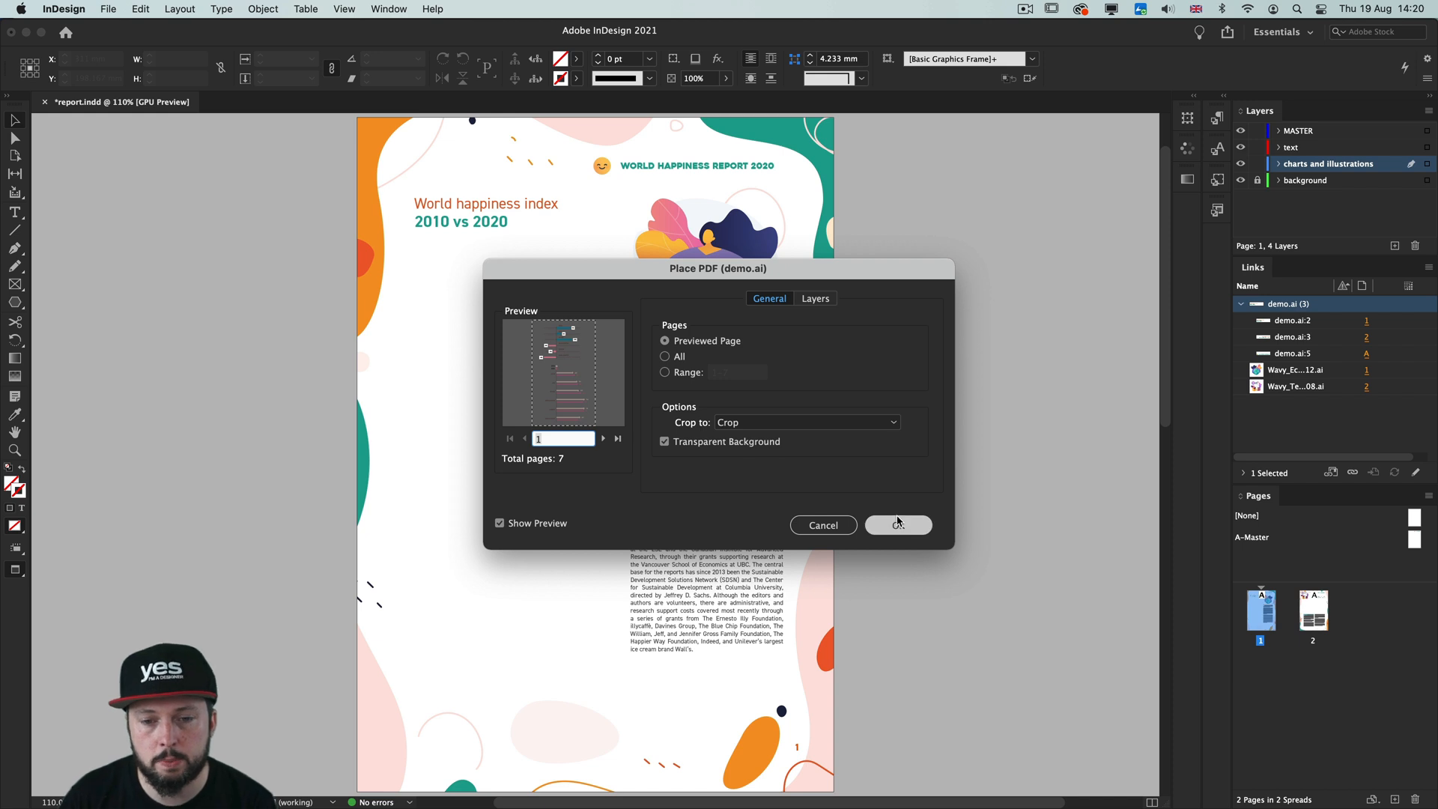
pyautogui.click(897, 524)
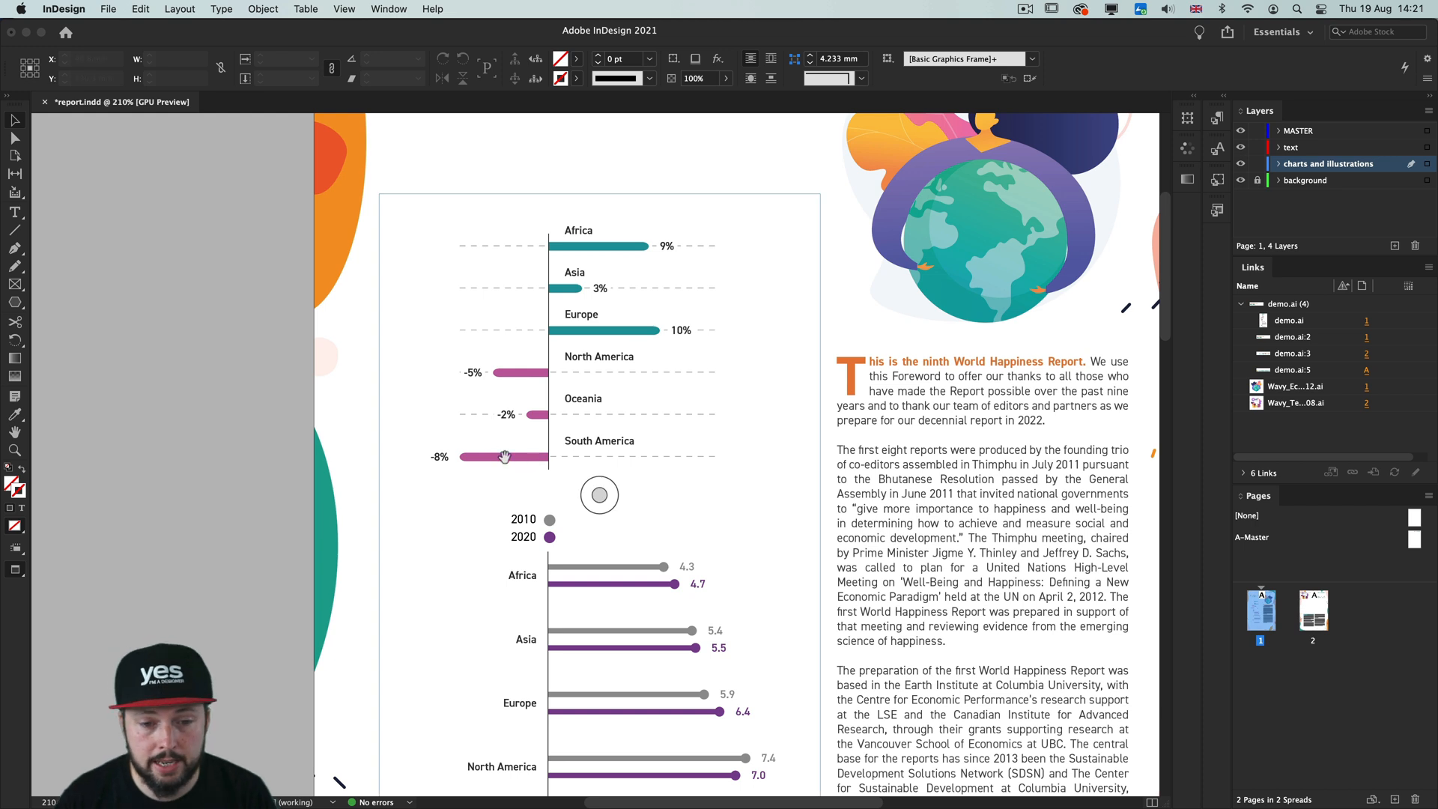
# Scroll the page to check the placed growth and 2010-vs-2020 charts under the heading.
pyautogui.scroll(-3)
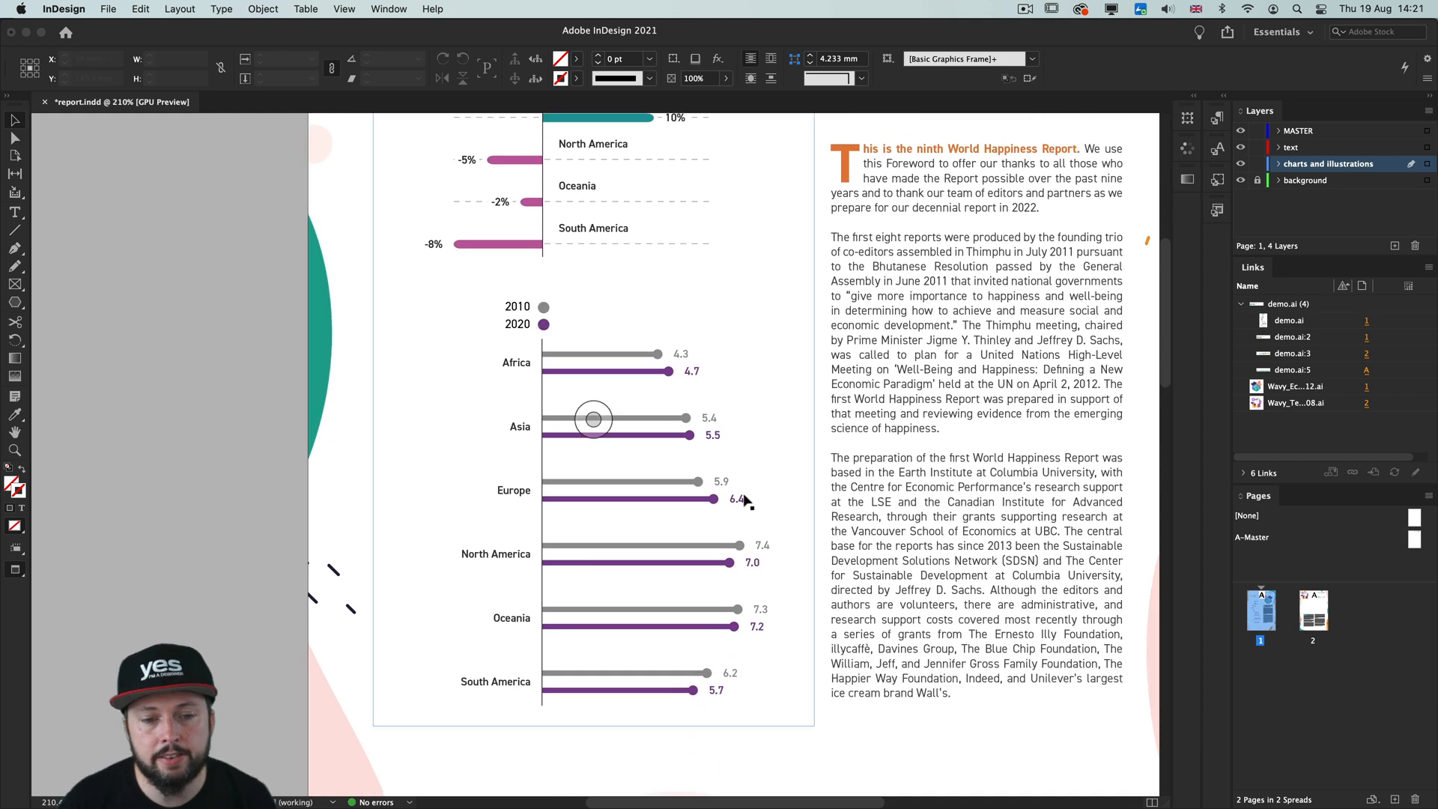
pyautogui.moveTo(558, 313)
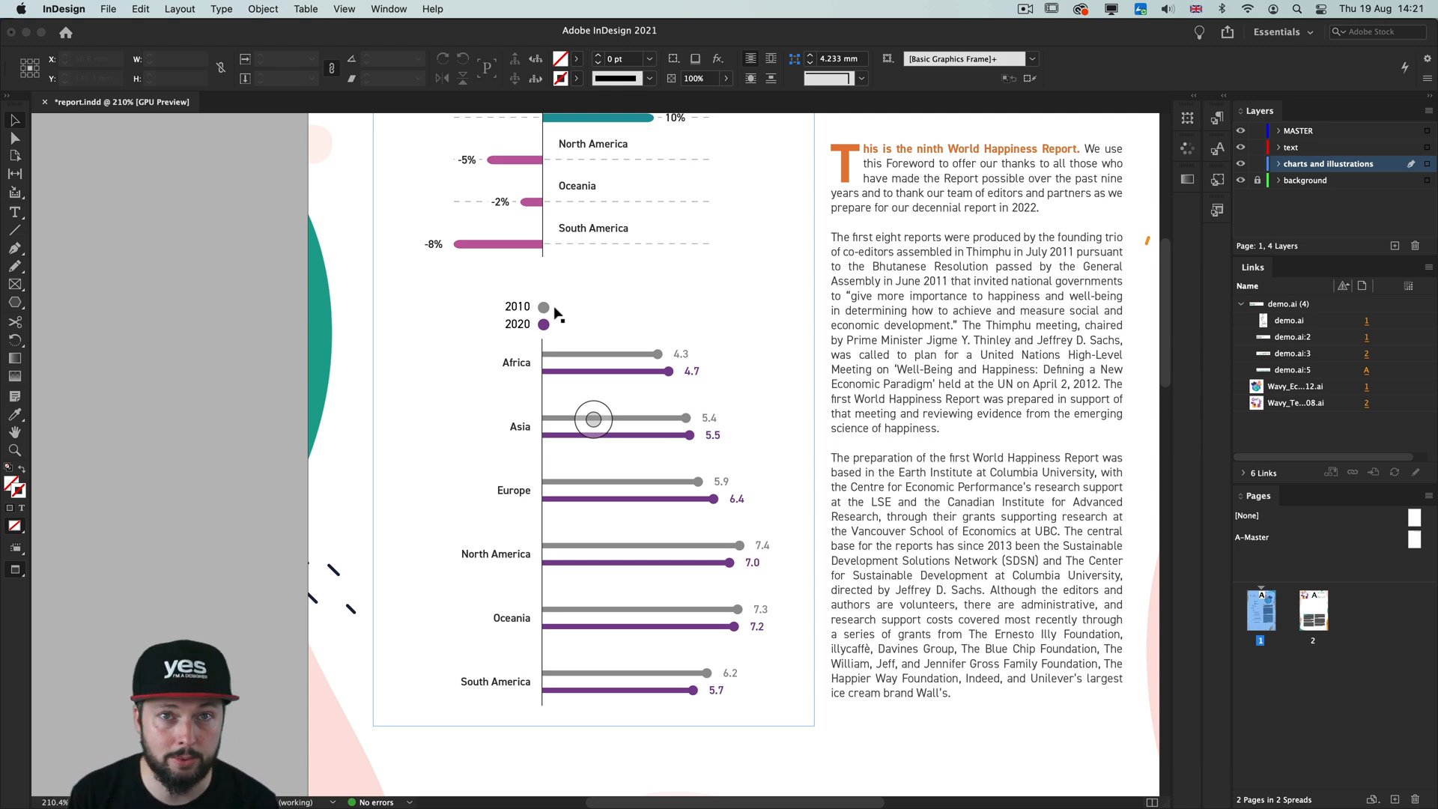
pyautogui.scroll(-3)
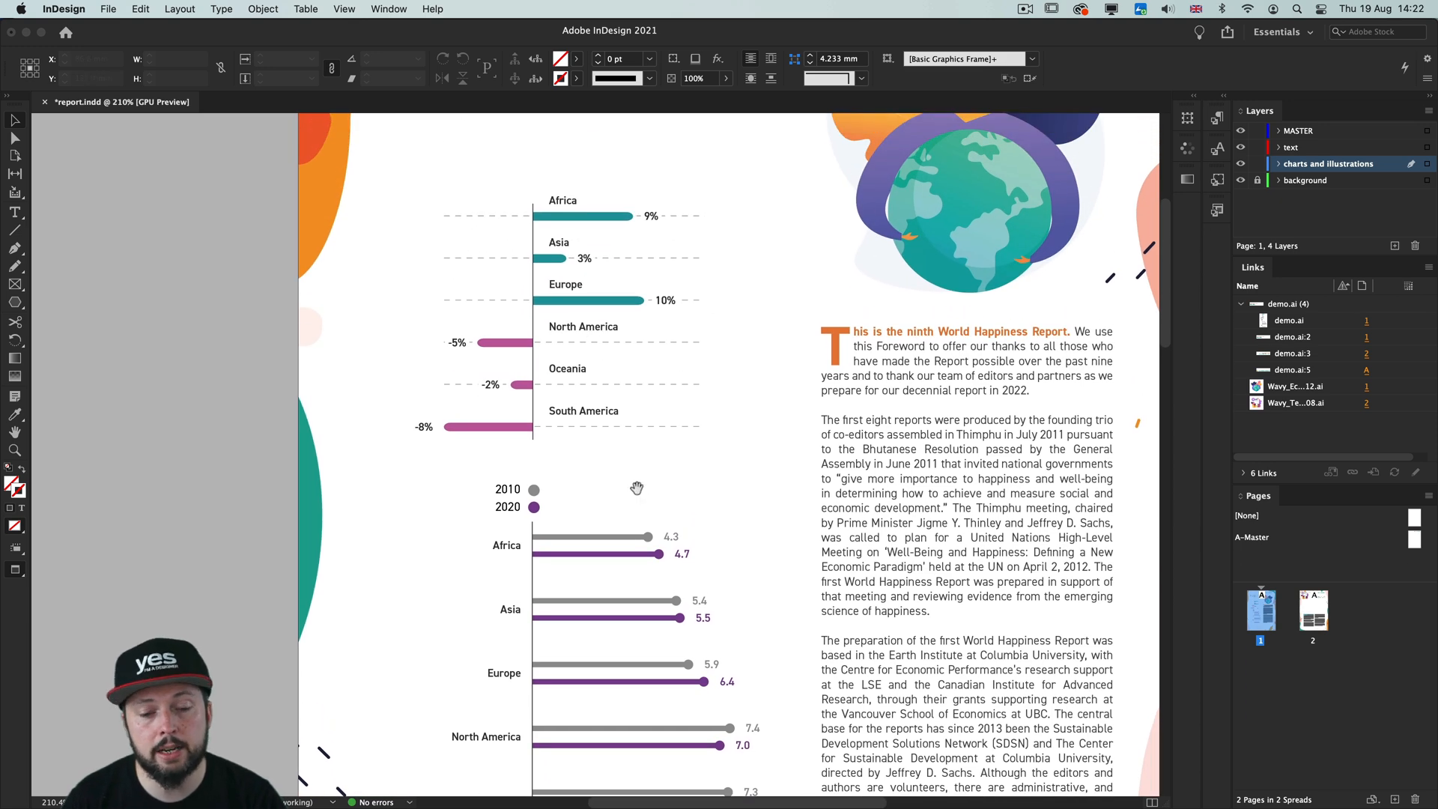
pyautogui.scroll(-3)
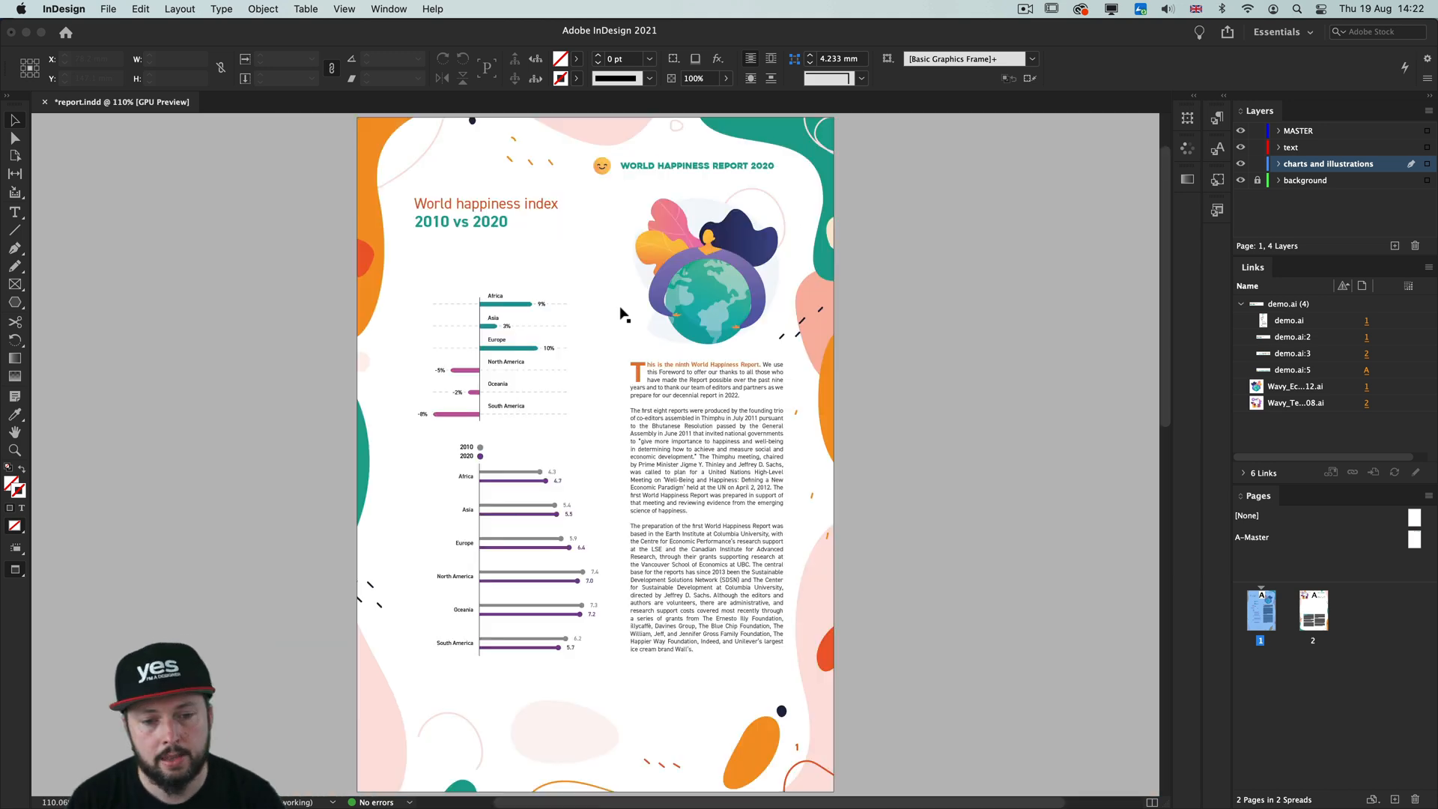
pyautogui.moveTo(868, 281)
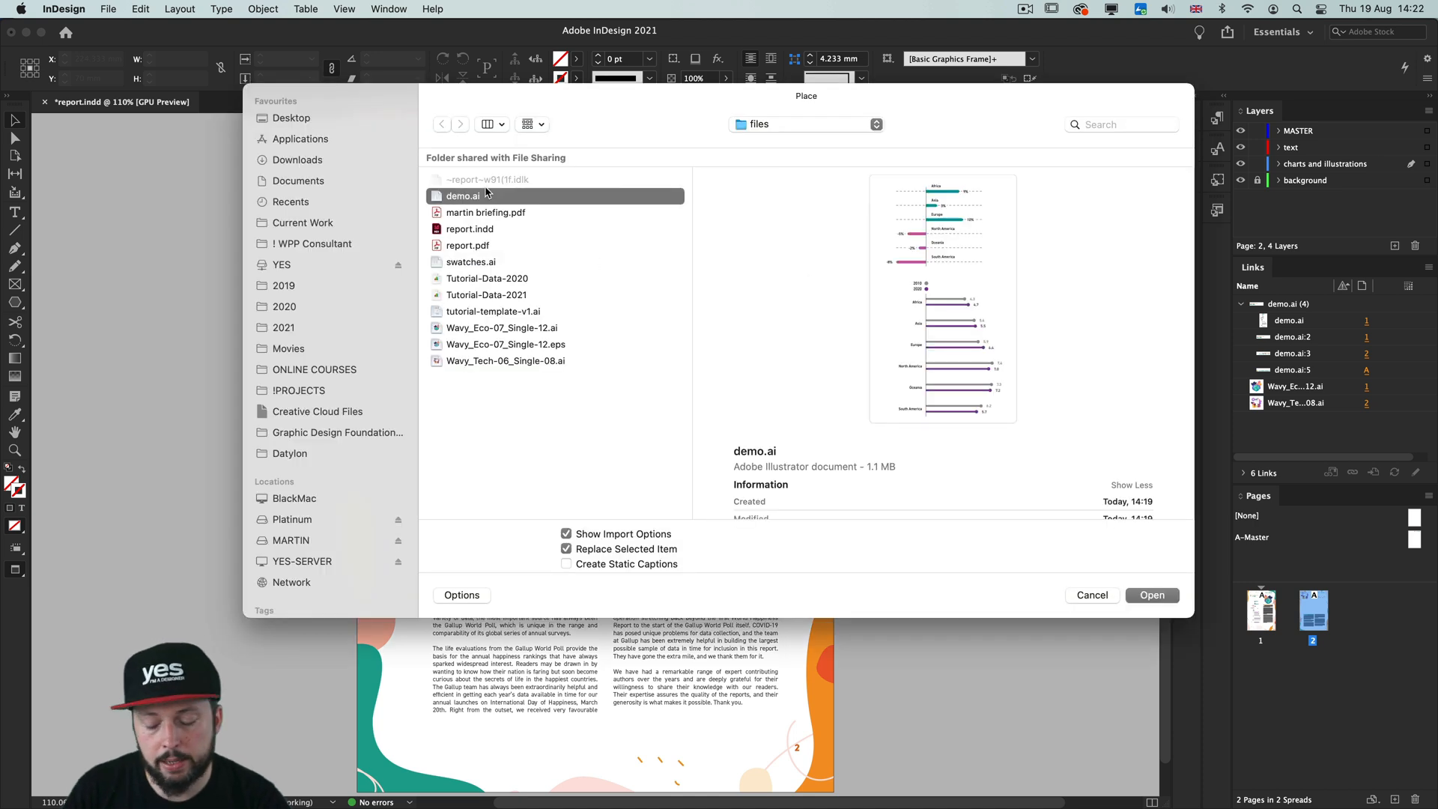
# Step the Place PDF preview to page 4 and place the bubble chart below the GDP heading on page 2.
pyautogui.click(1152, 595)
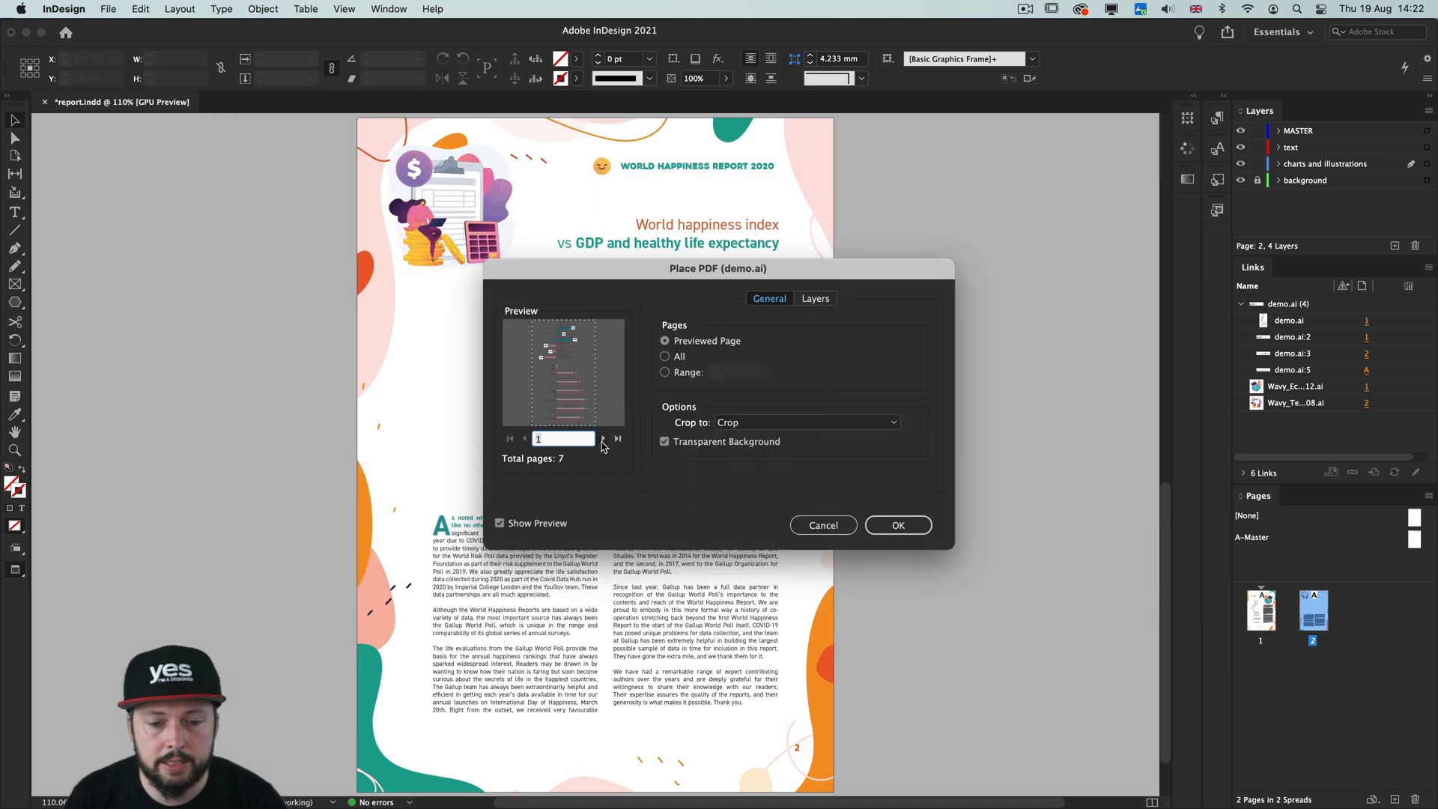
pyautogui.click(604, 439)
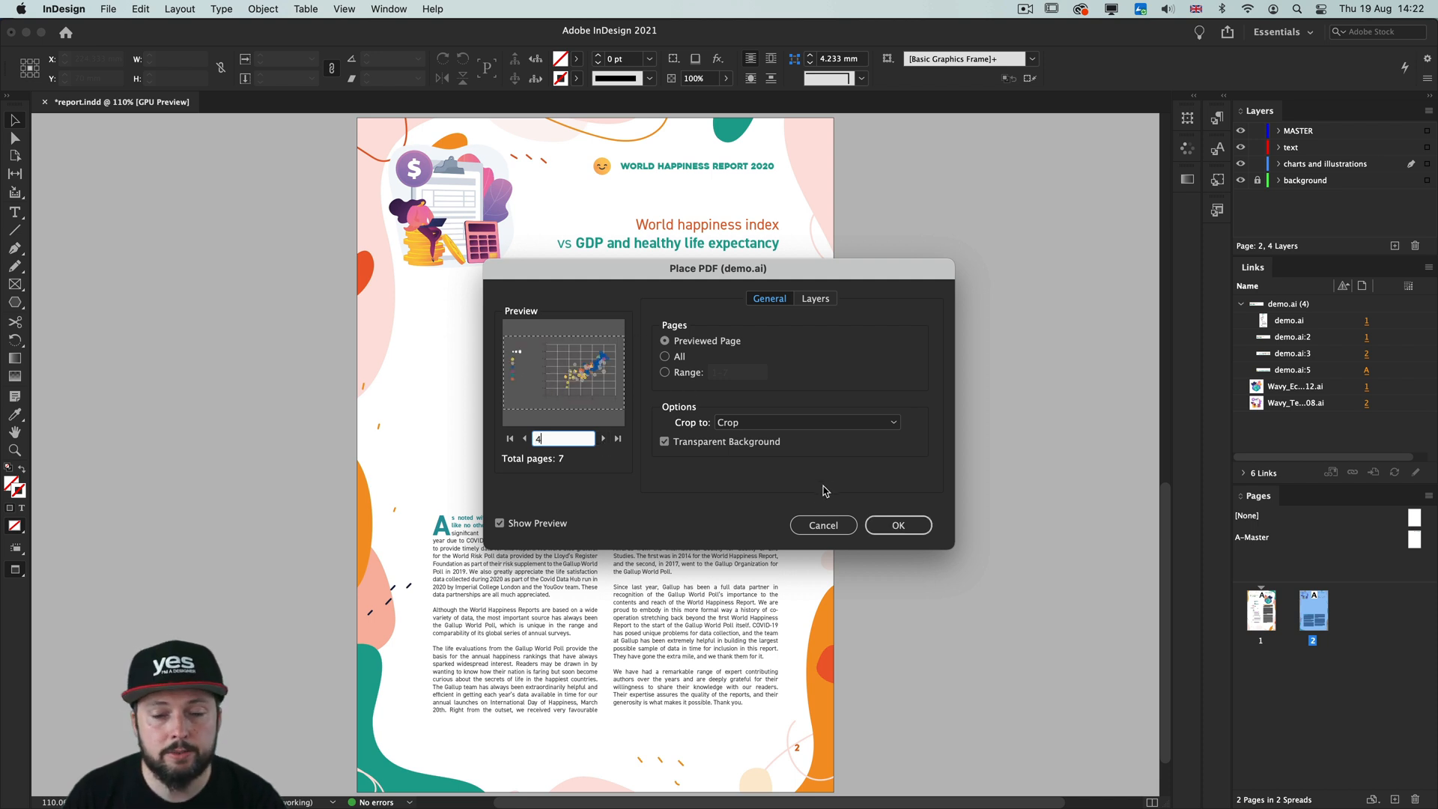
pyautogui.click(897, 525)
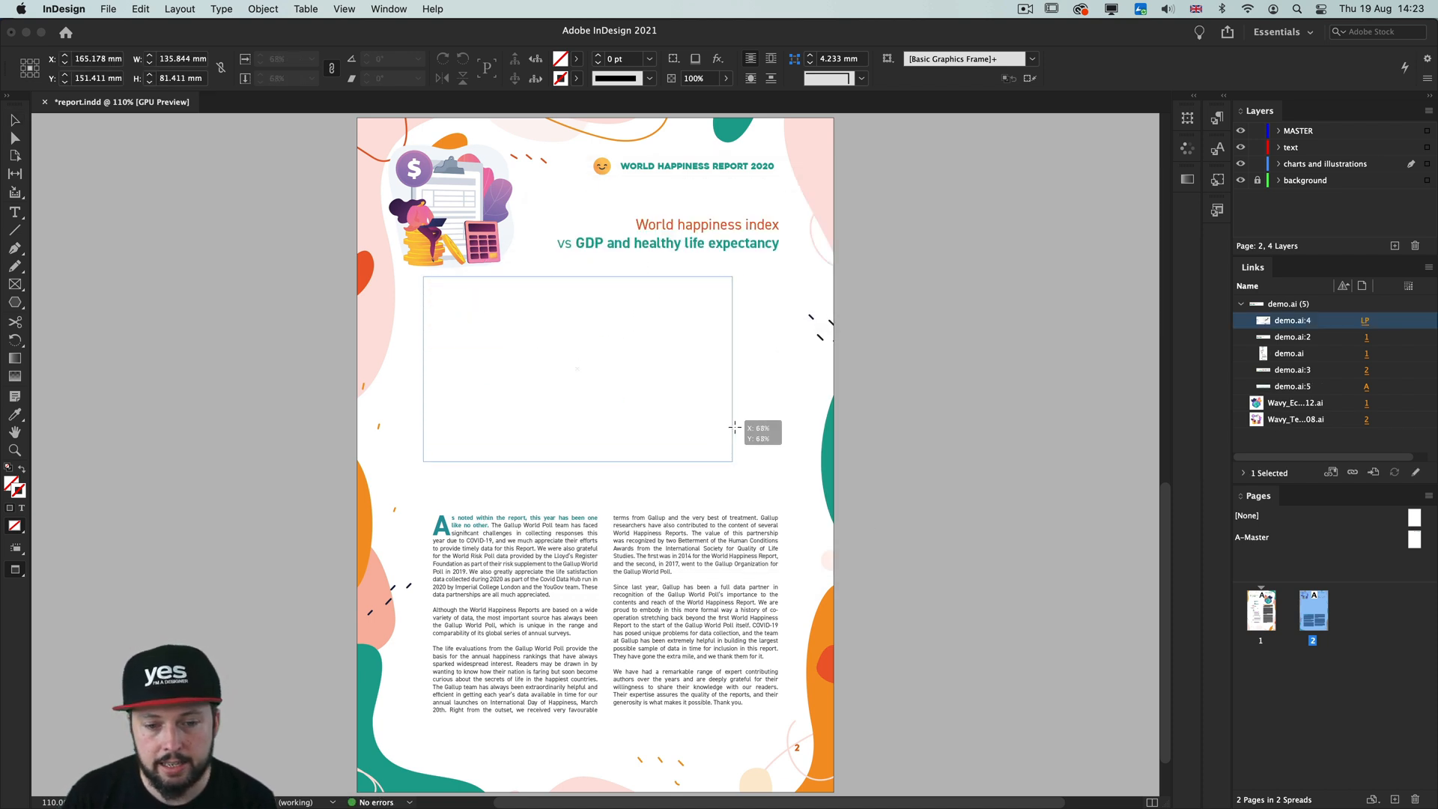
pyautogui.click(578, 368)
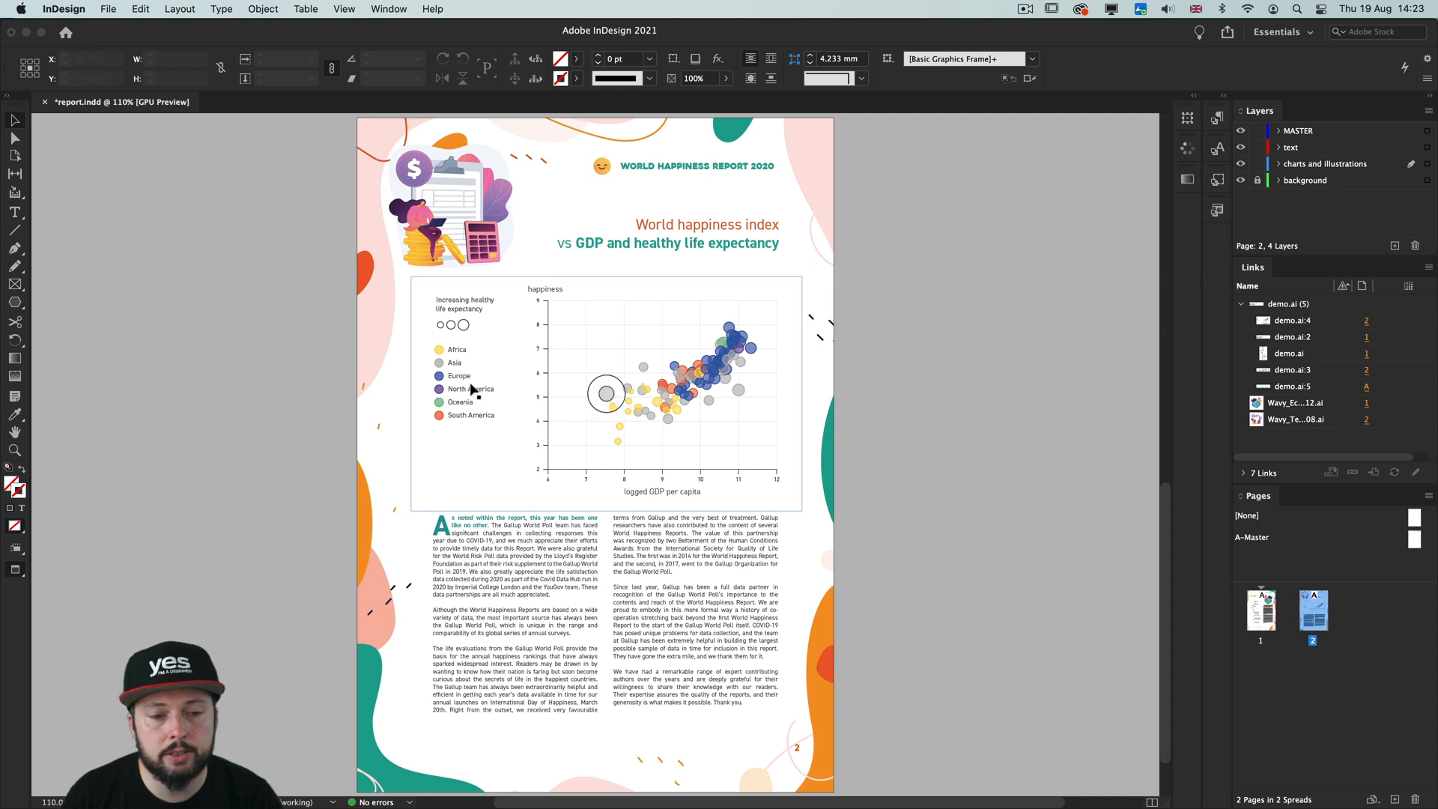
pyautogui.click(605, 394)
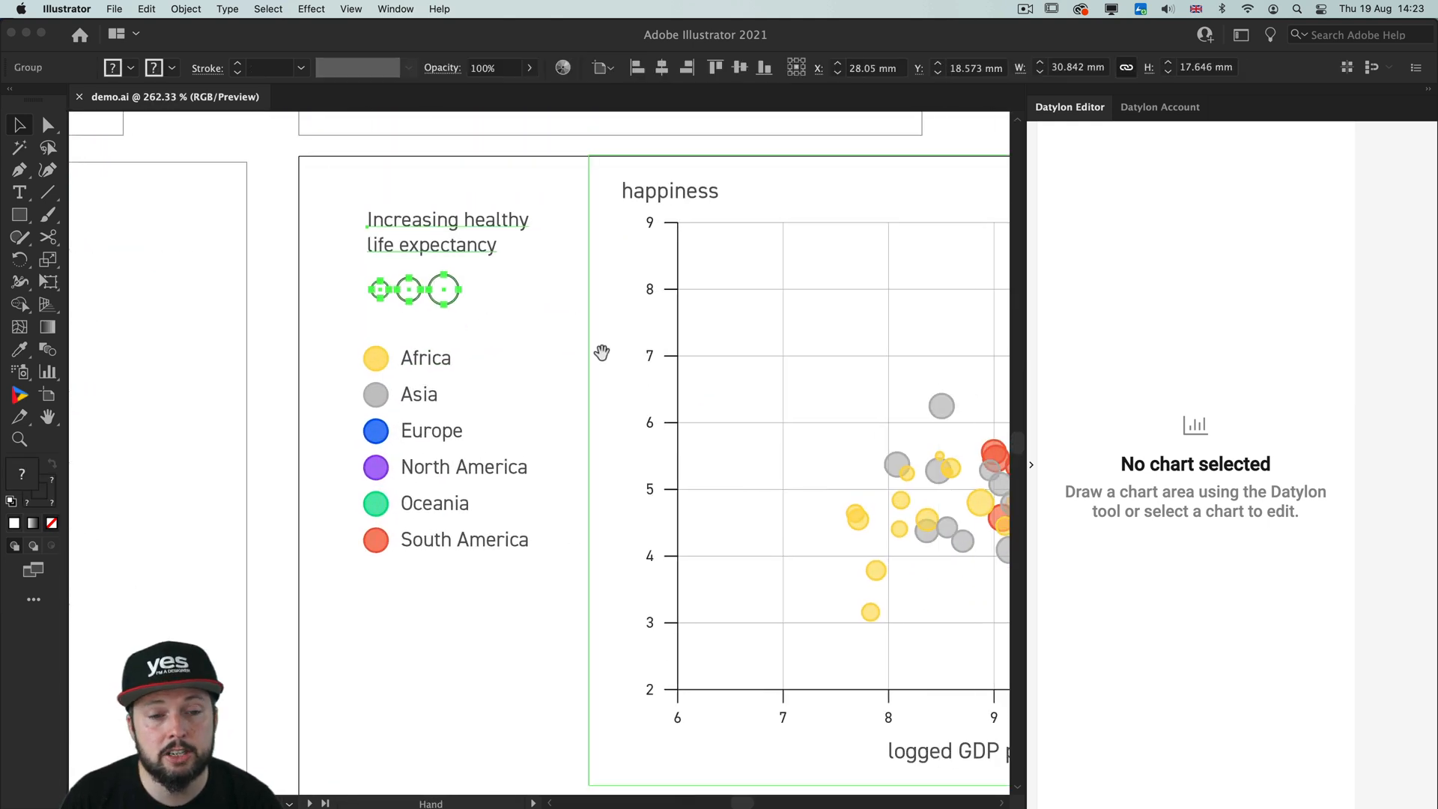
# Enter the size-legend group in isolation mode and select its three circles.
pyautogui.click(447, 233)
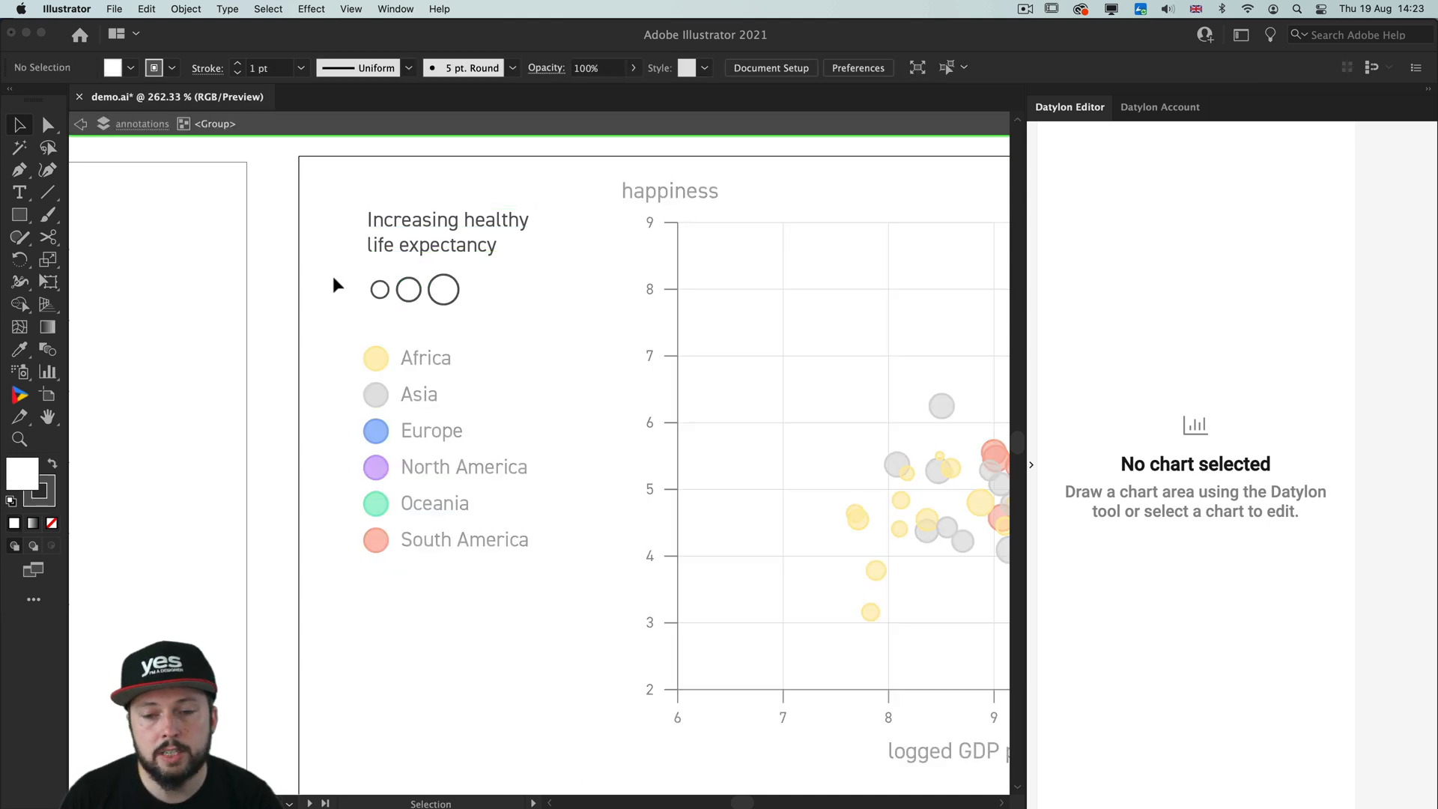
pyautogui.click(408, 289)
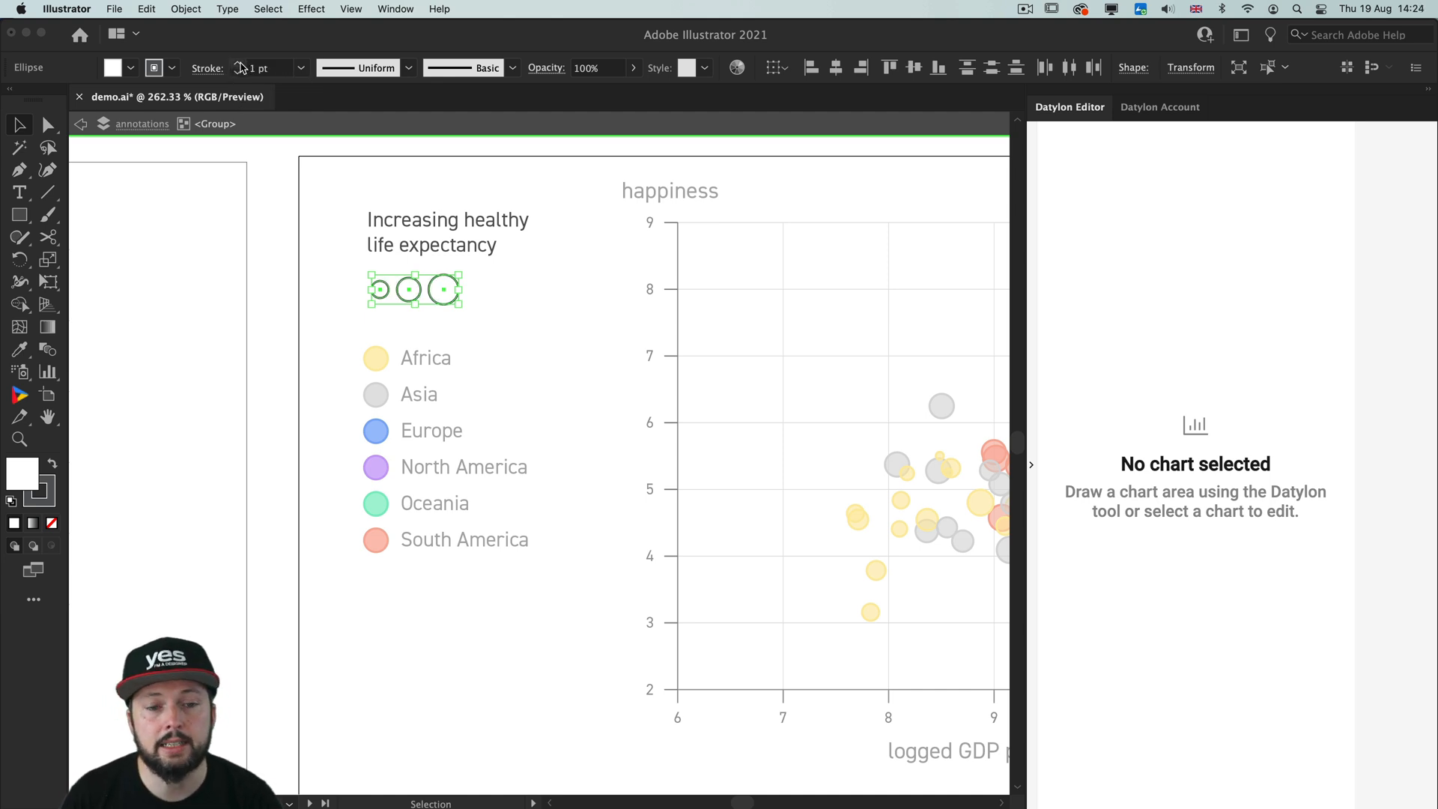
pyautogui.click(328, 257)
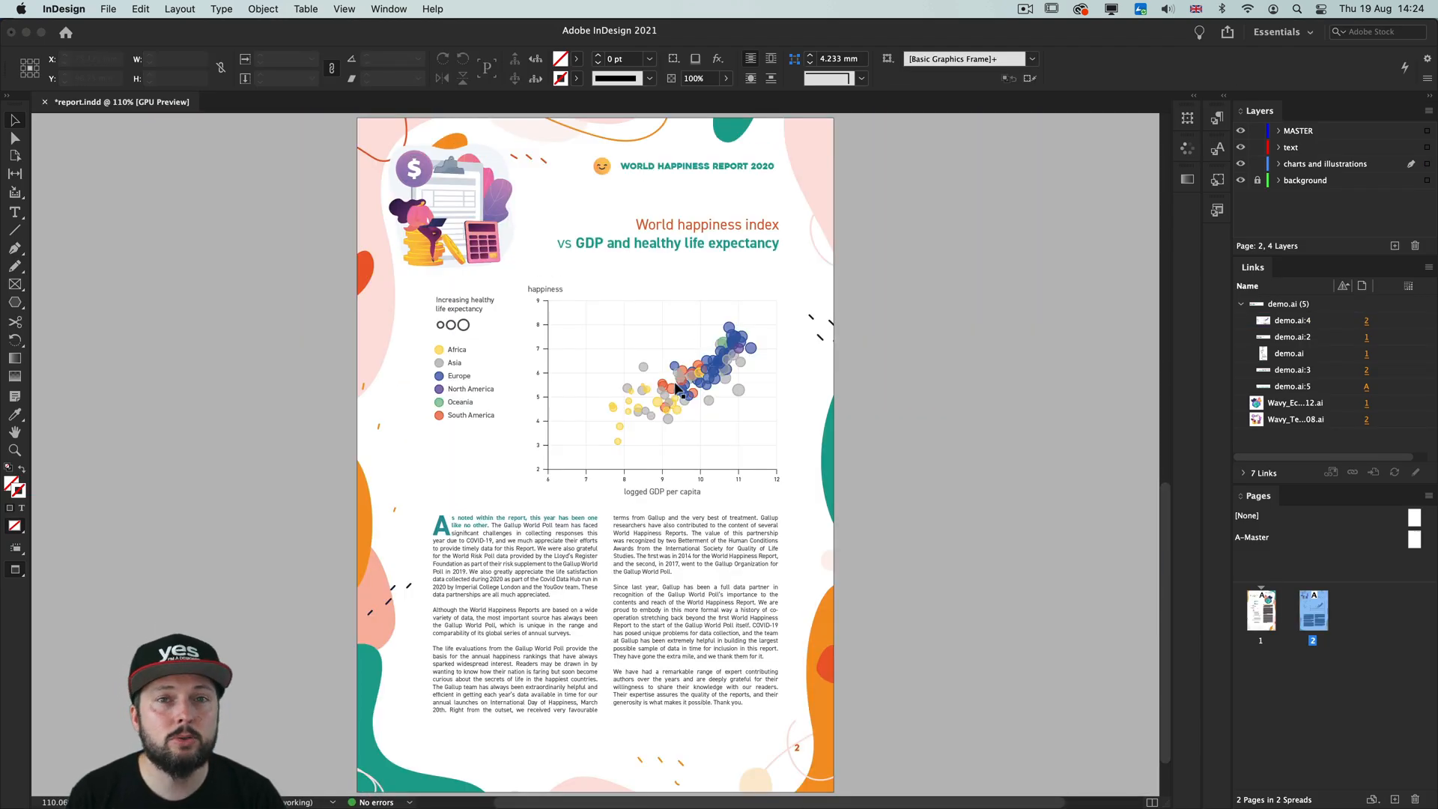
# Return to InDesign and deselect the placed bubble chart on page 2.
pyautogui.click(1260, 610)
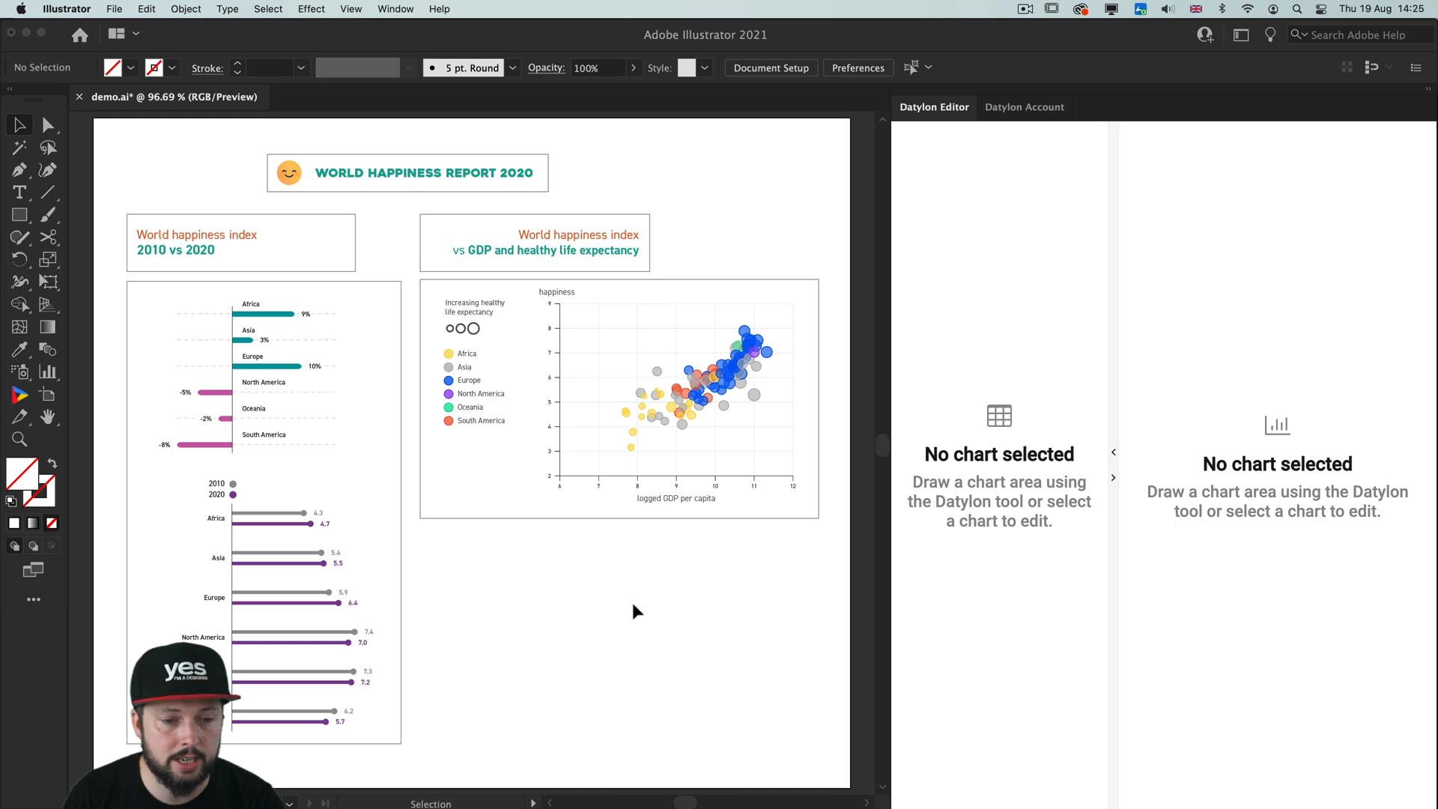
# Swap the charts' workbook for the Tutorial-Data-2021 spreadsheet via Manage data.
pyautogui.click(679, 394)
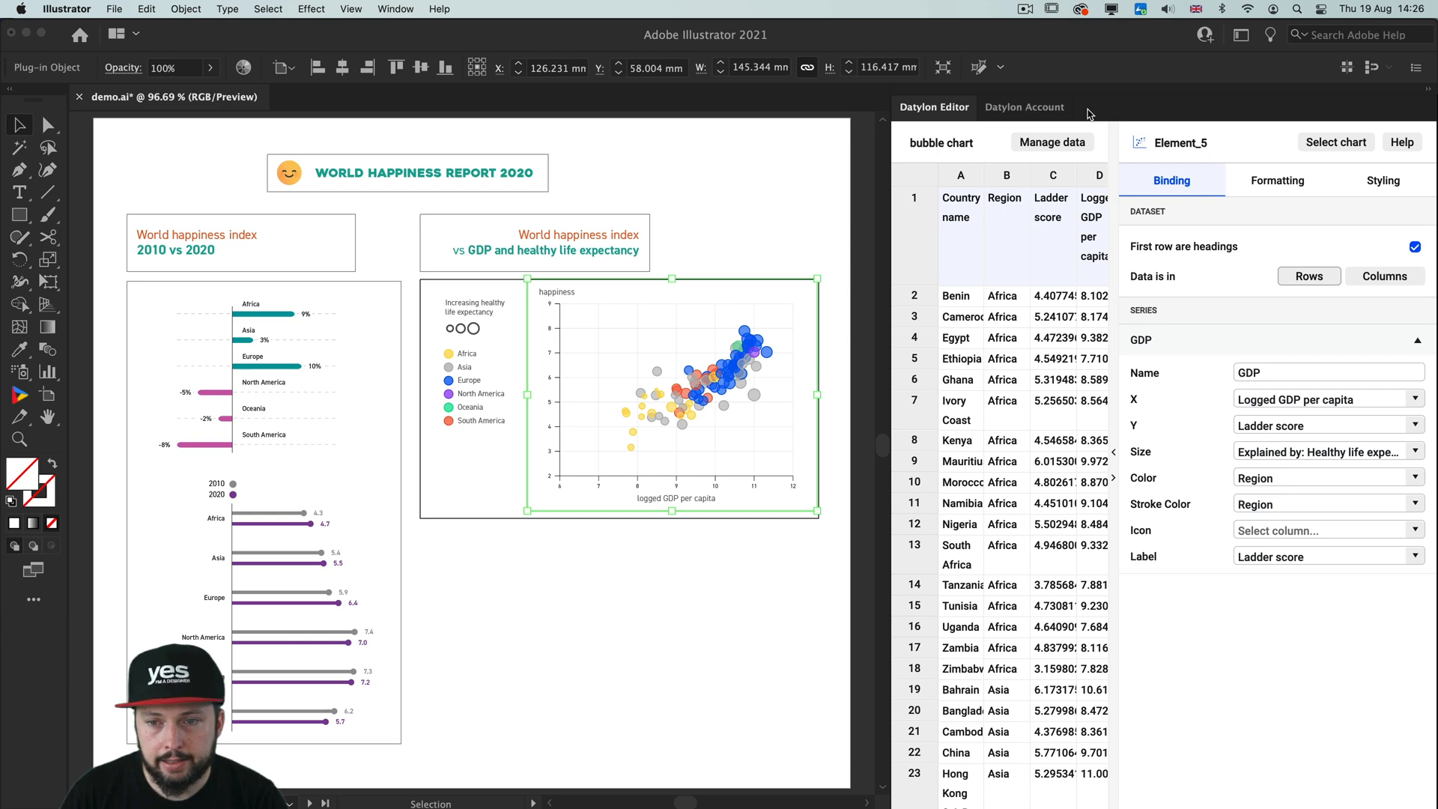
pyautogui.click(1052, 143)
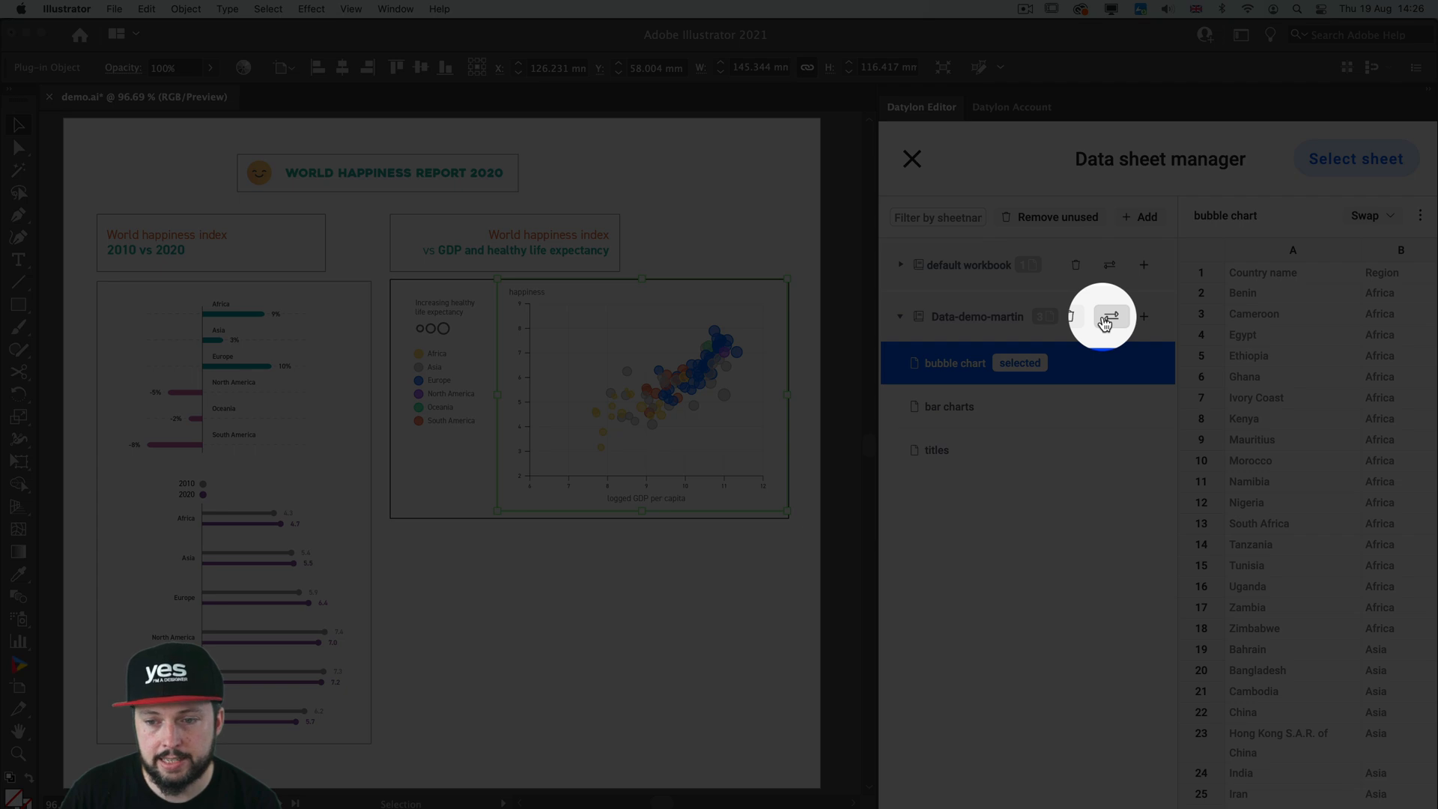
pyautogui.click(1108, 316)
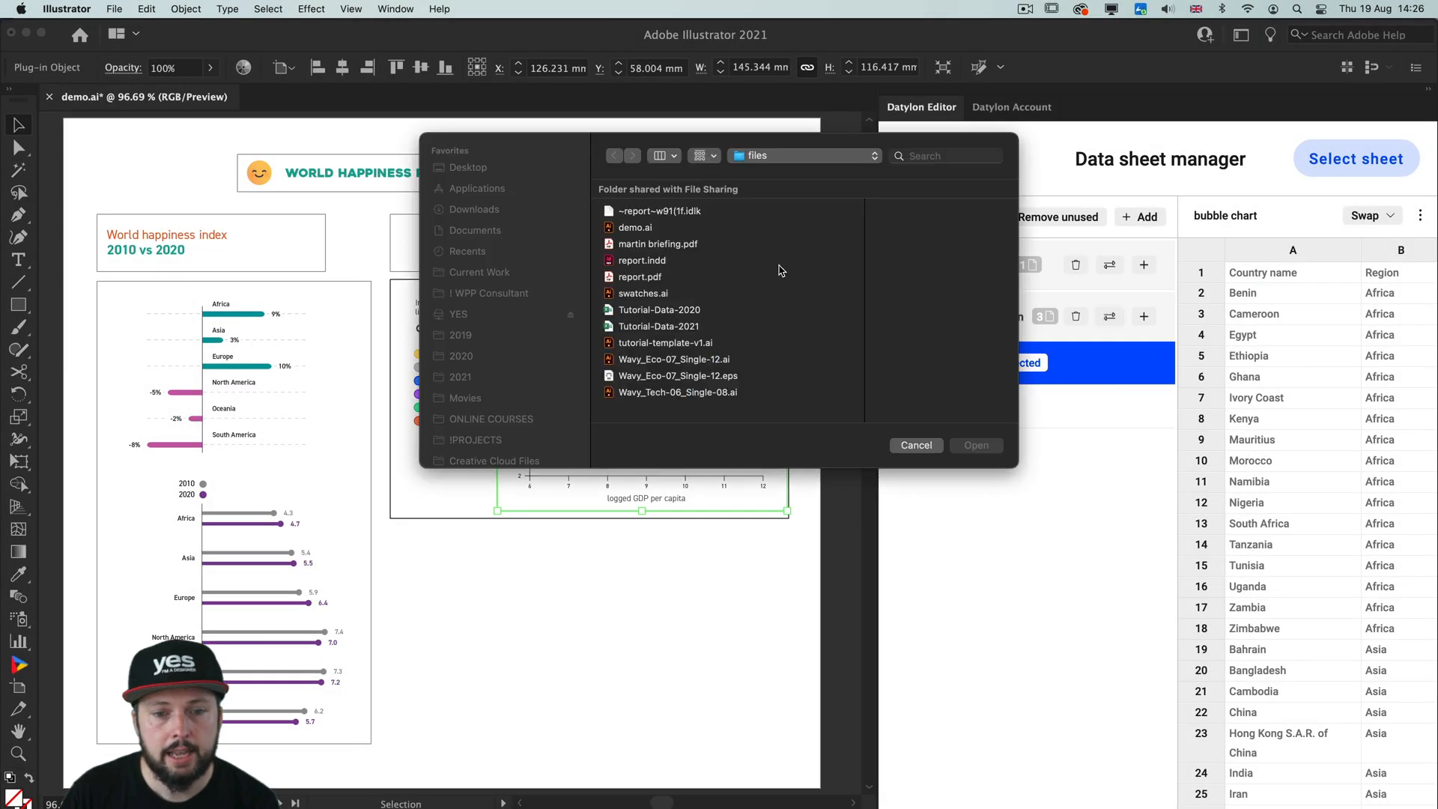
pyautogui.click(632, 325)
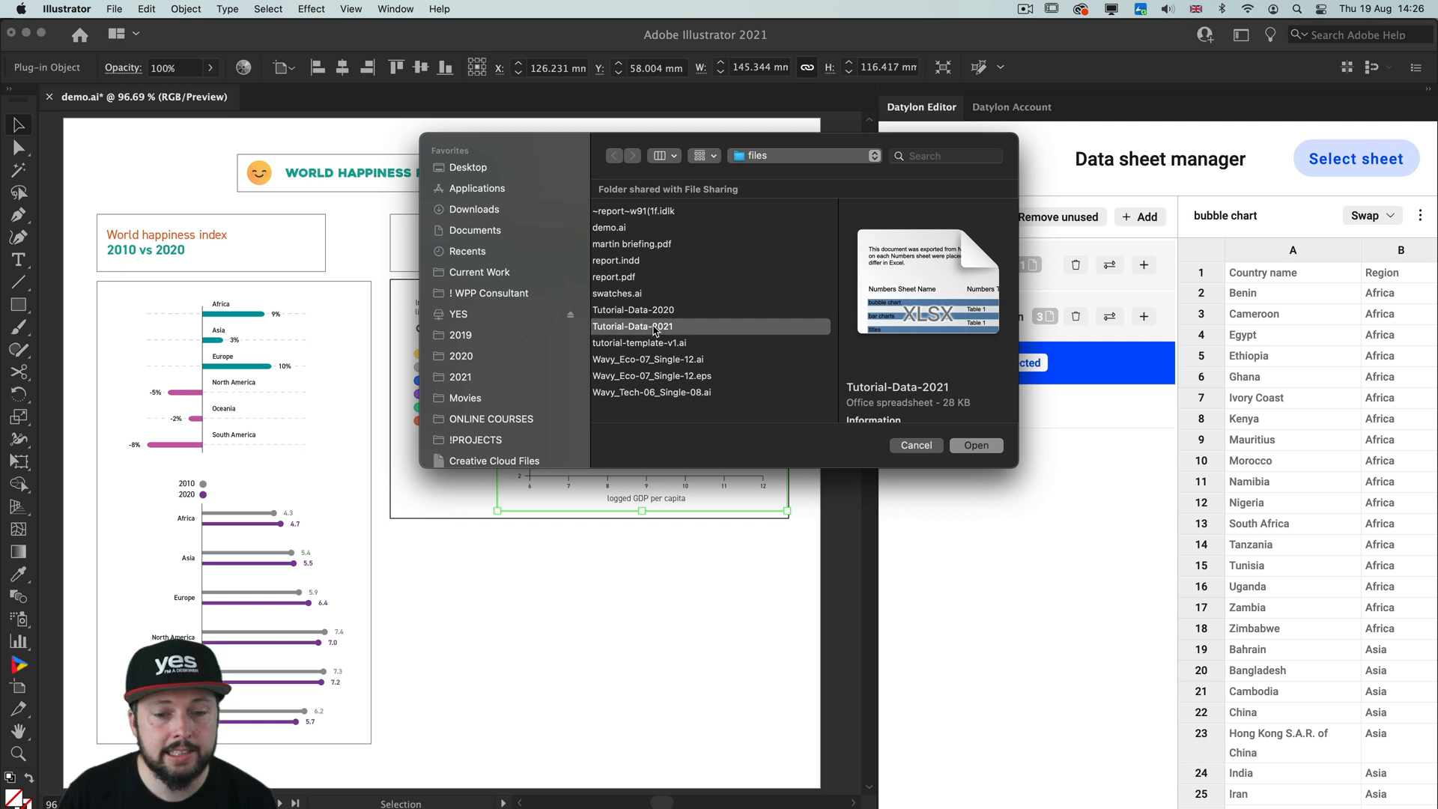
pyautogui.click(975, 445)
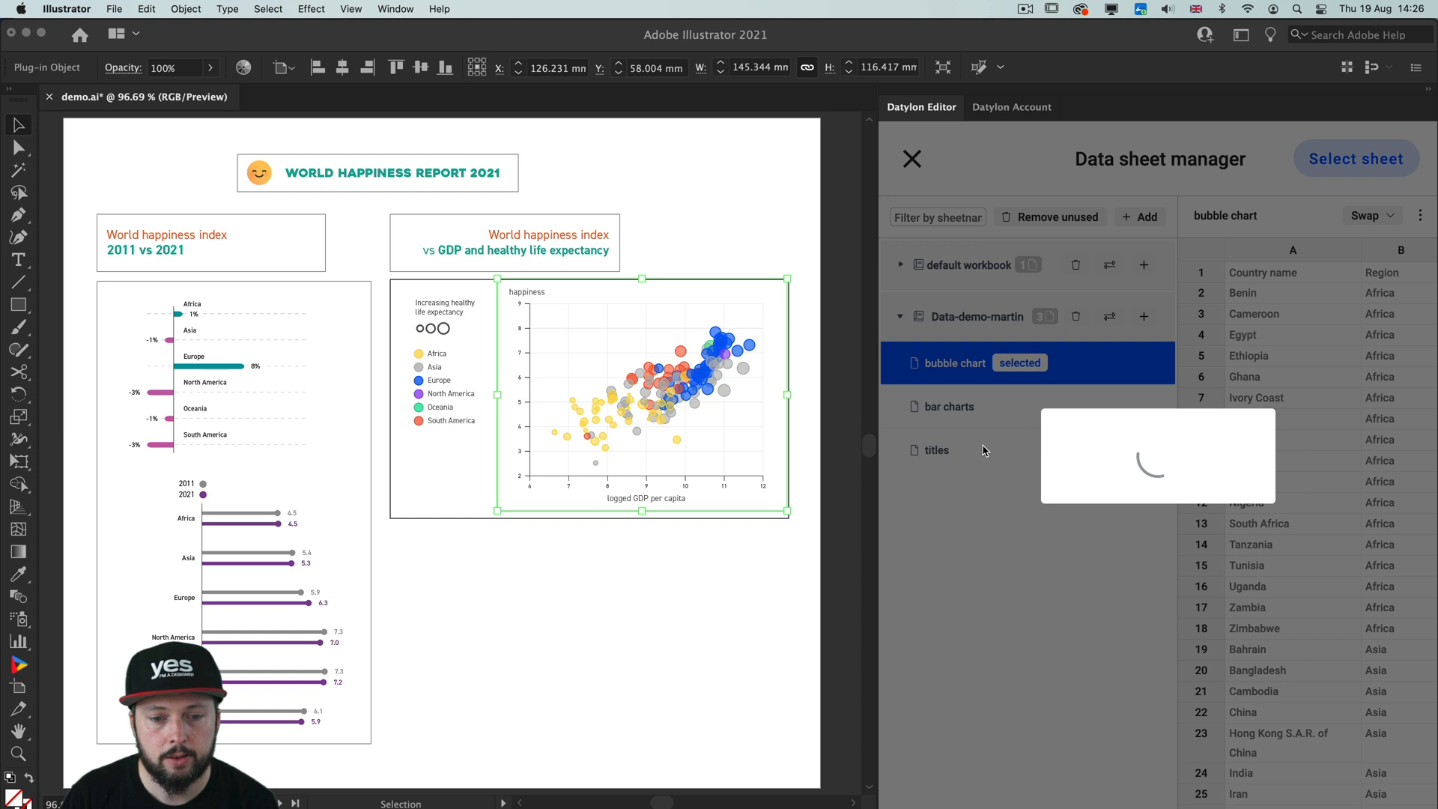
pyautogui.click(1368, 216)
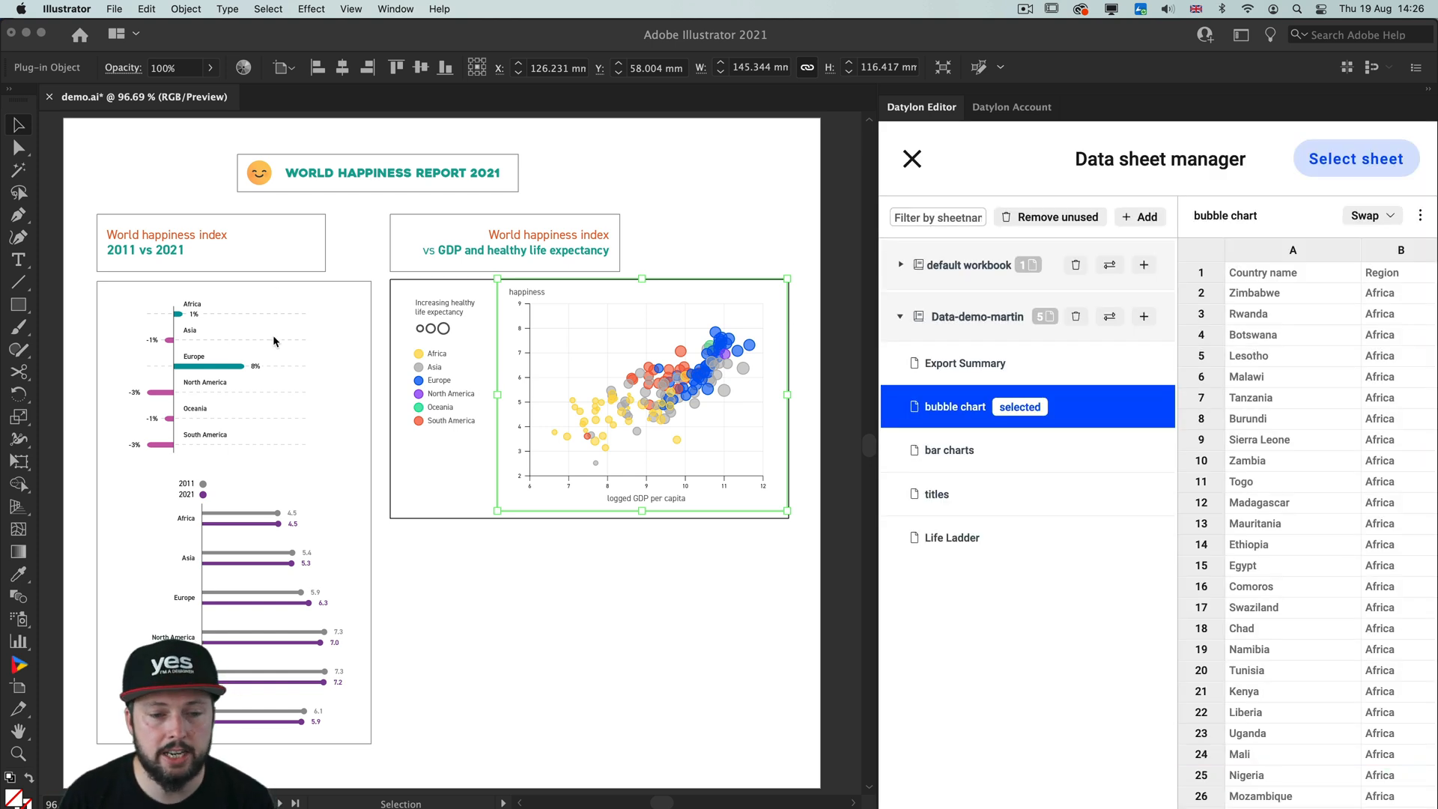
pyautogui.moveTo(582, 191)
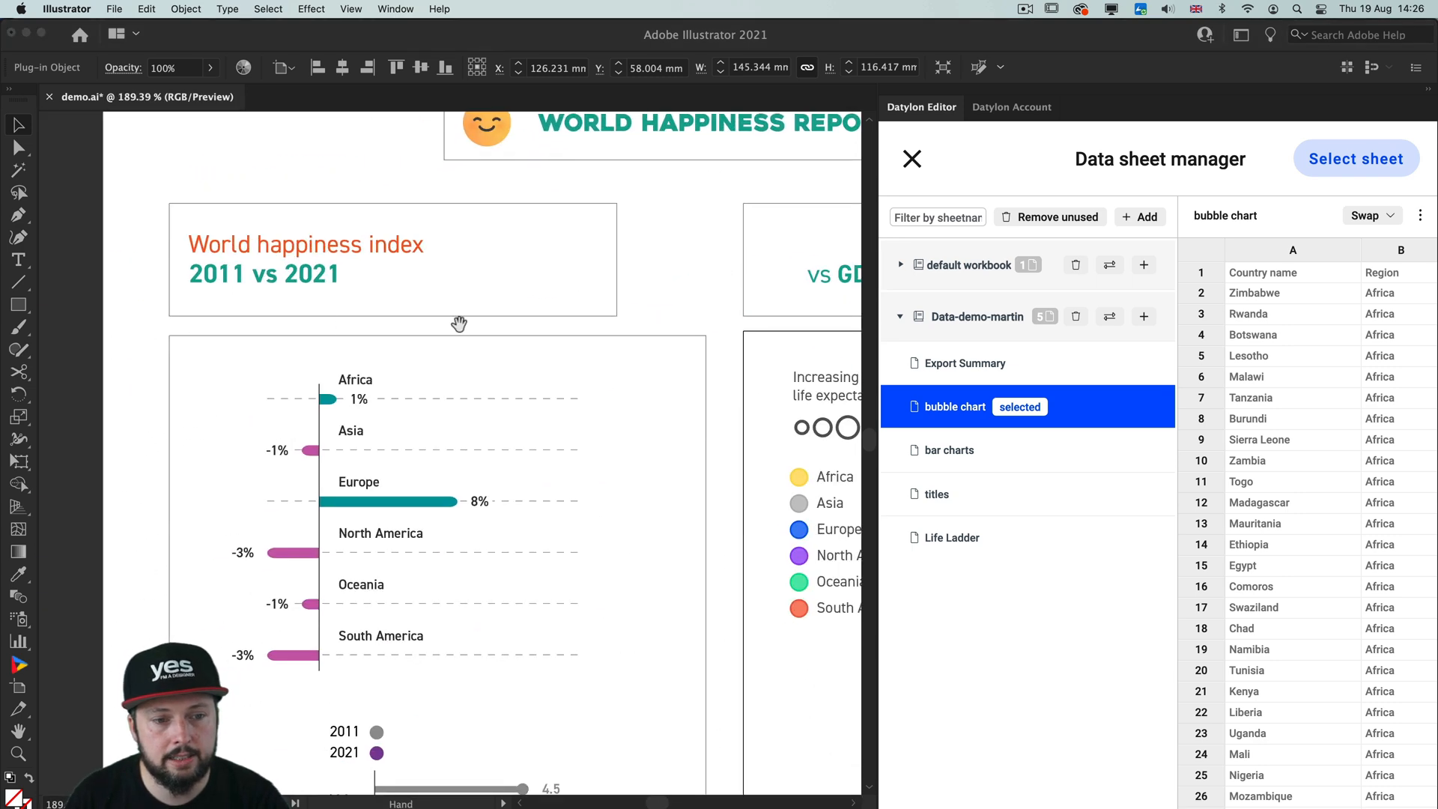
# Check the updated 2011 vs 2021 title text and the diverging bar chart.
pyautogui.click(264, 273)
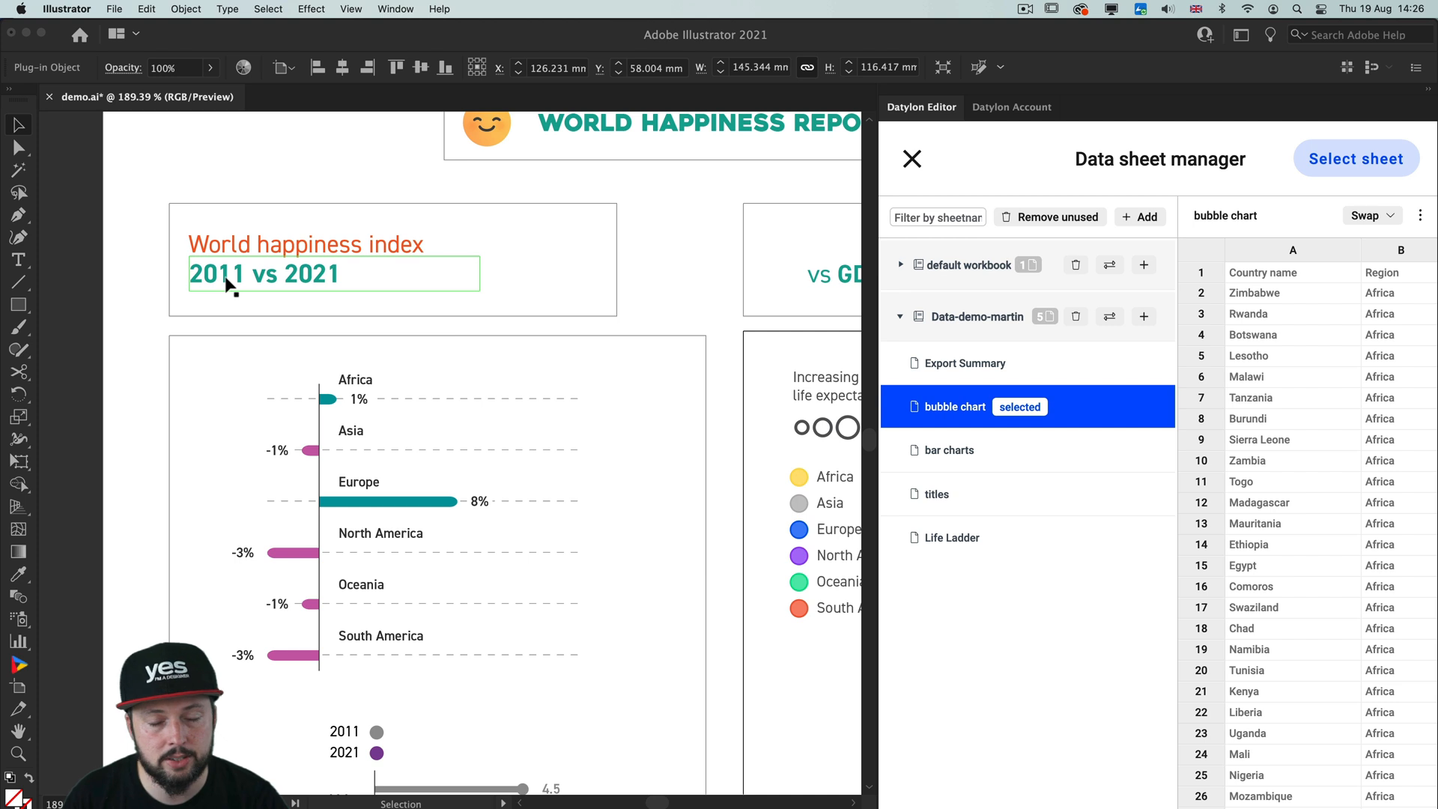
pyautogui.scroll(-3)
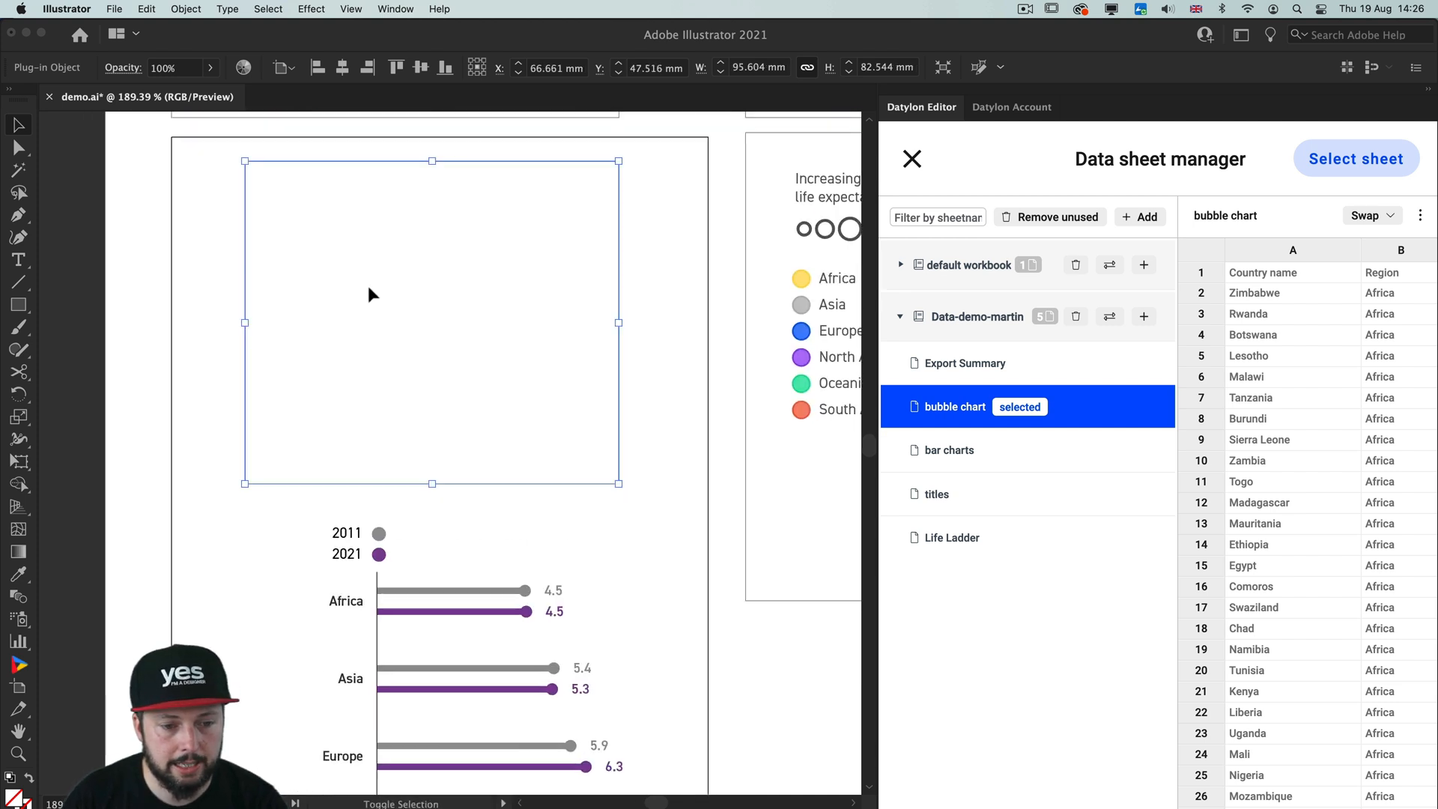
pyautogui.click(948, 449)
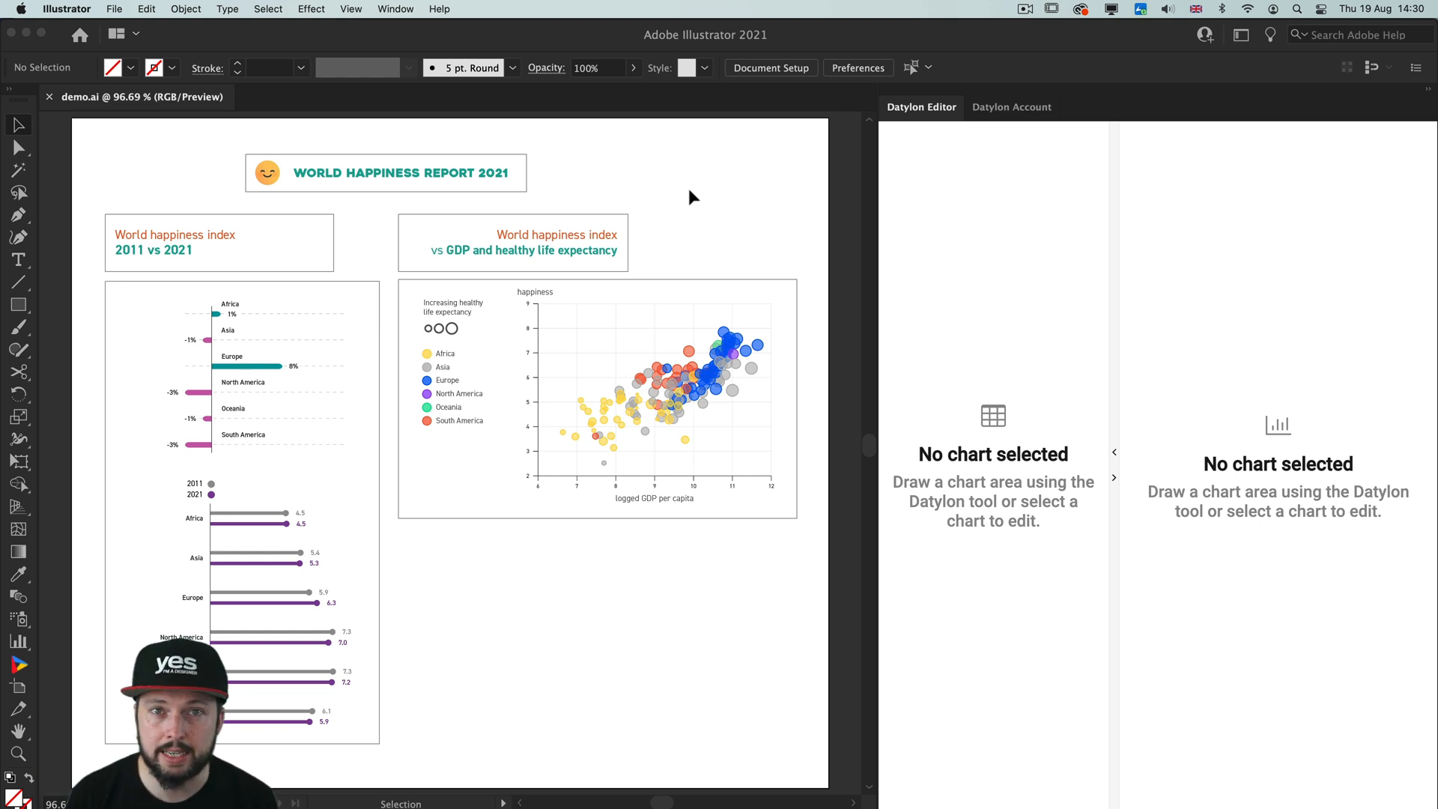
# Export the report artwork to Datylon from the Datylon Account panel.
pyautogui.click(1011, 106)
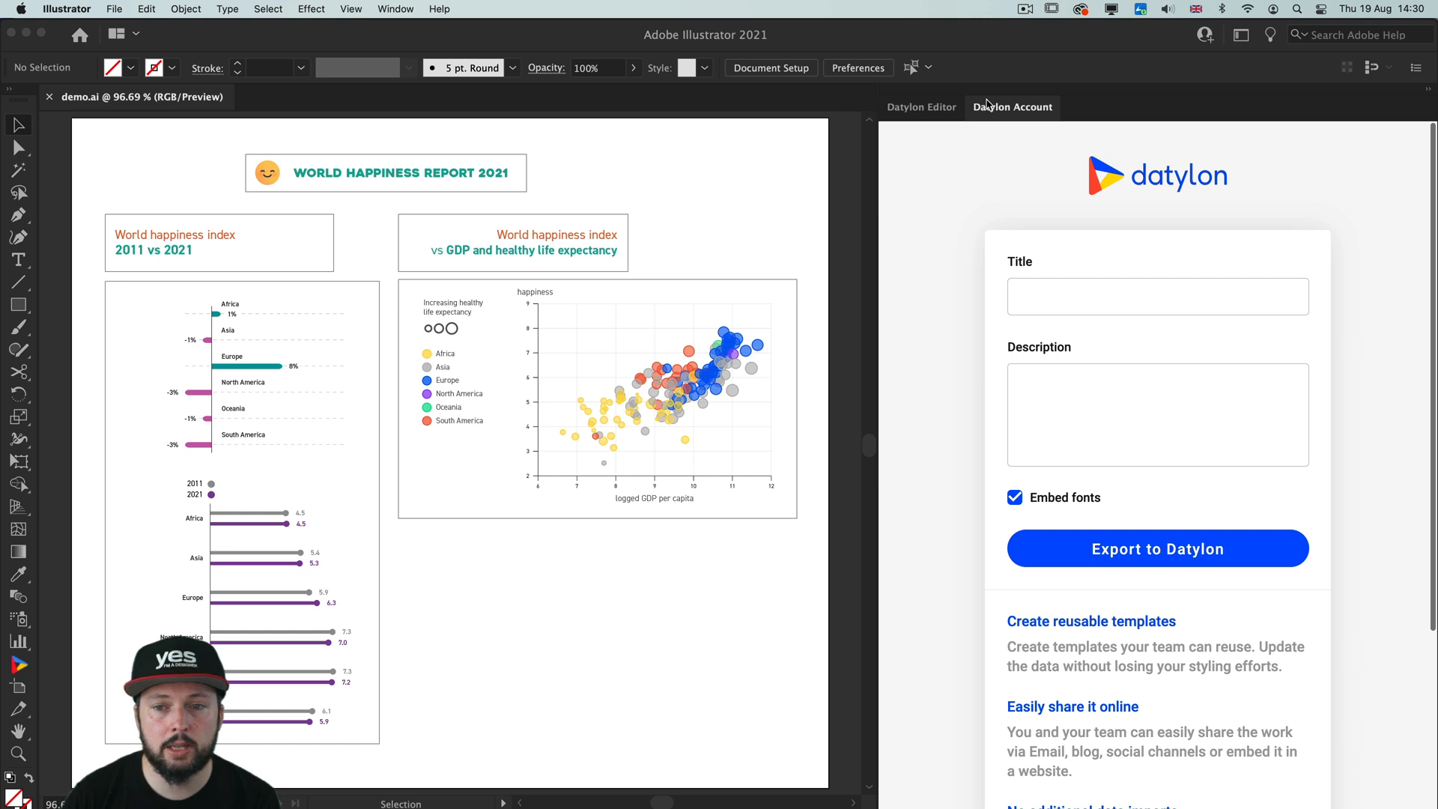
pyautogui.moveTo(1002, 269)
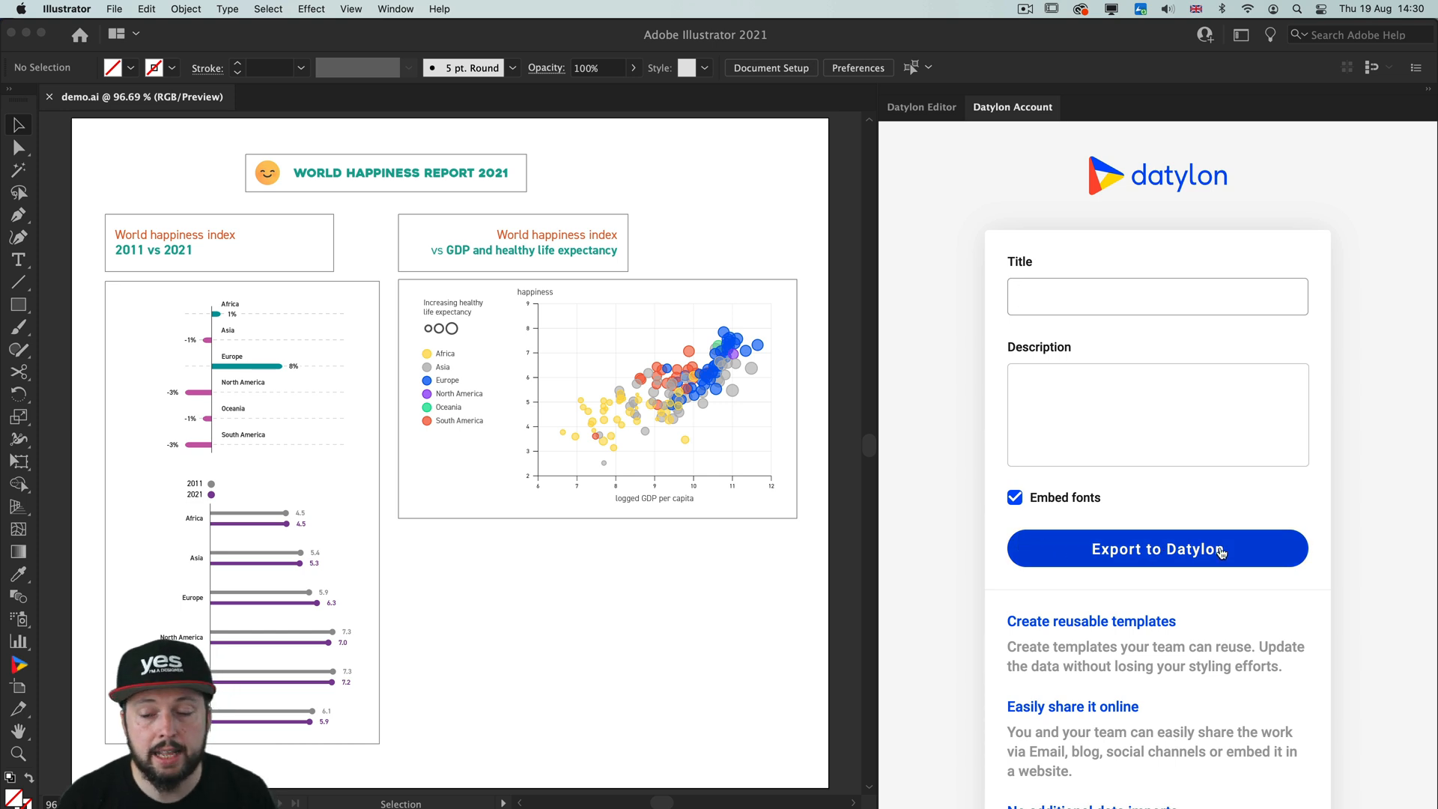
pyautogui.click(1156, 549)
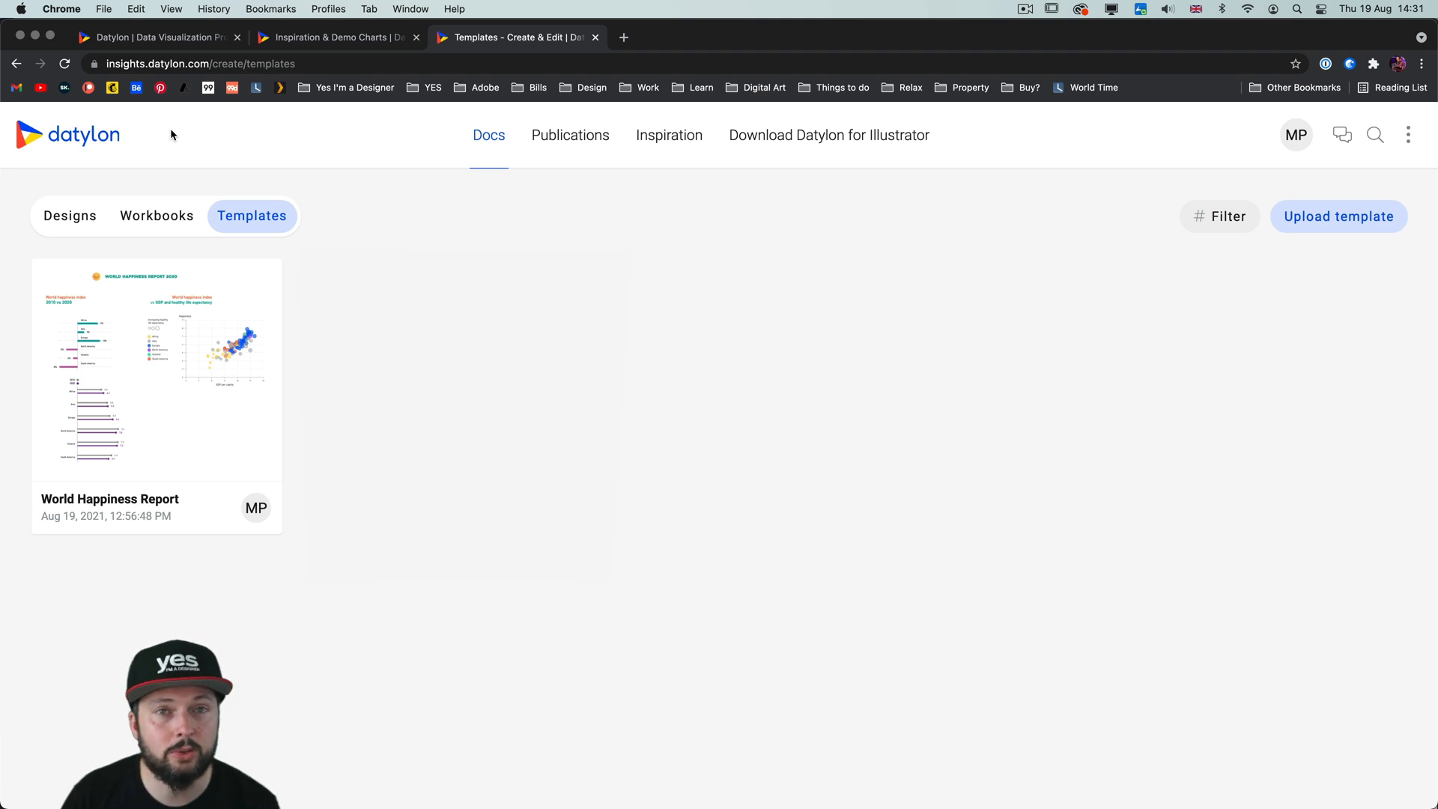
# Create a new design from the World Happiness Report template.
pyautogui.click(156, 371)
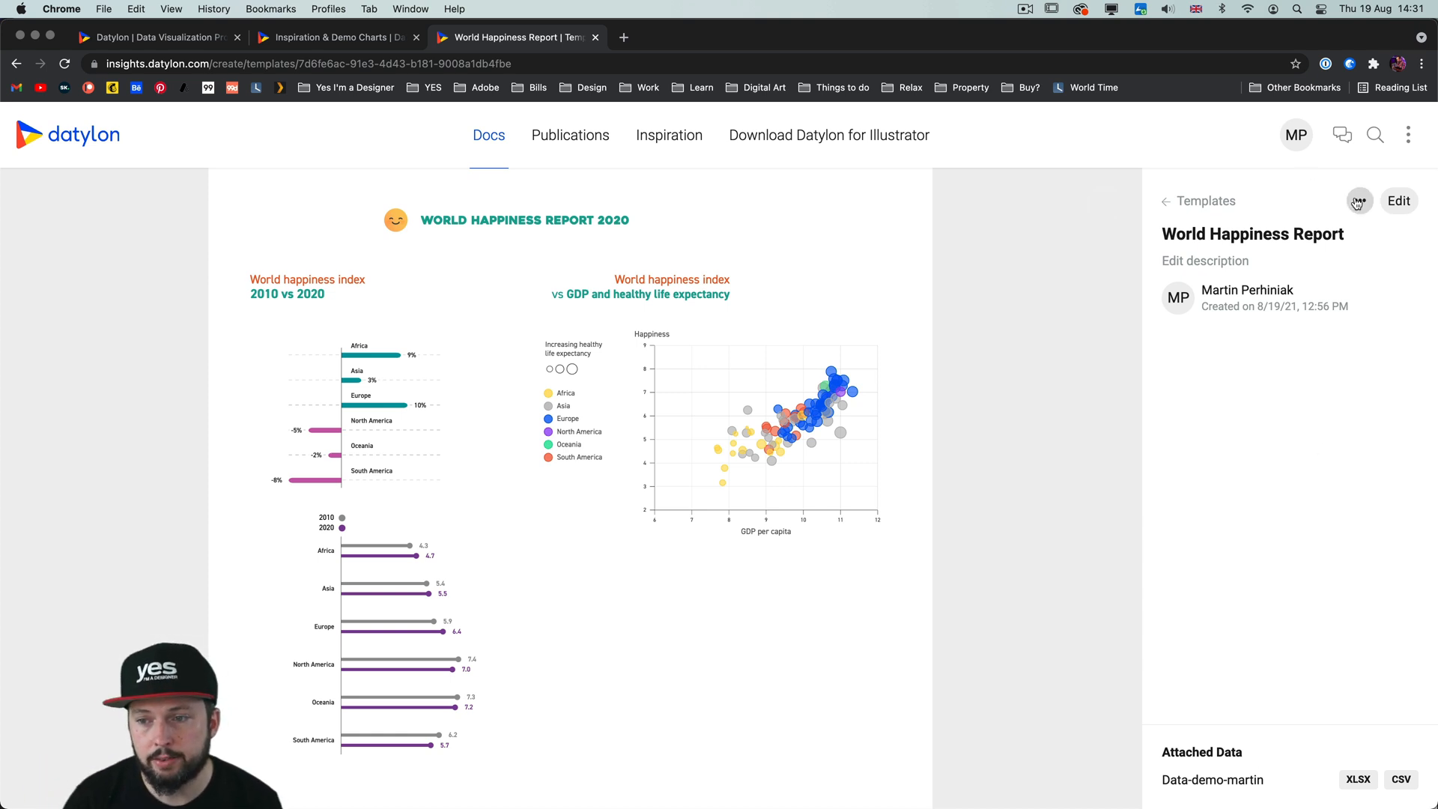
pyautogui.click(1358, 201)
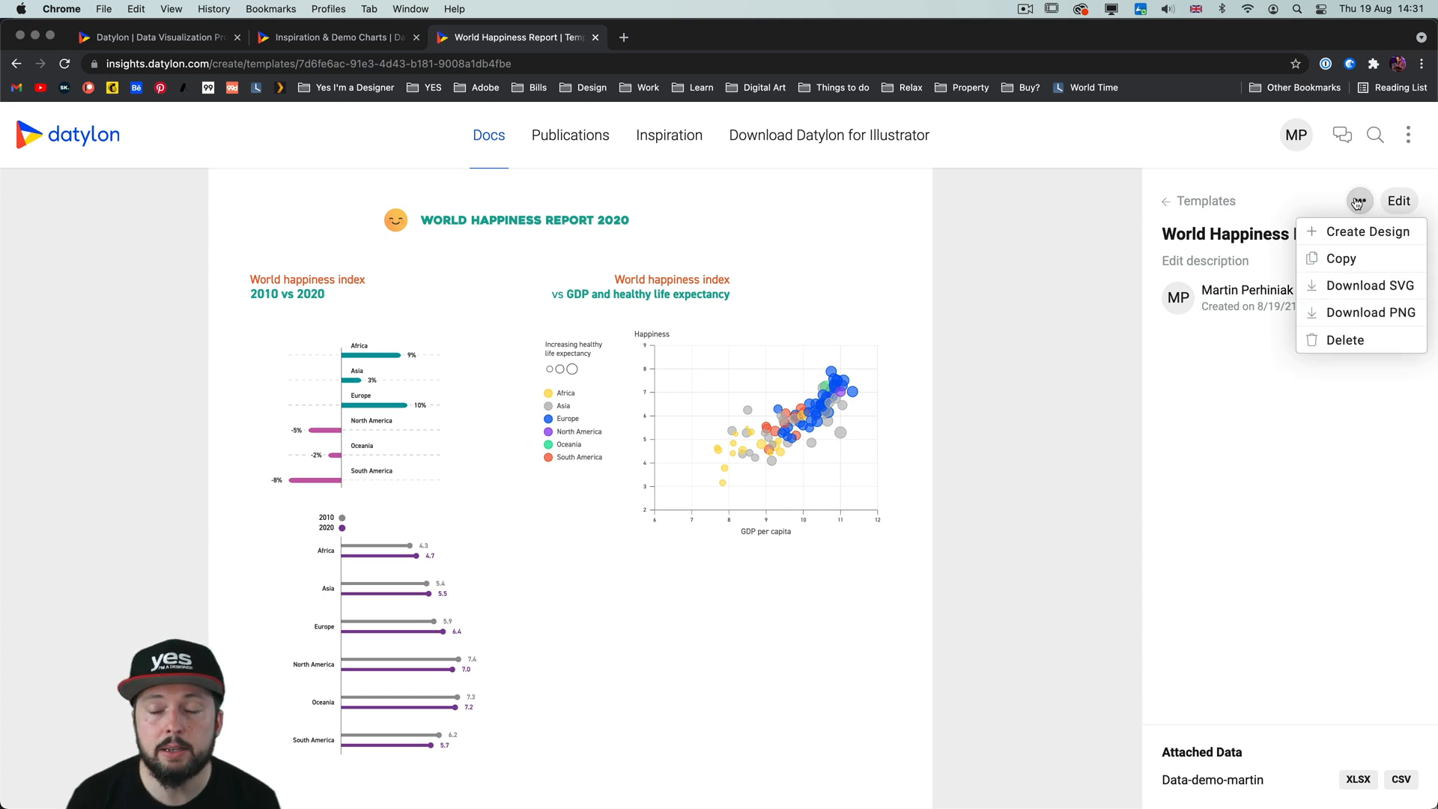
pyautogui.click(1367, 230)
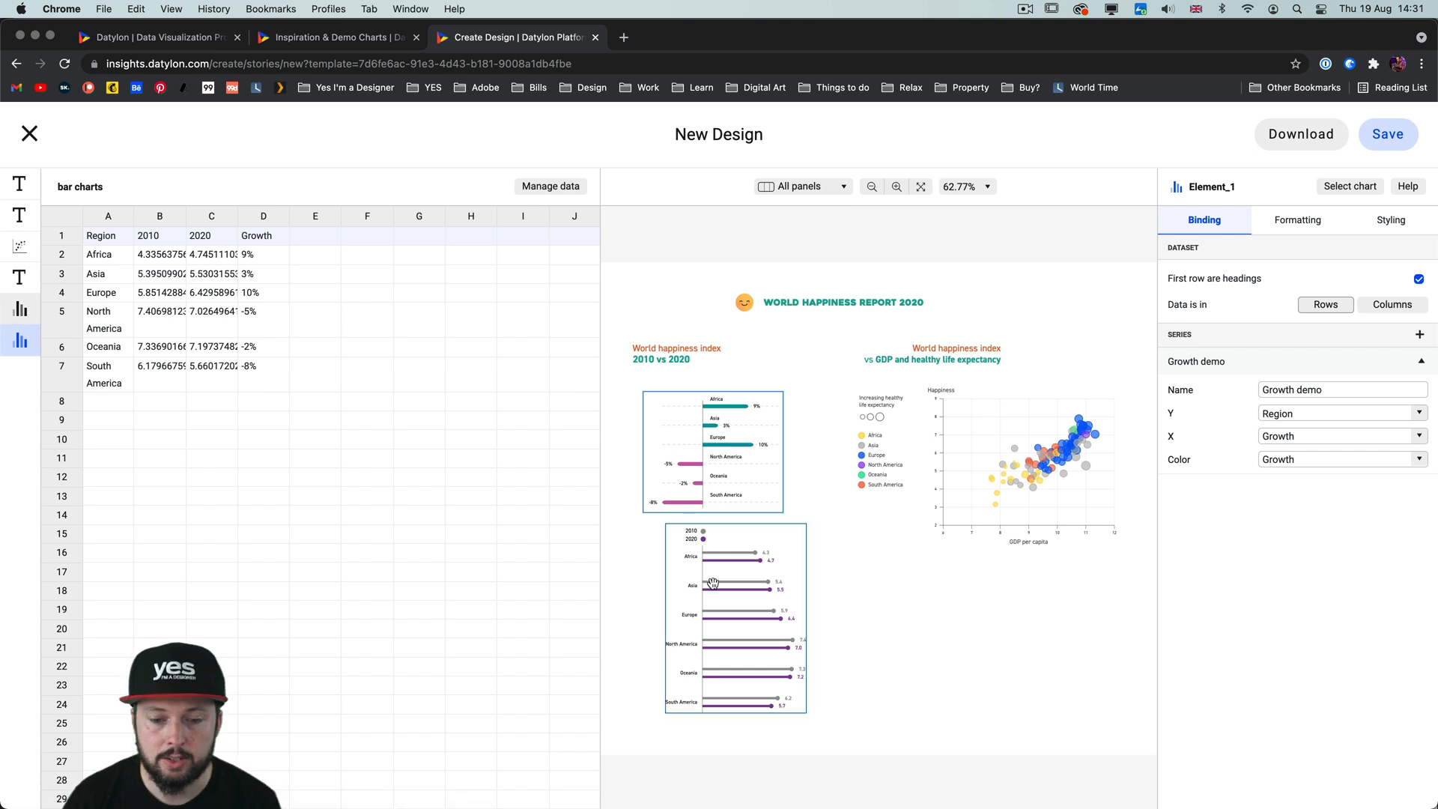
# Select the bubble chart in the design and show its Styling settings.
pyautogui.click(1025, 463)
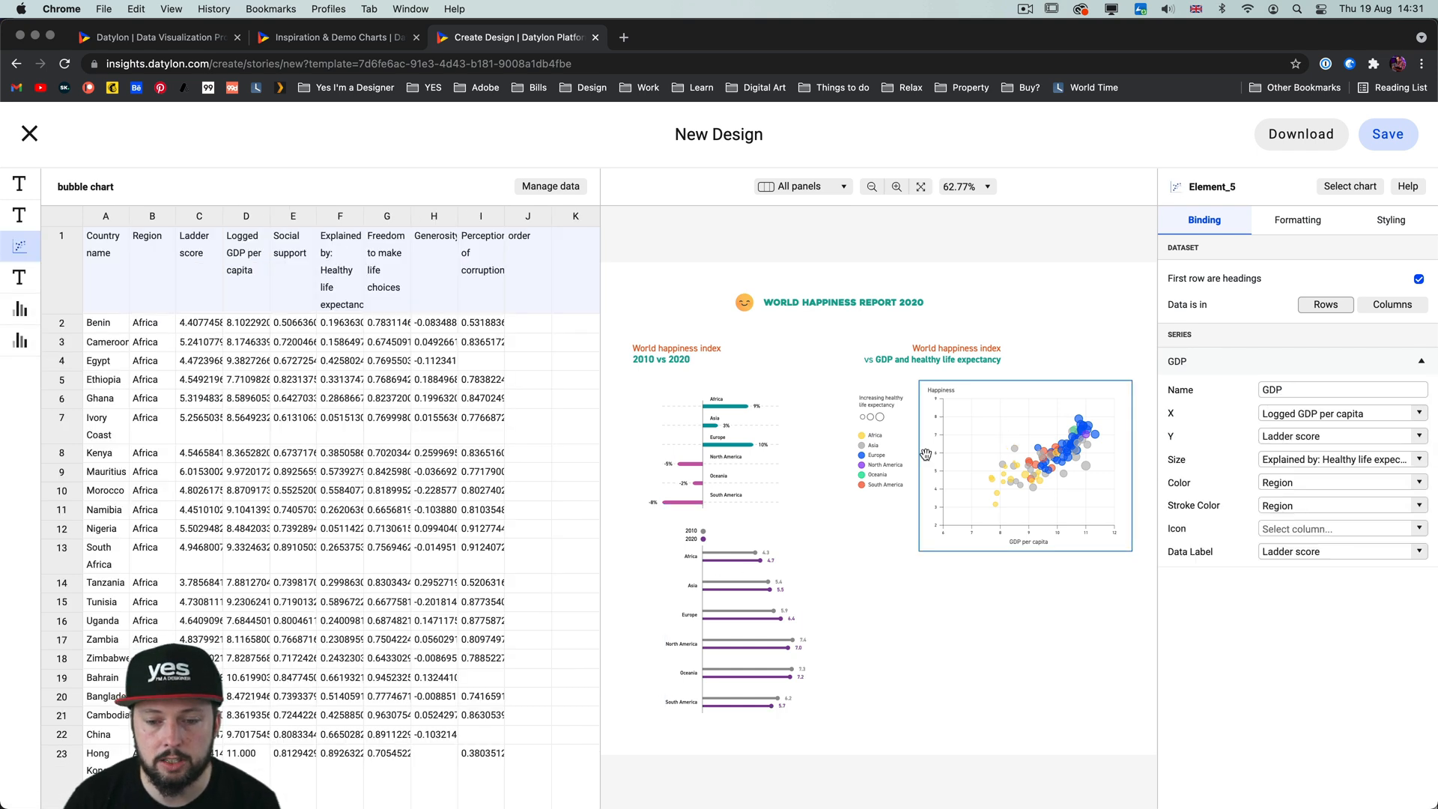
pyautogui.click(694, 428)
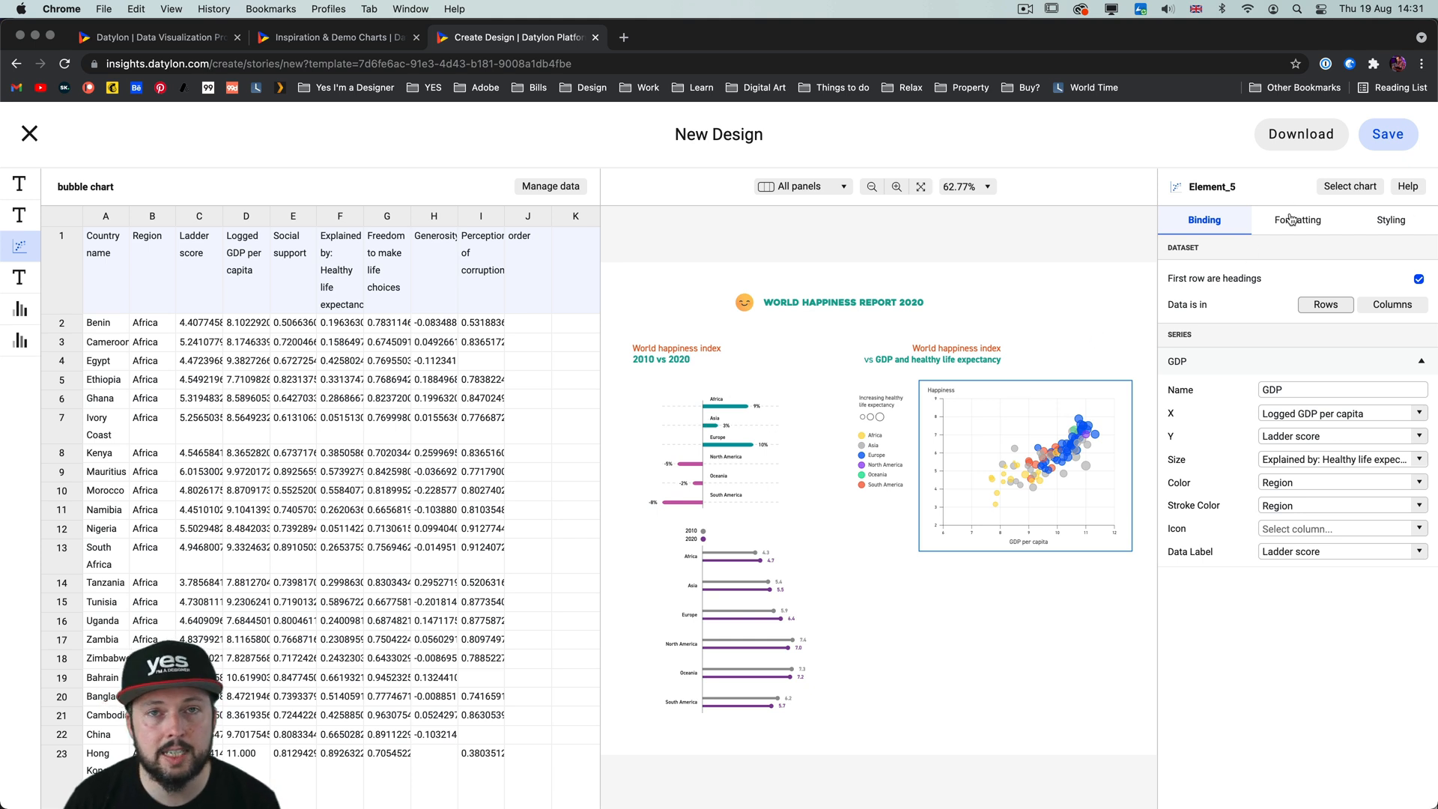
pyautogui.click(1390, 220)
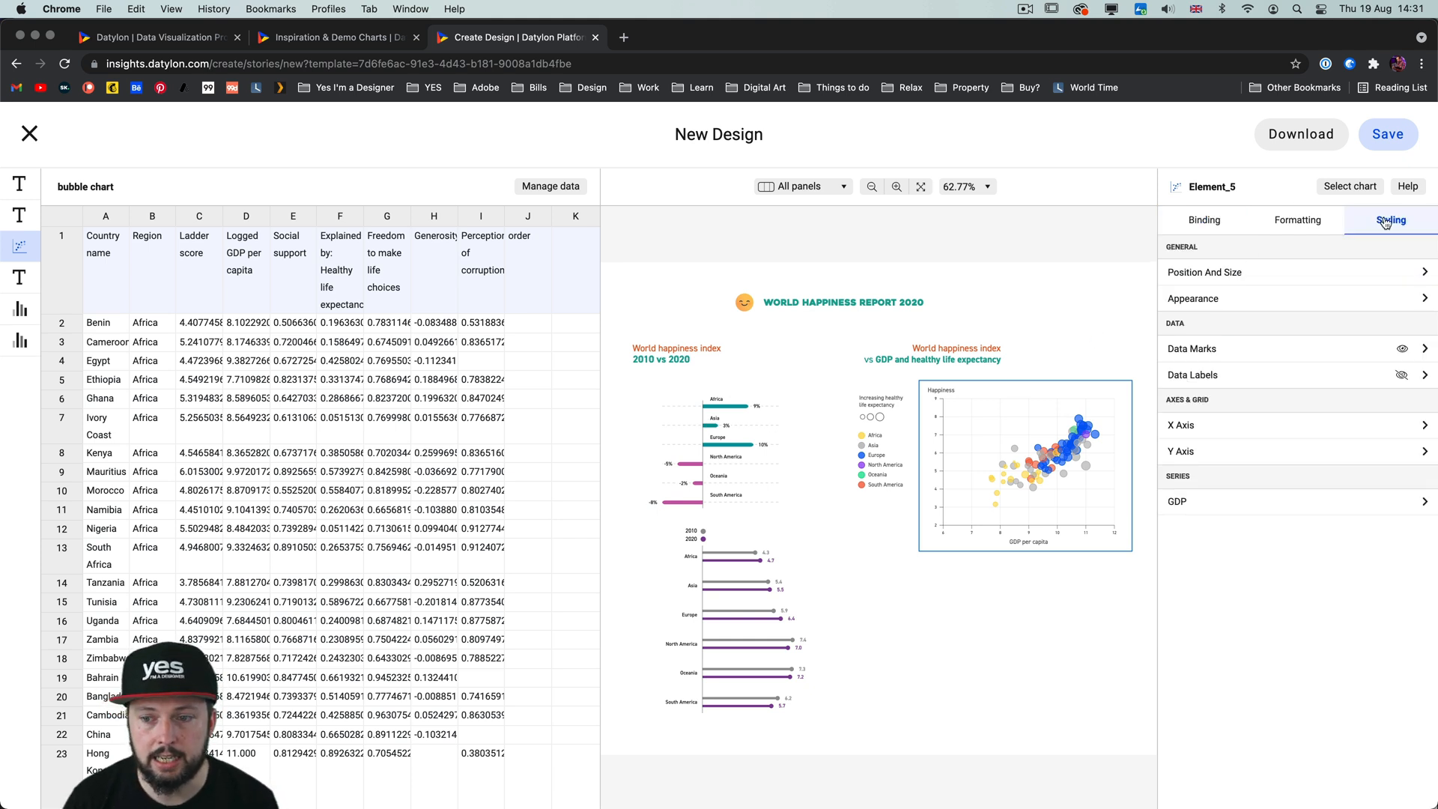